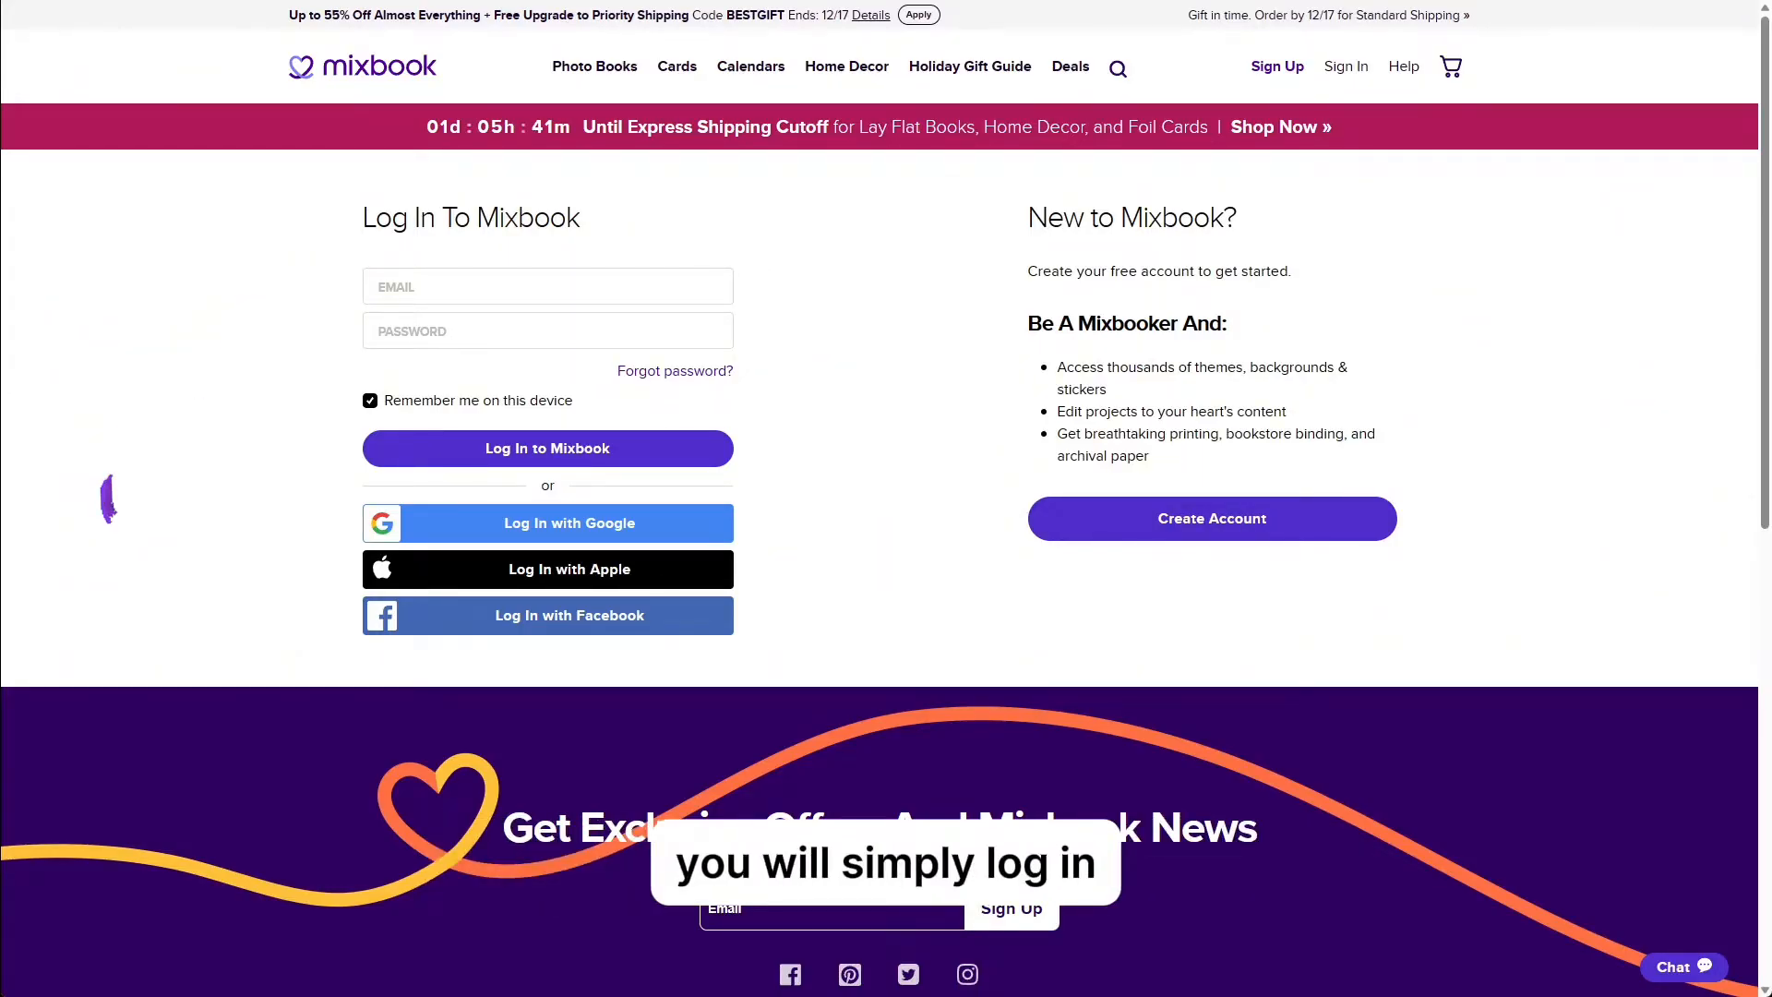
mouse_move(524, 96)
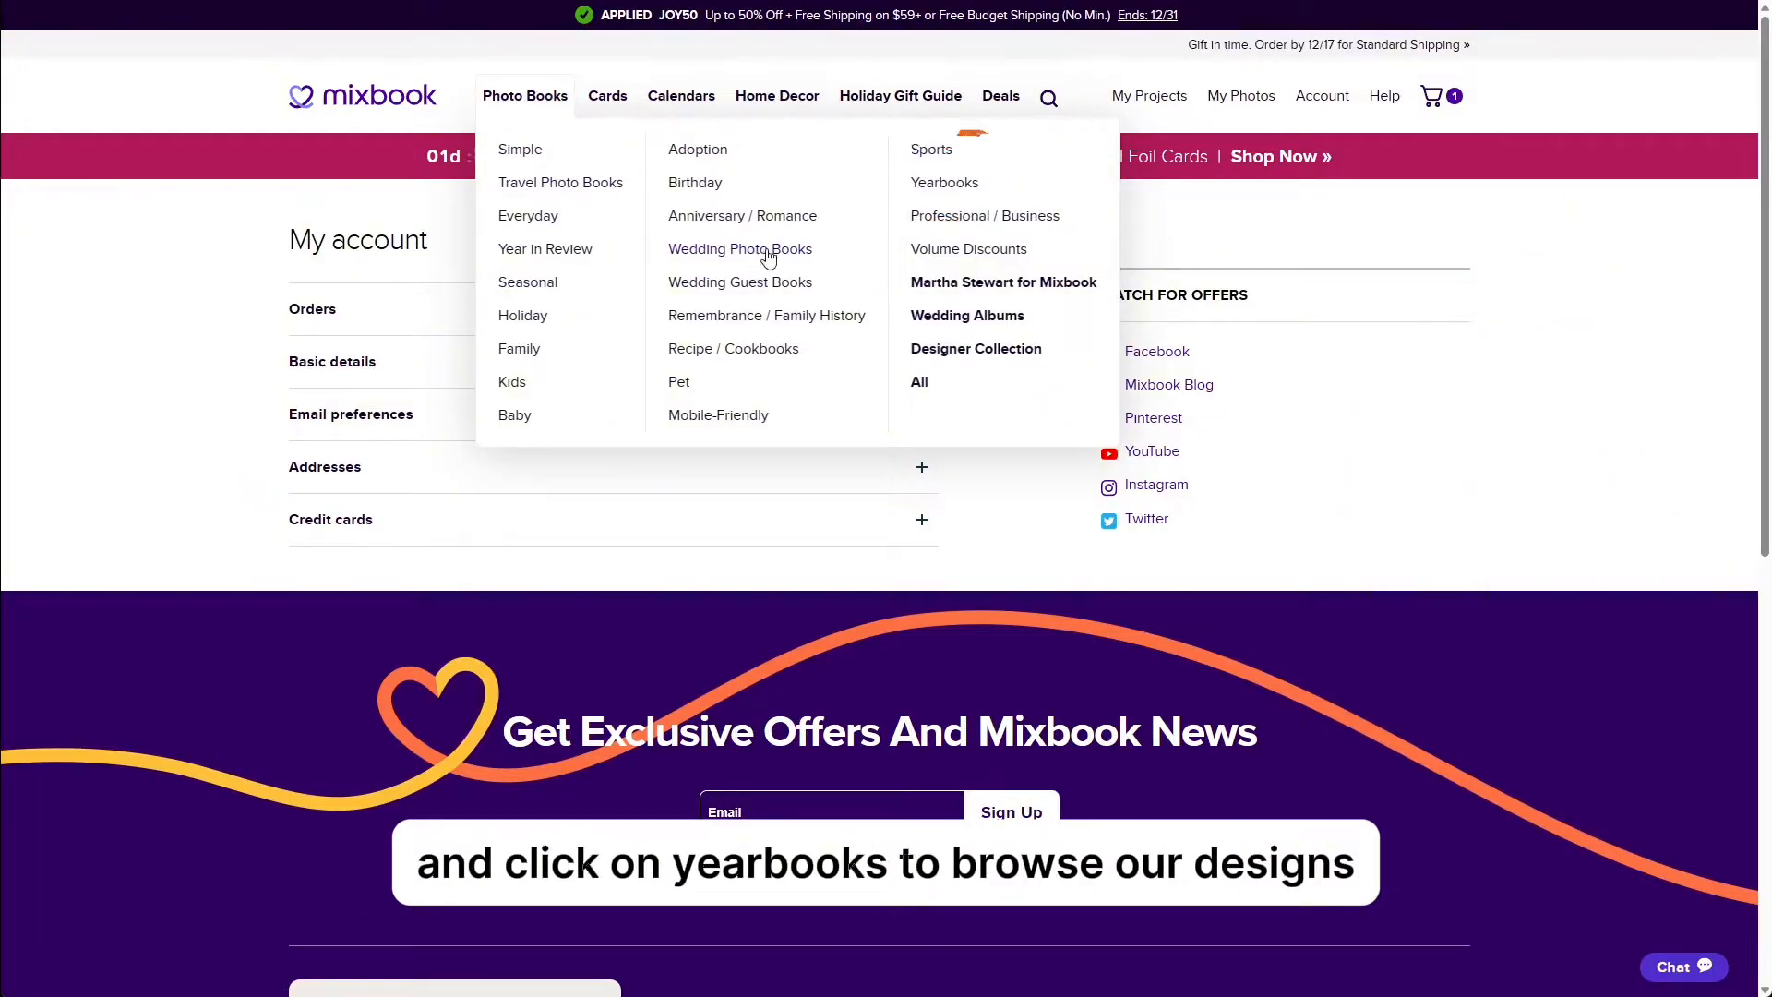
Browse the yearbook designs and preview the Modern Yearbook design
left_click(943, 181)
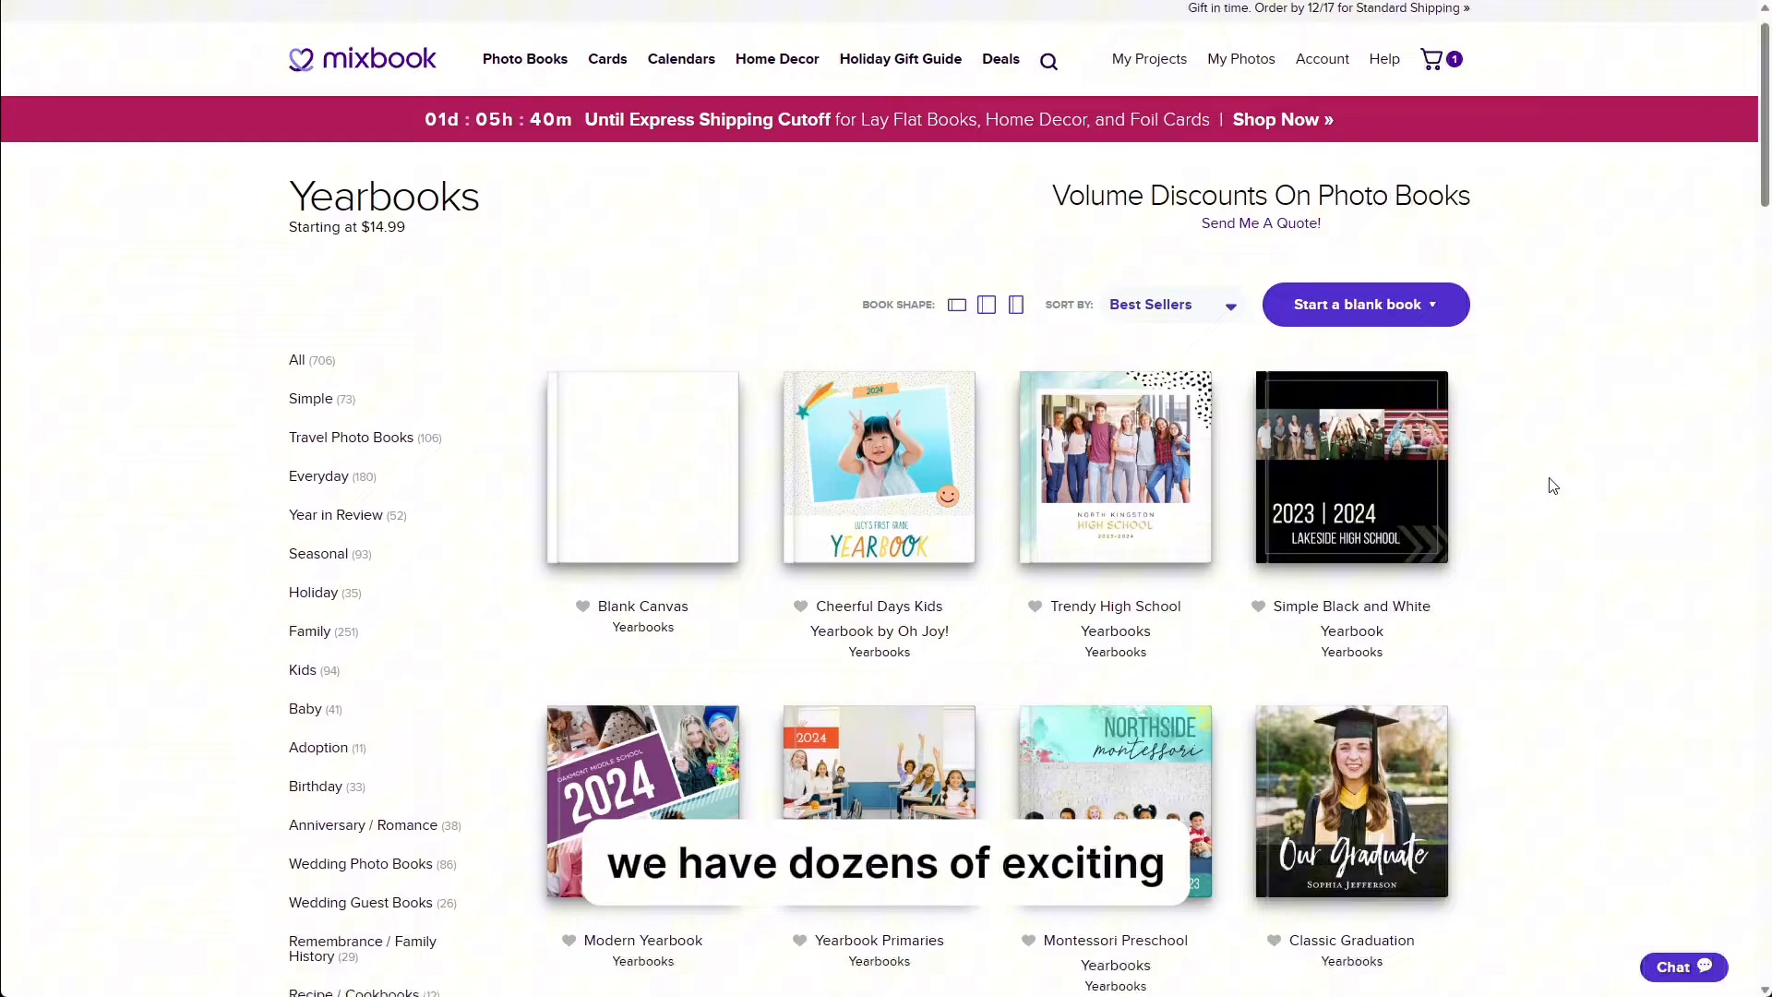
scroll("down", 3)
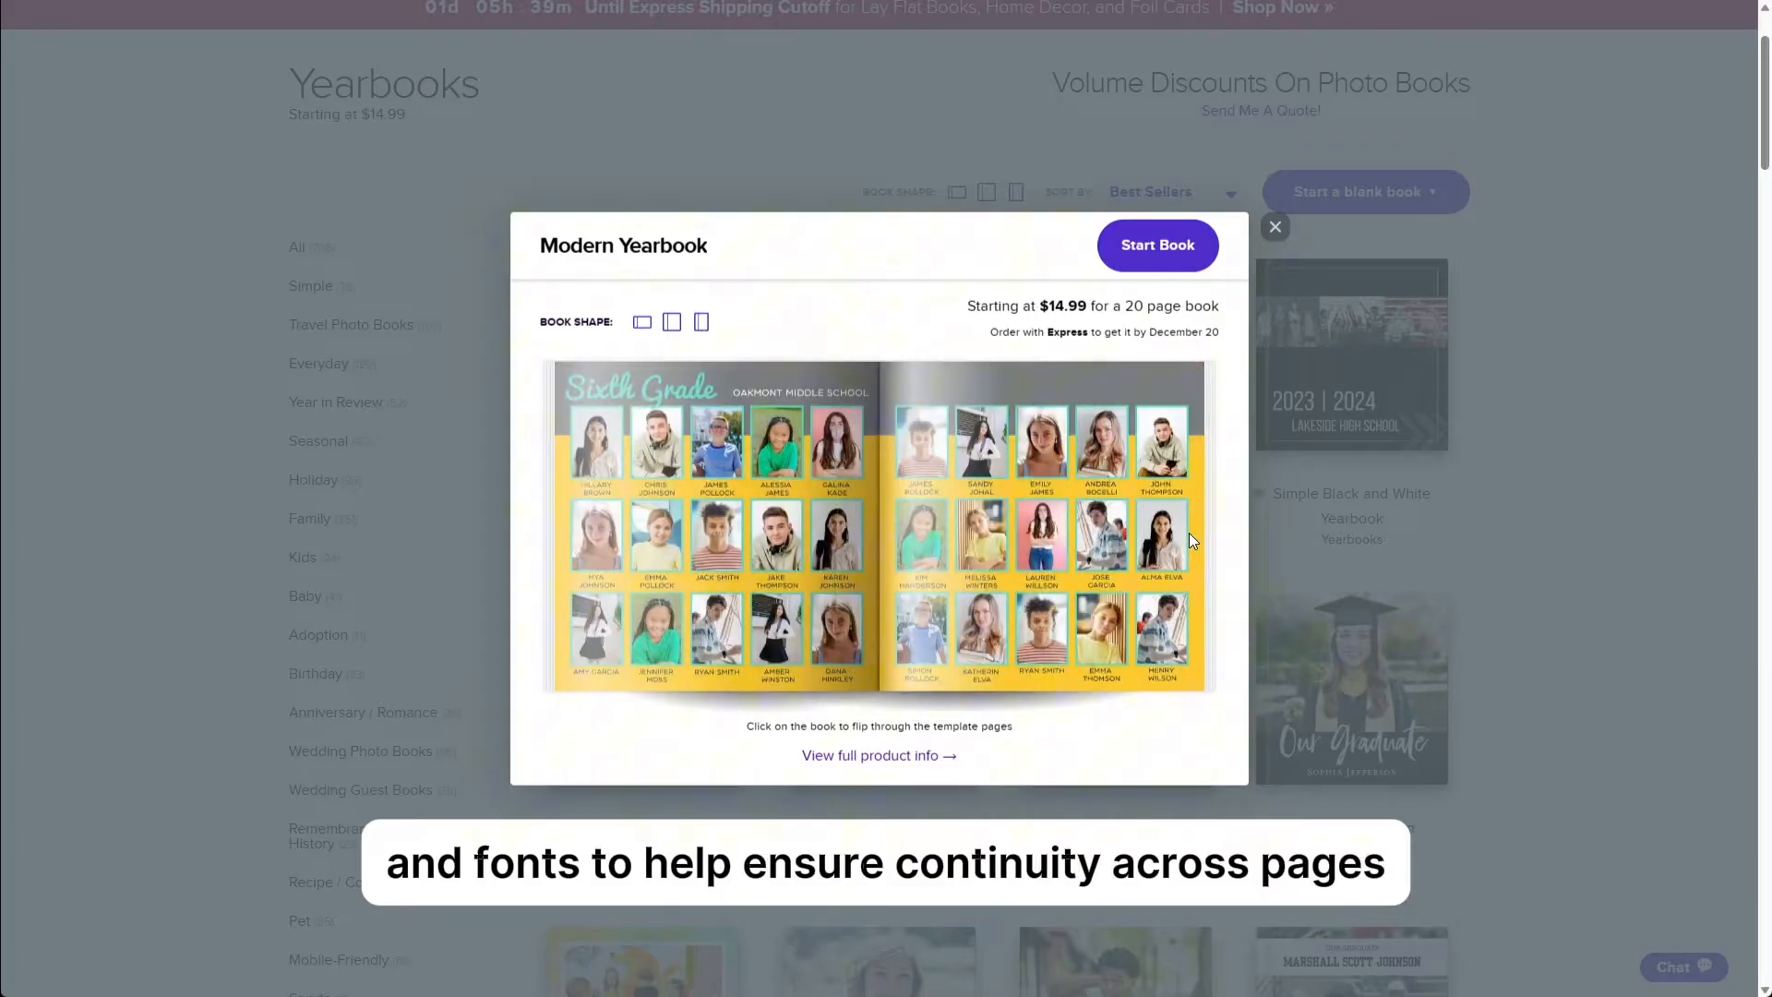
left_click(1274, 227)
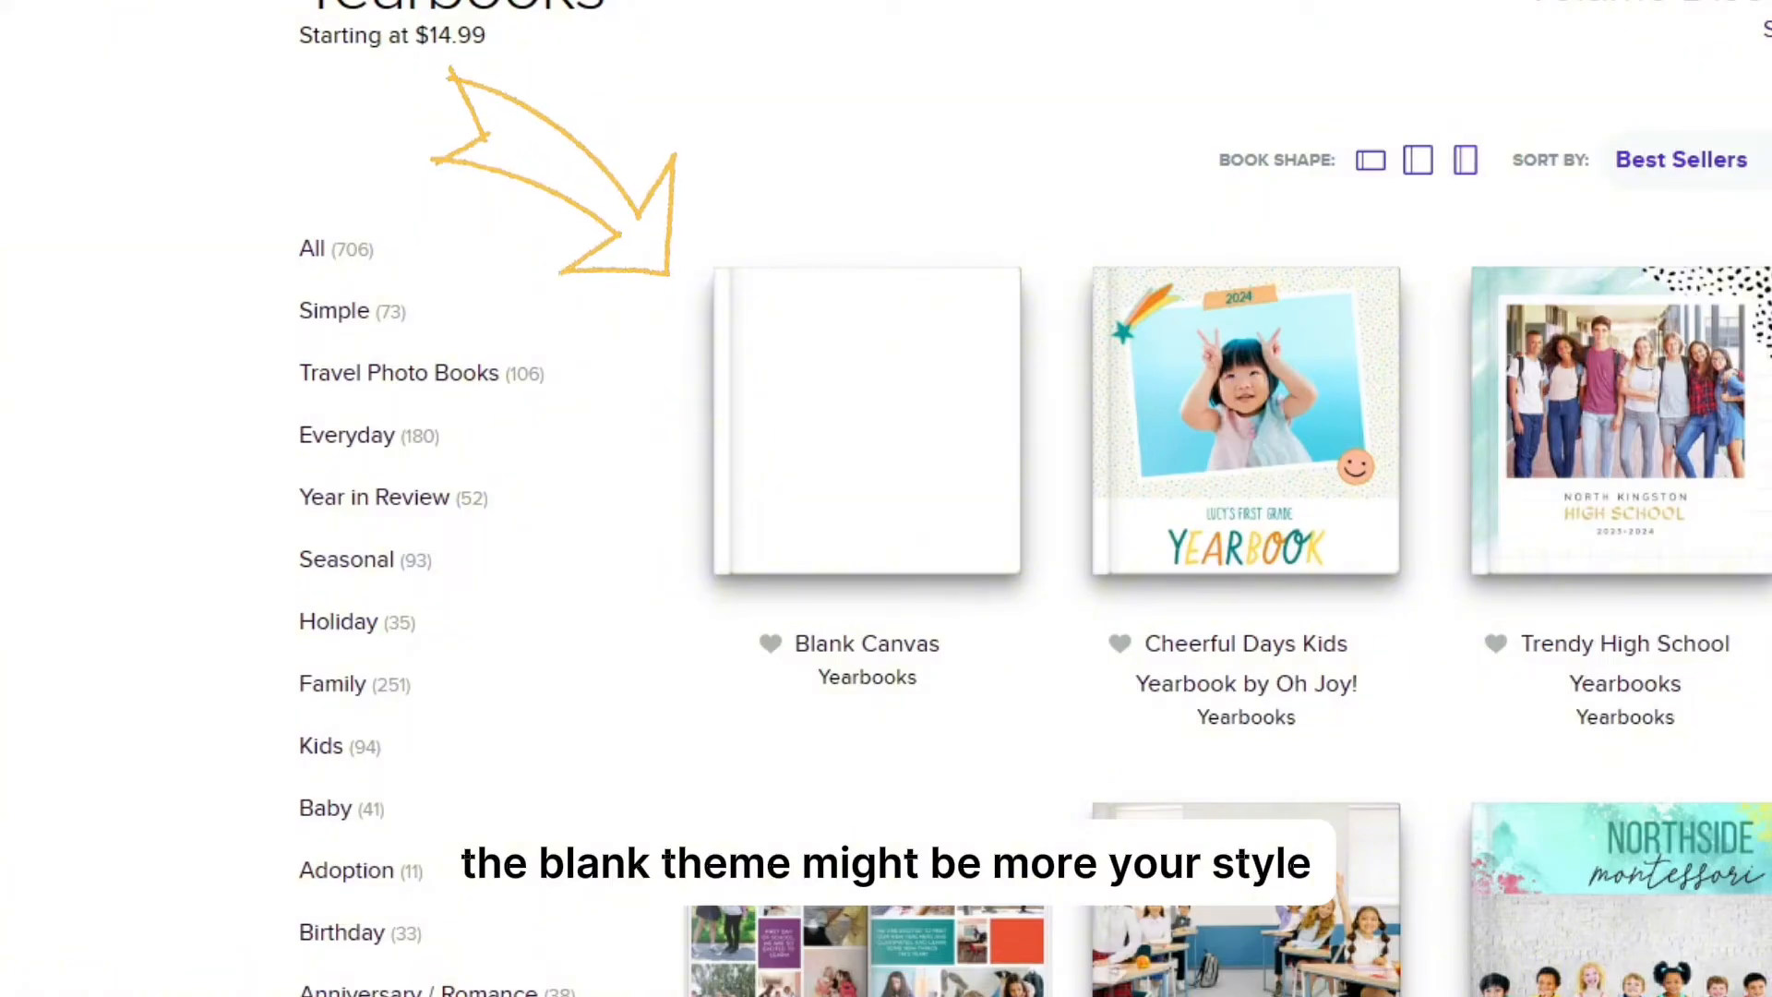
scroll("down", 3)
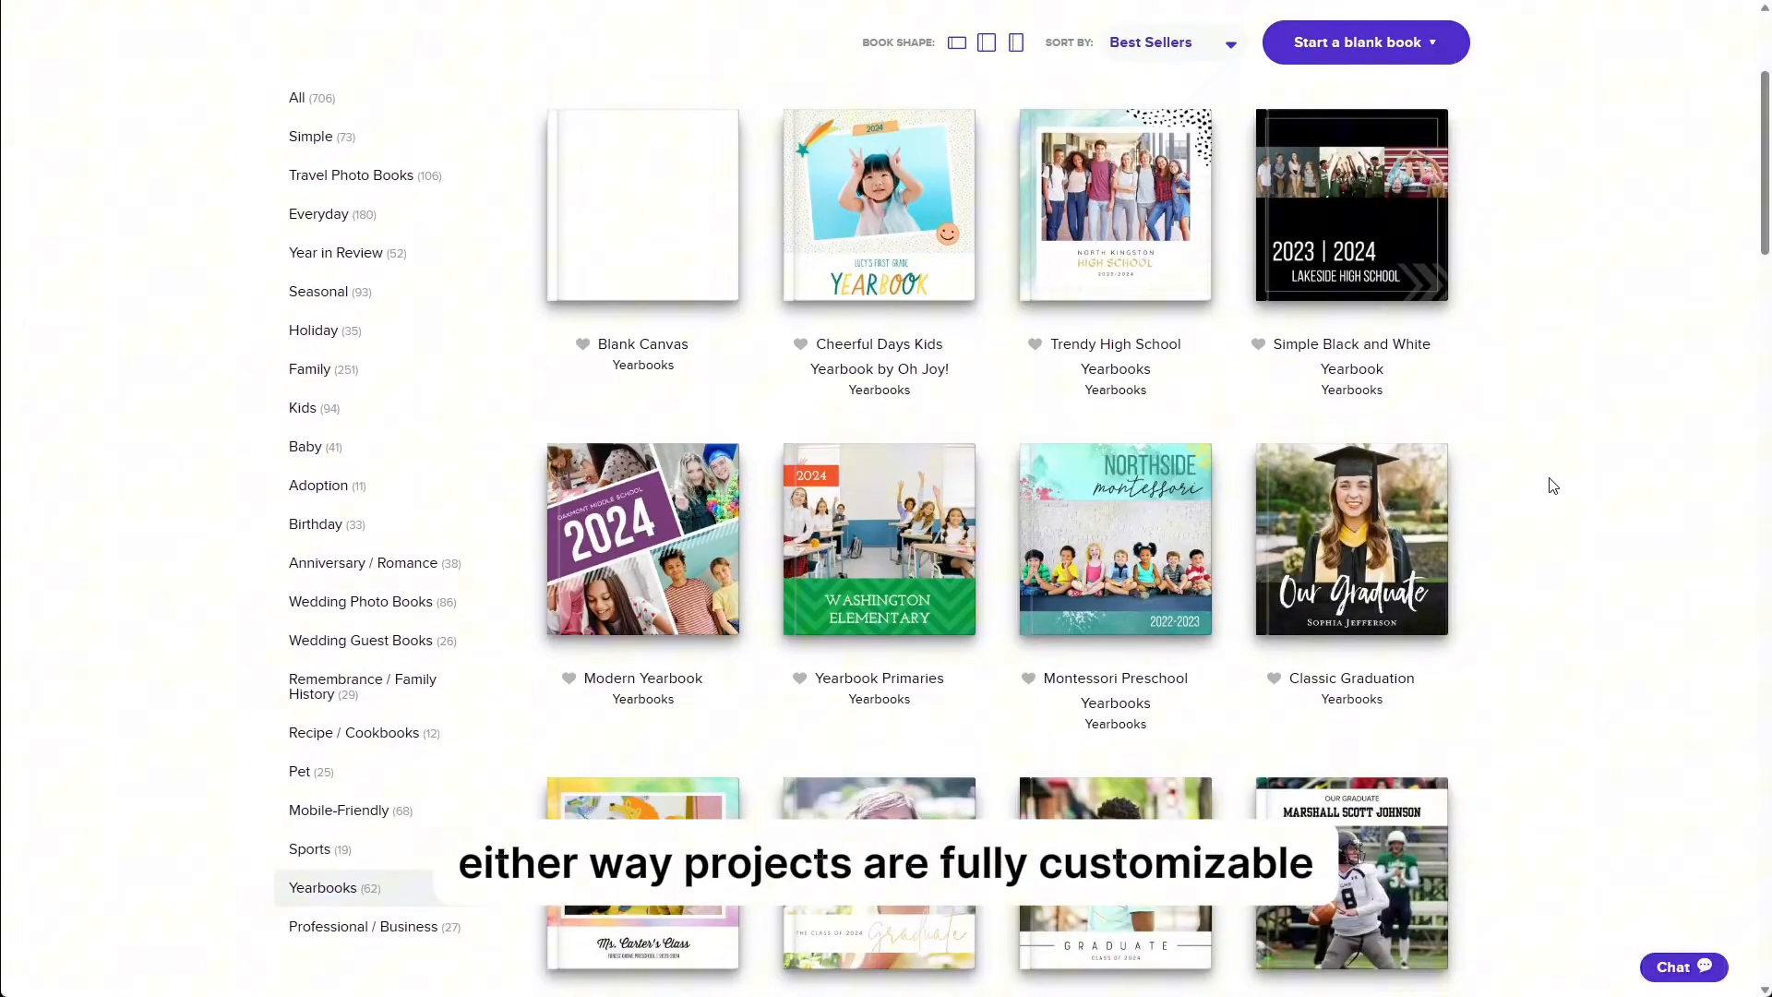
scroll("down", 3)
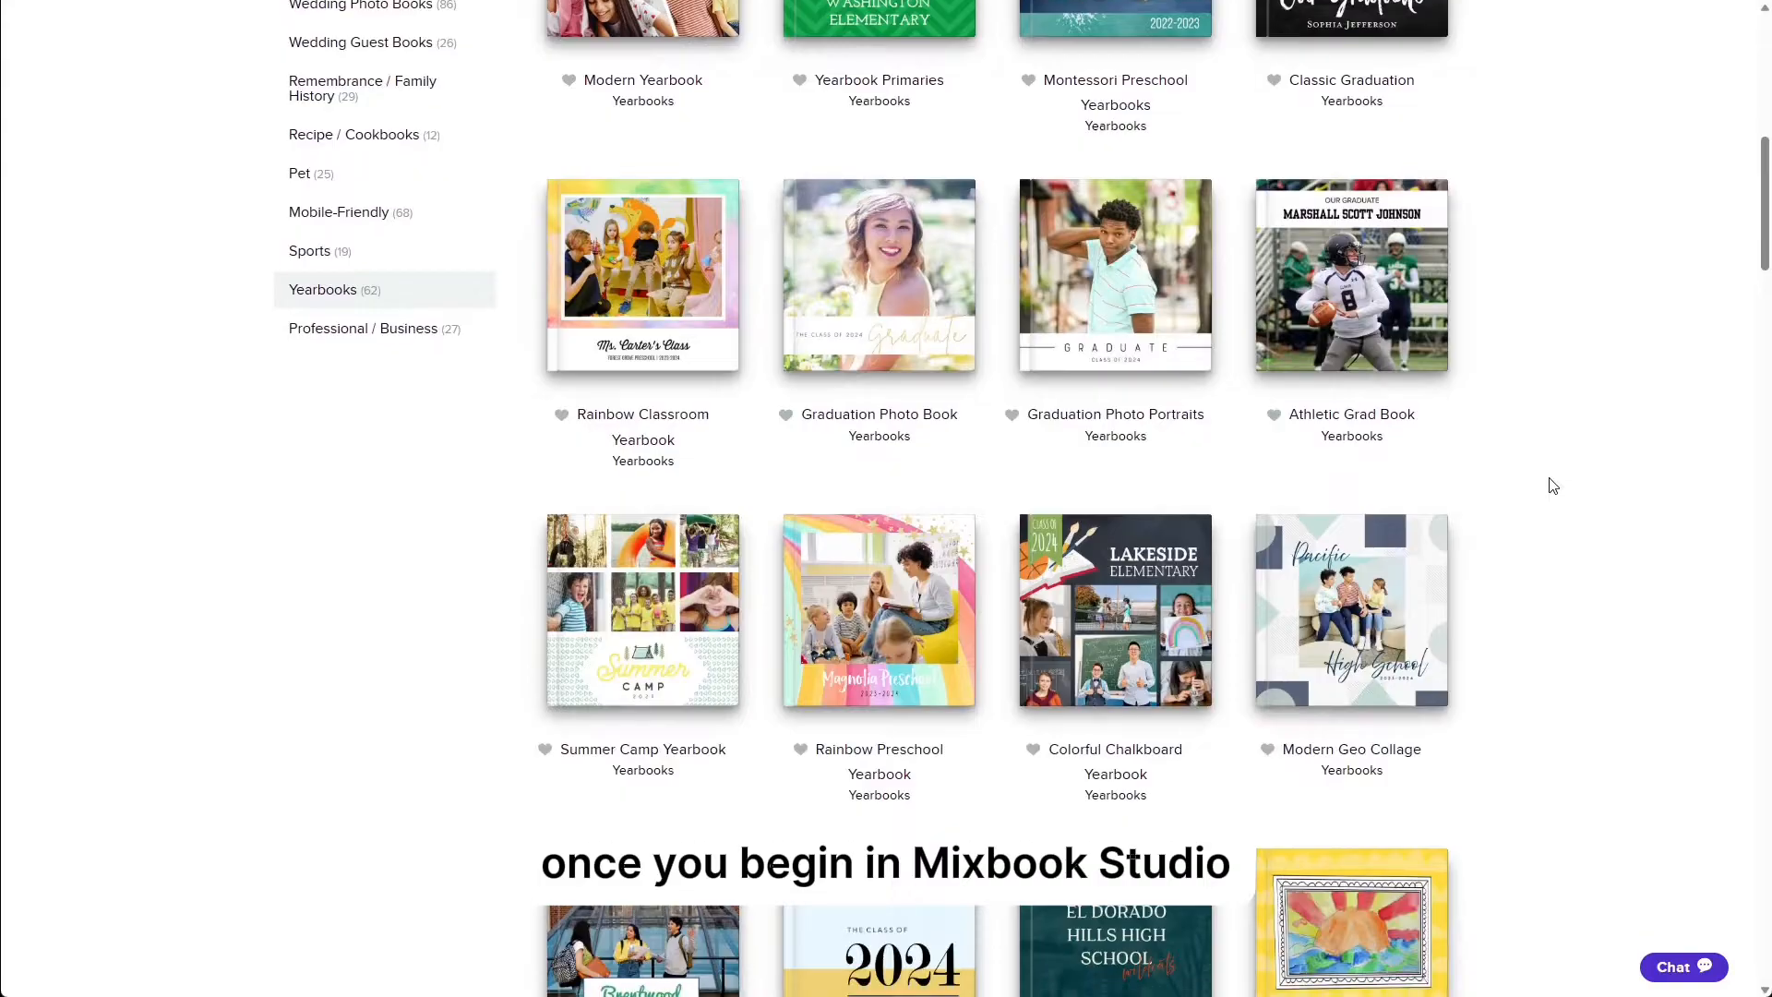
scroll("up", 3)
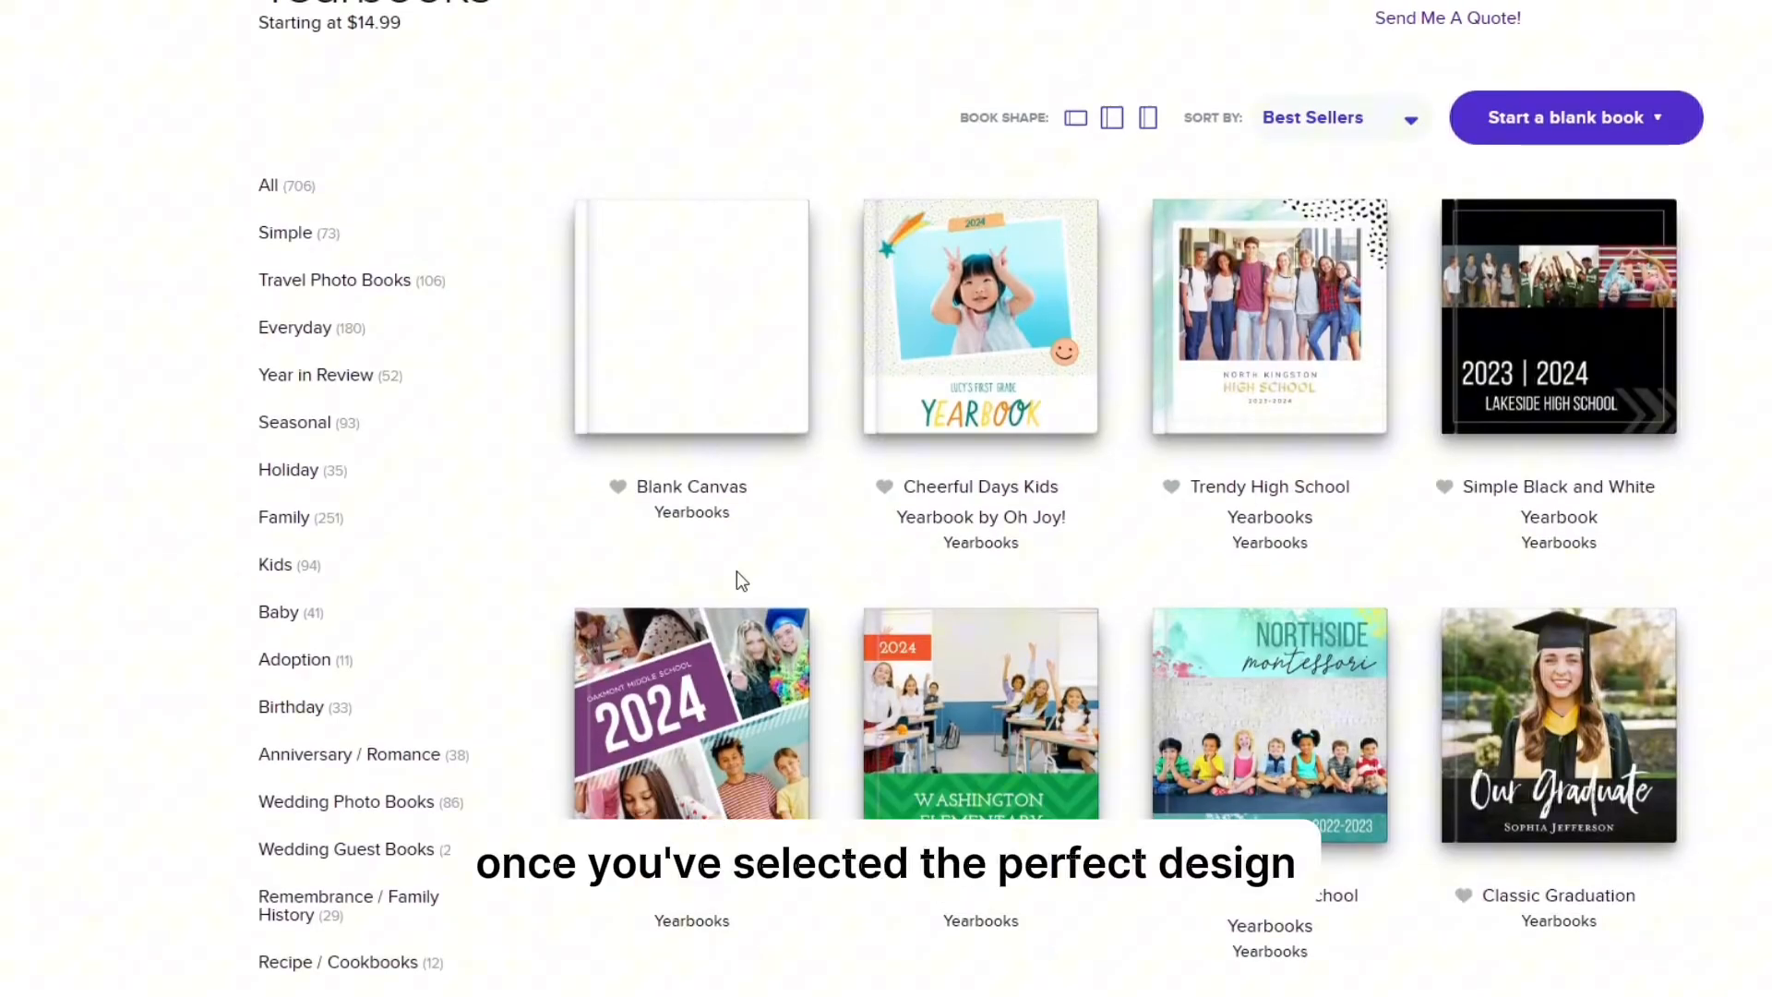
left_click(692, 716)
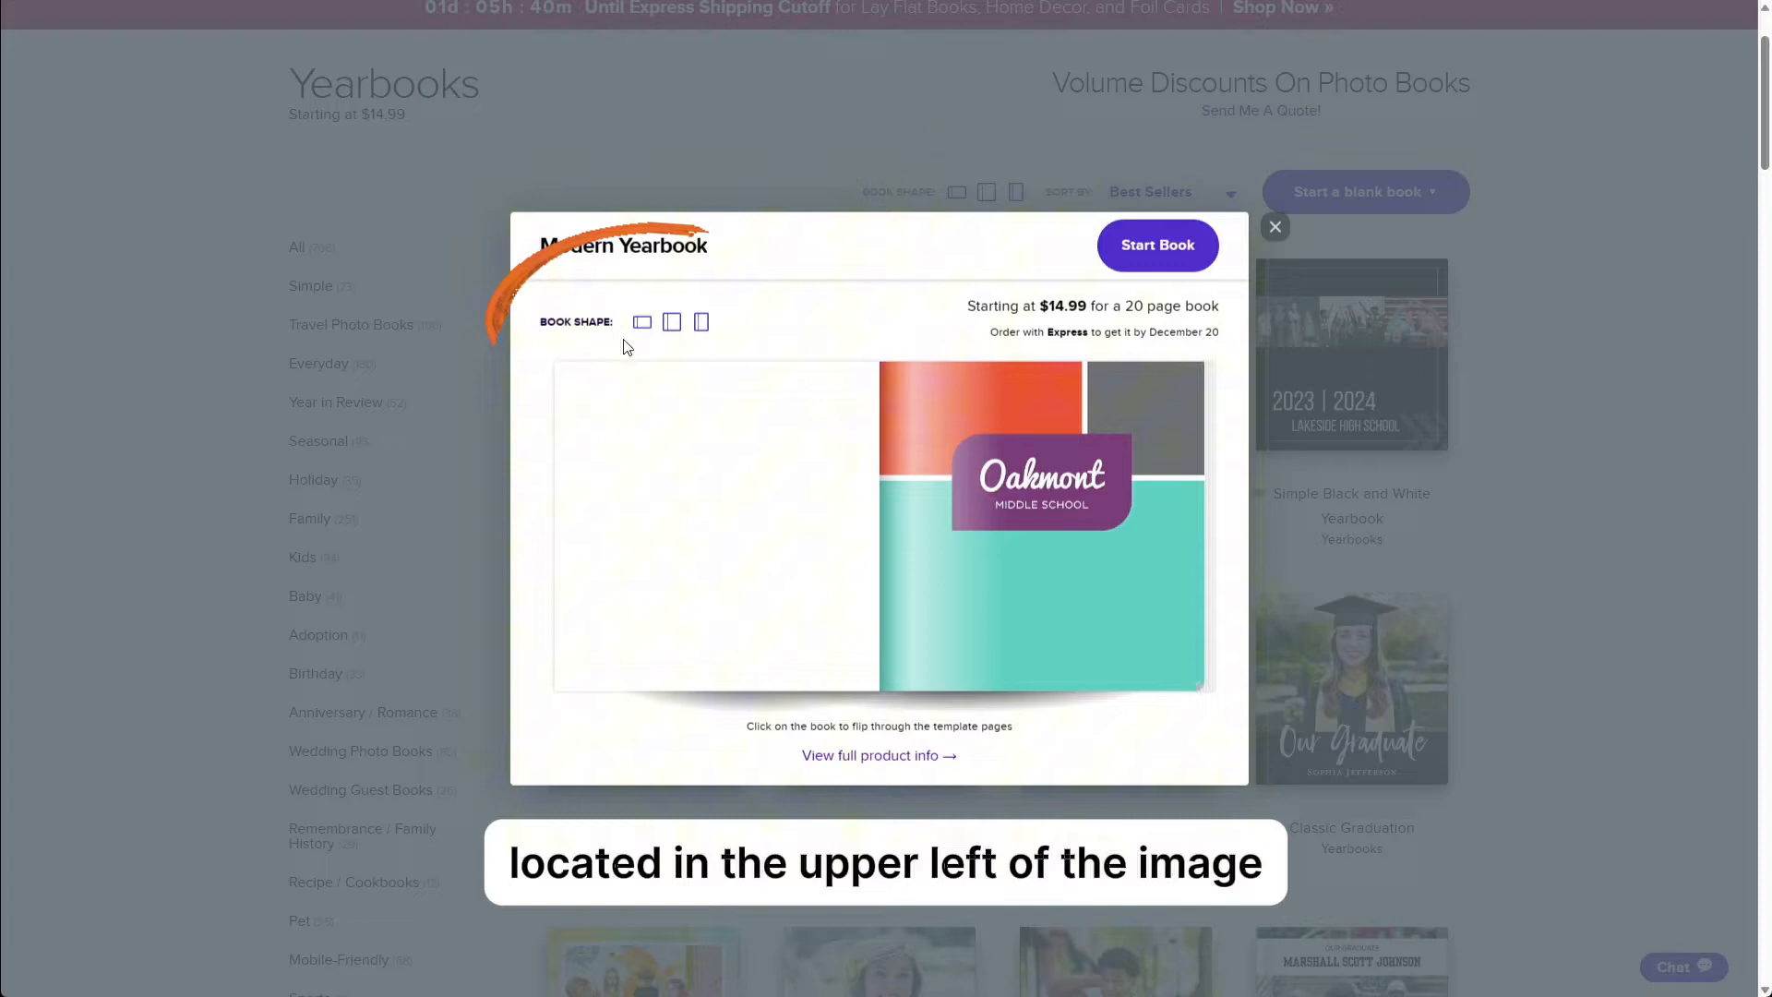
Choose a book shape and start a new book from Modern Yearbook
left_click(672, 321)
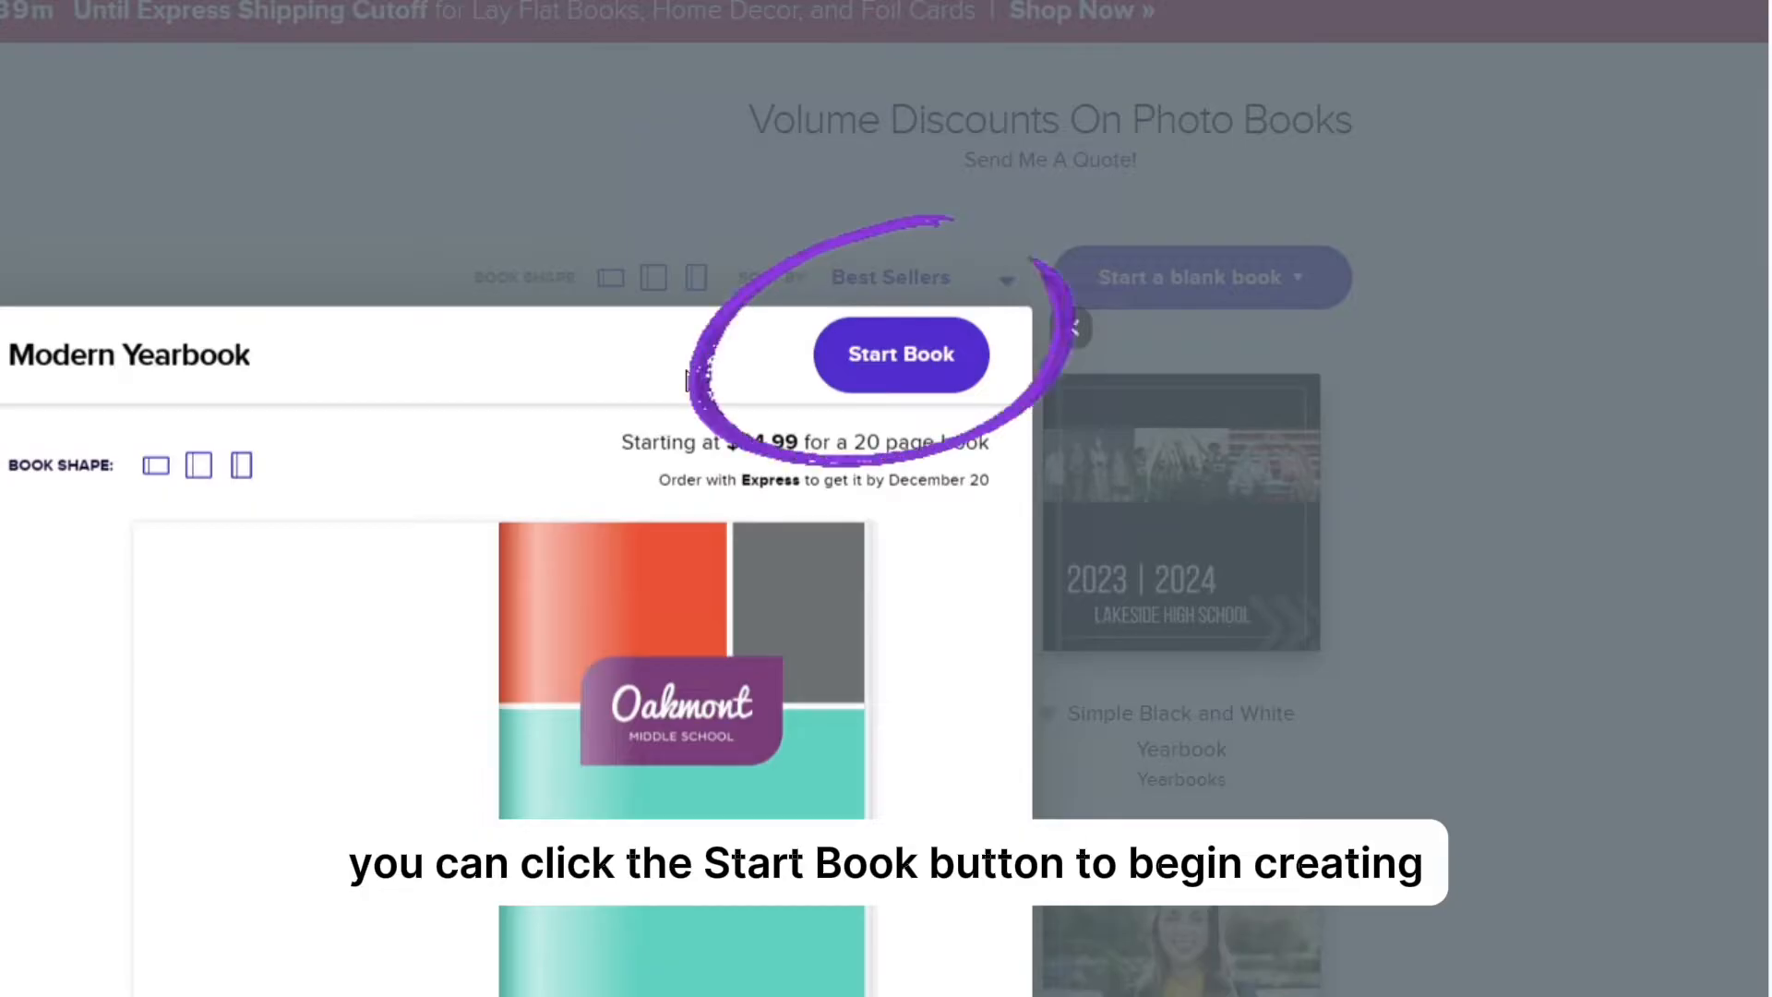
left_click(900, 354)
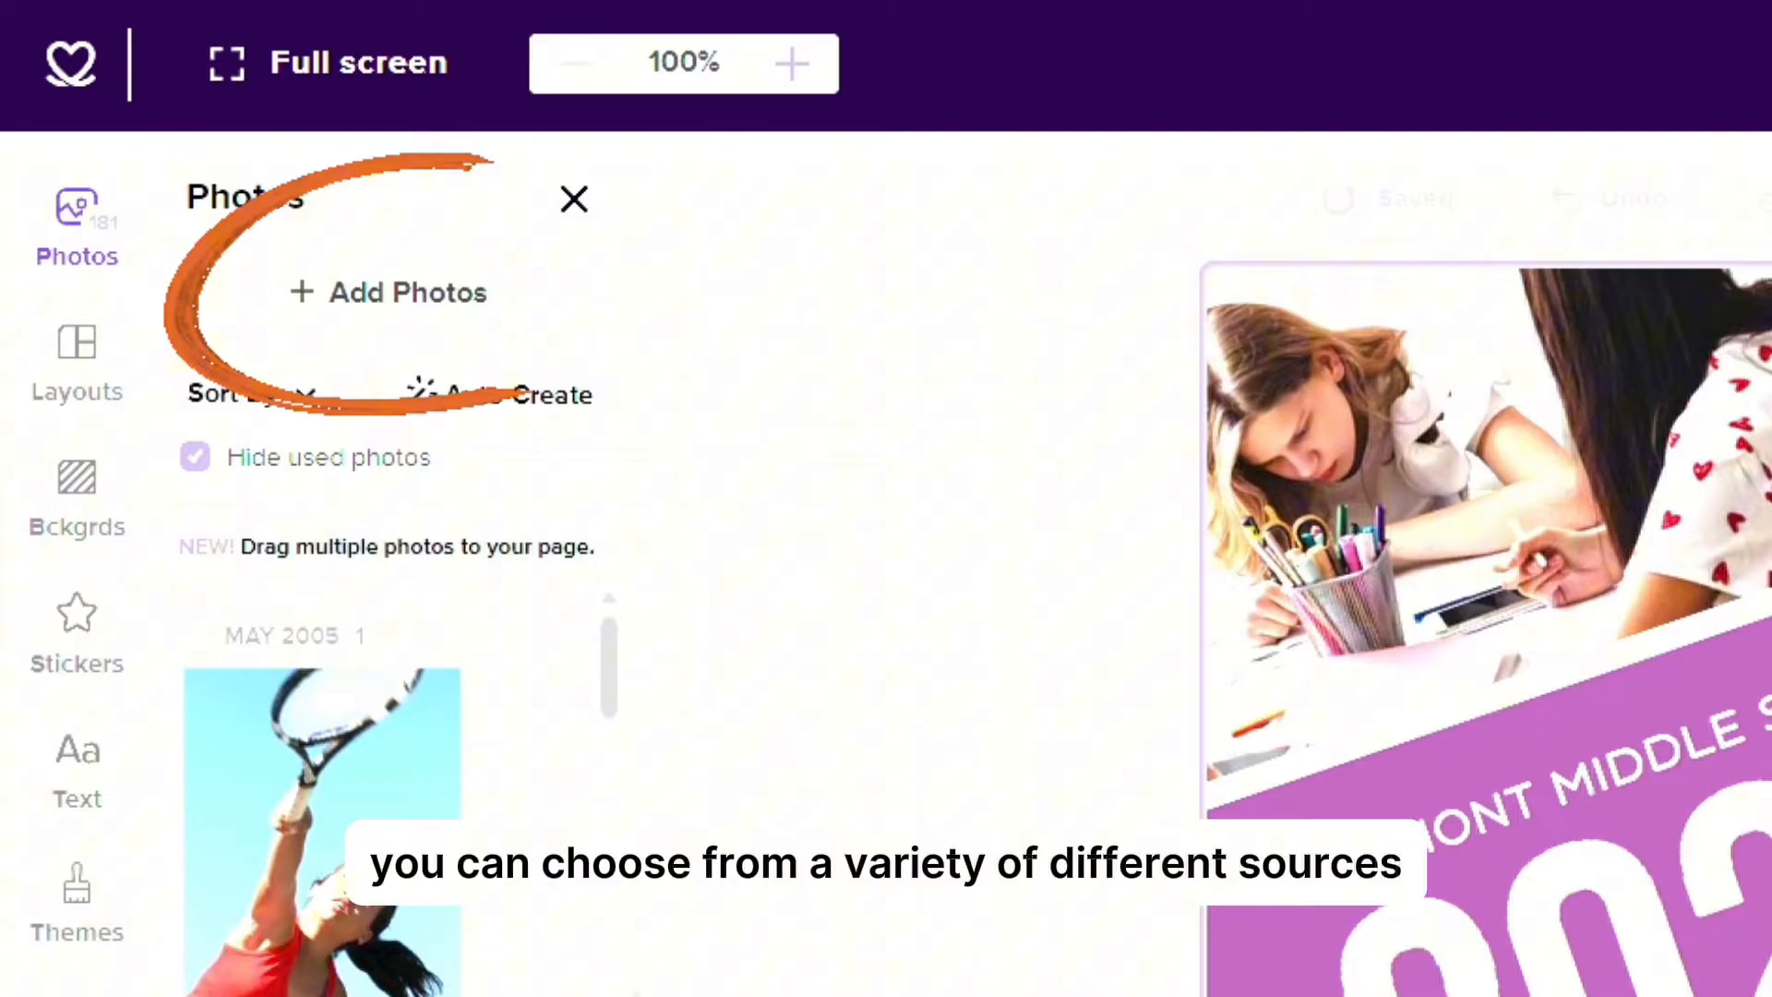
Bring up the photo upload screen from the Photos panel via + Add Photos
left_click(388, 291)
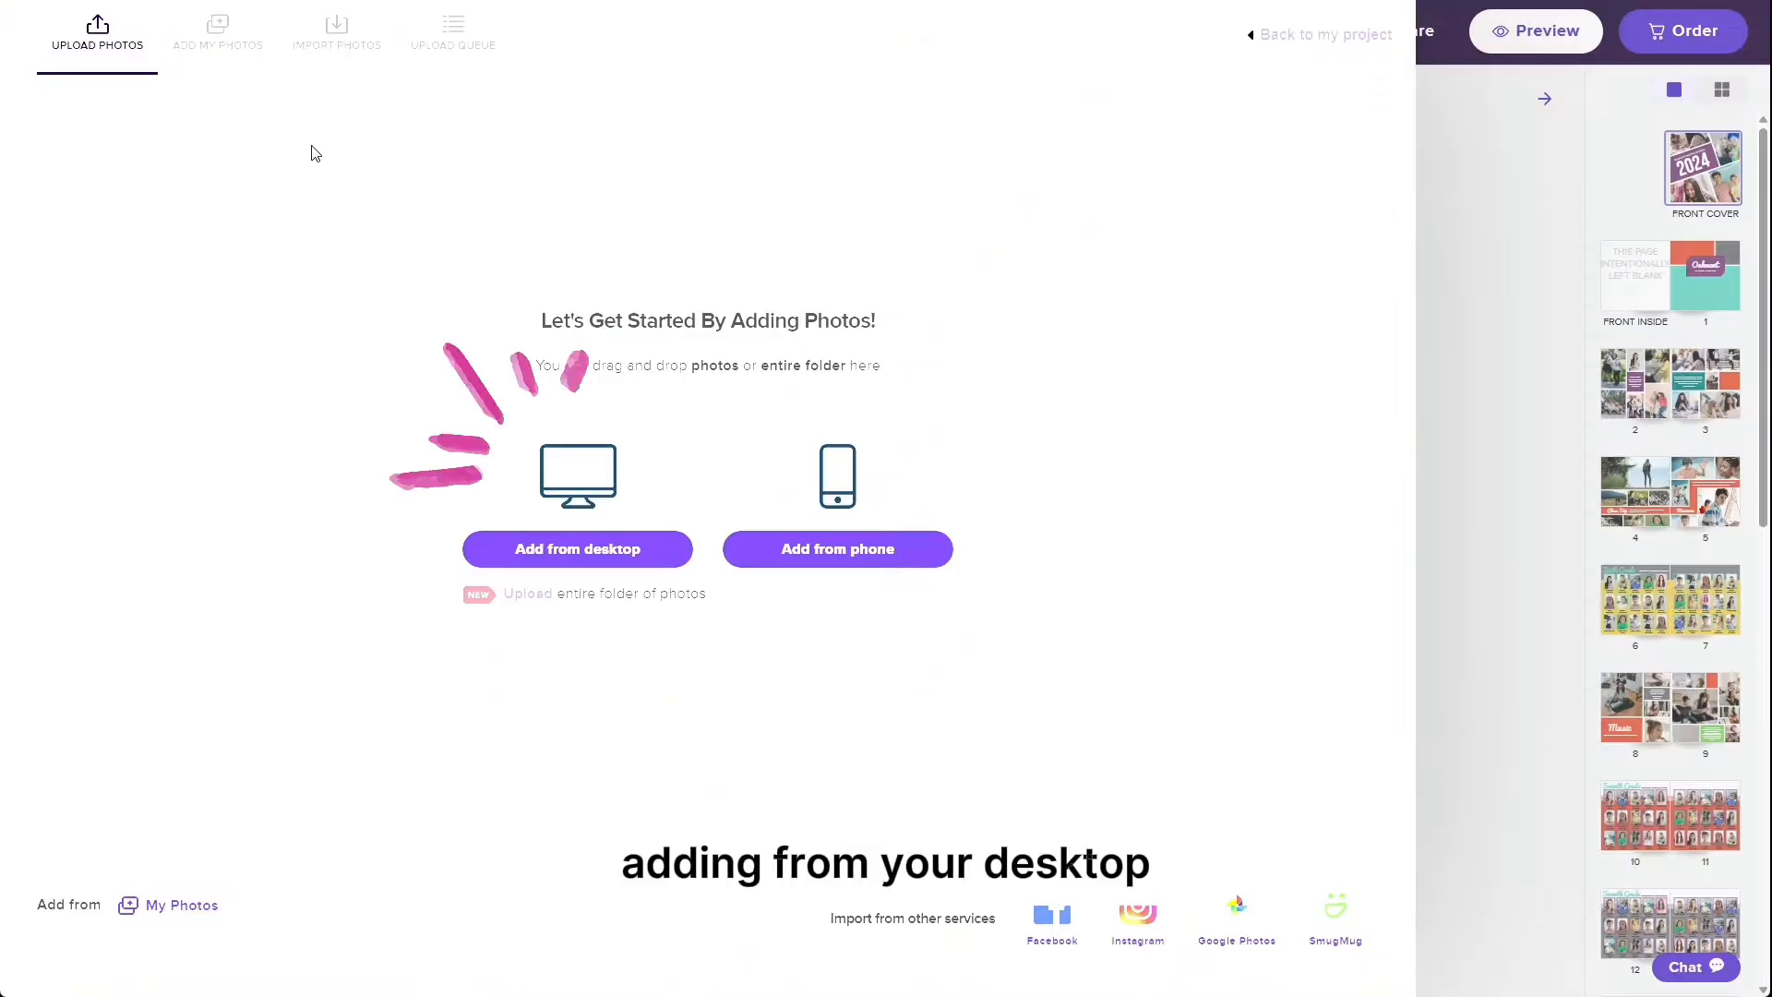
left_click(1410, 29)
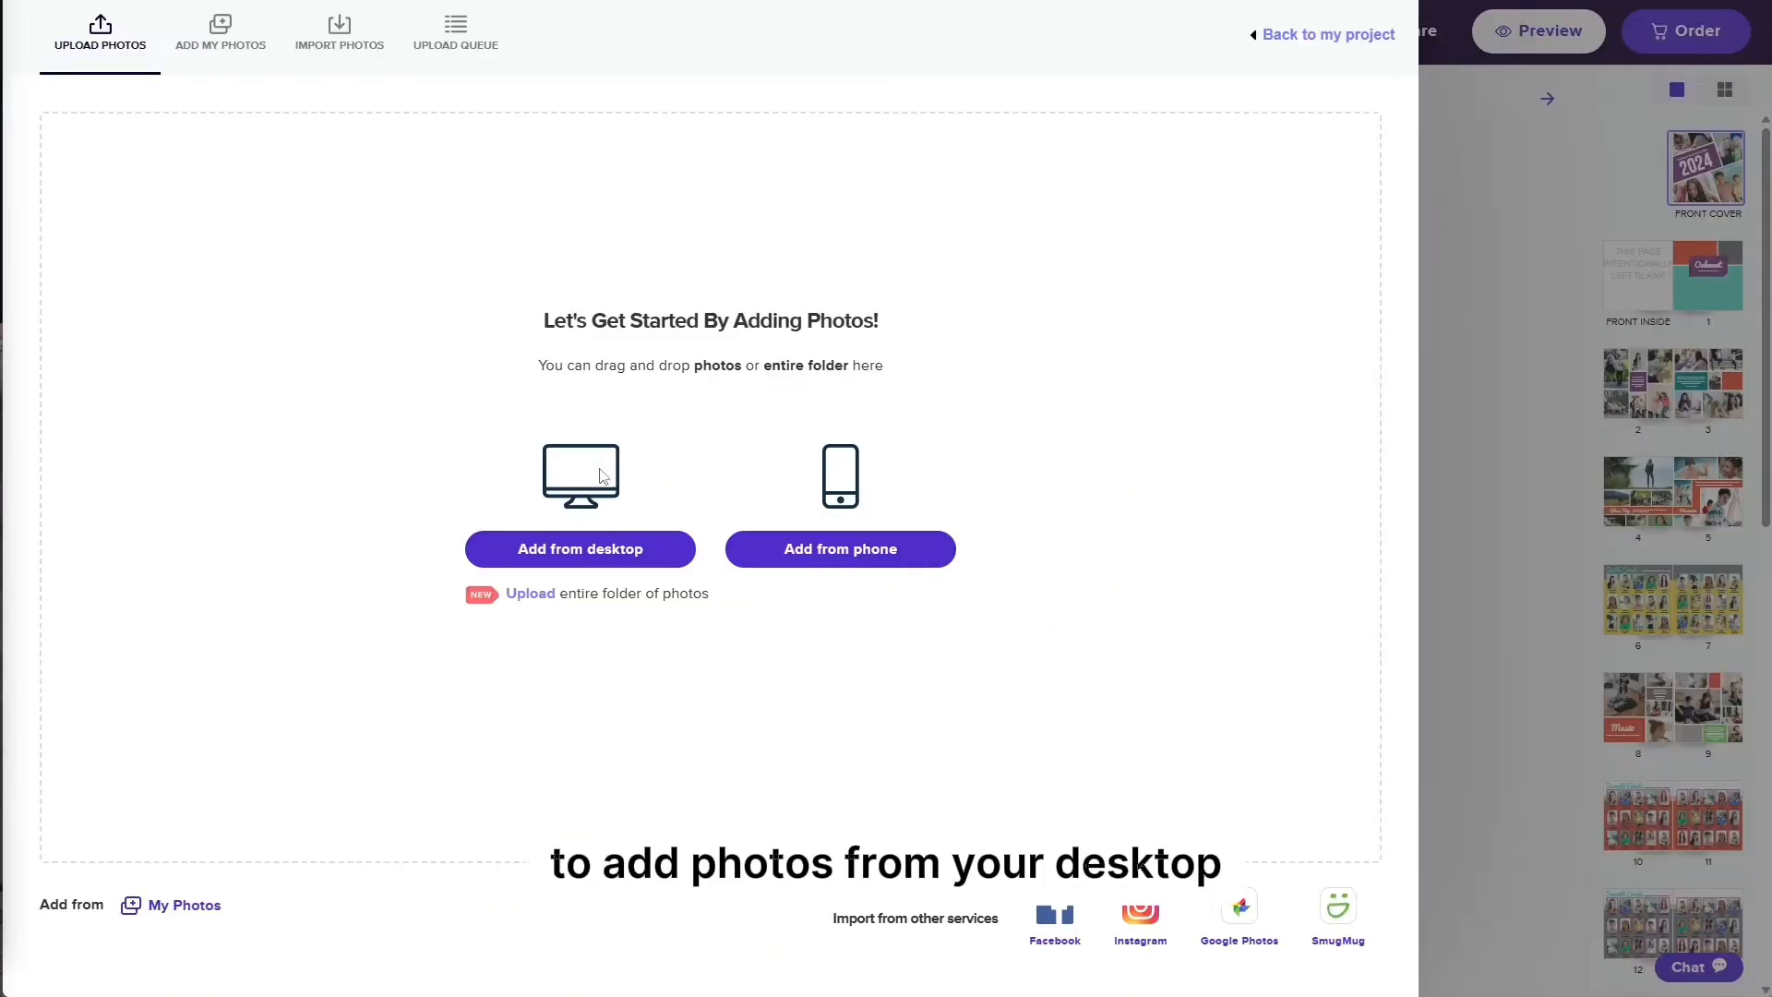
Add several image files from the desktop image folder to the photo collection
left_click(579, 550)
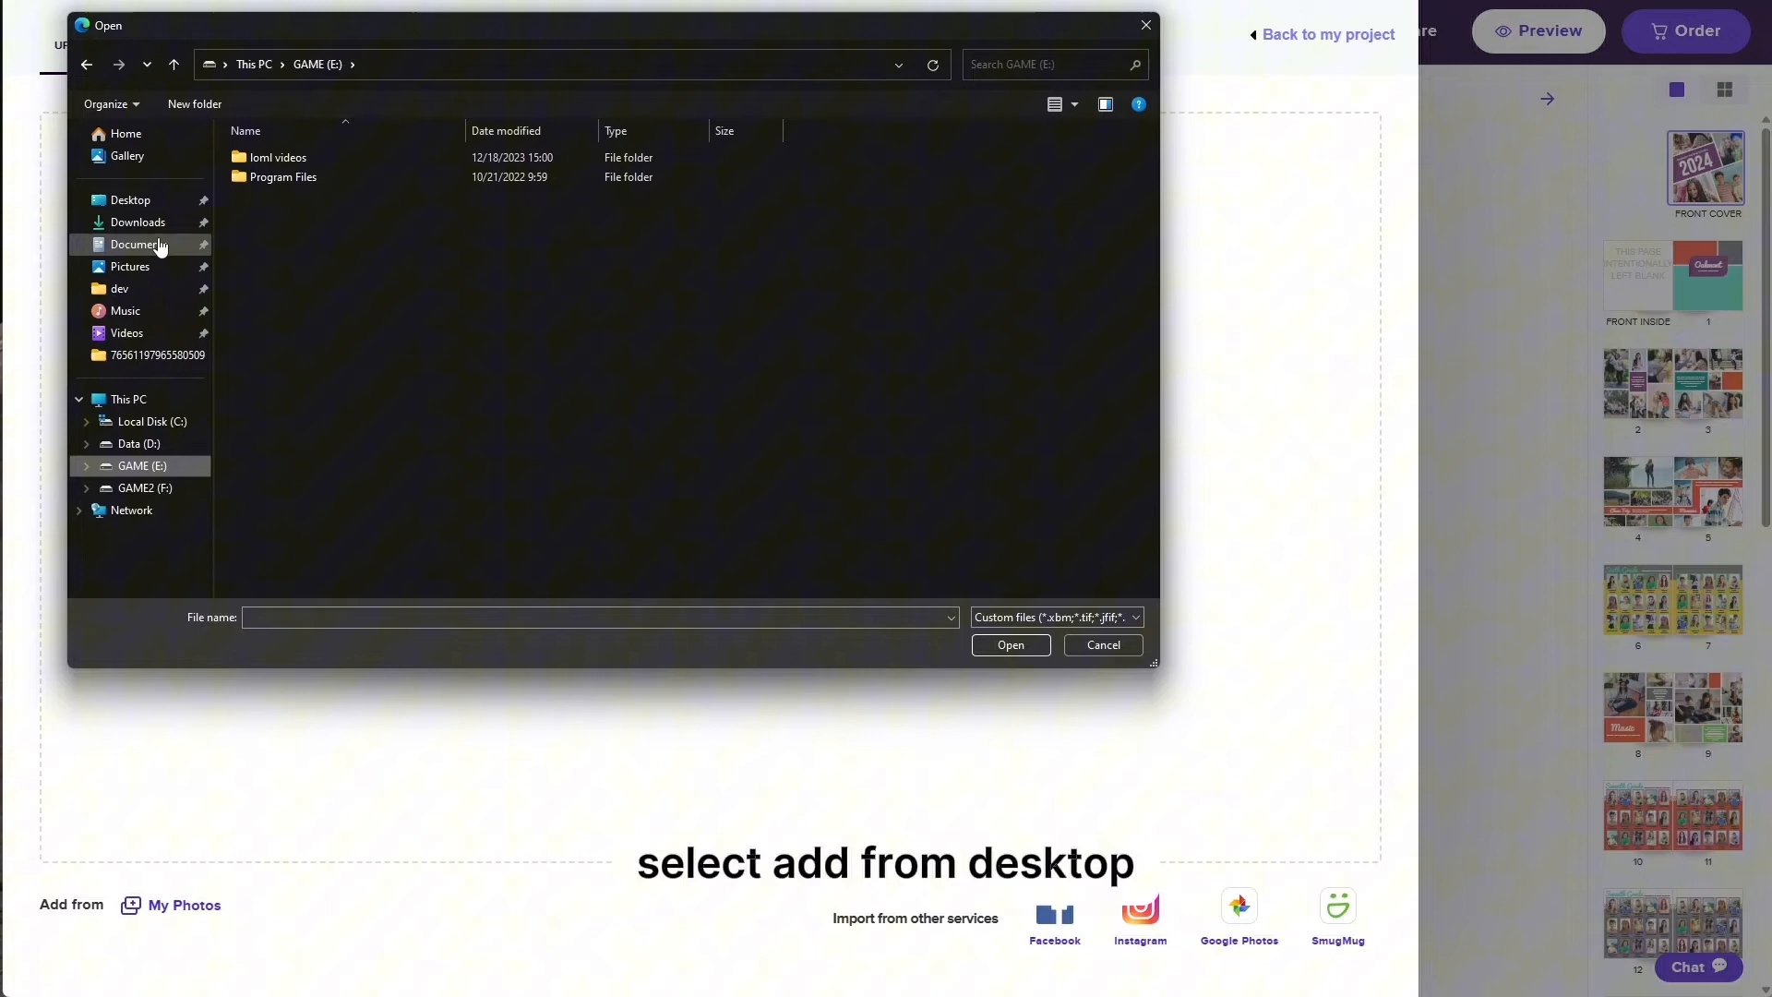
left_click(137, 221)
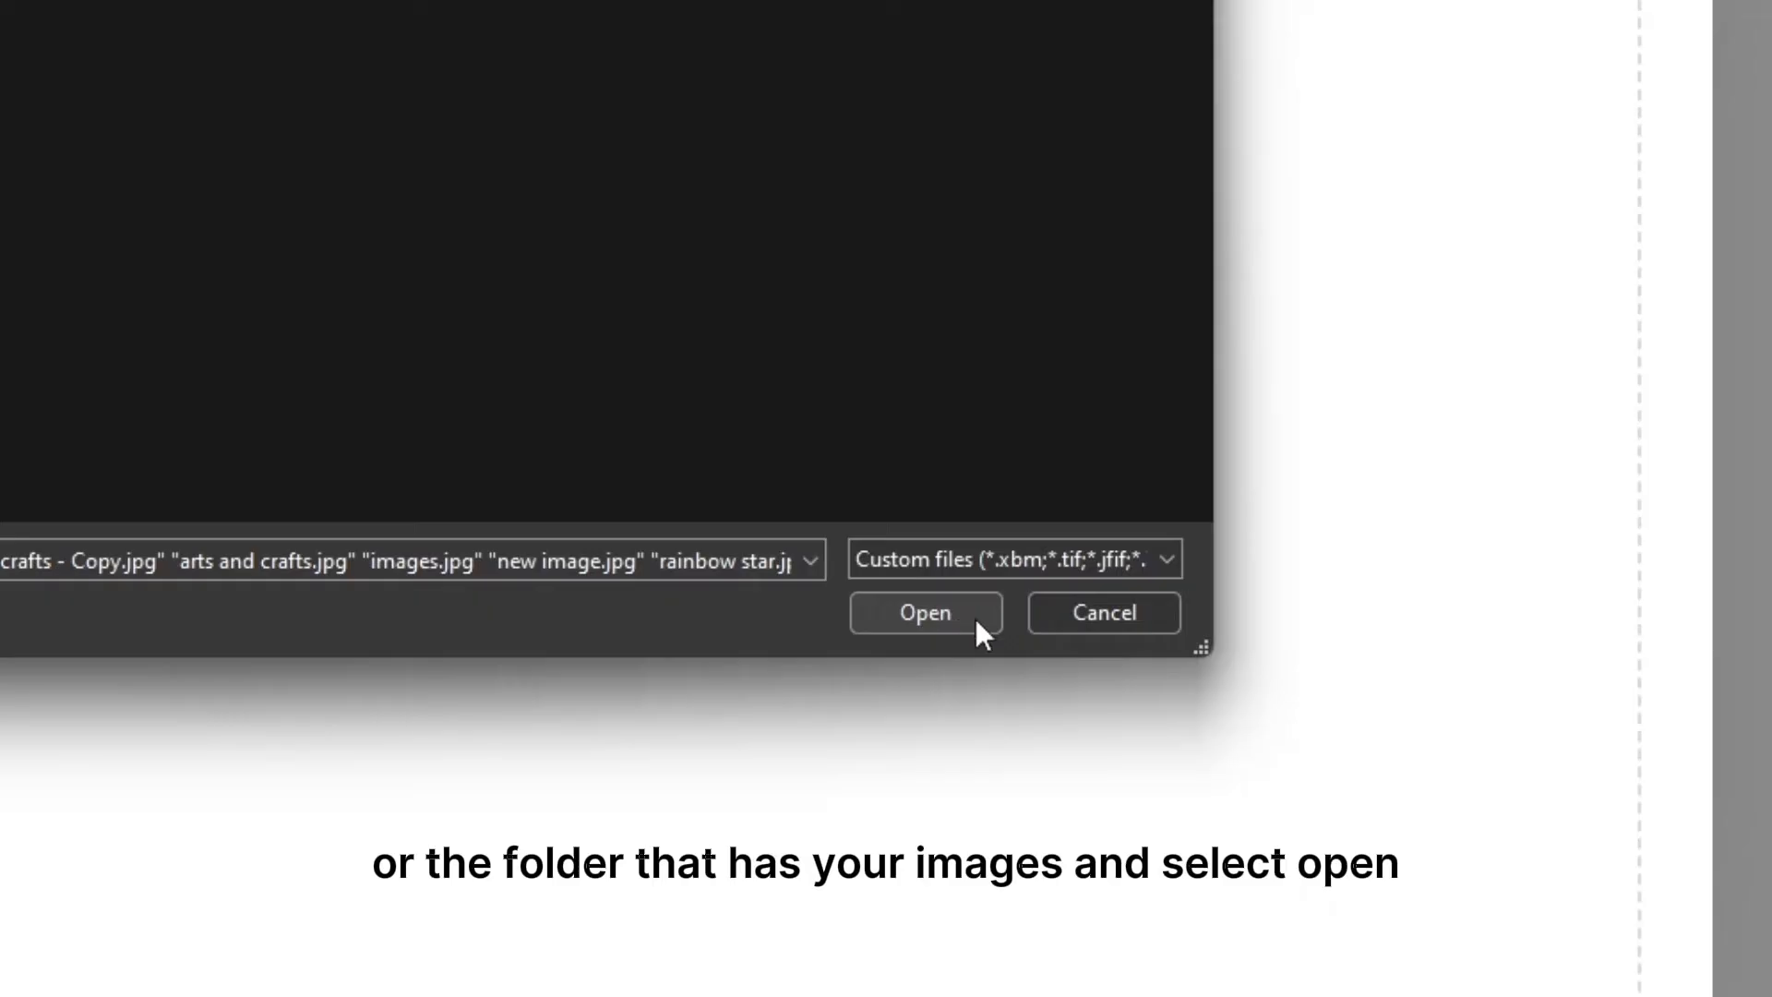
left_click(925, 611)
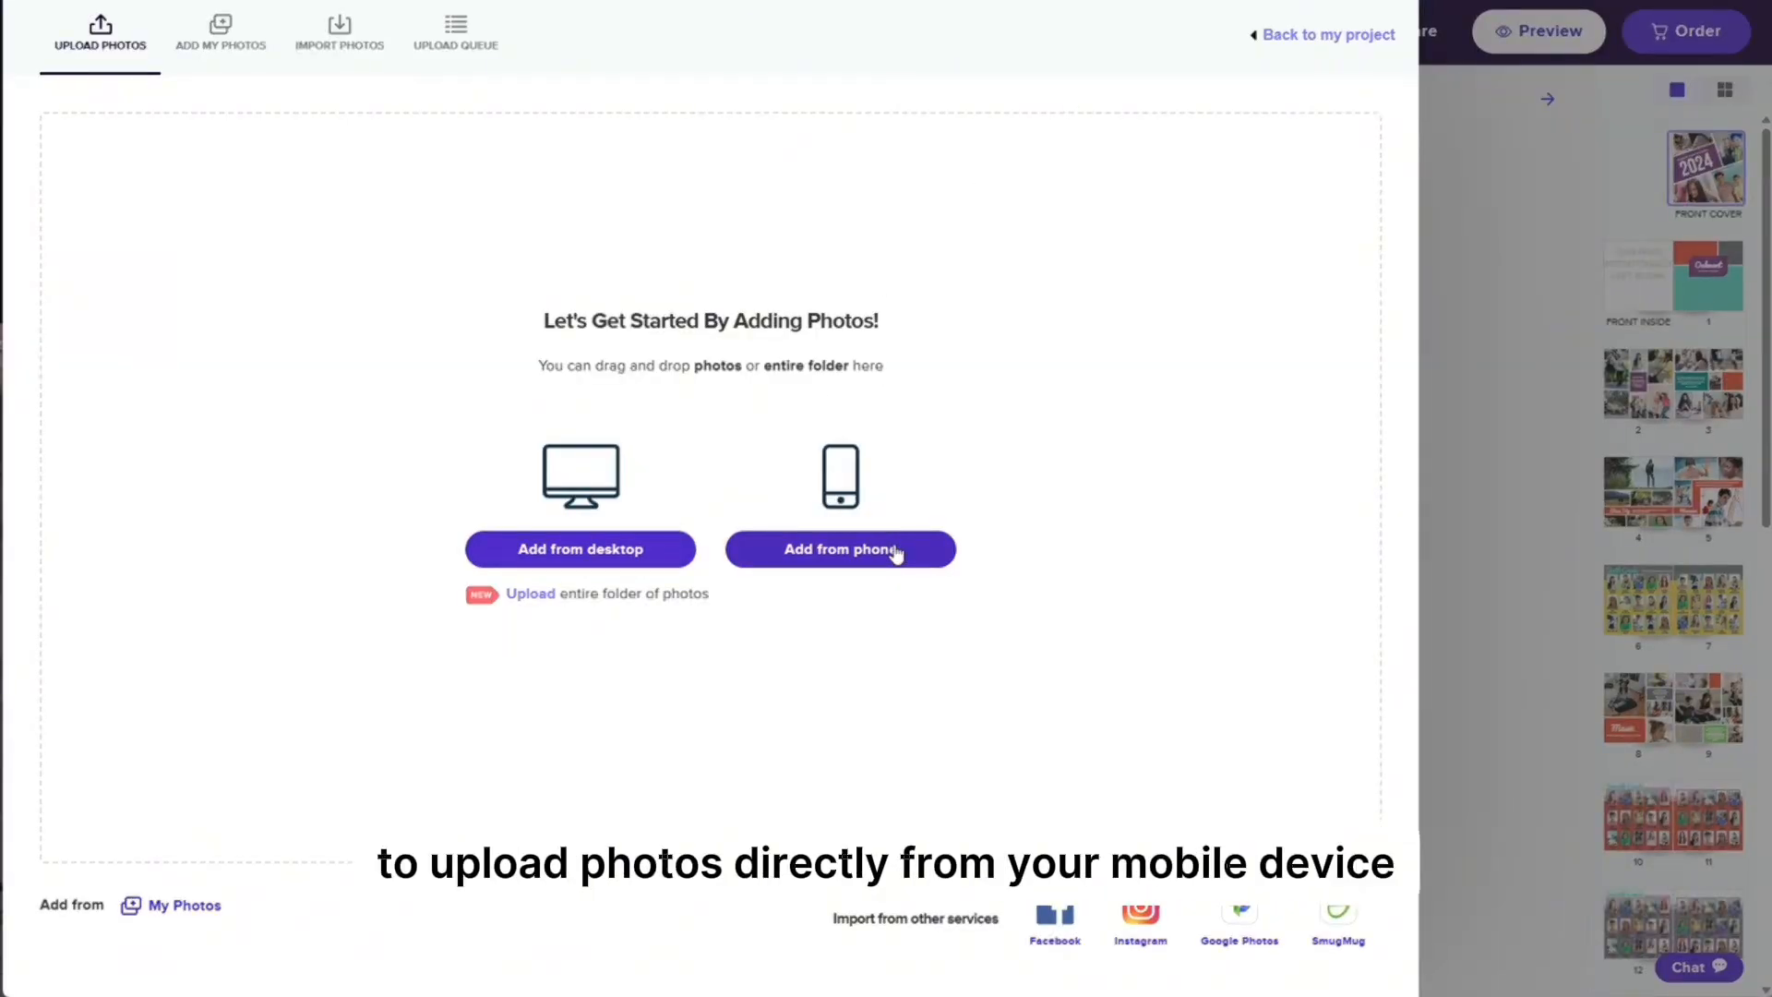
Set up phone upload via QR code or emailed link, then return to the editor
left_click(842, 550)
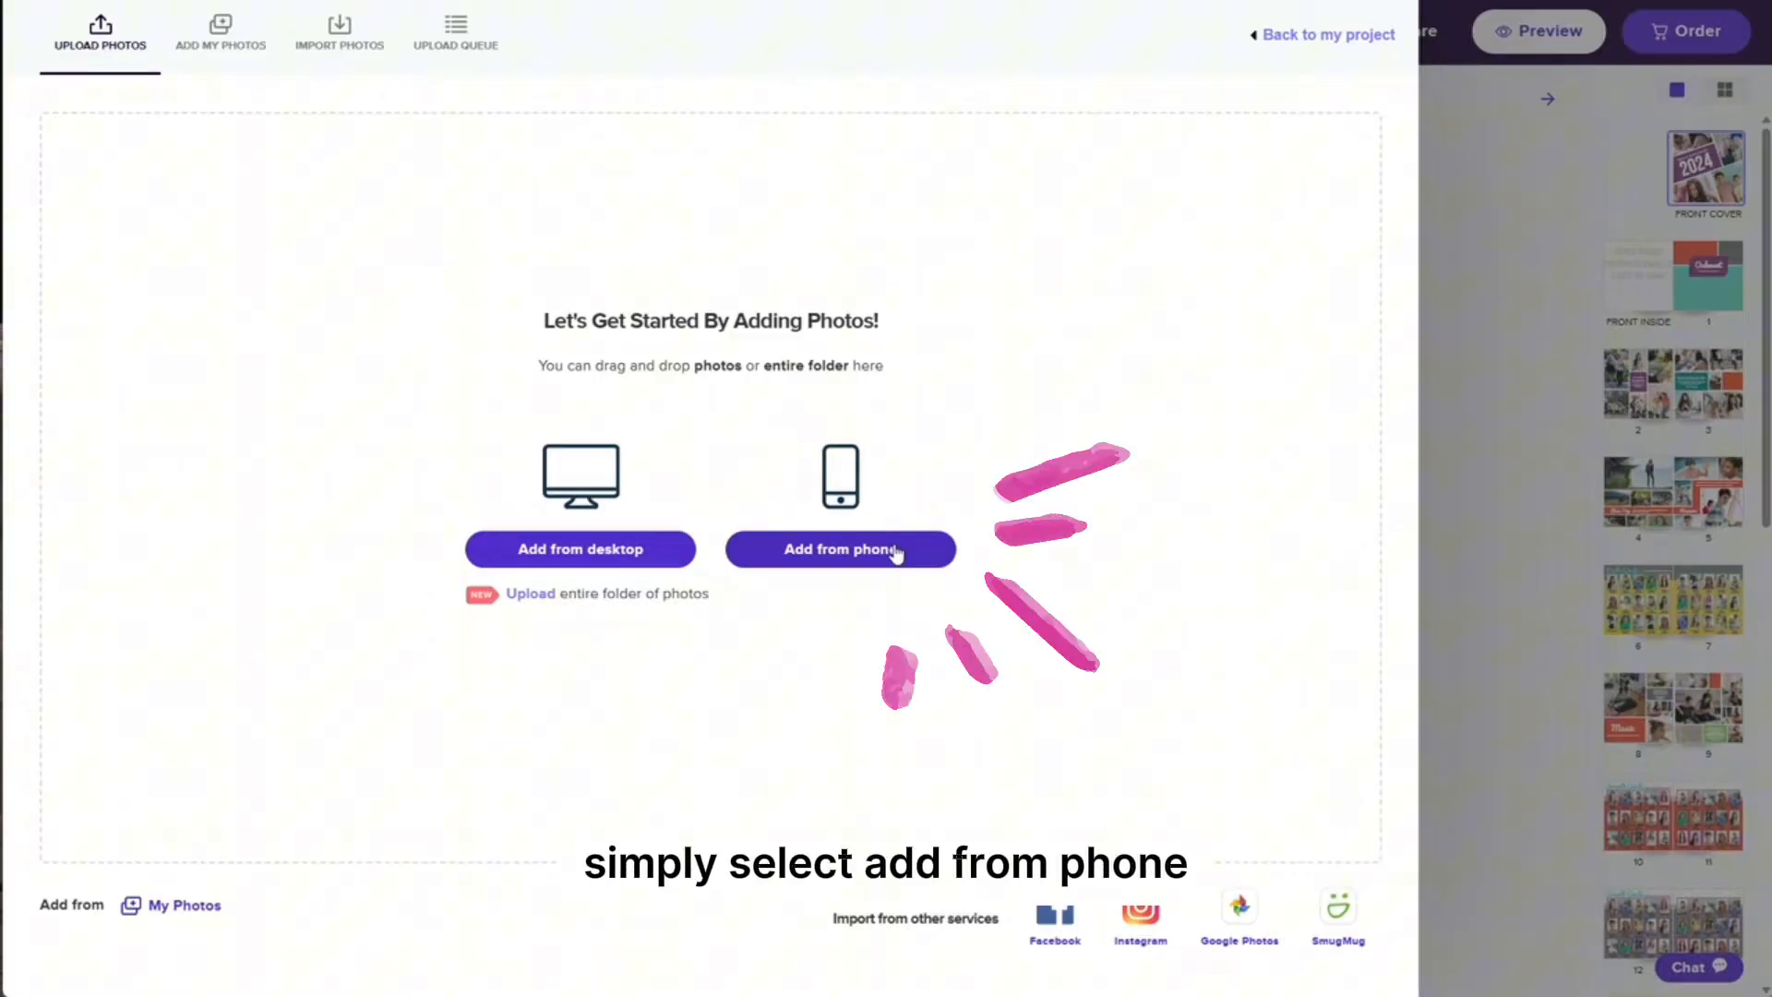
left_click(841, 550)
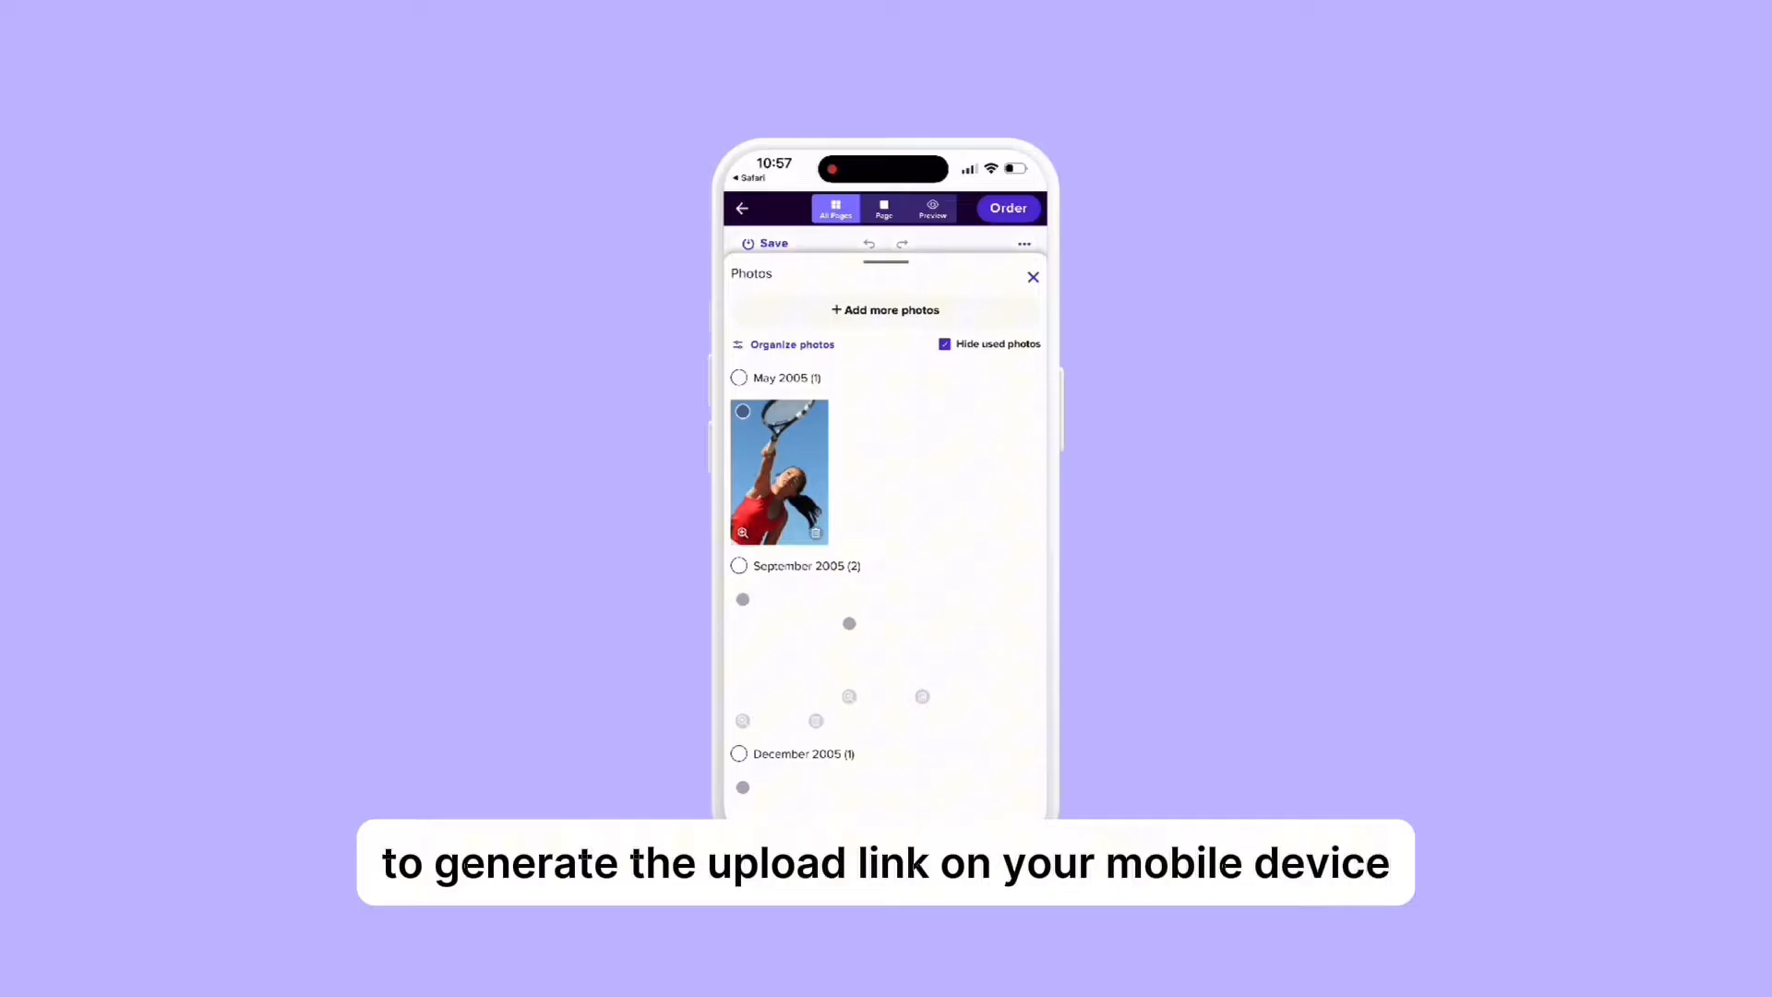
left_click(884, 310)
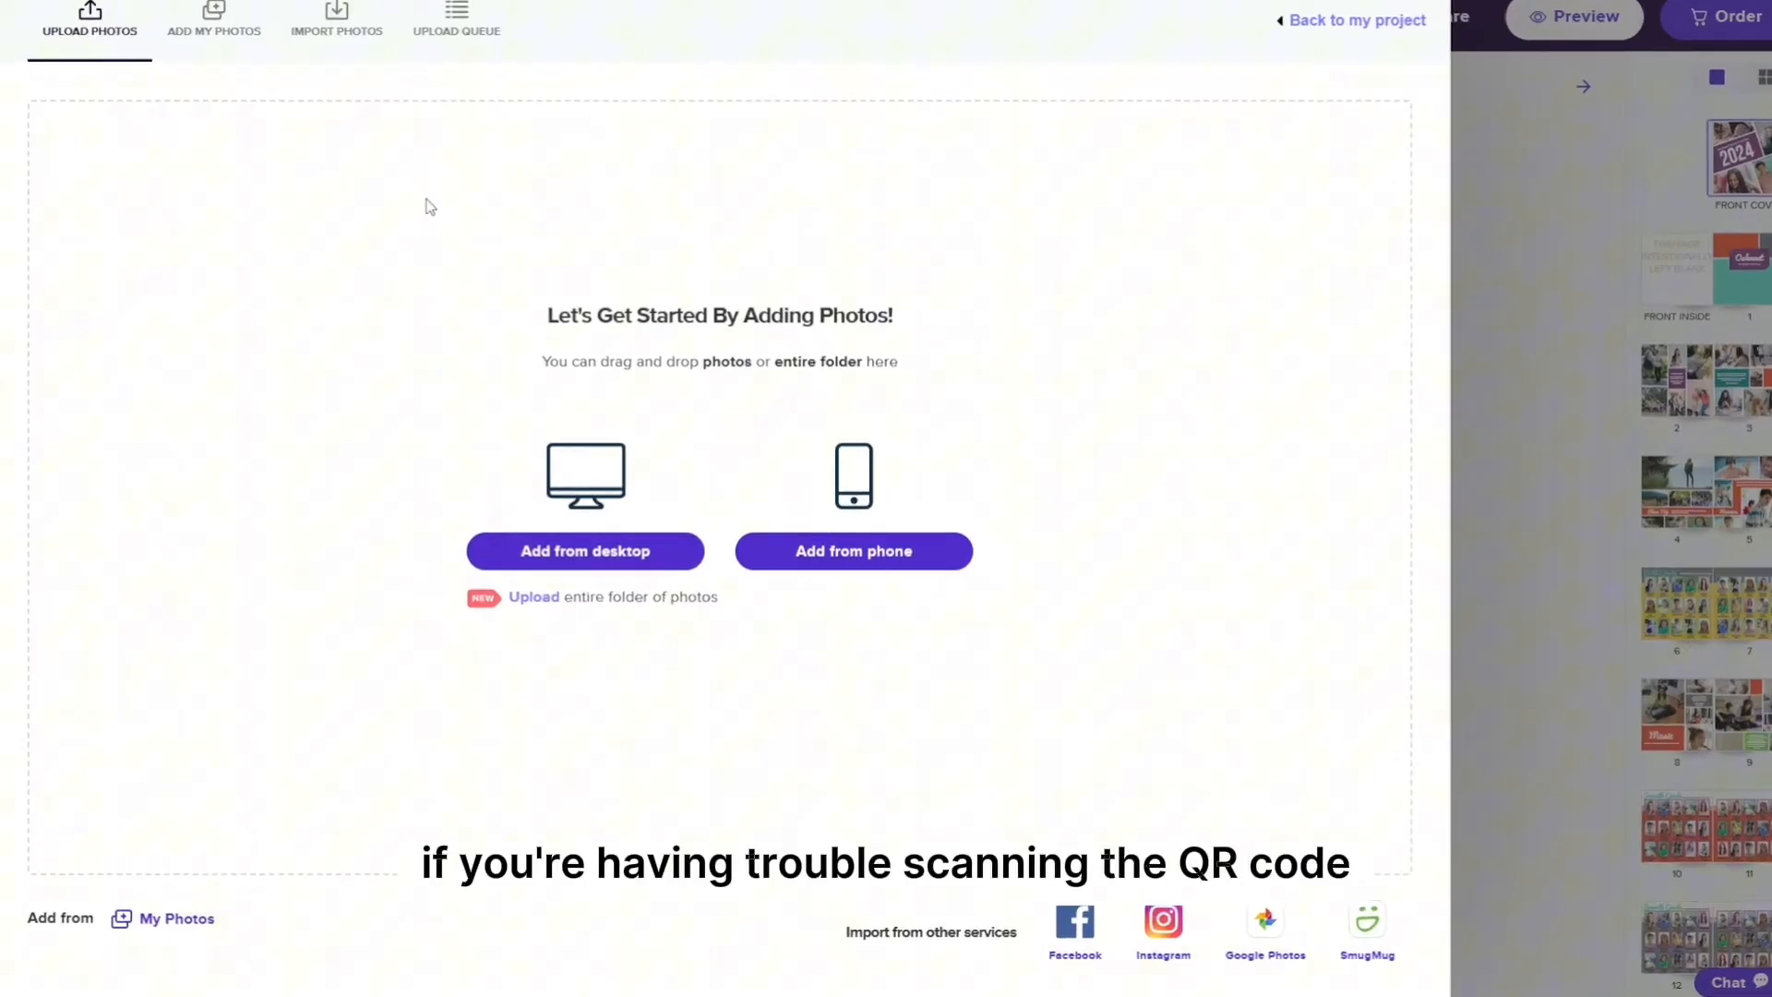
left_click(853, 550)
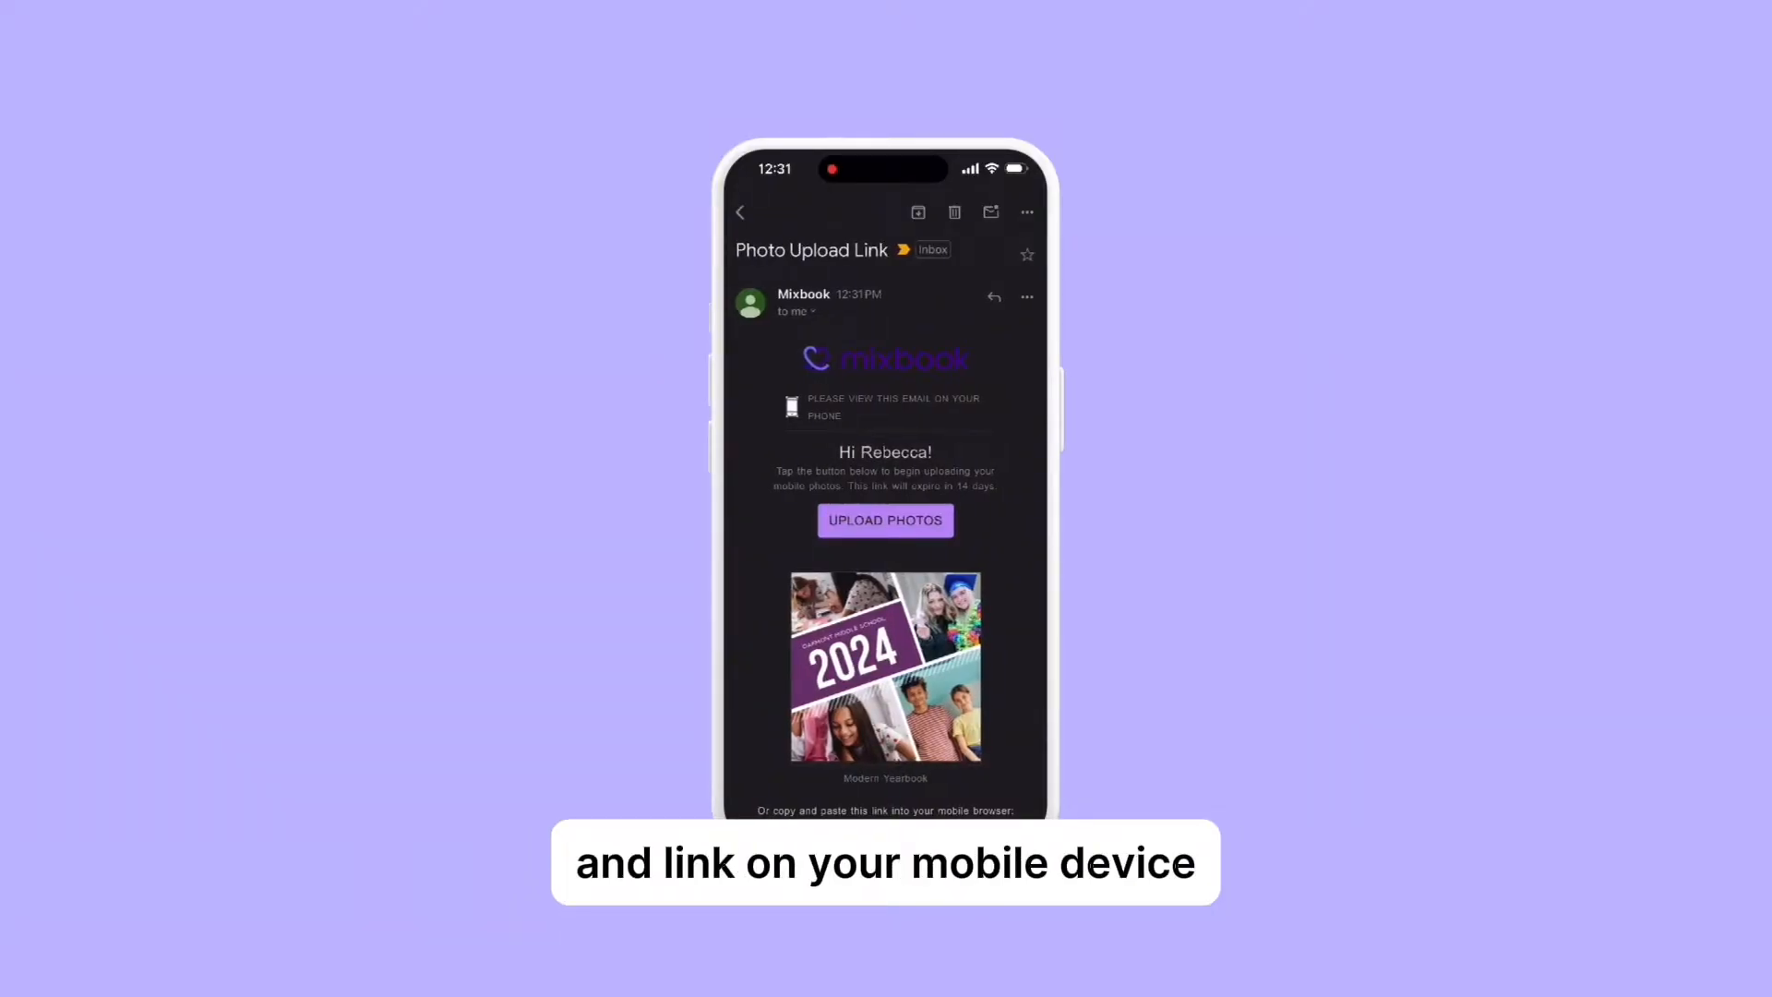
scroll("down", 3)
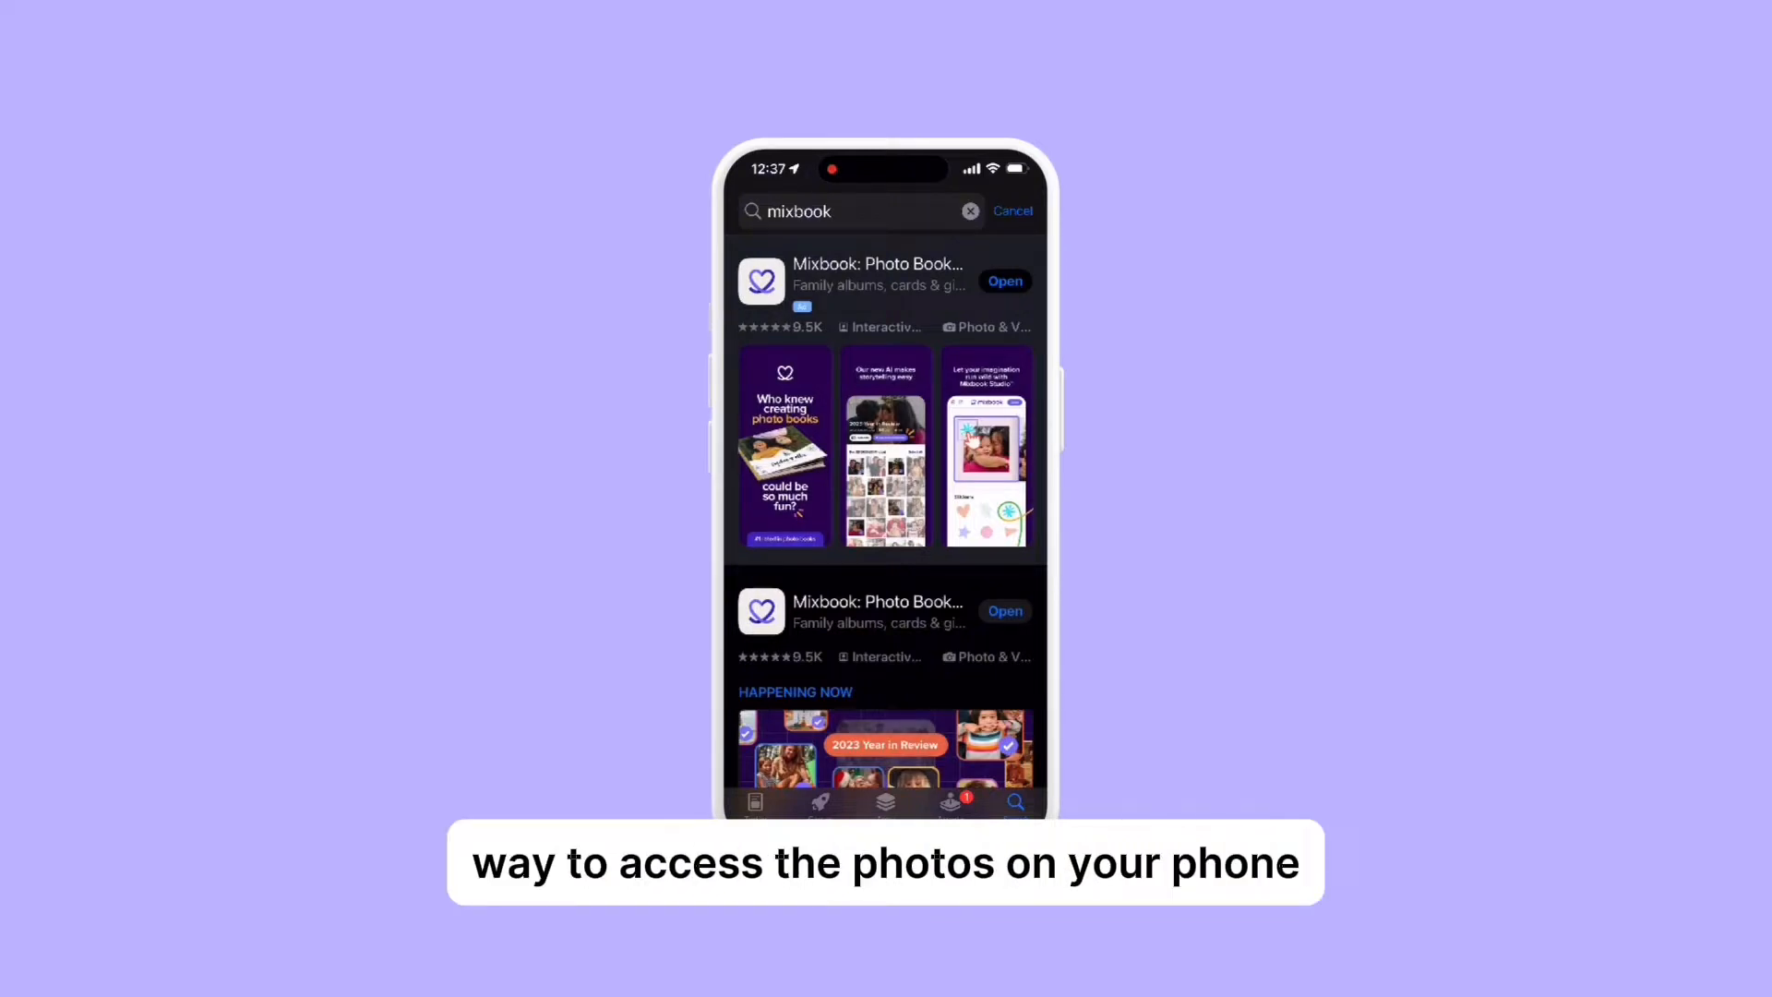
left_click(1004, 281)
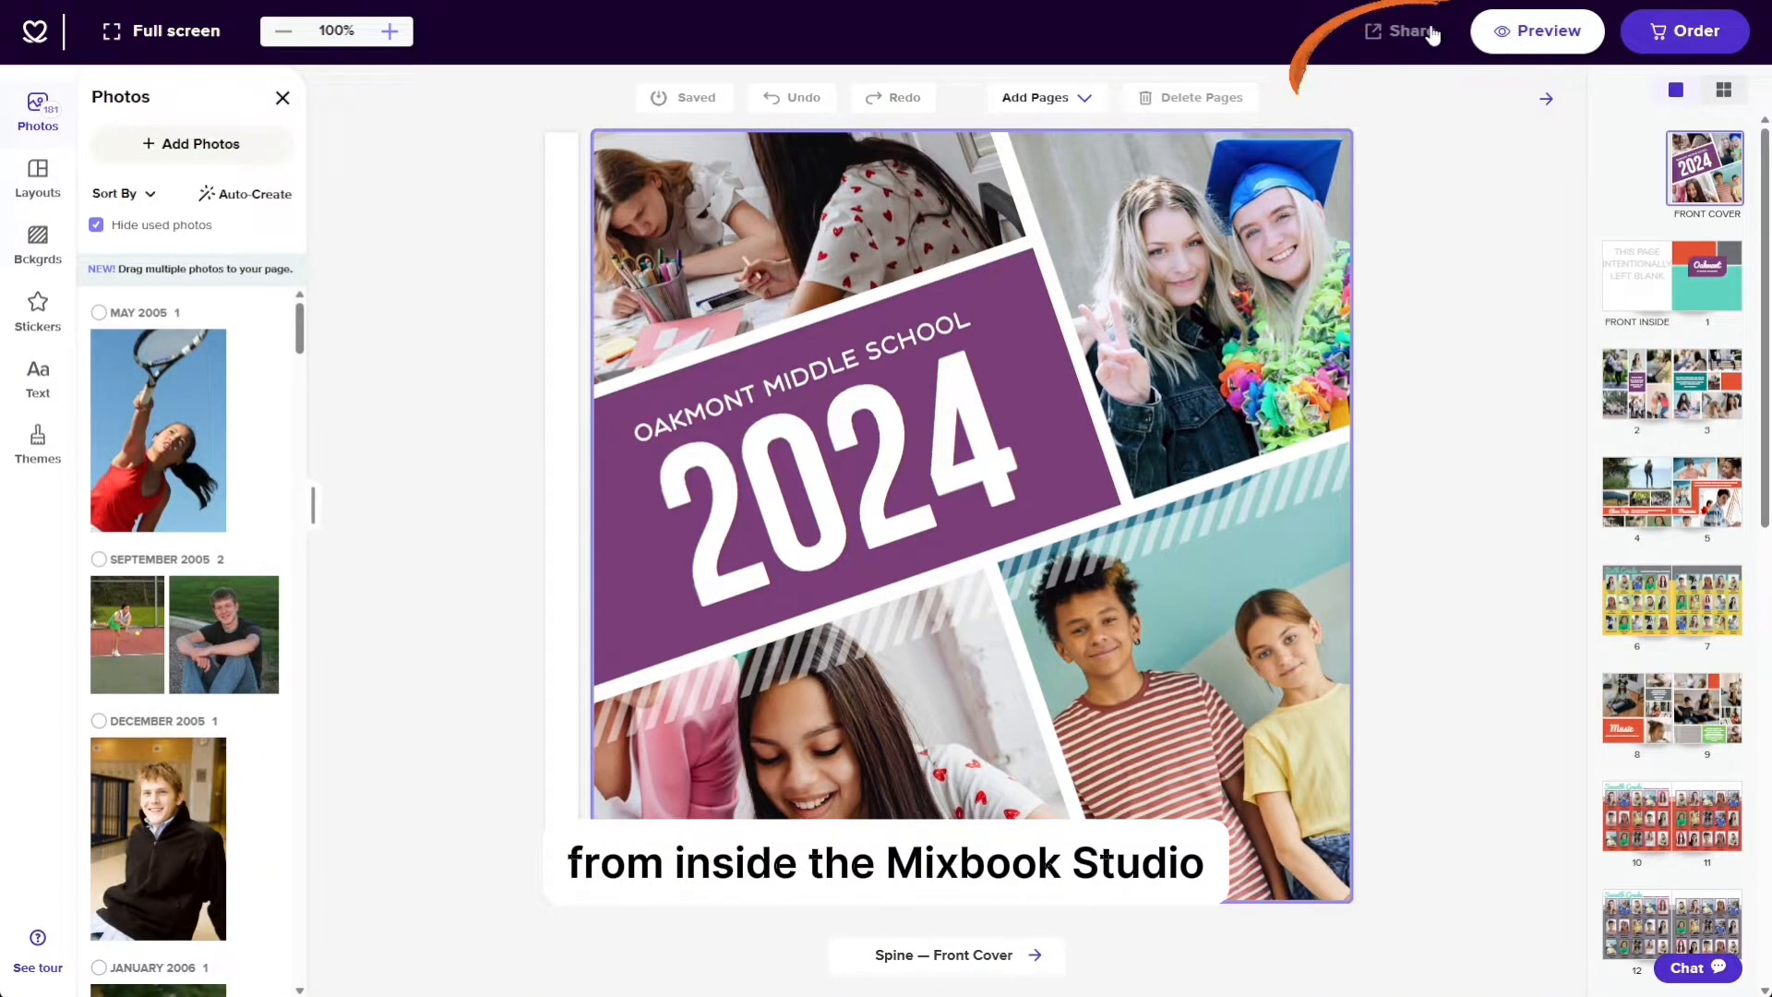
Share the project using Invite to Edit so others can collaborate
left_click(1408, 30)
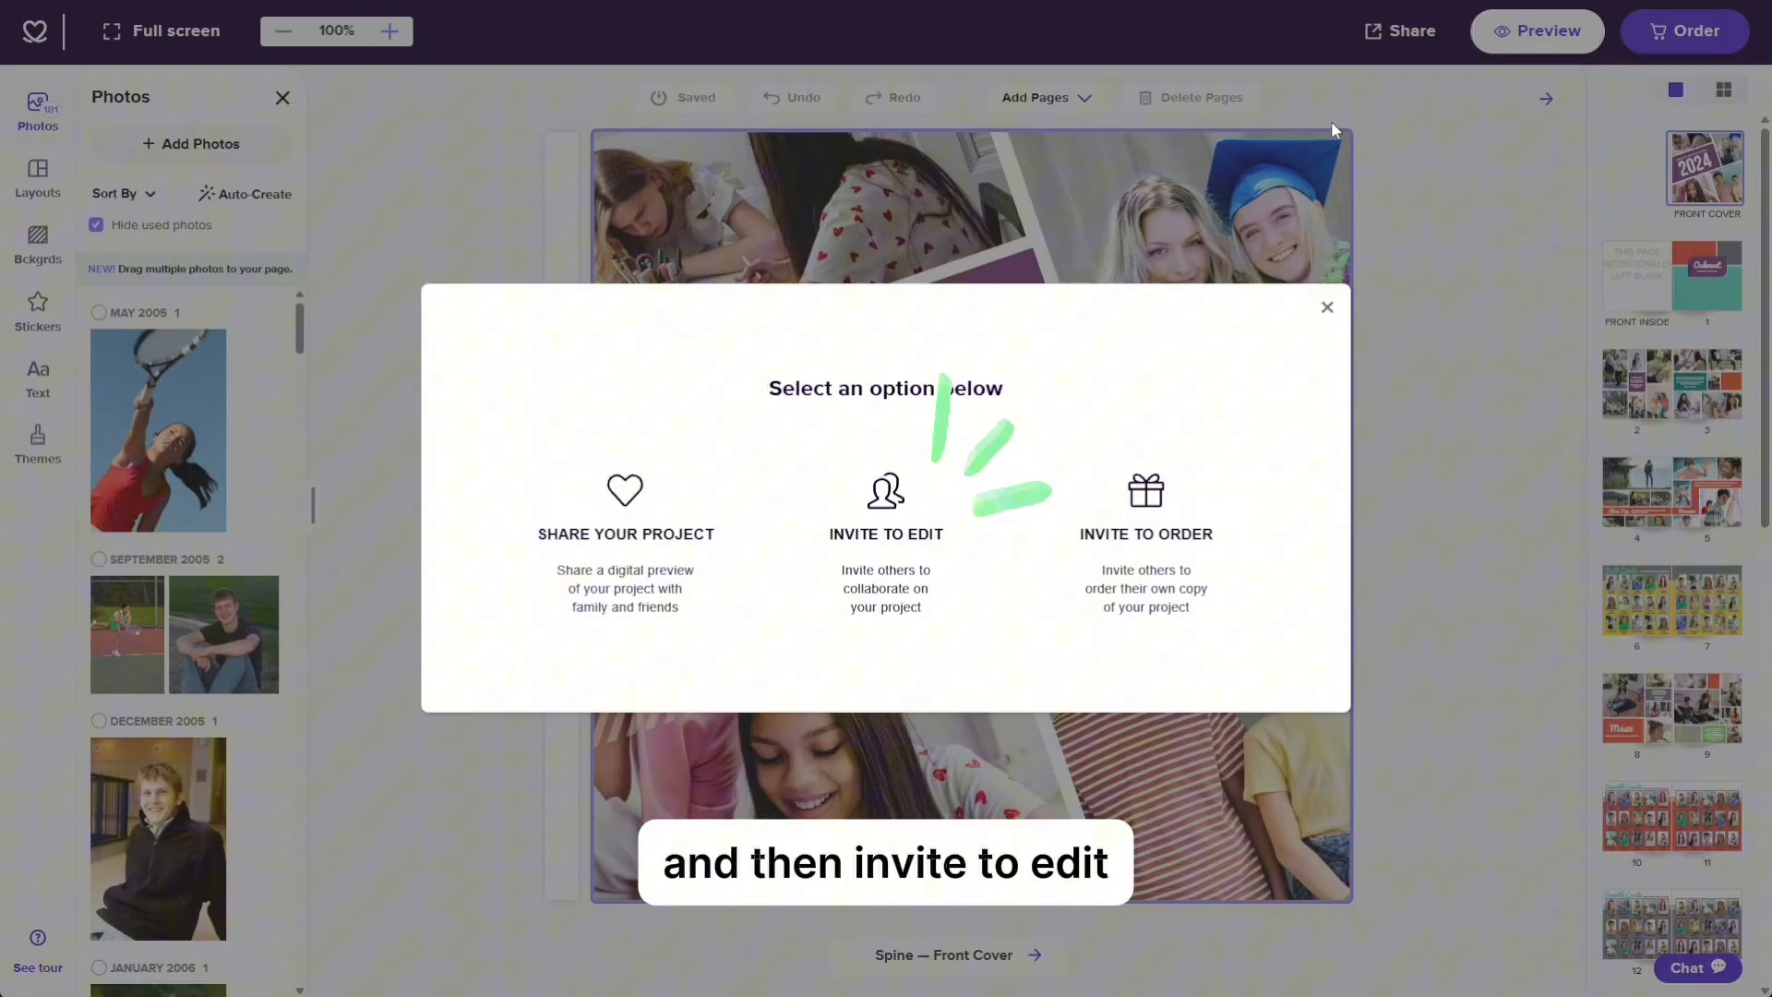
left_click(885, 504)
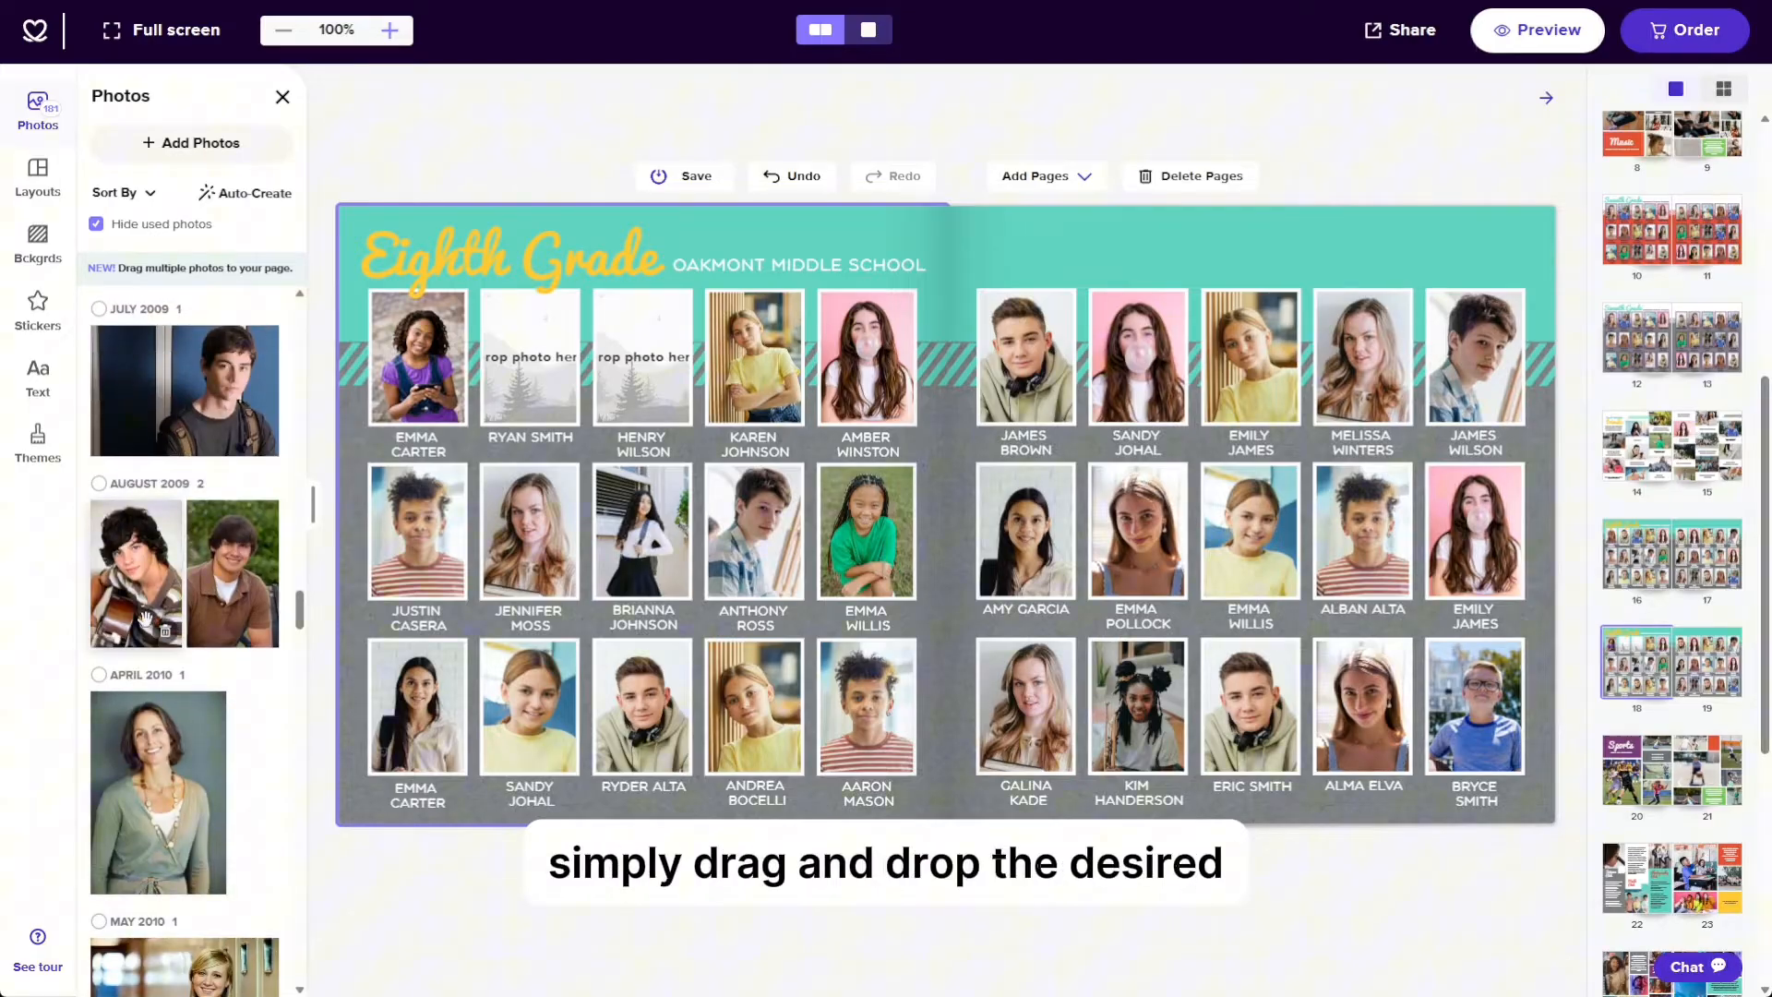
Drop collection photos into boxes on the Eighth Grade and Sports spreads
left_click_drag(135, 570, 528, 356)
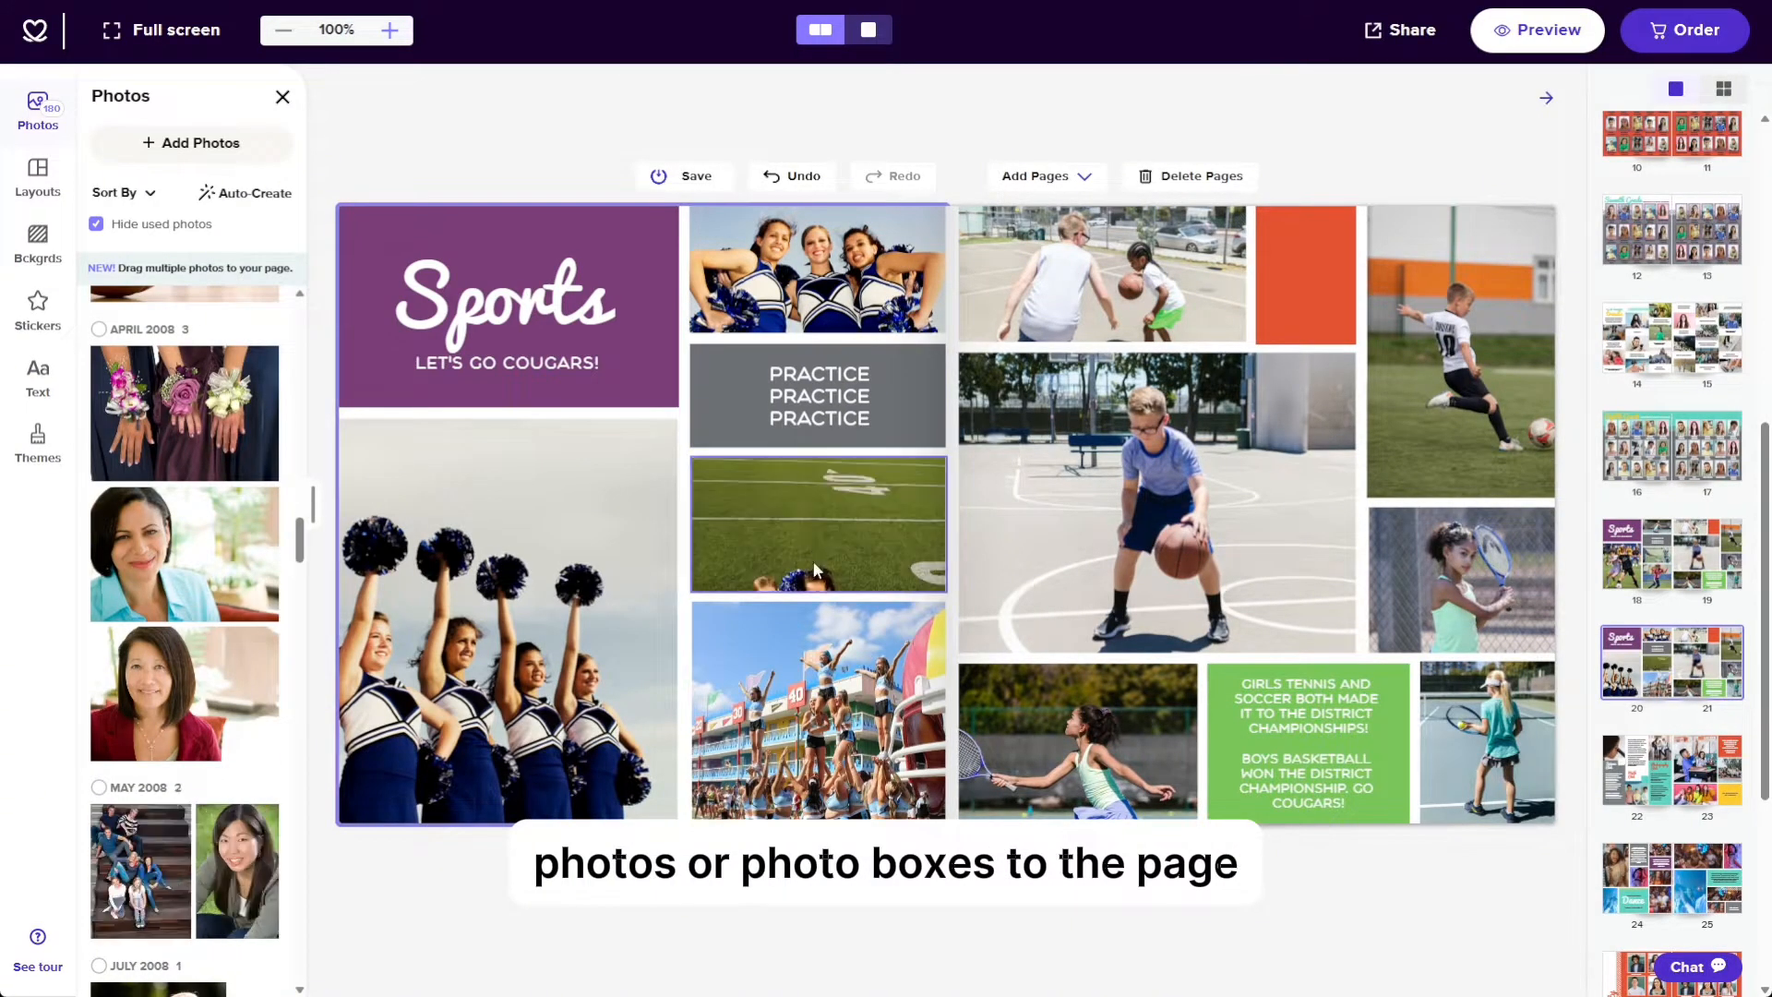
left_click(818, 533)
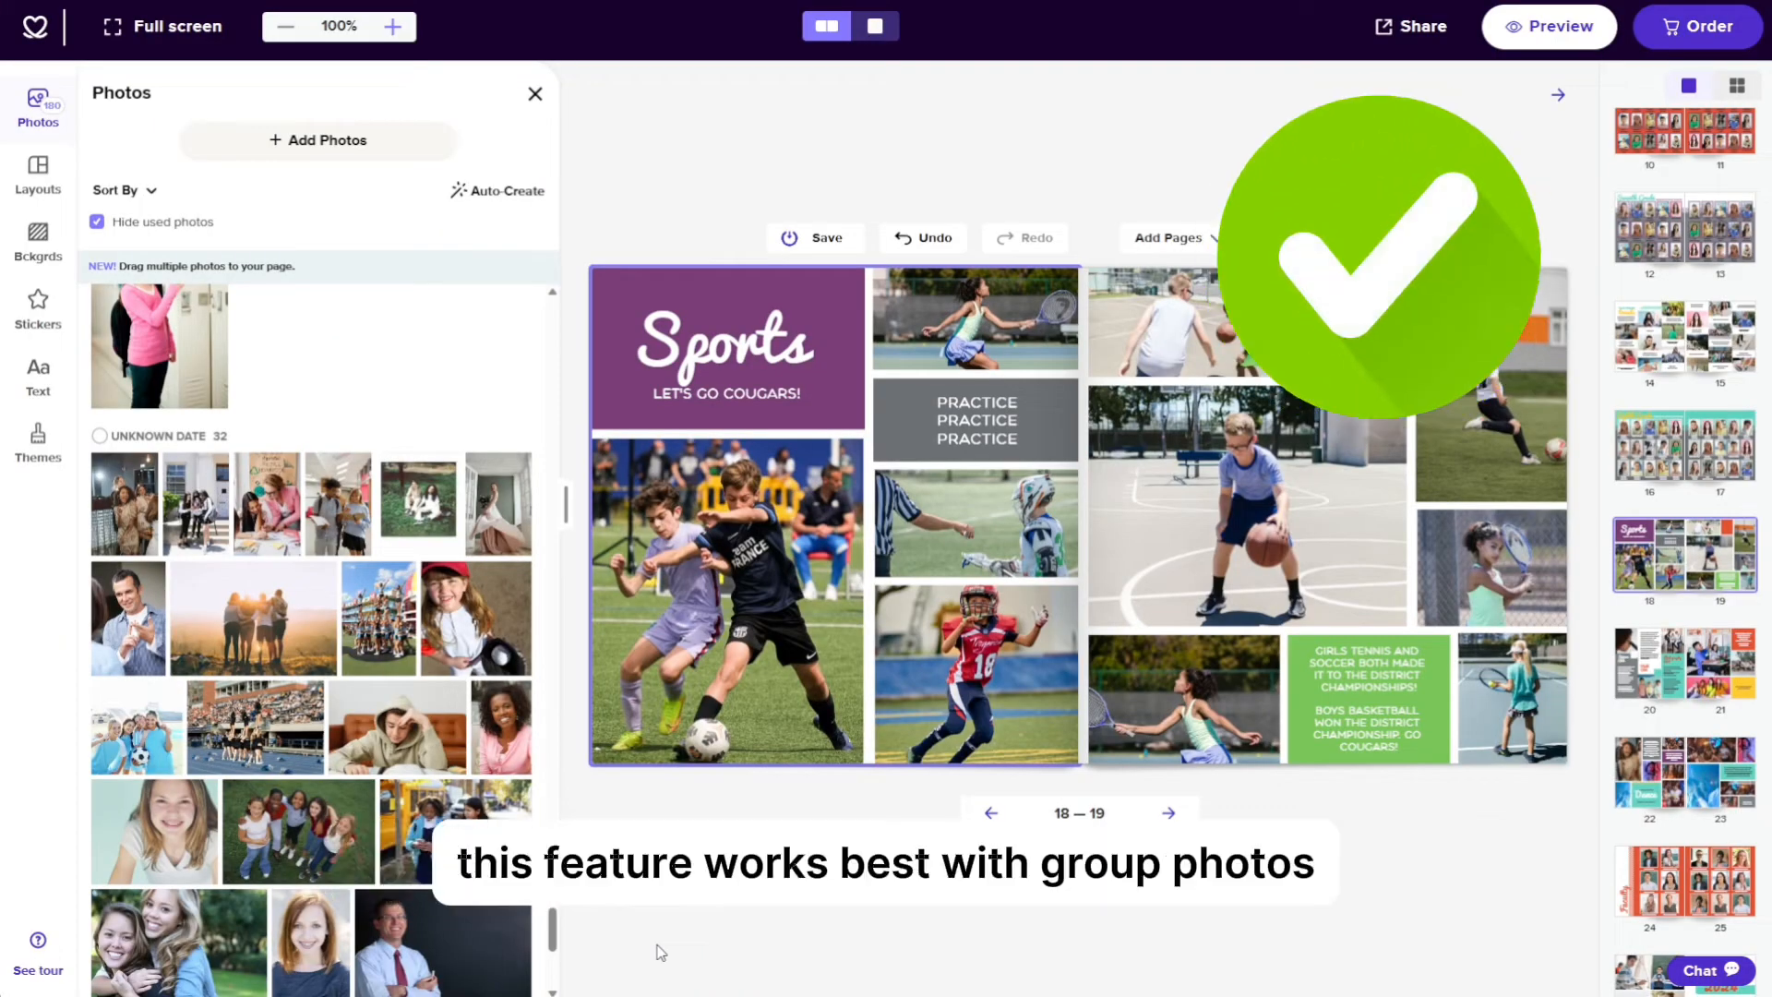
Run Auto-Create with 'Let's do it' and Rerun Auto-Create across the whole project
left_click(1683, 445)
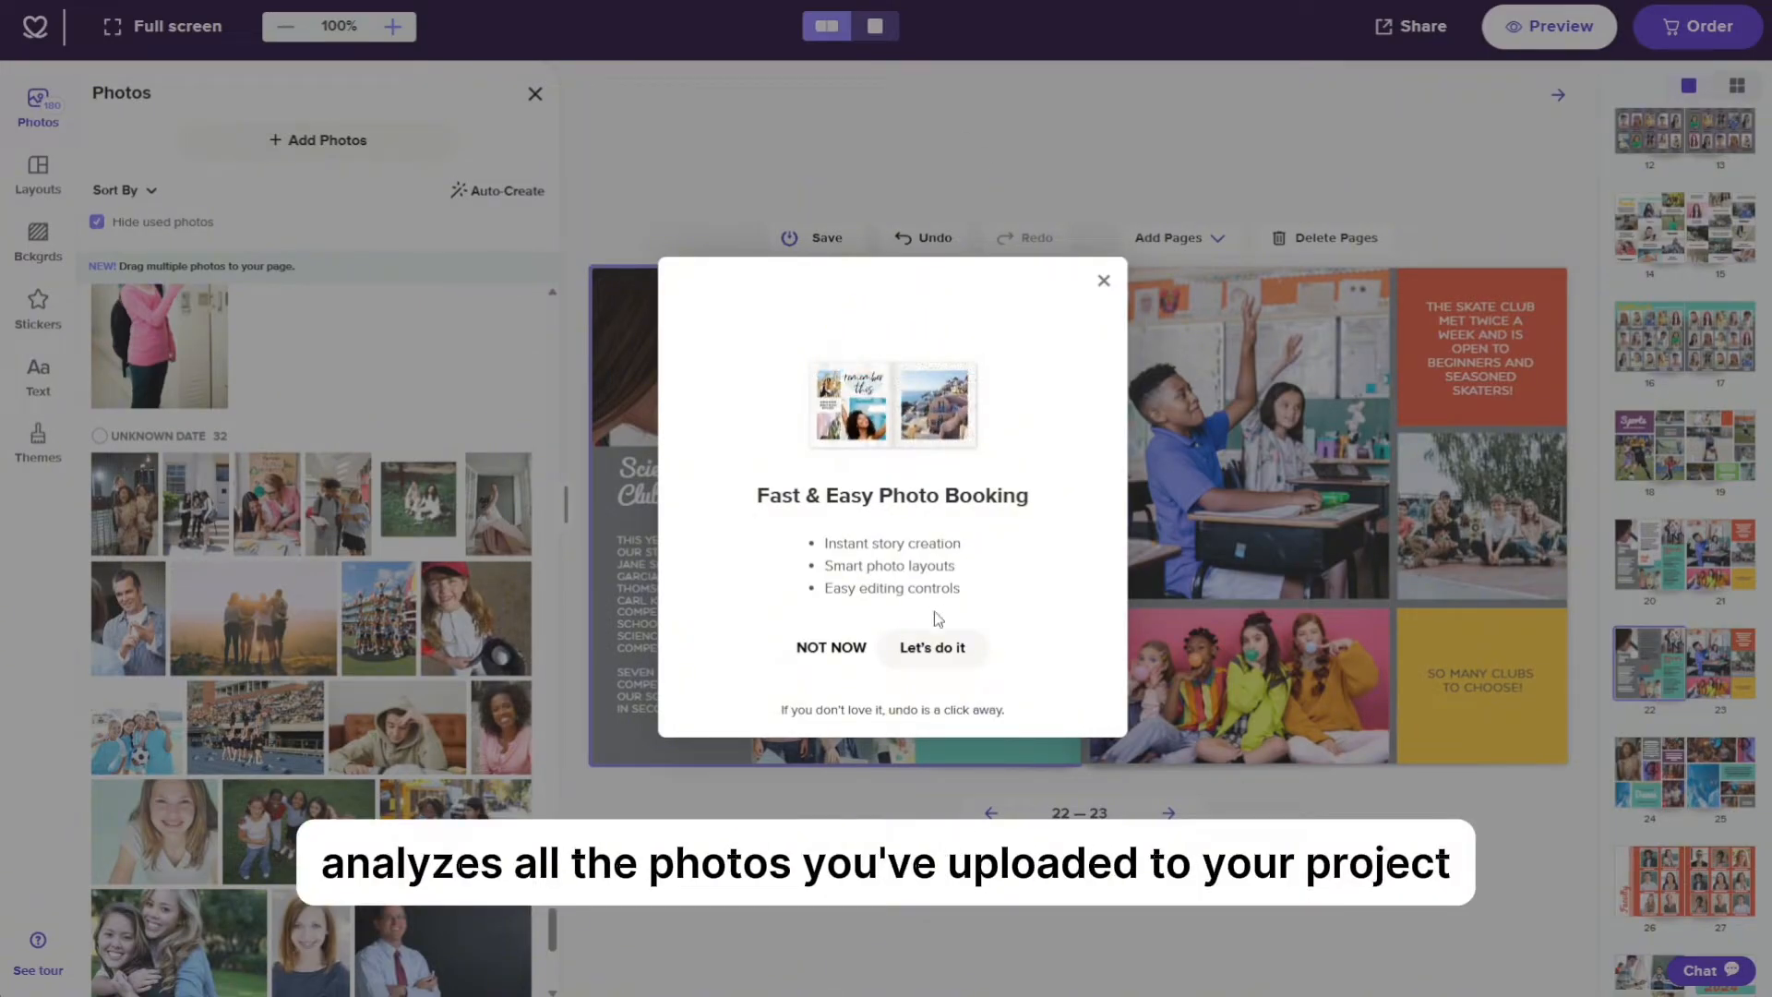
left_click(932, 647)
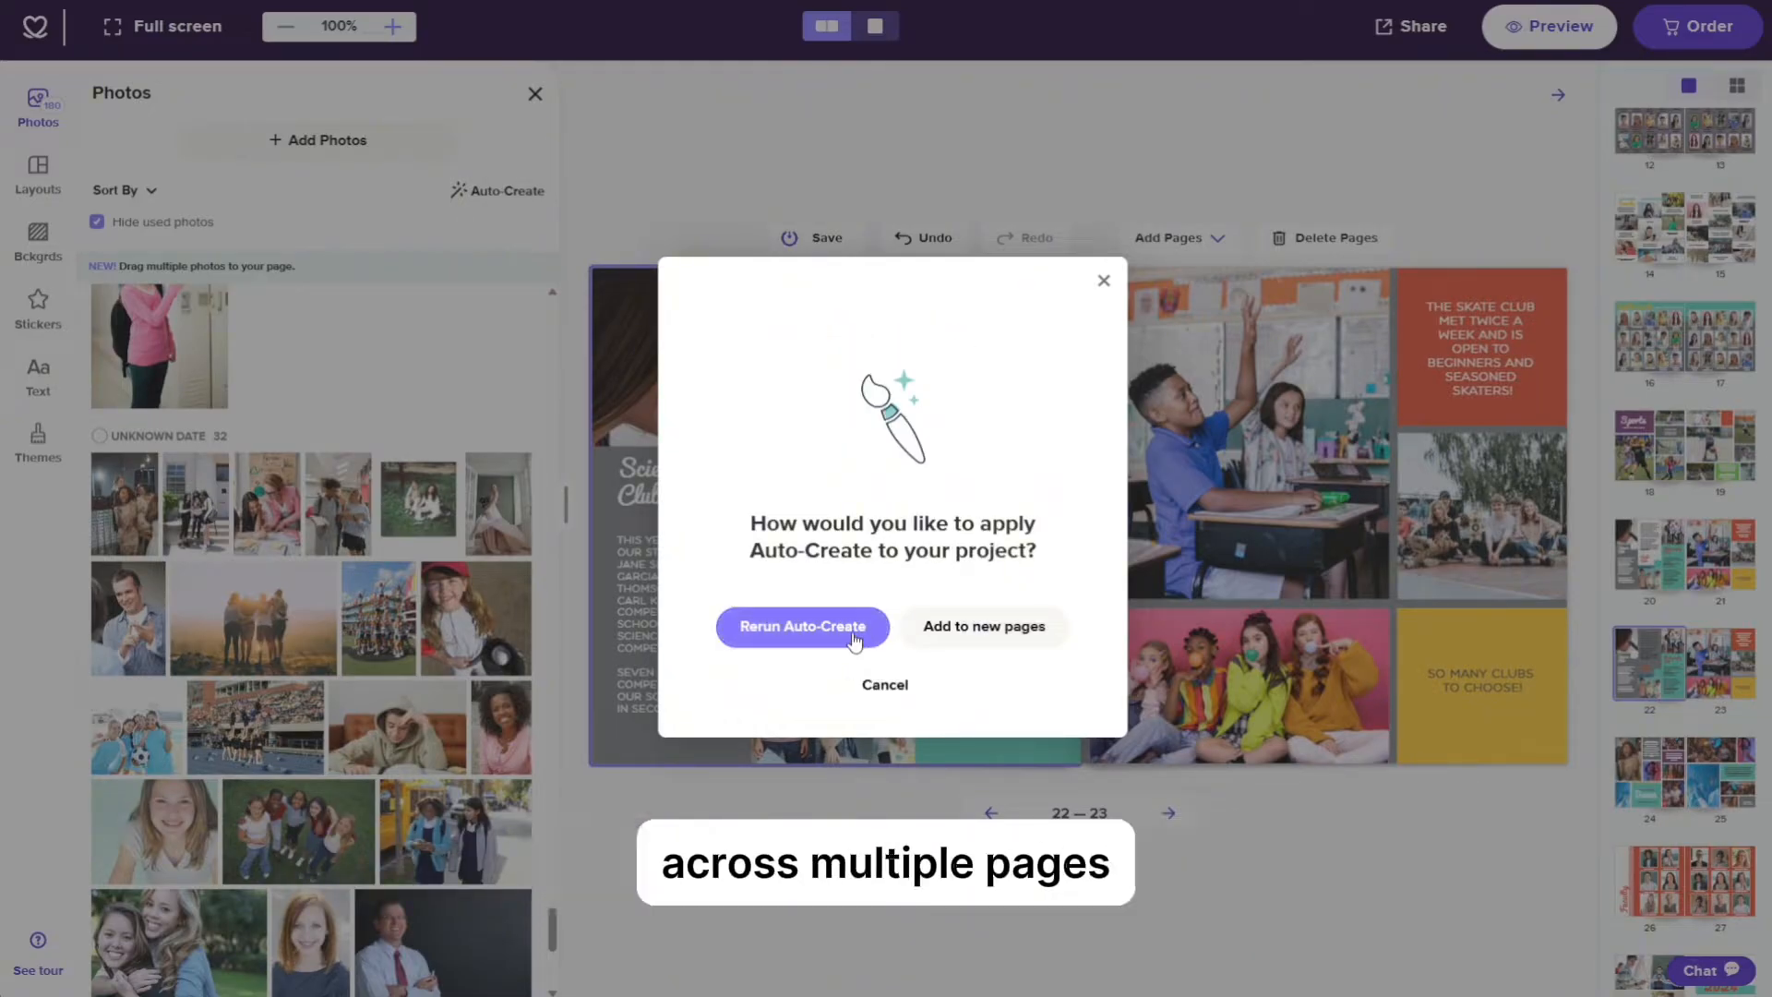
left_click(802, 627)
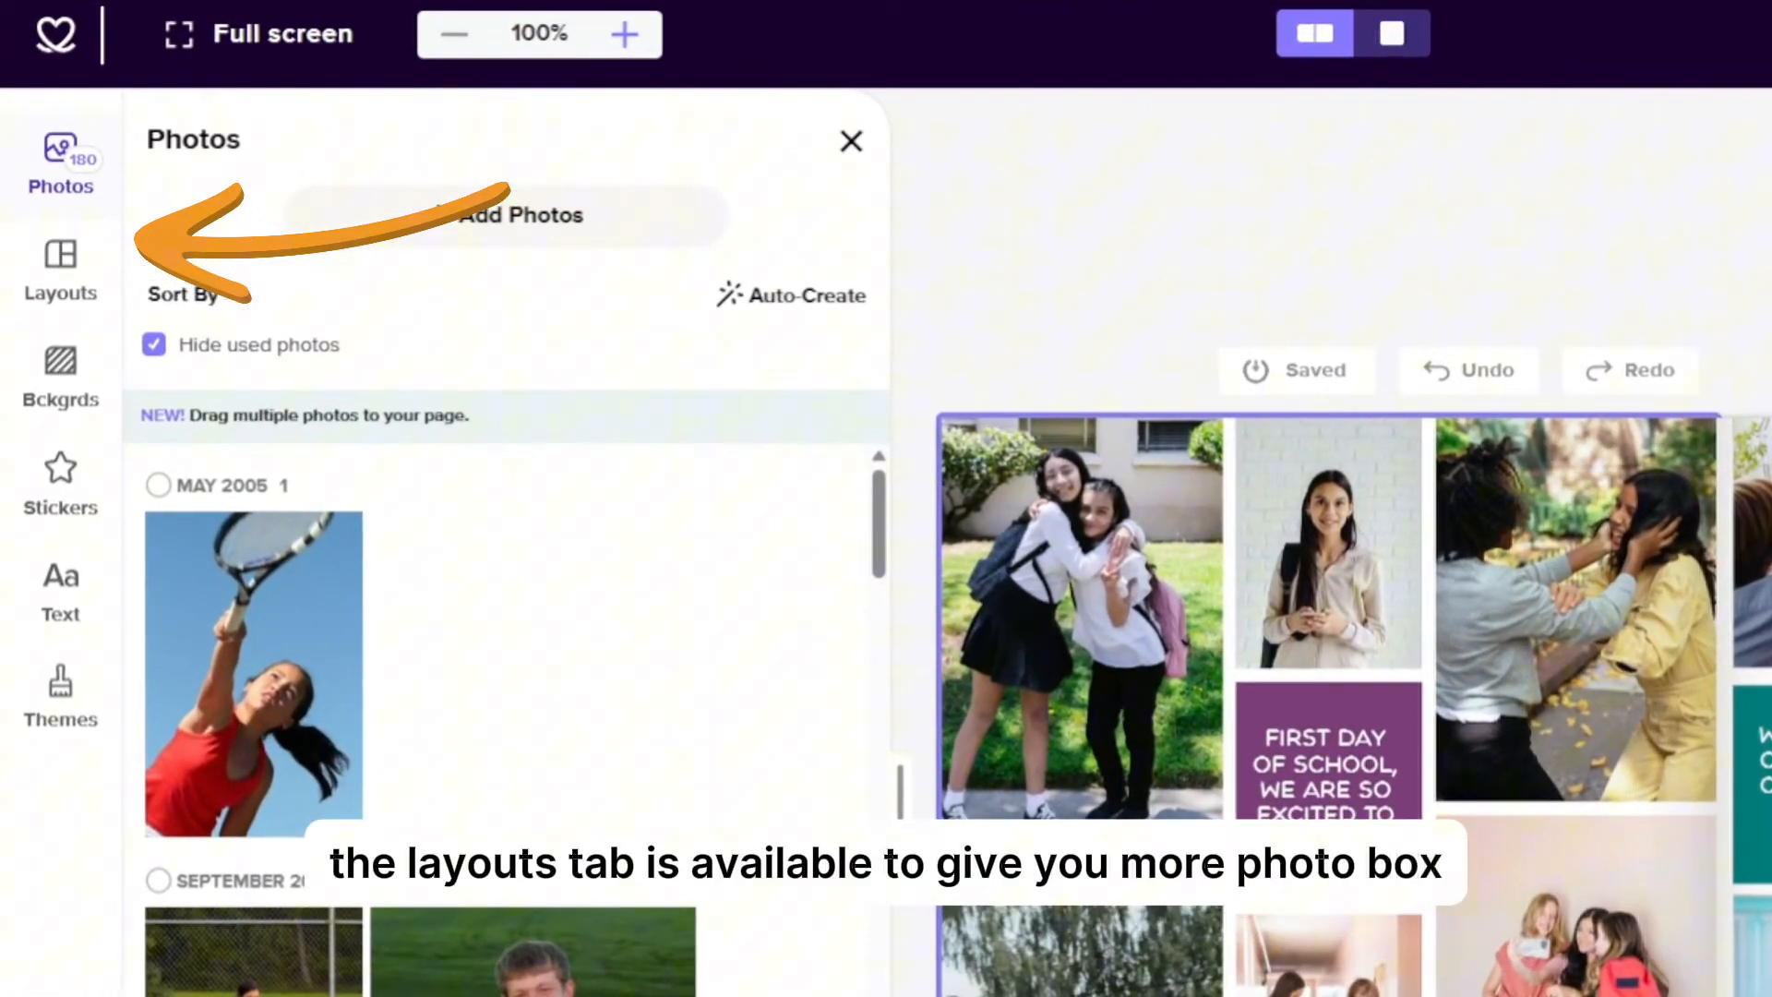
Filter the Layouts collection by photo count and single pages for spread 6–7
left_click(61, 266)
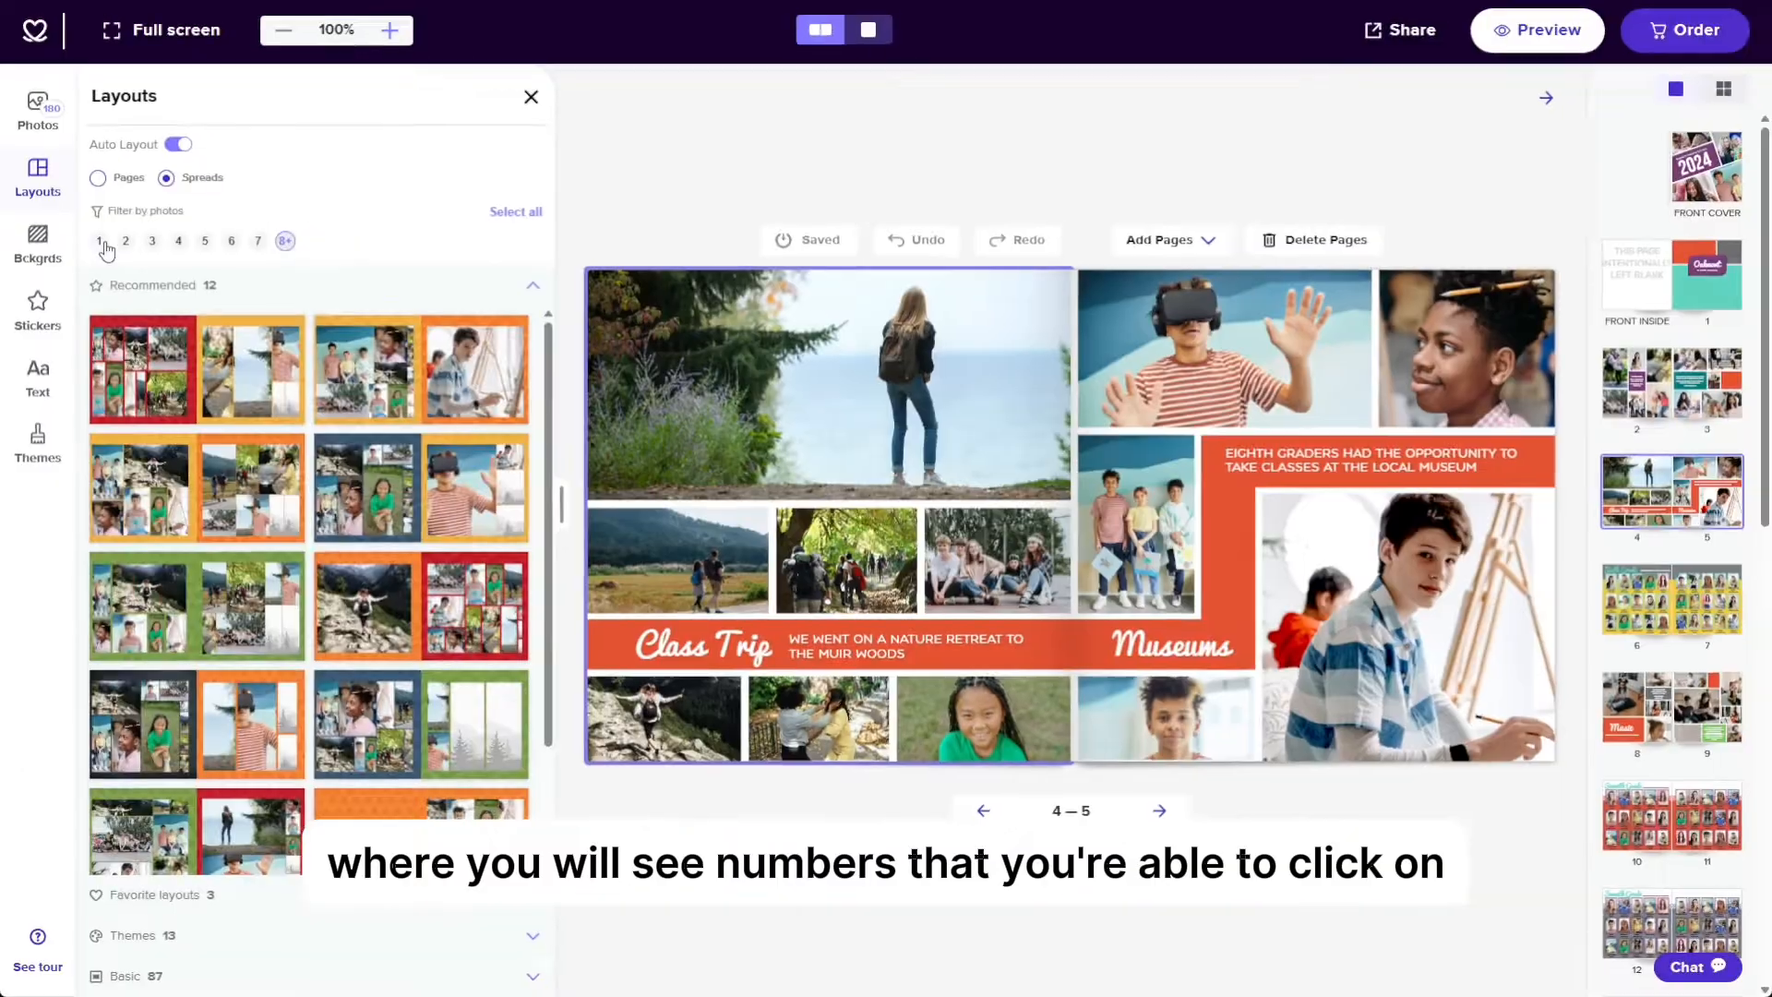
left_click(126, 240)
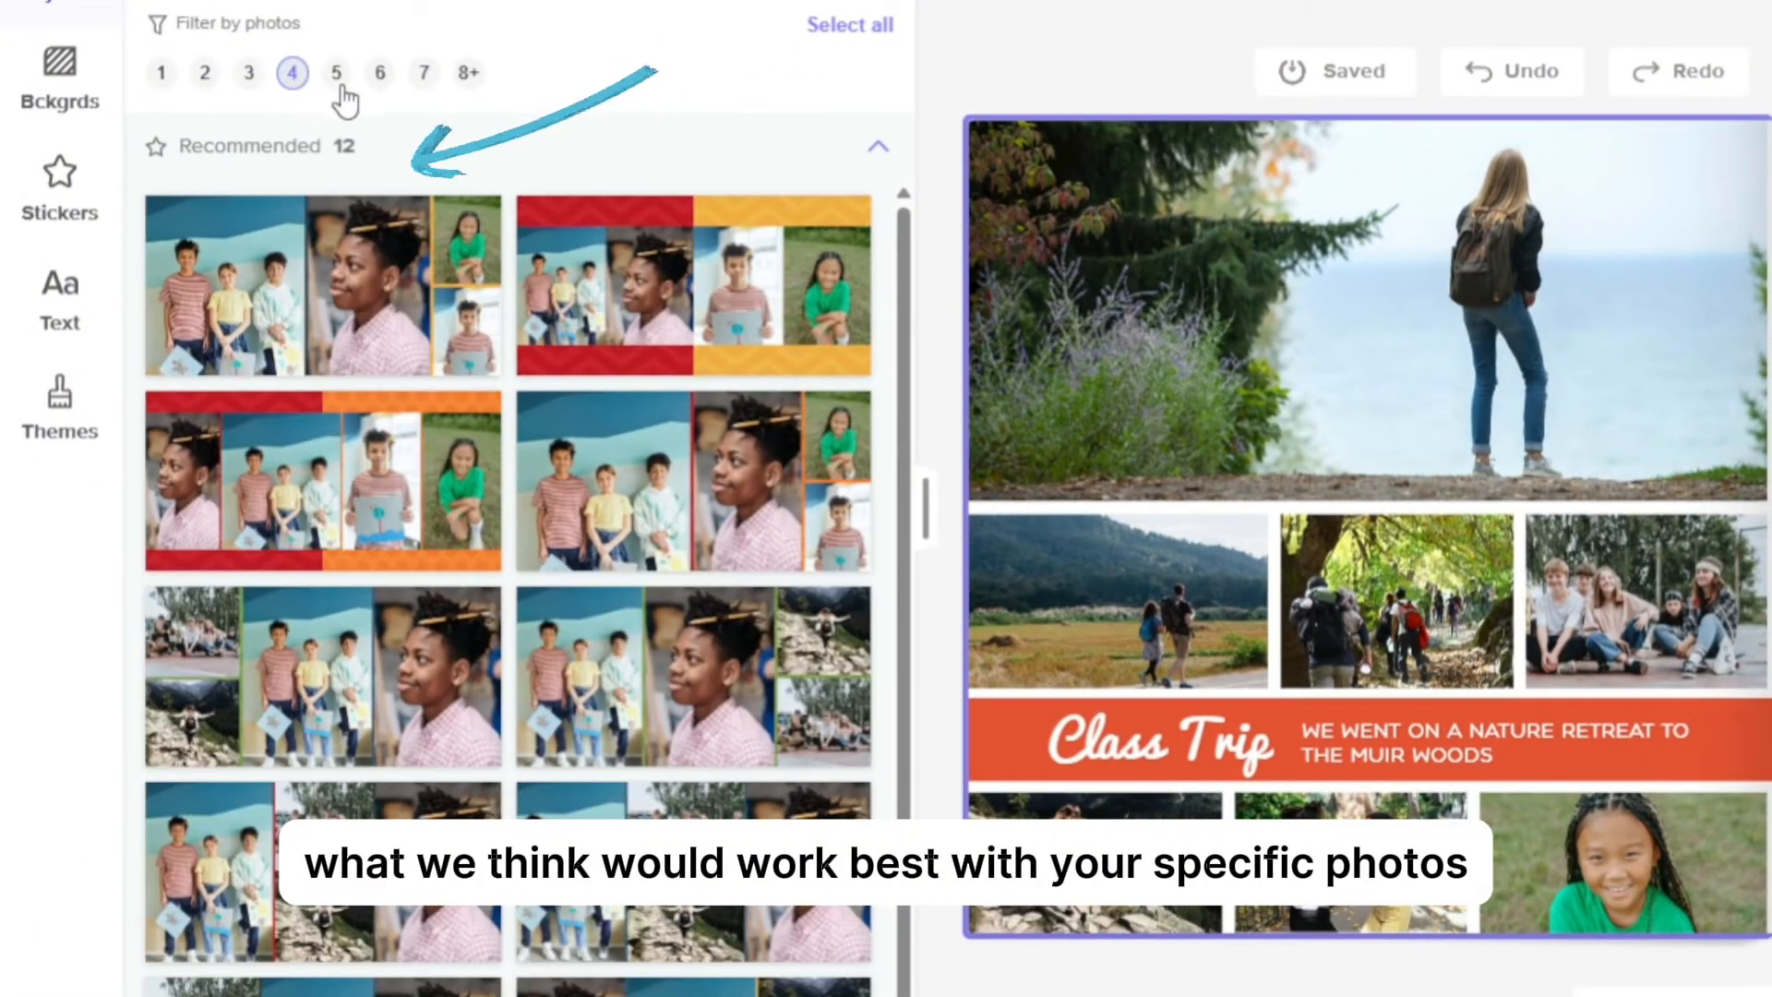
left_click(422, 74)
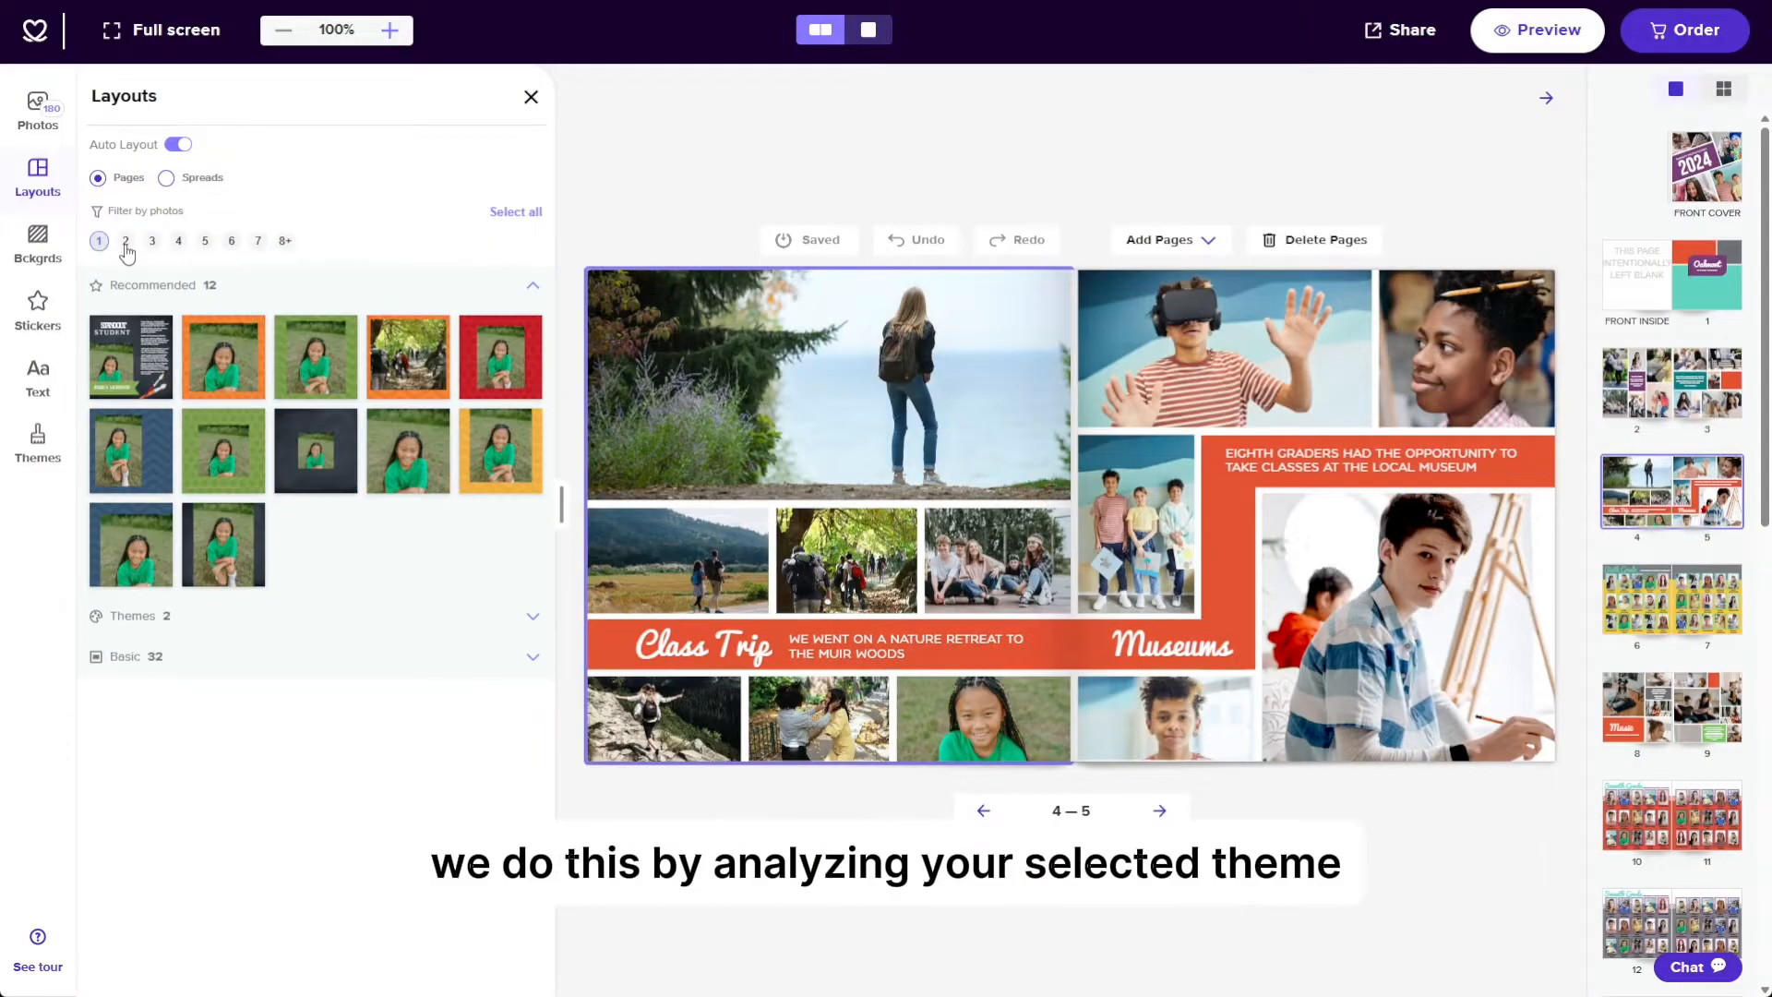
left_click(152, 240)
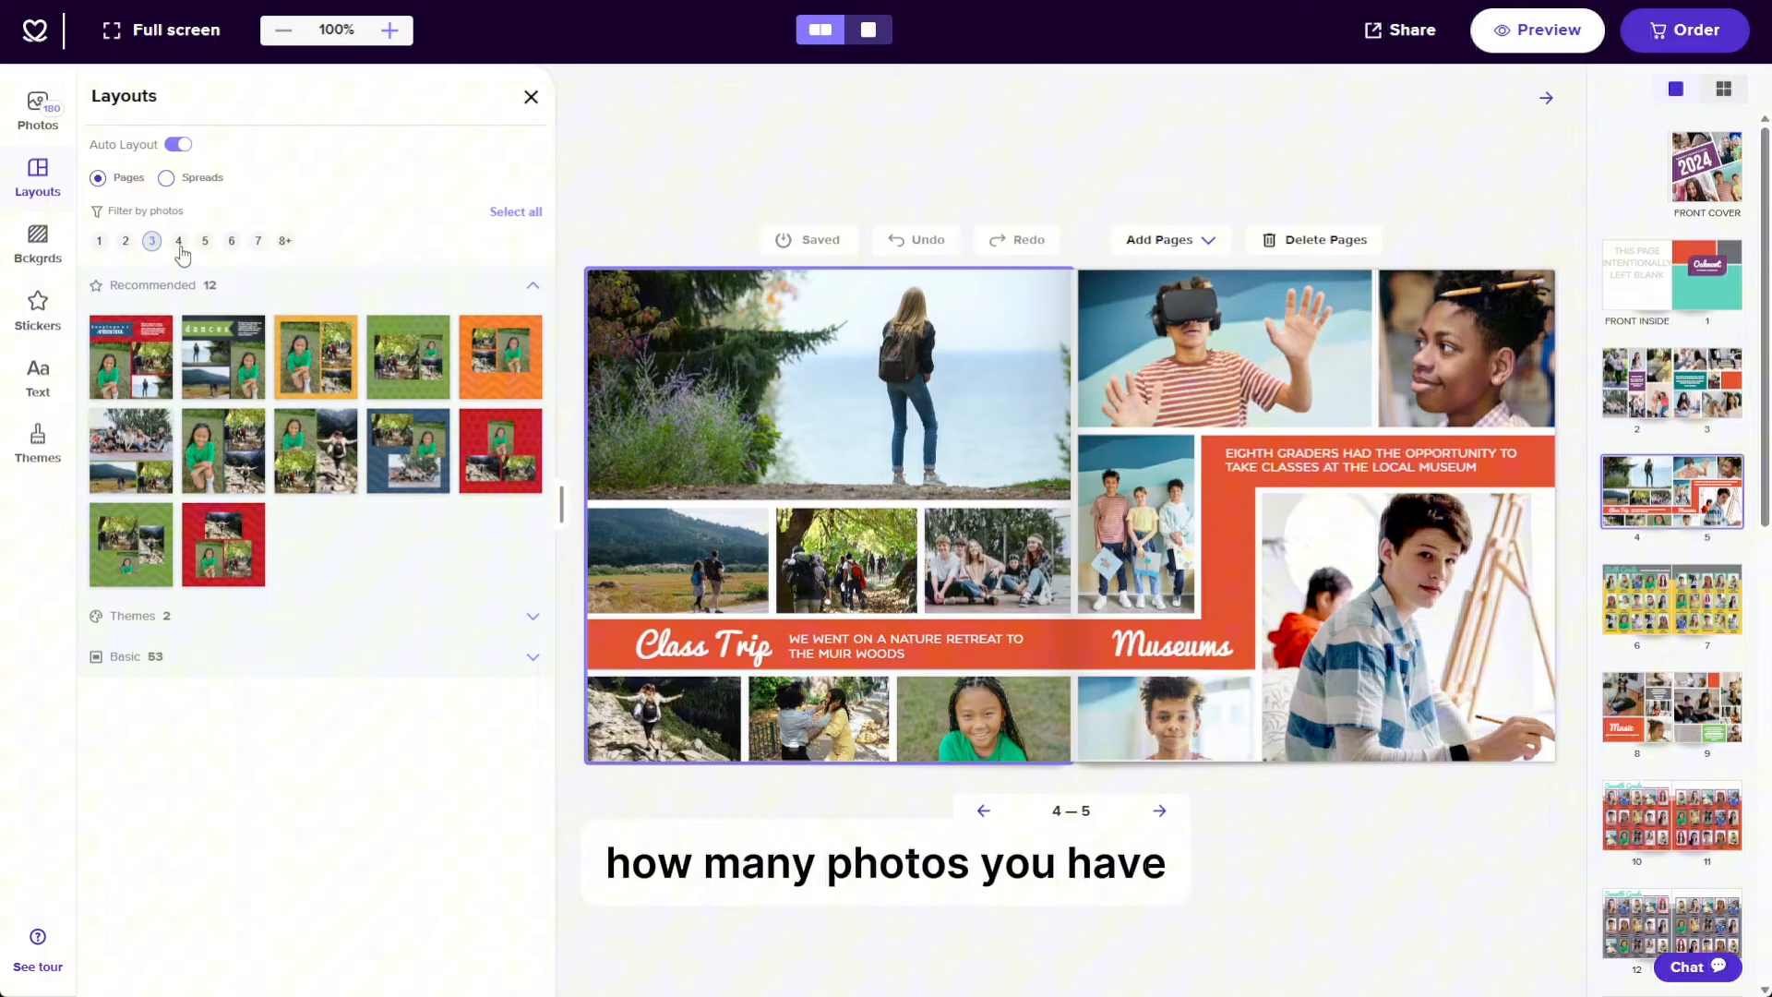
left_click(205, 240)
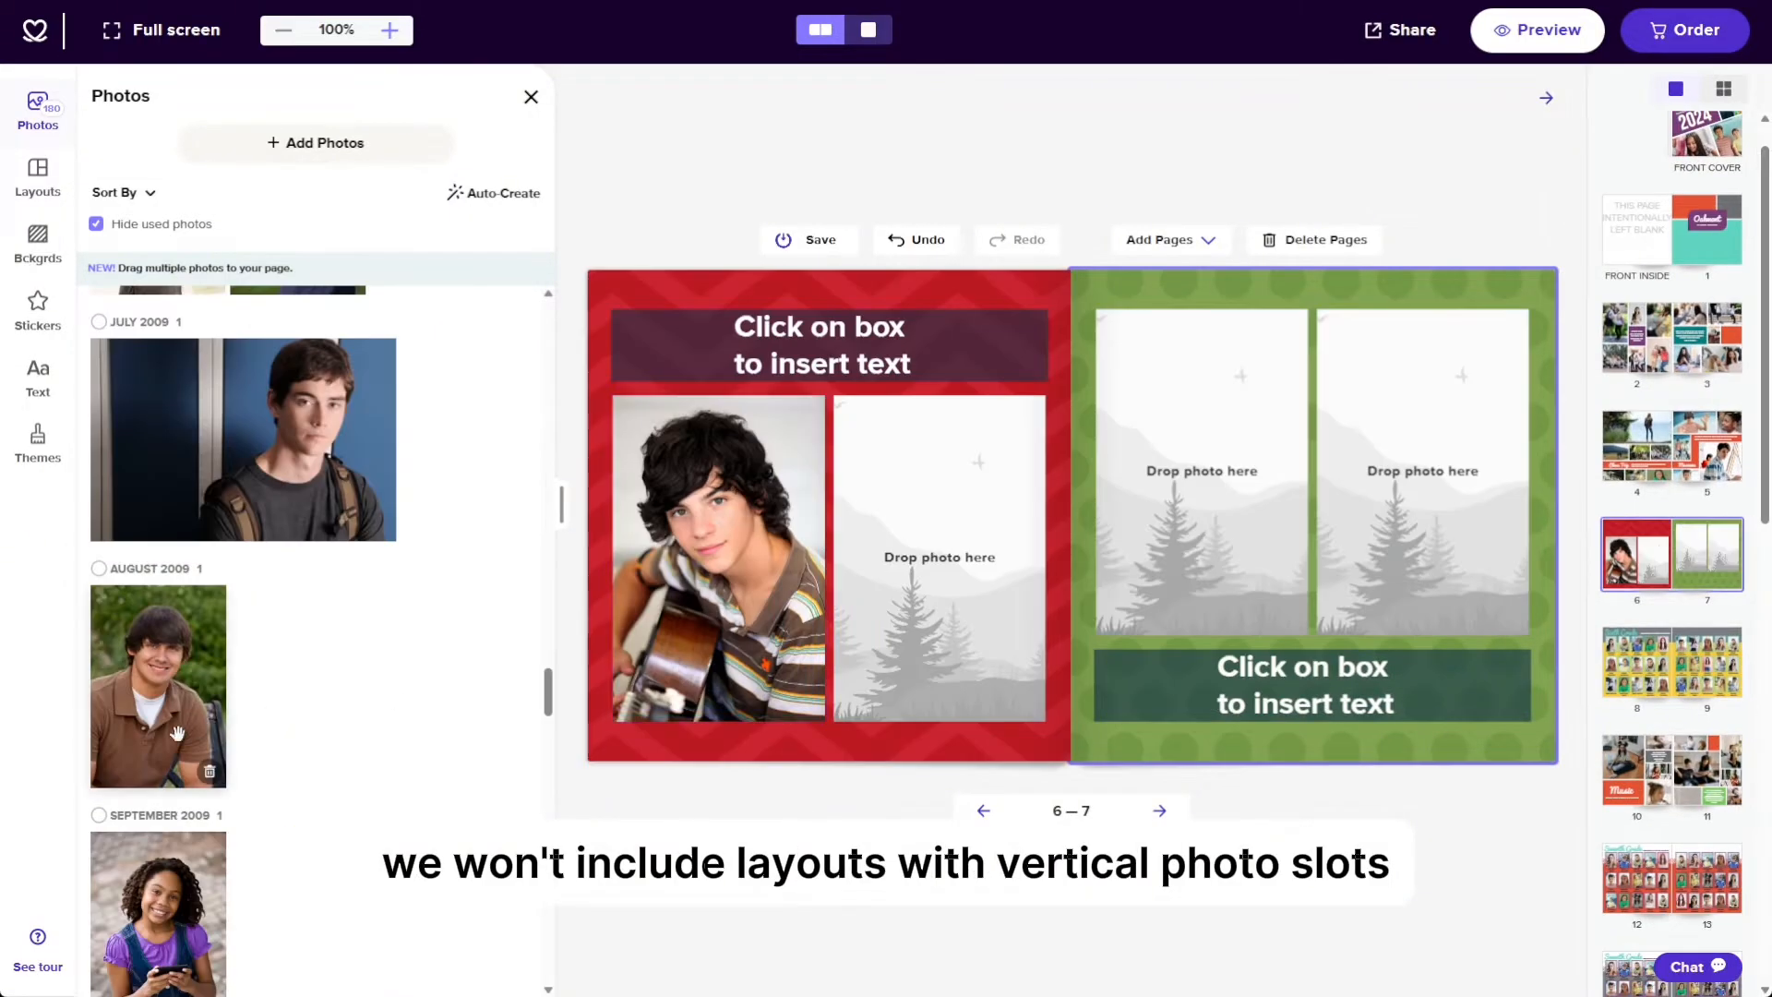
Place the brown-shirt boy's photo, apply Honor Roll to page 7 and a portrait grid to page 6
left_click_drag(159, 683, 937, 565)
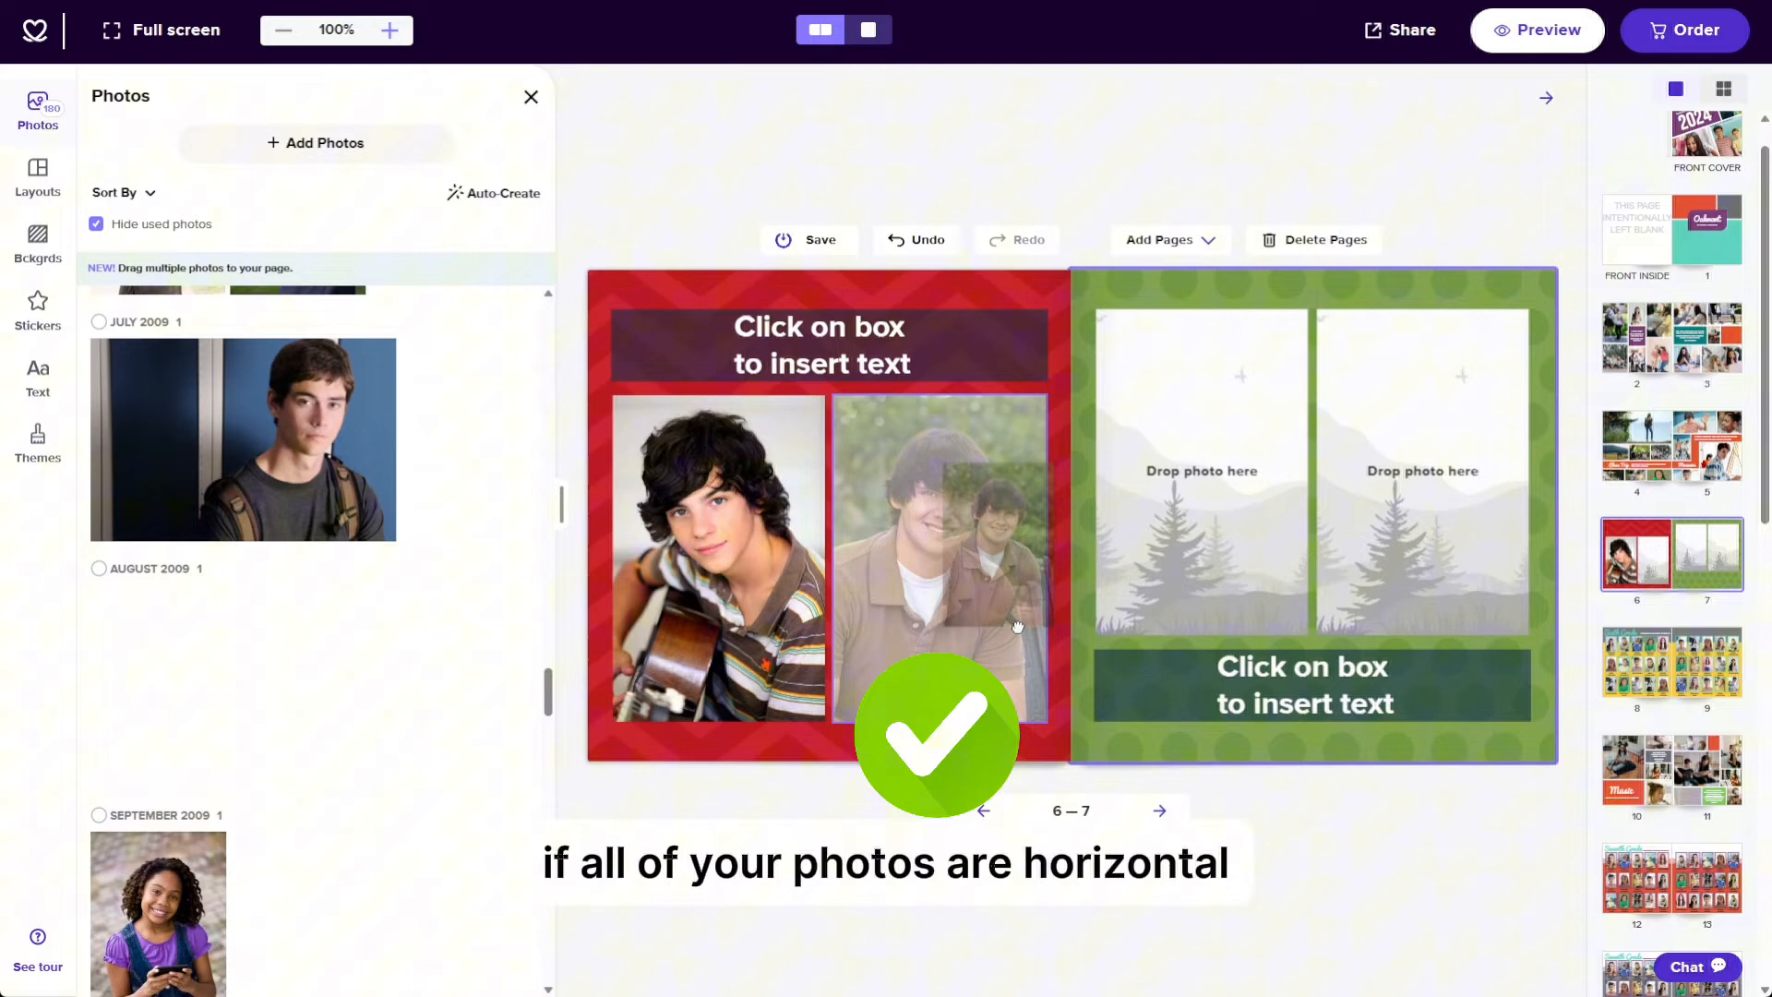
left_click(37, 177)
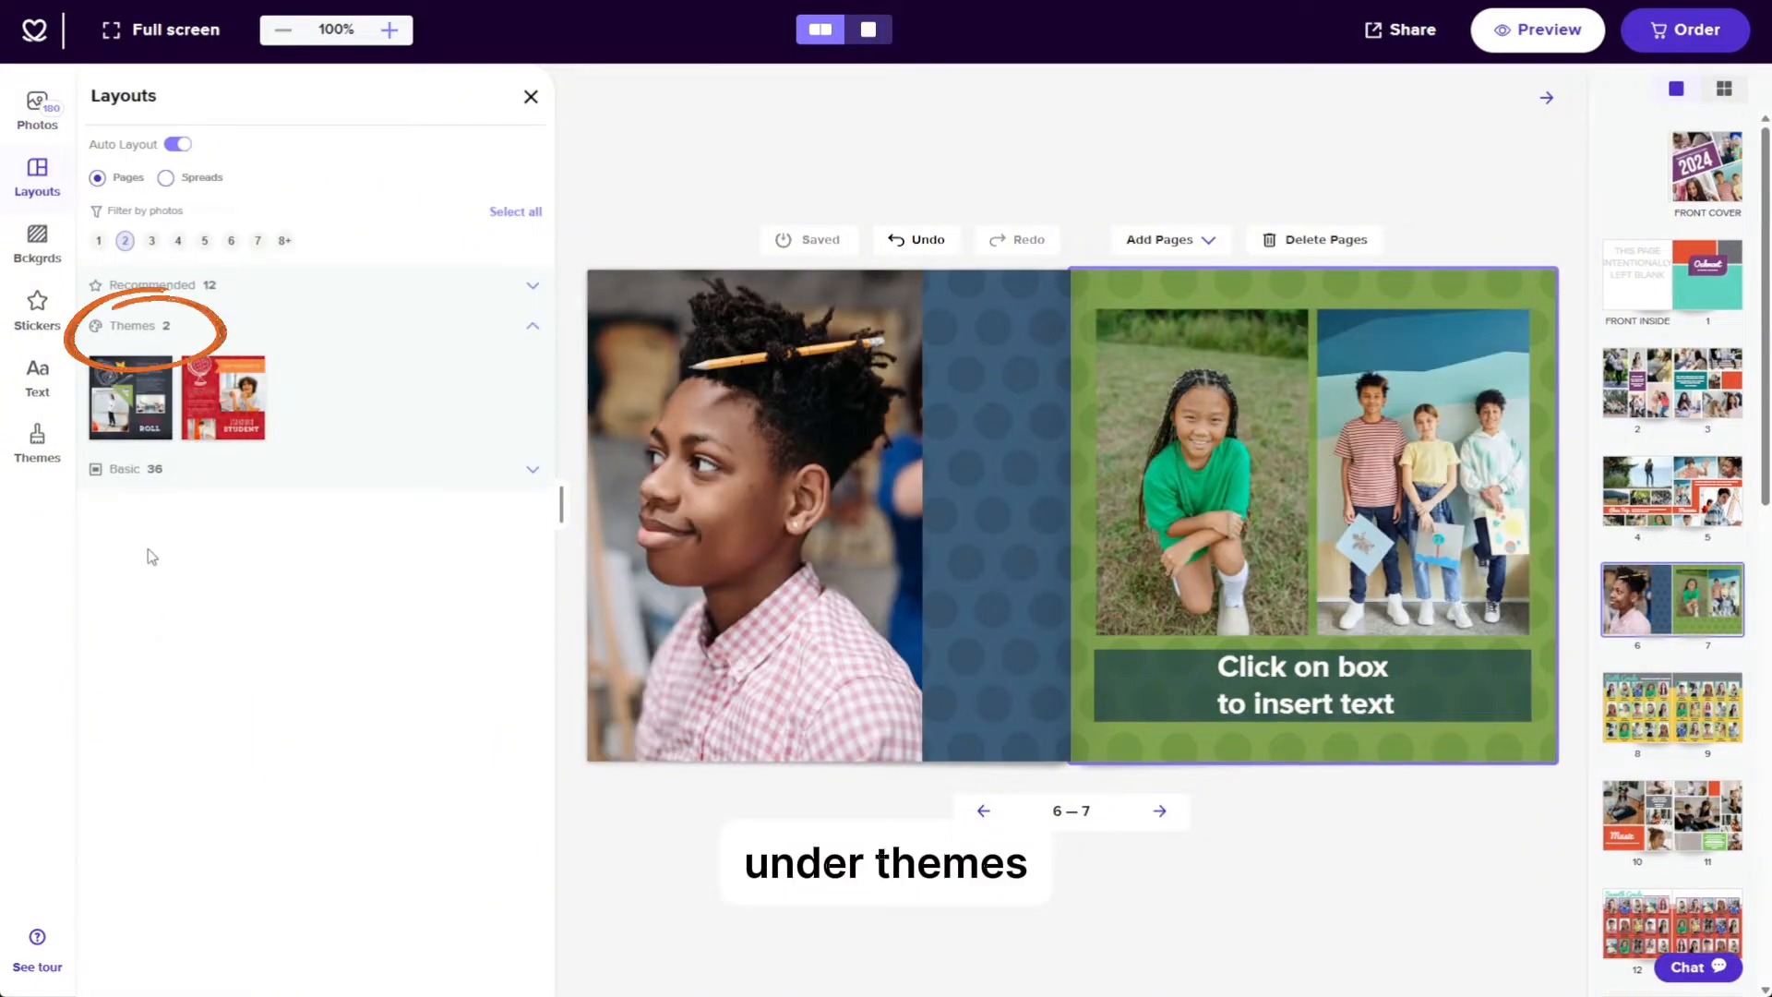
left_click(222, 395)
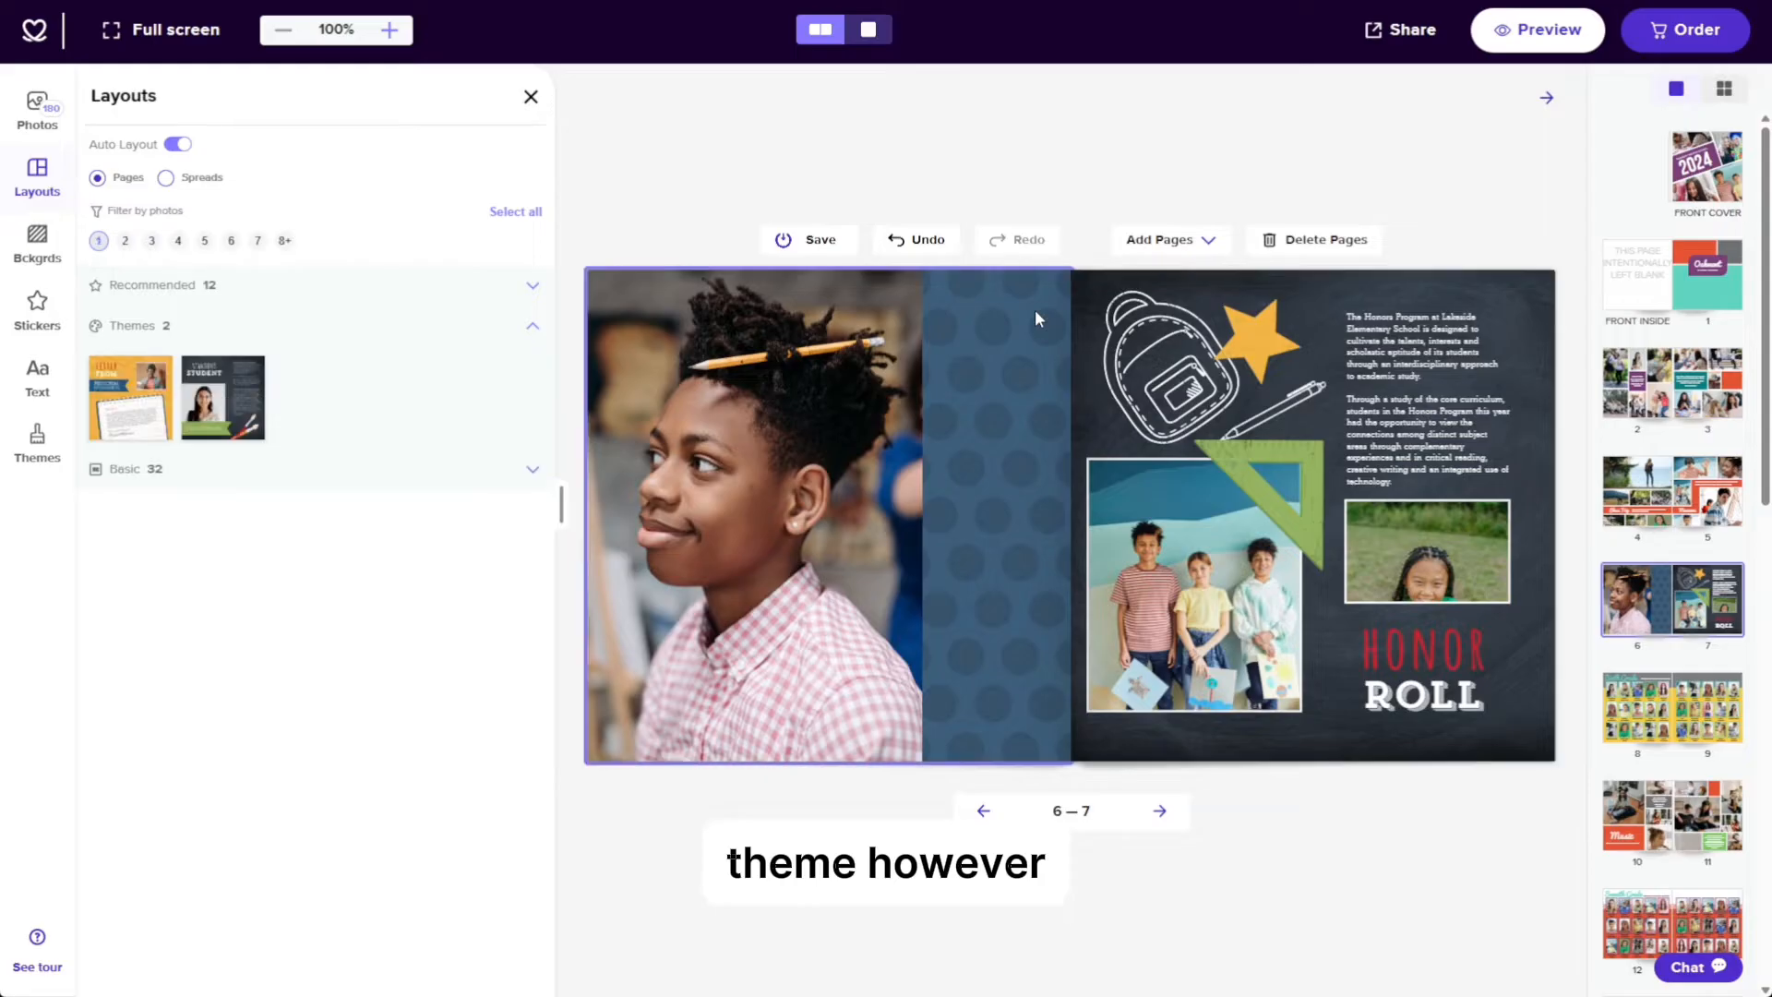
left_click(221, 395)
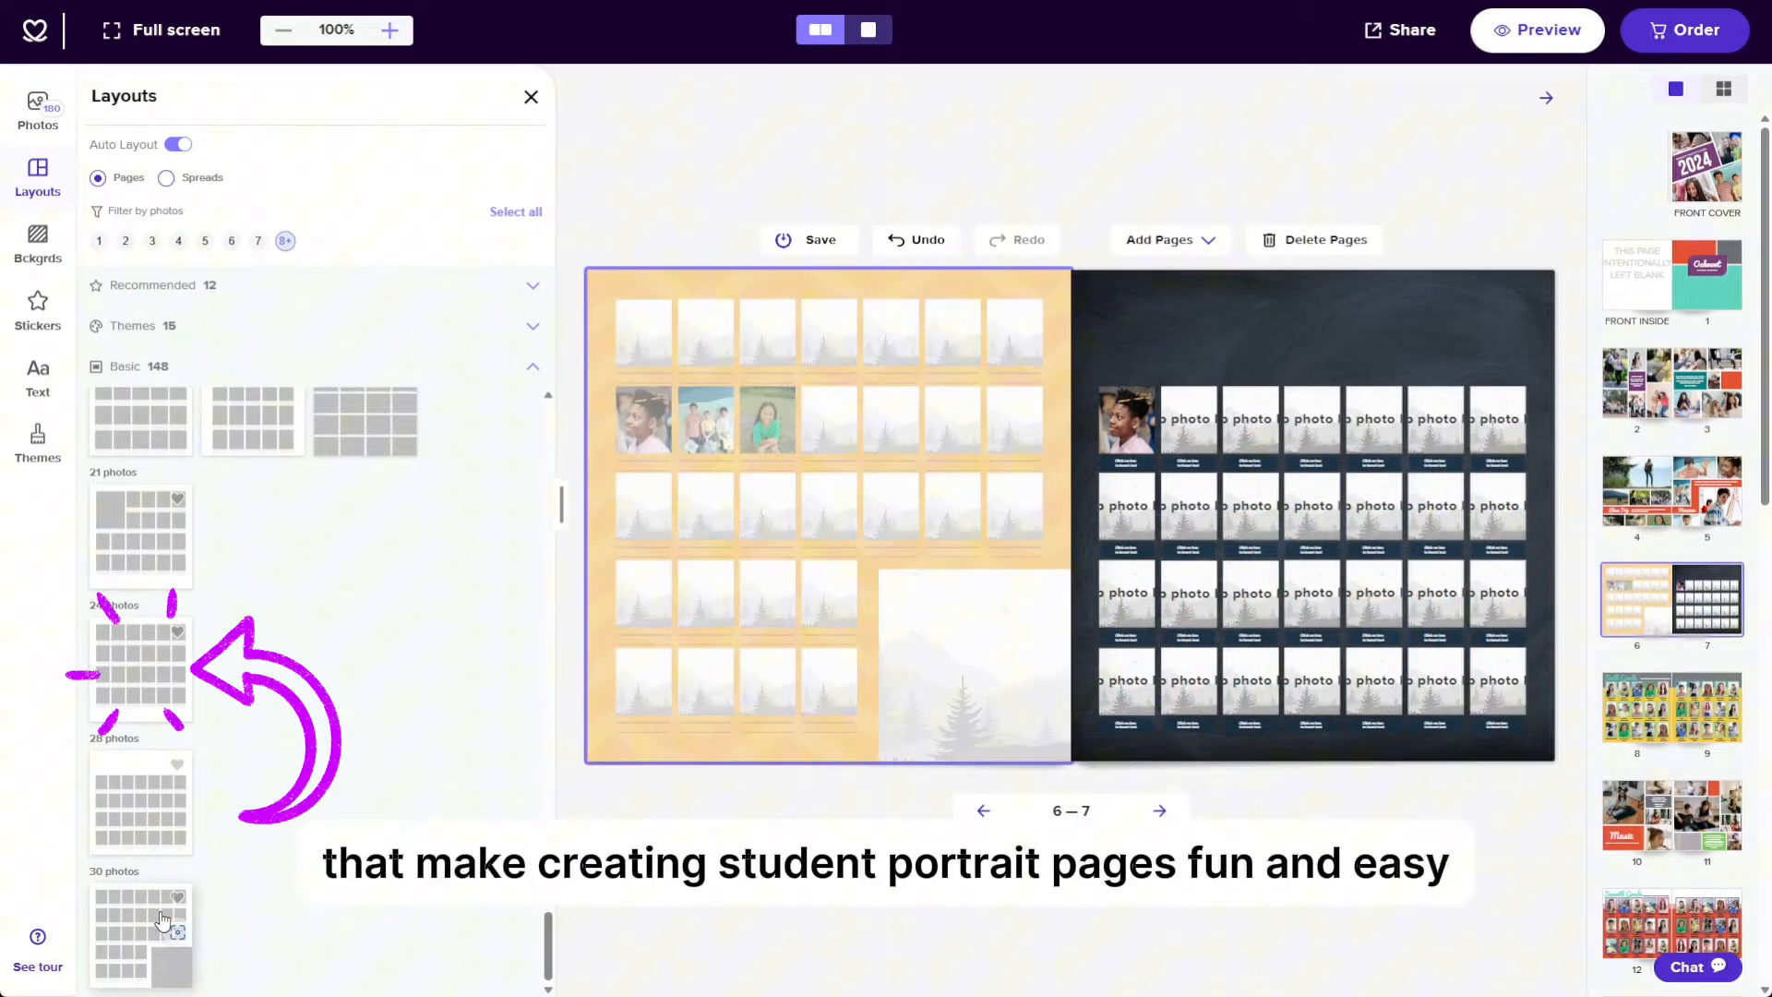
left_click(140, 801)
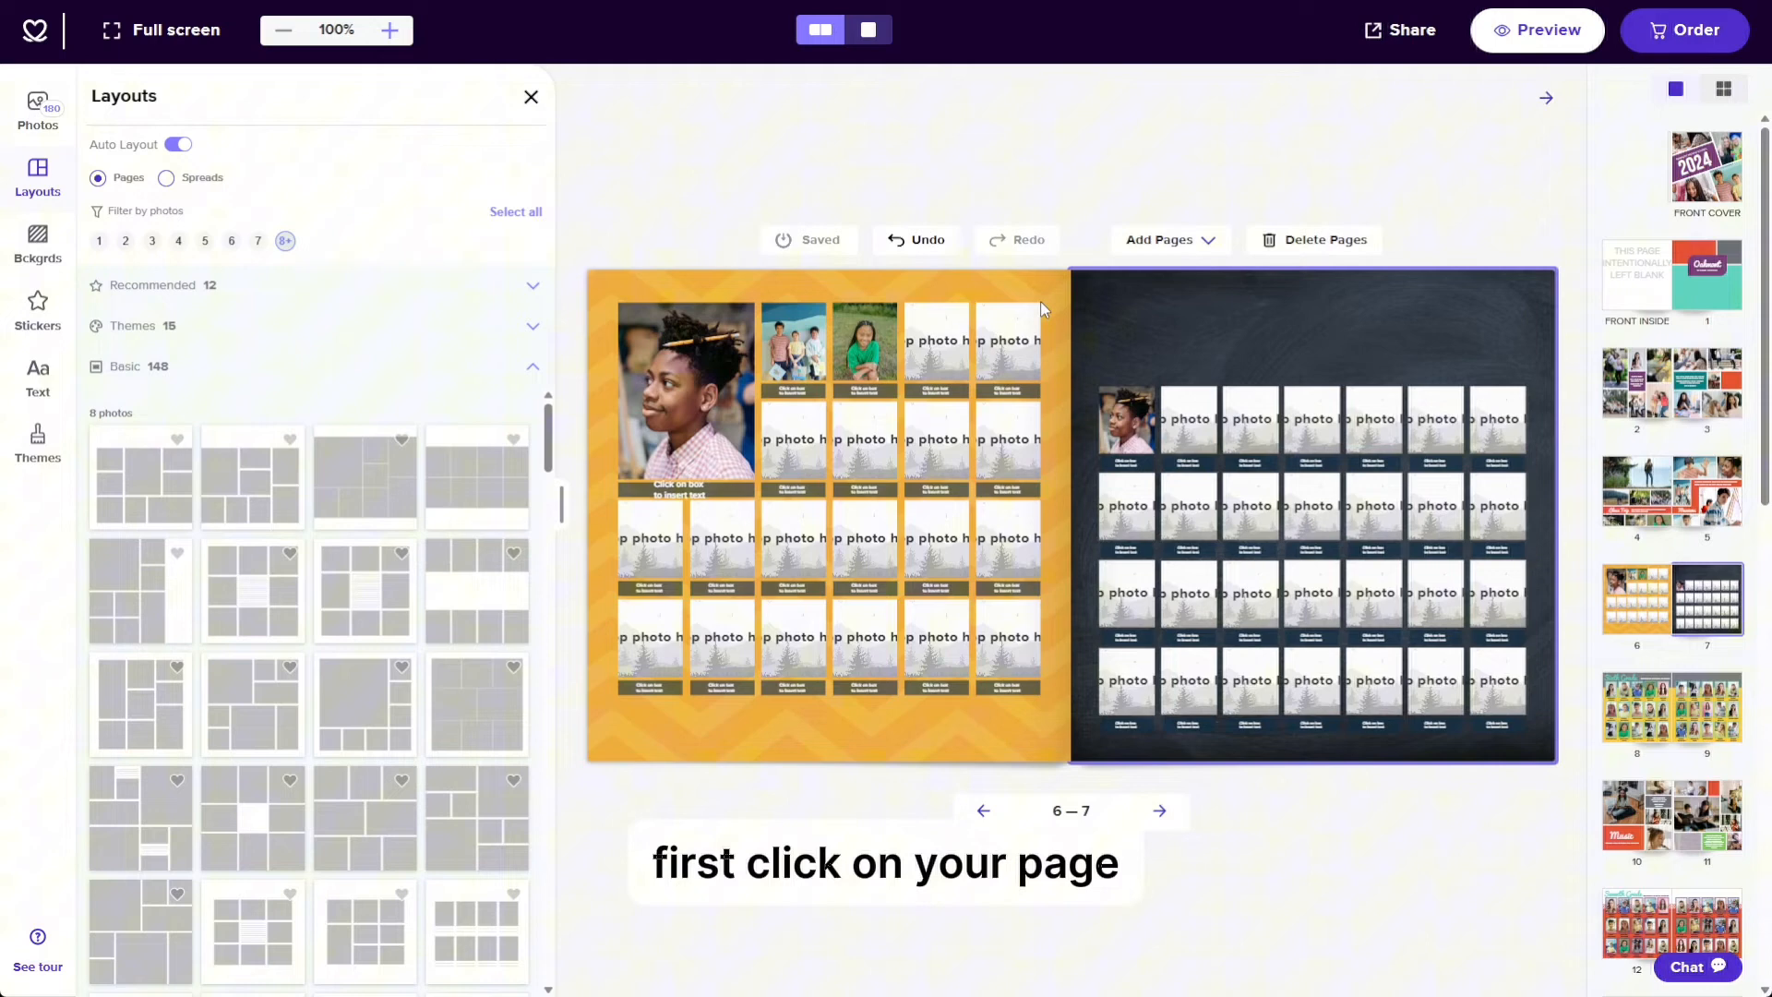
Apply a recommended three-photo layout with one large portrait to page 6
left_click(823, 510)
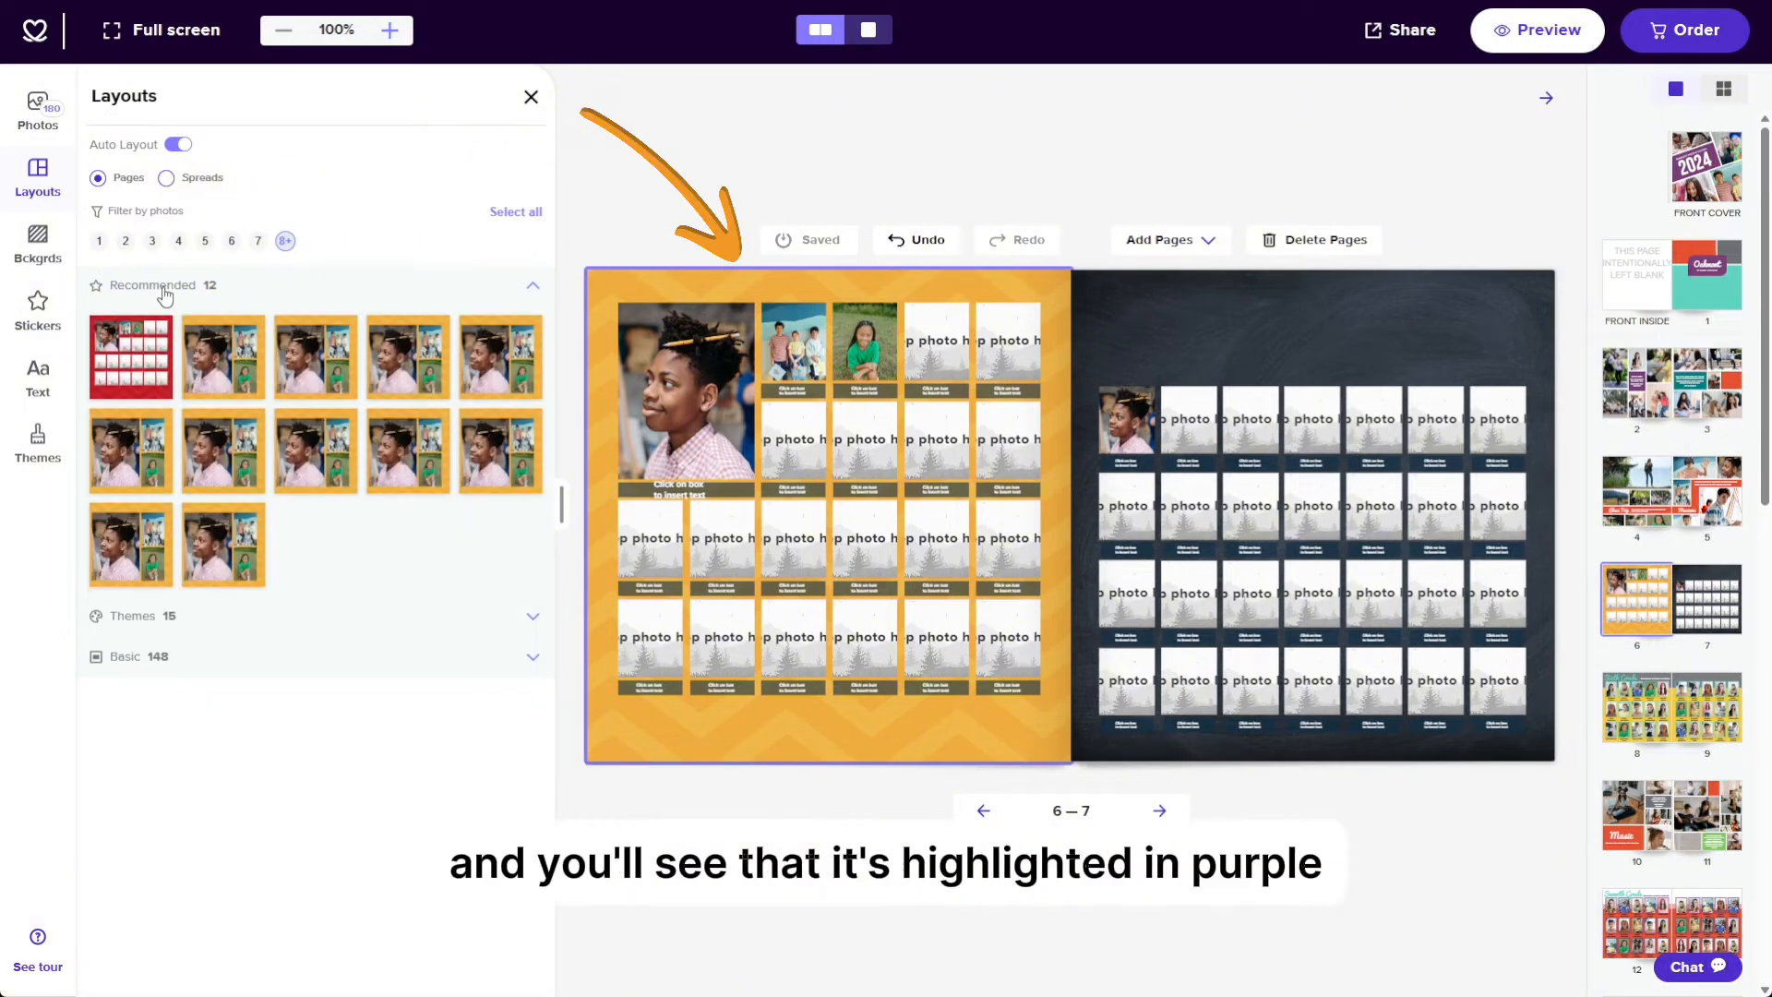
left_click(151, 240)
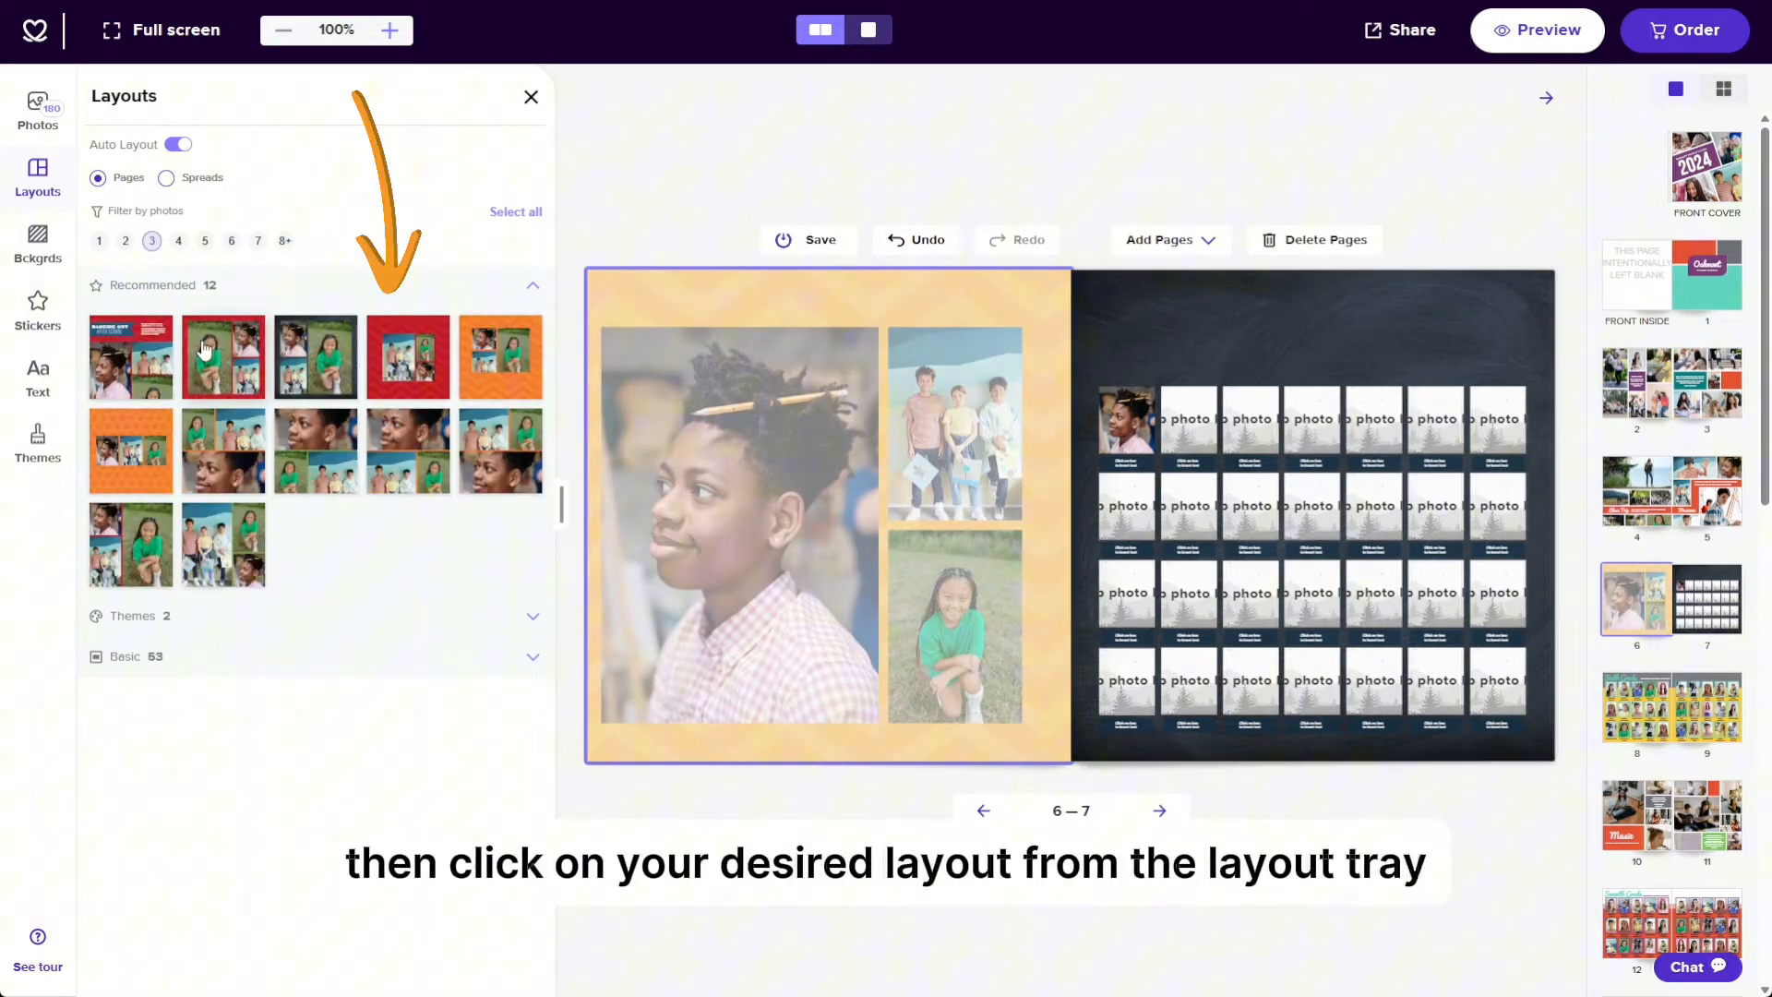
left_click(316, 358)
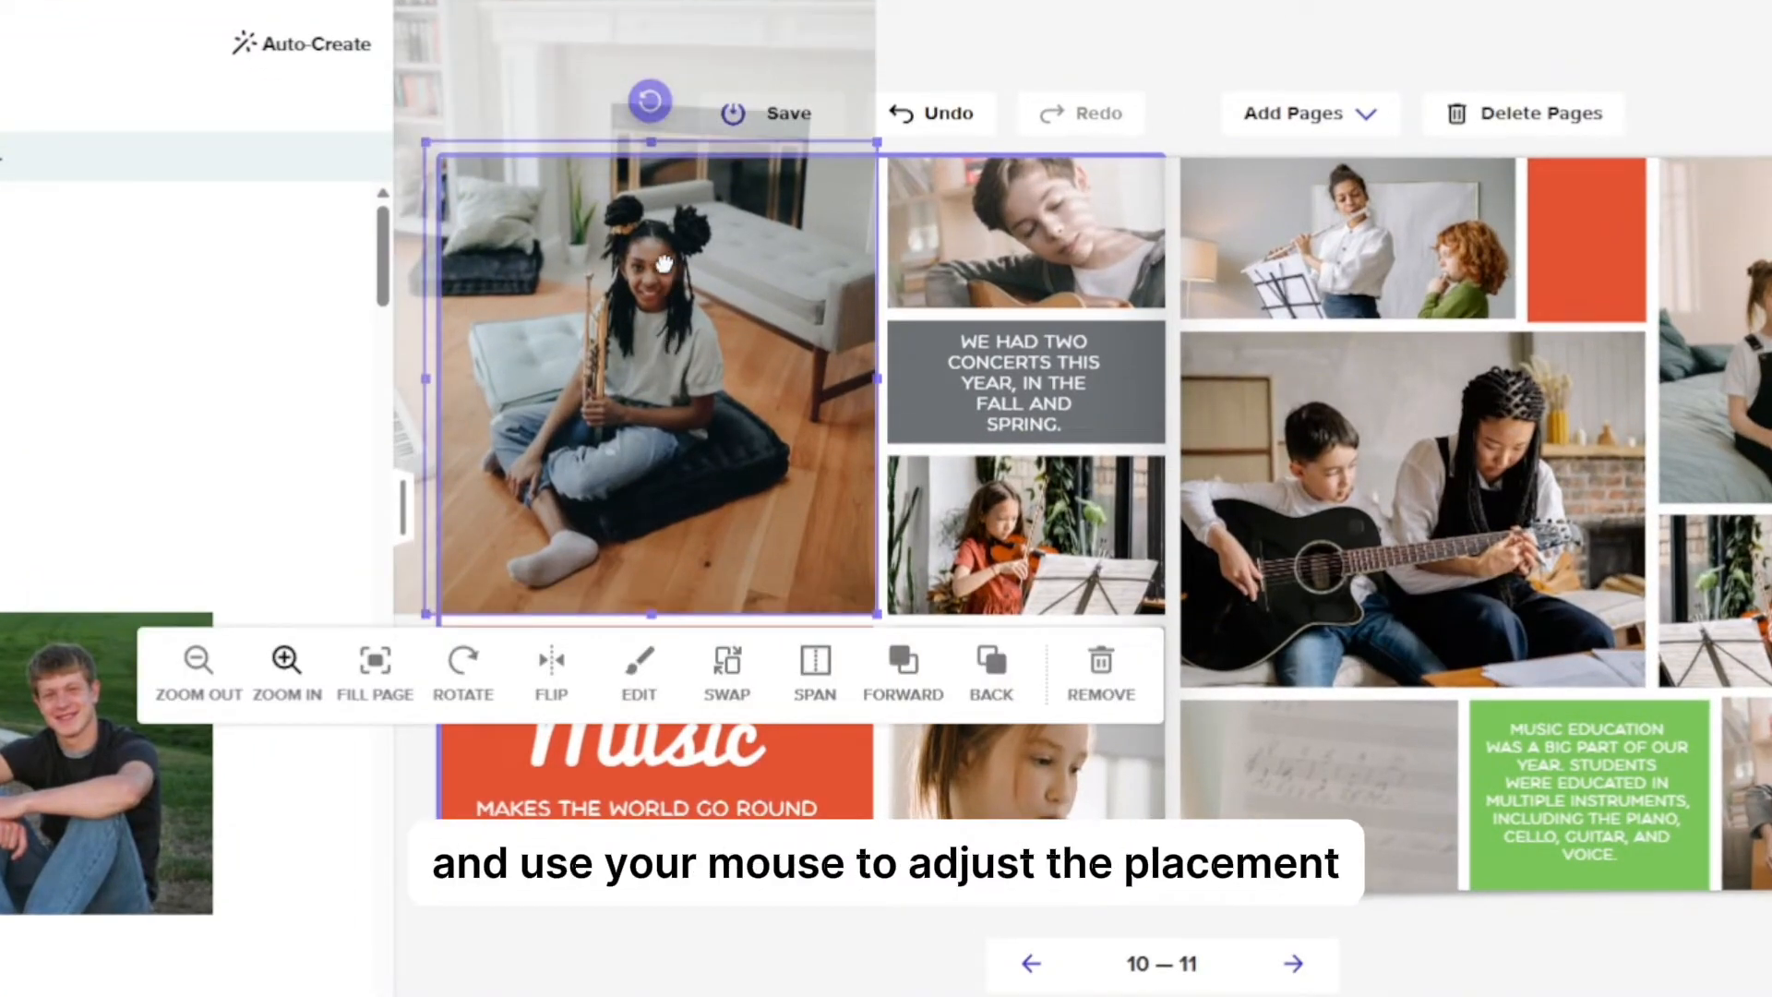
Reposition the trumpet player's photo and resize its box on the Music spread
left_click_drag(664, 266, 554, 369)
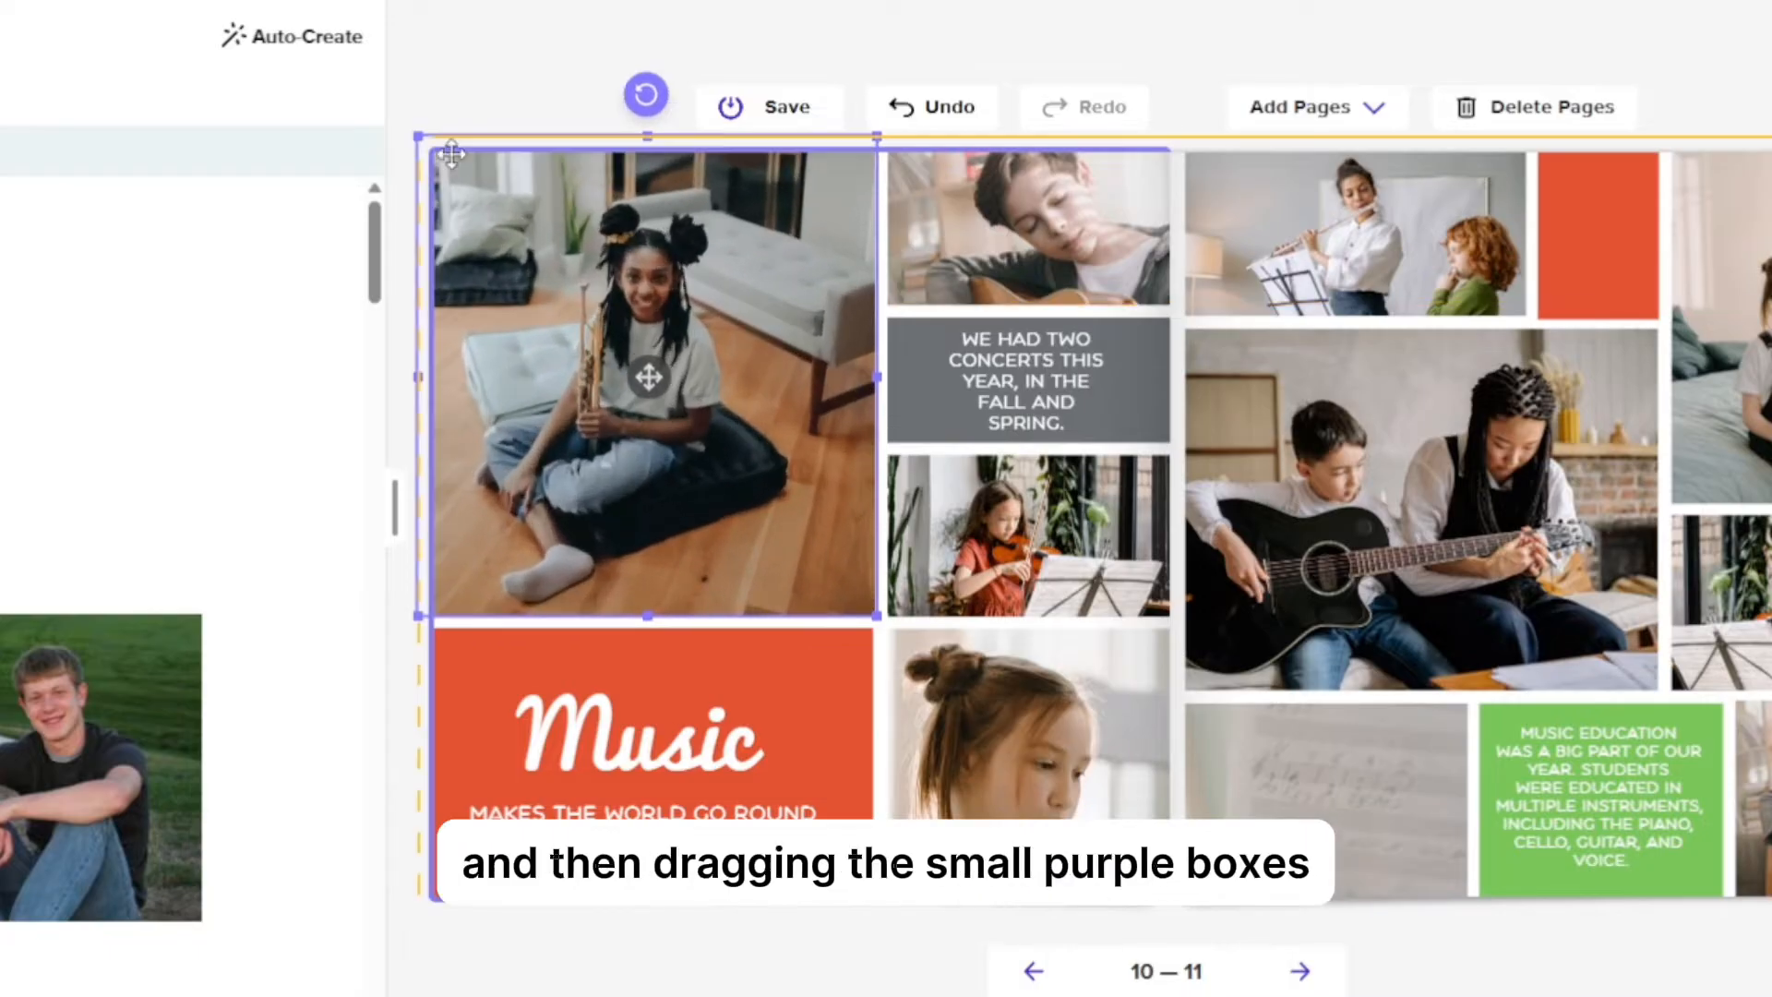
left_click_drag(441, 153, 505, 238)
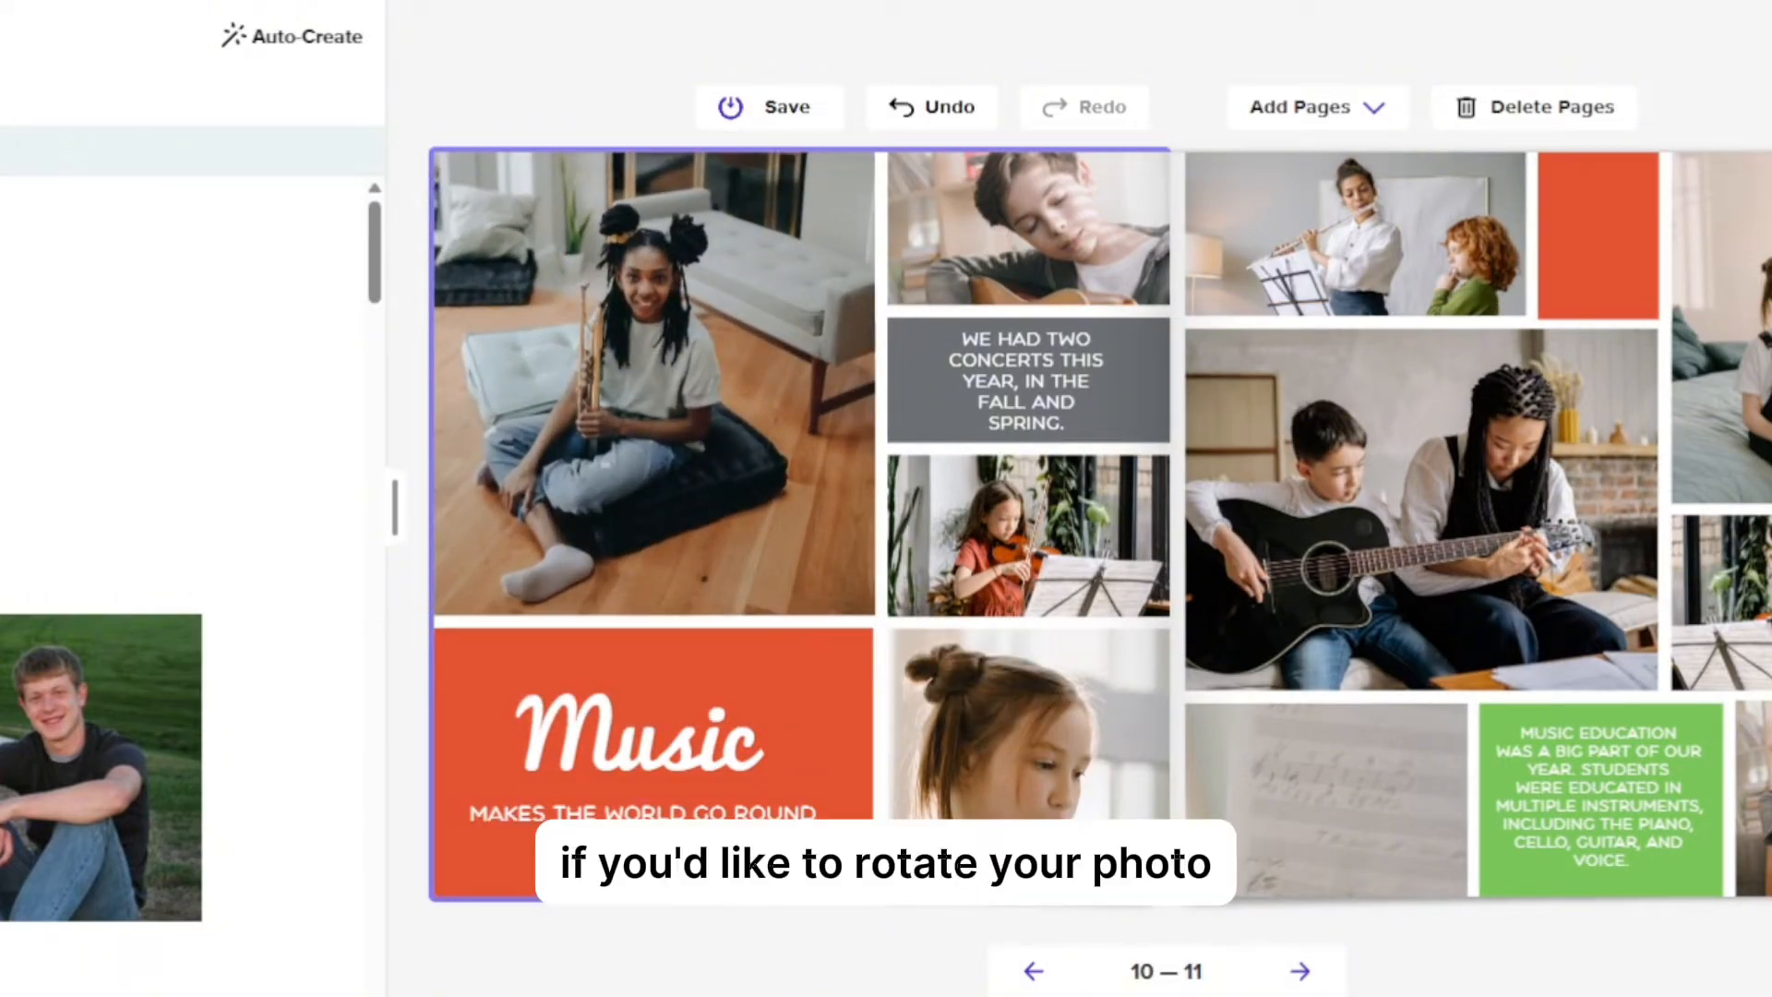
Rotate the trumpet player's photo, tilting it to about 35 degrees
left_click(646, 374)
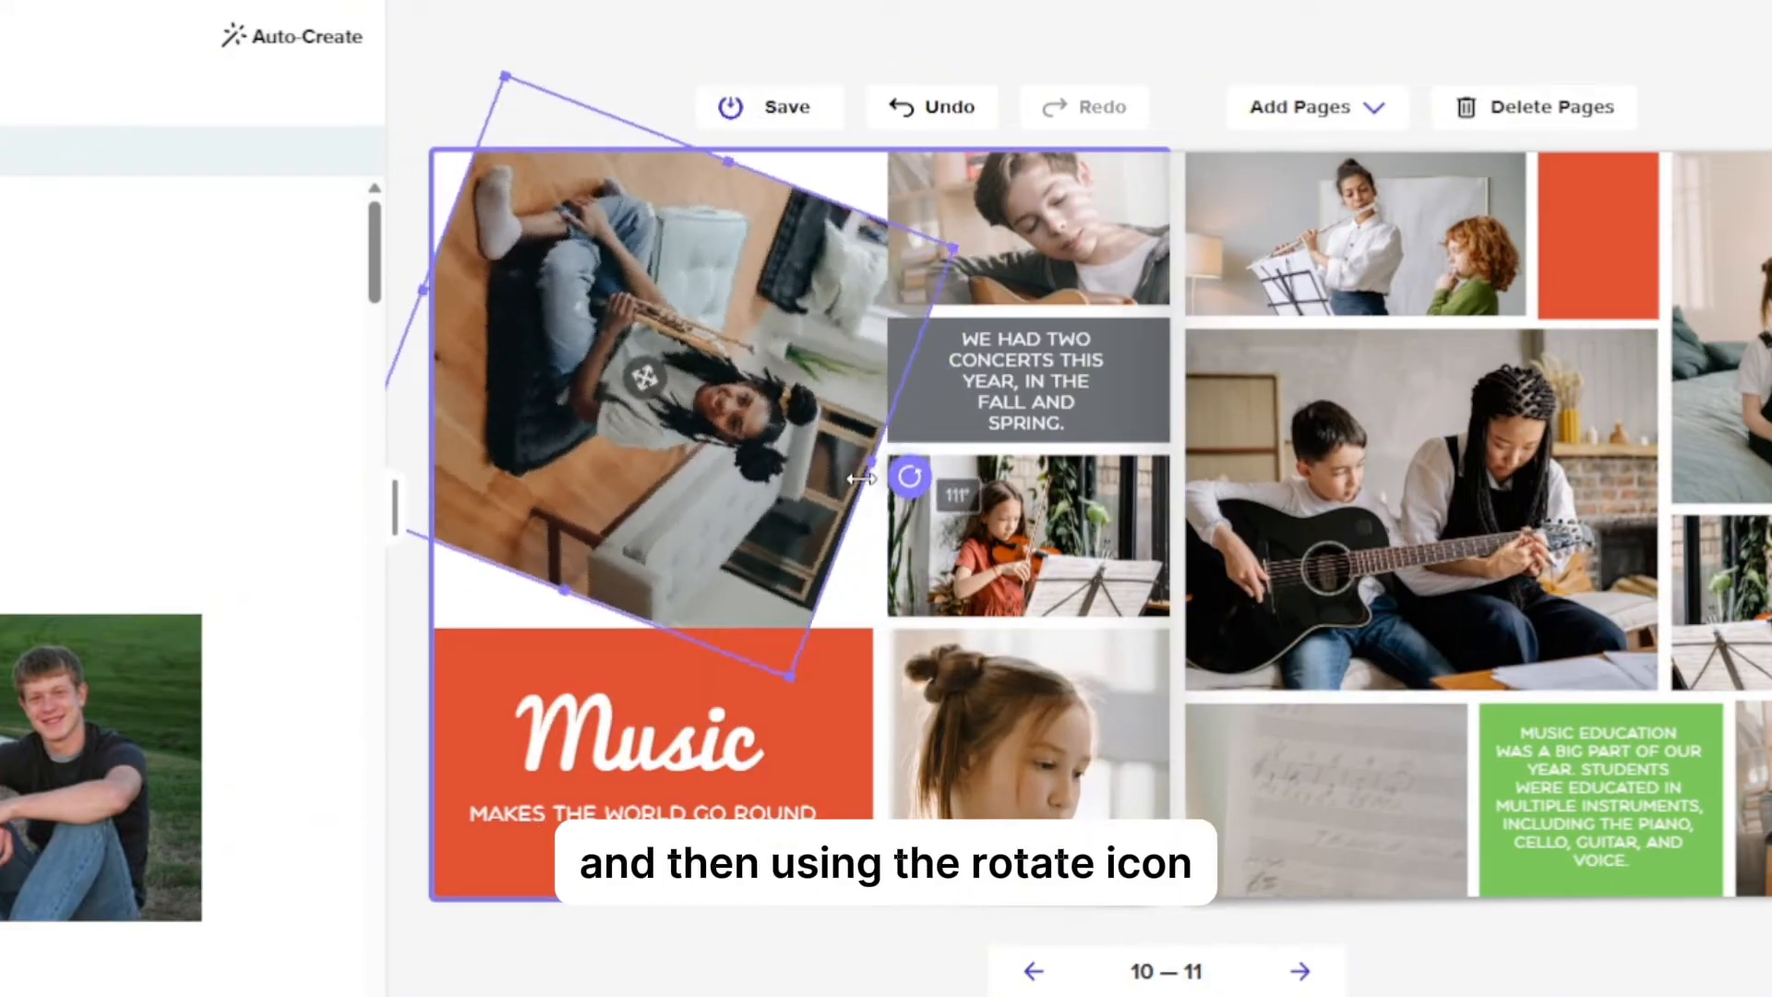
left_click_drag(909, 477, 807, 147)
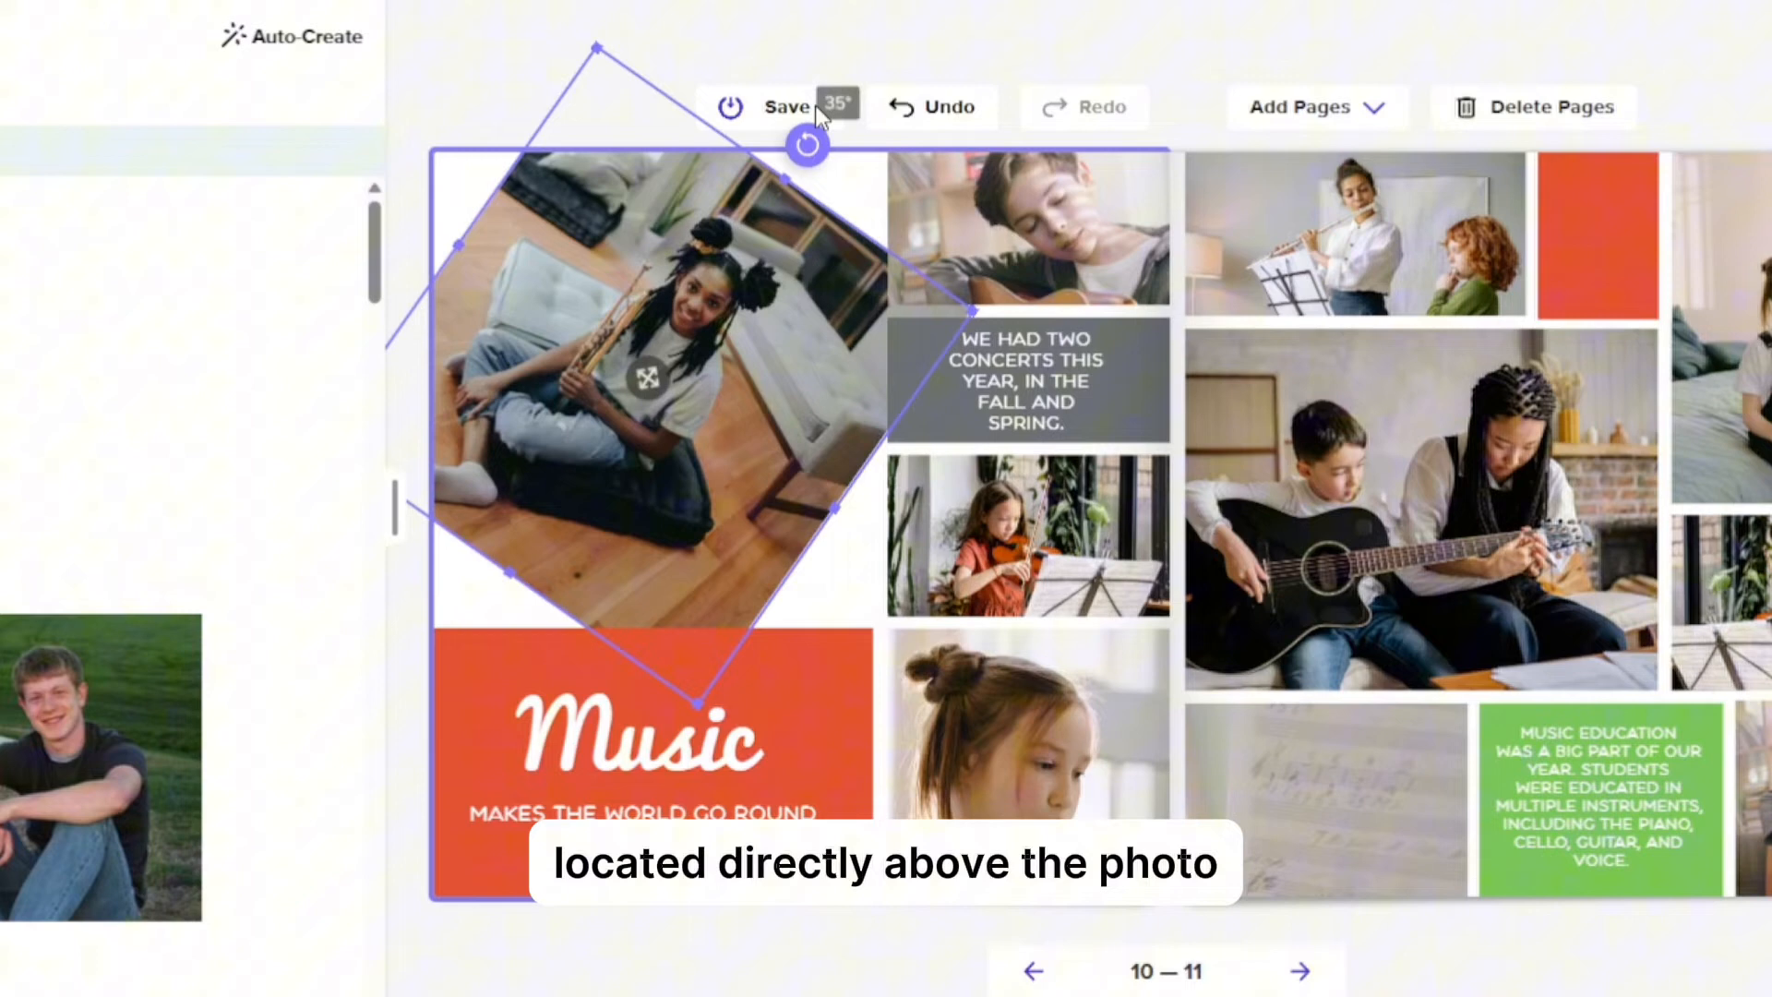
left_click_drag(809, 148, 645, 94)
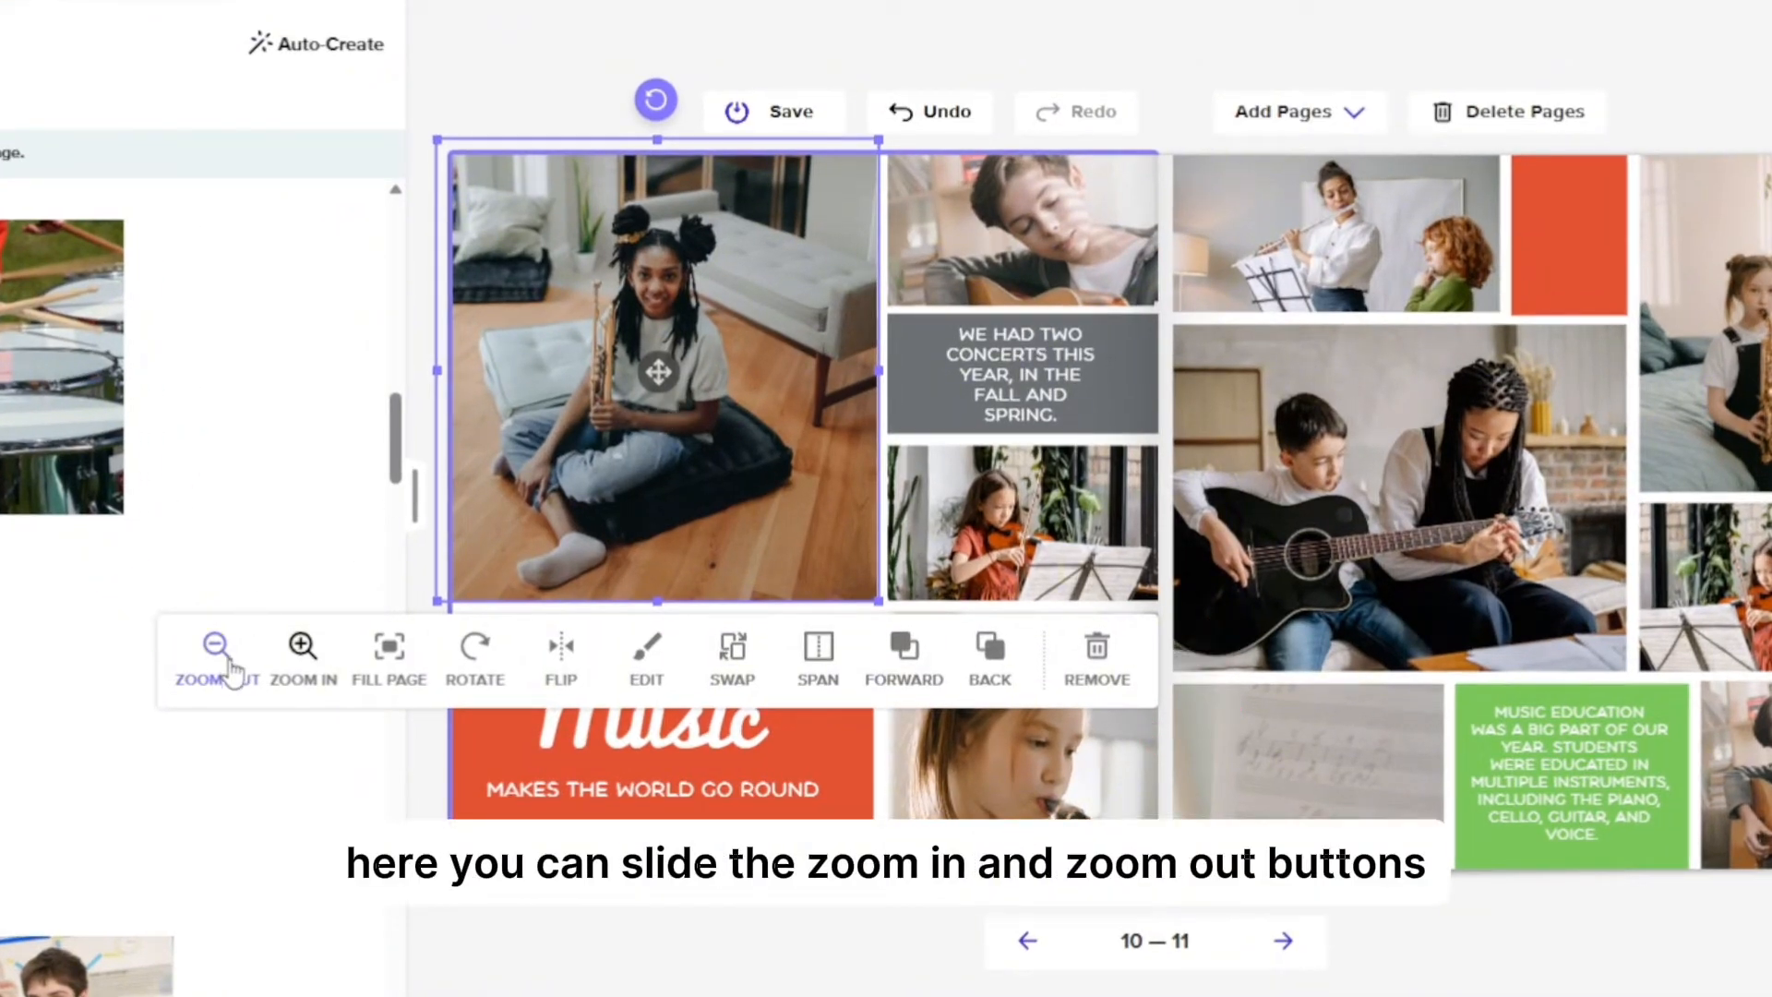
Crop in on the trumpet player, fill page 10 with the photo and turn it a quarter clockwise
left_click(302, 646)
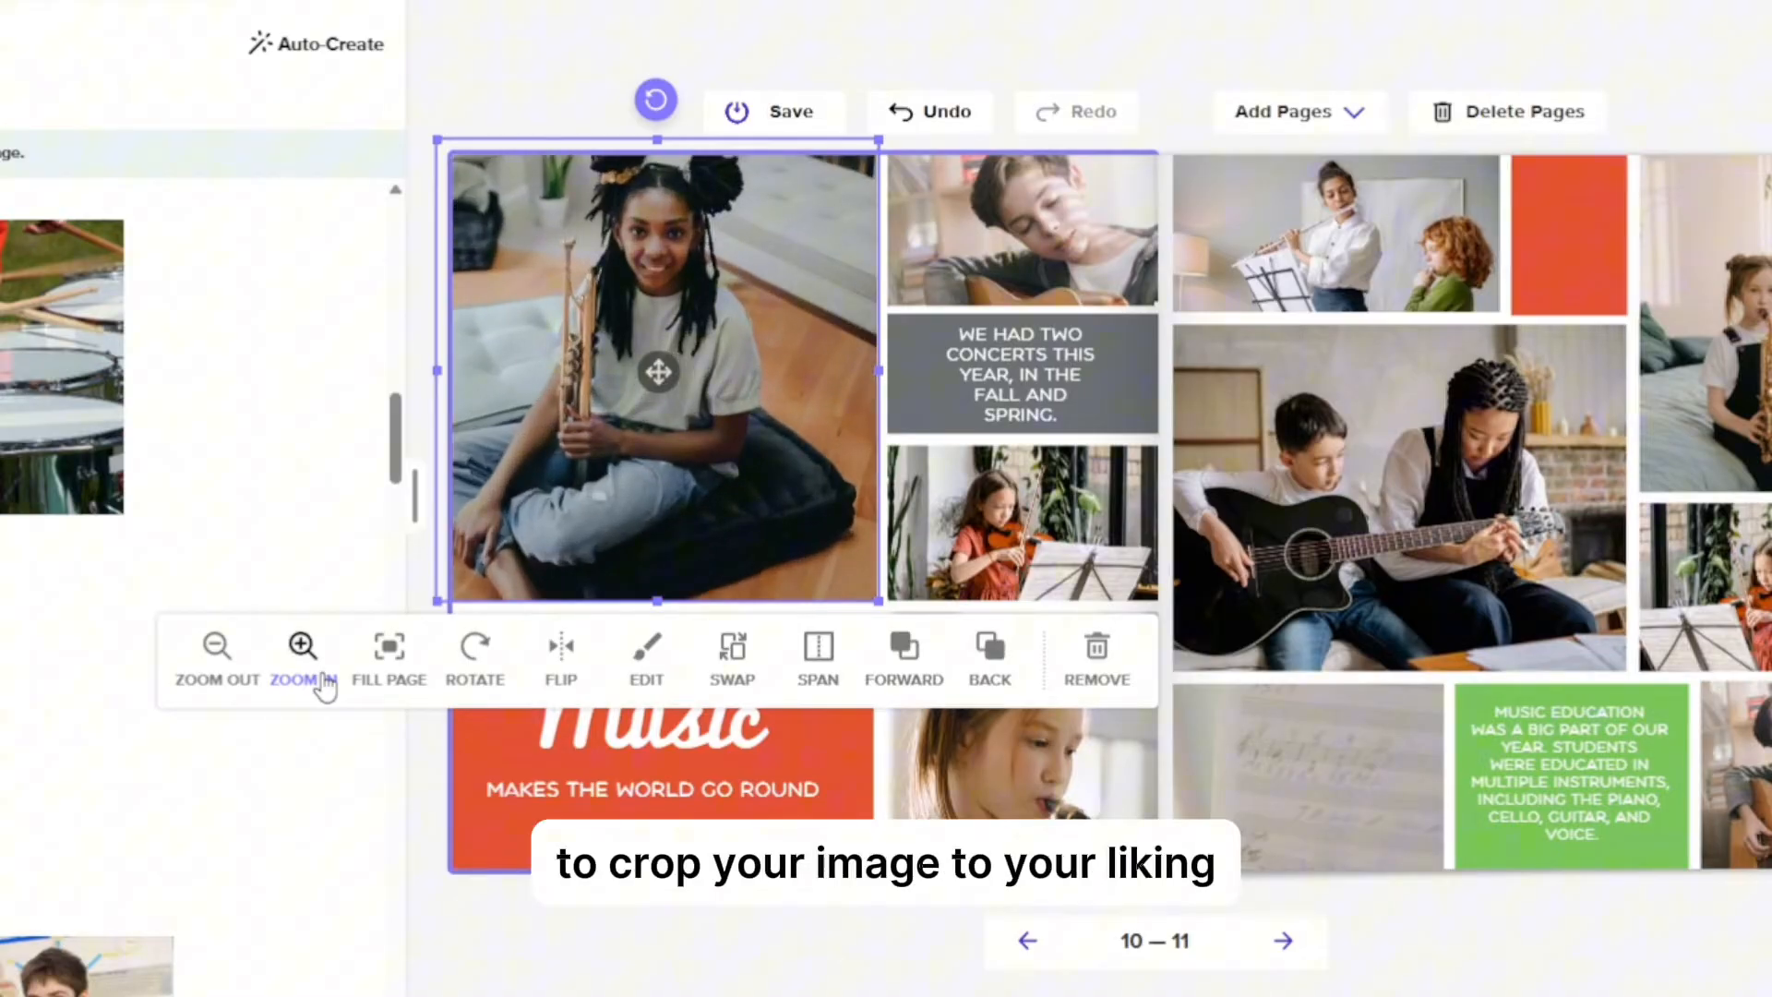
left_click(295, 648)
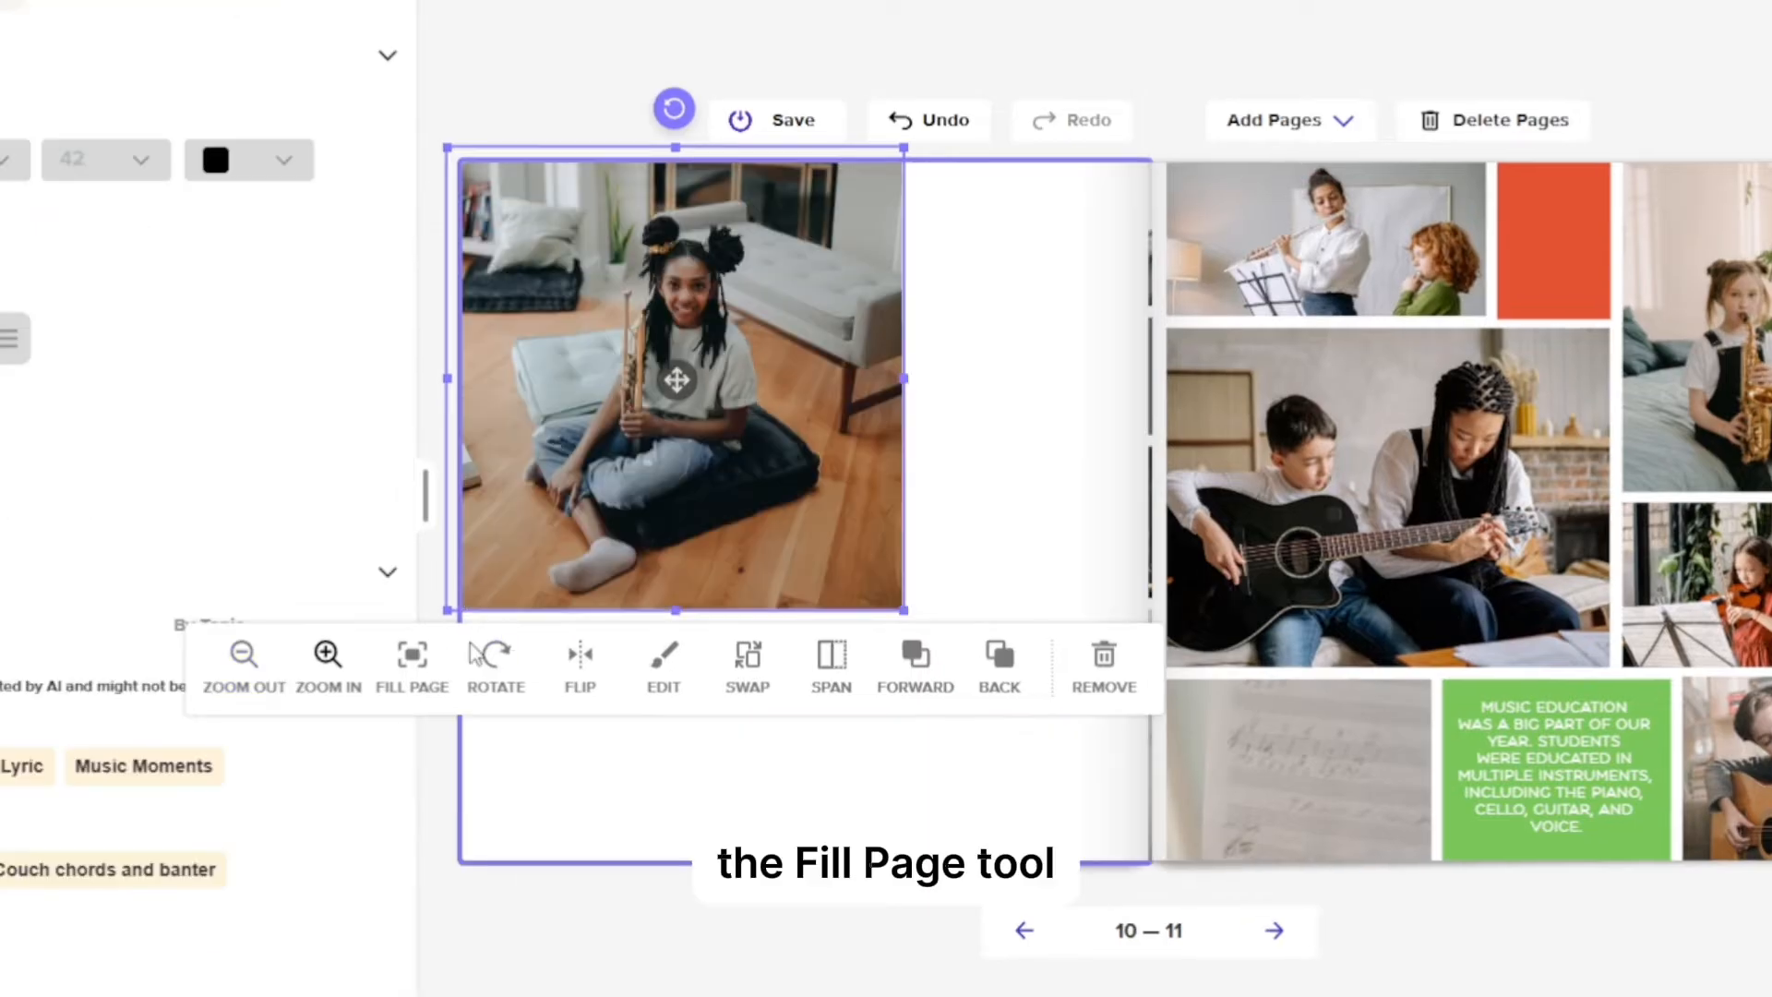
left_click(409, 653)
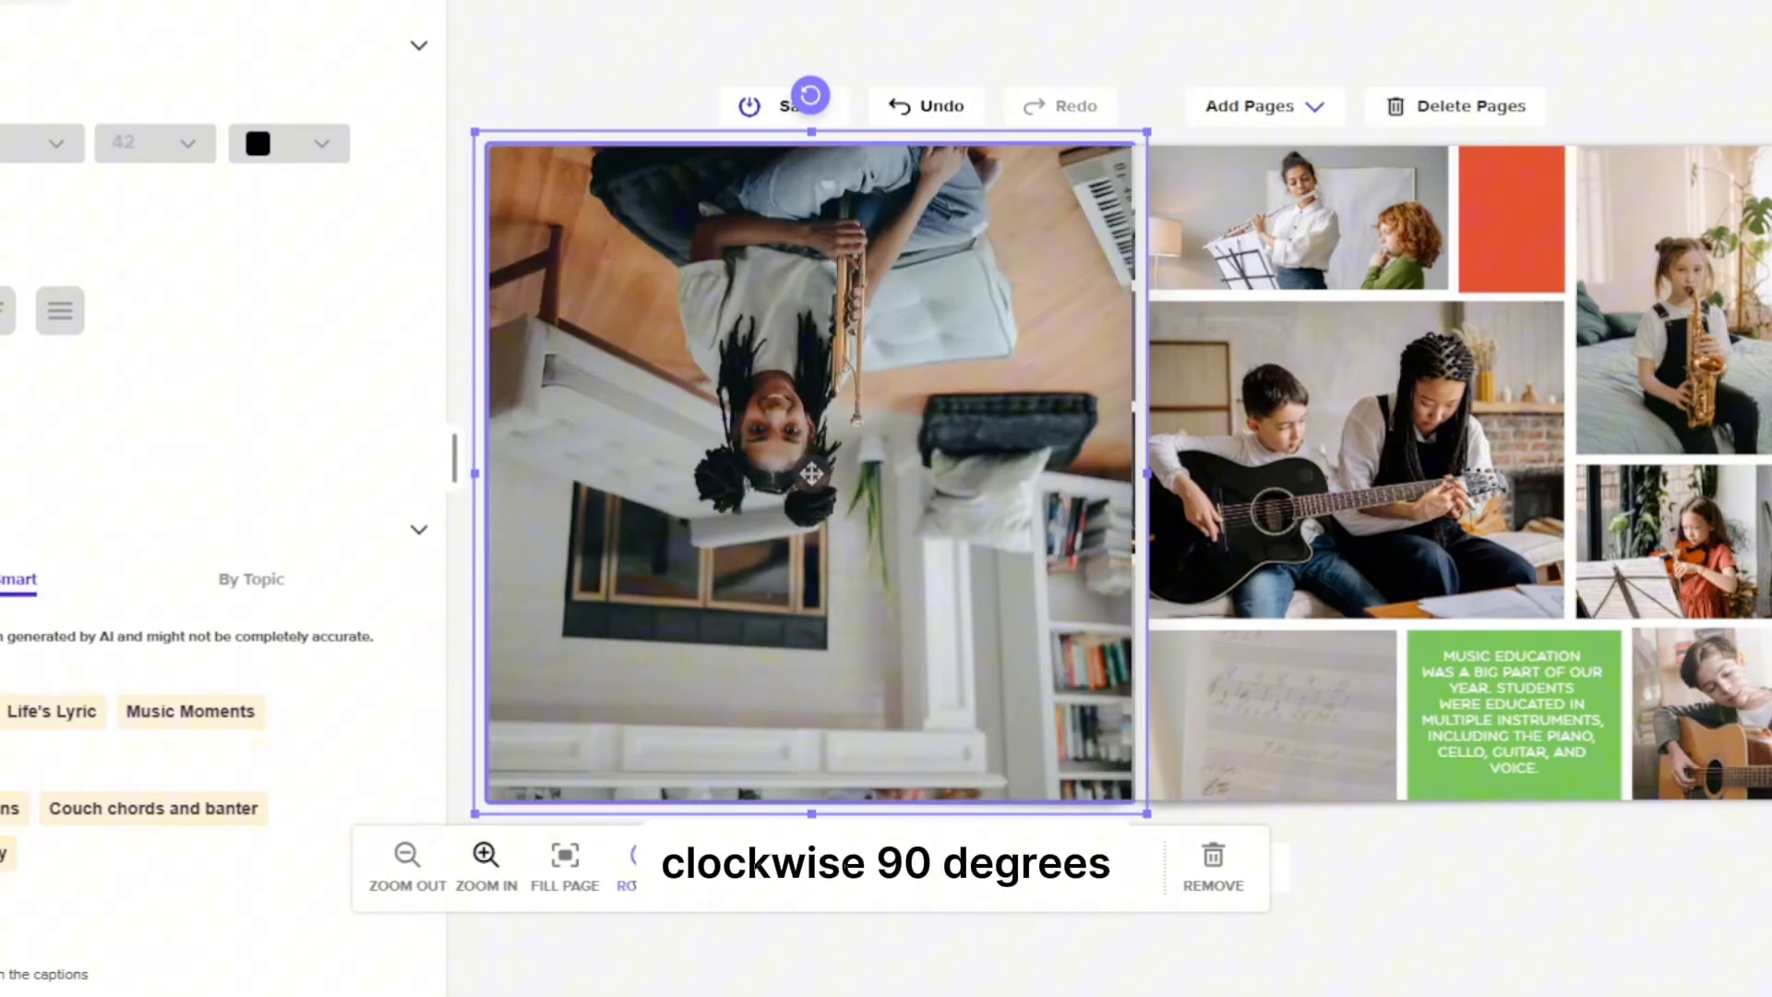
left_click(642, 864)
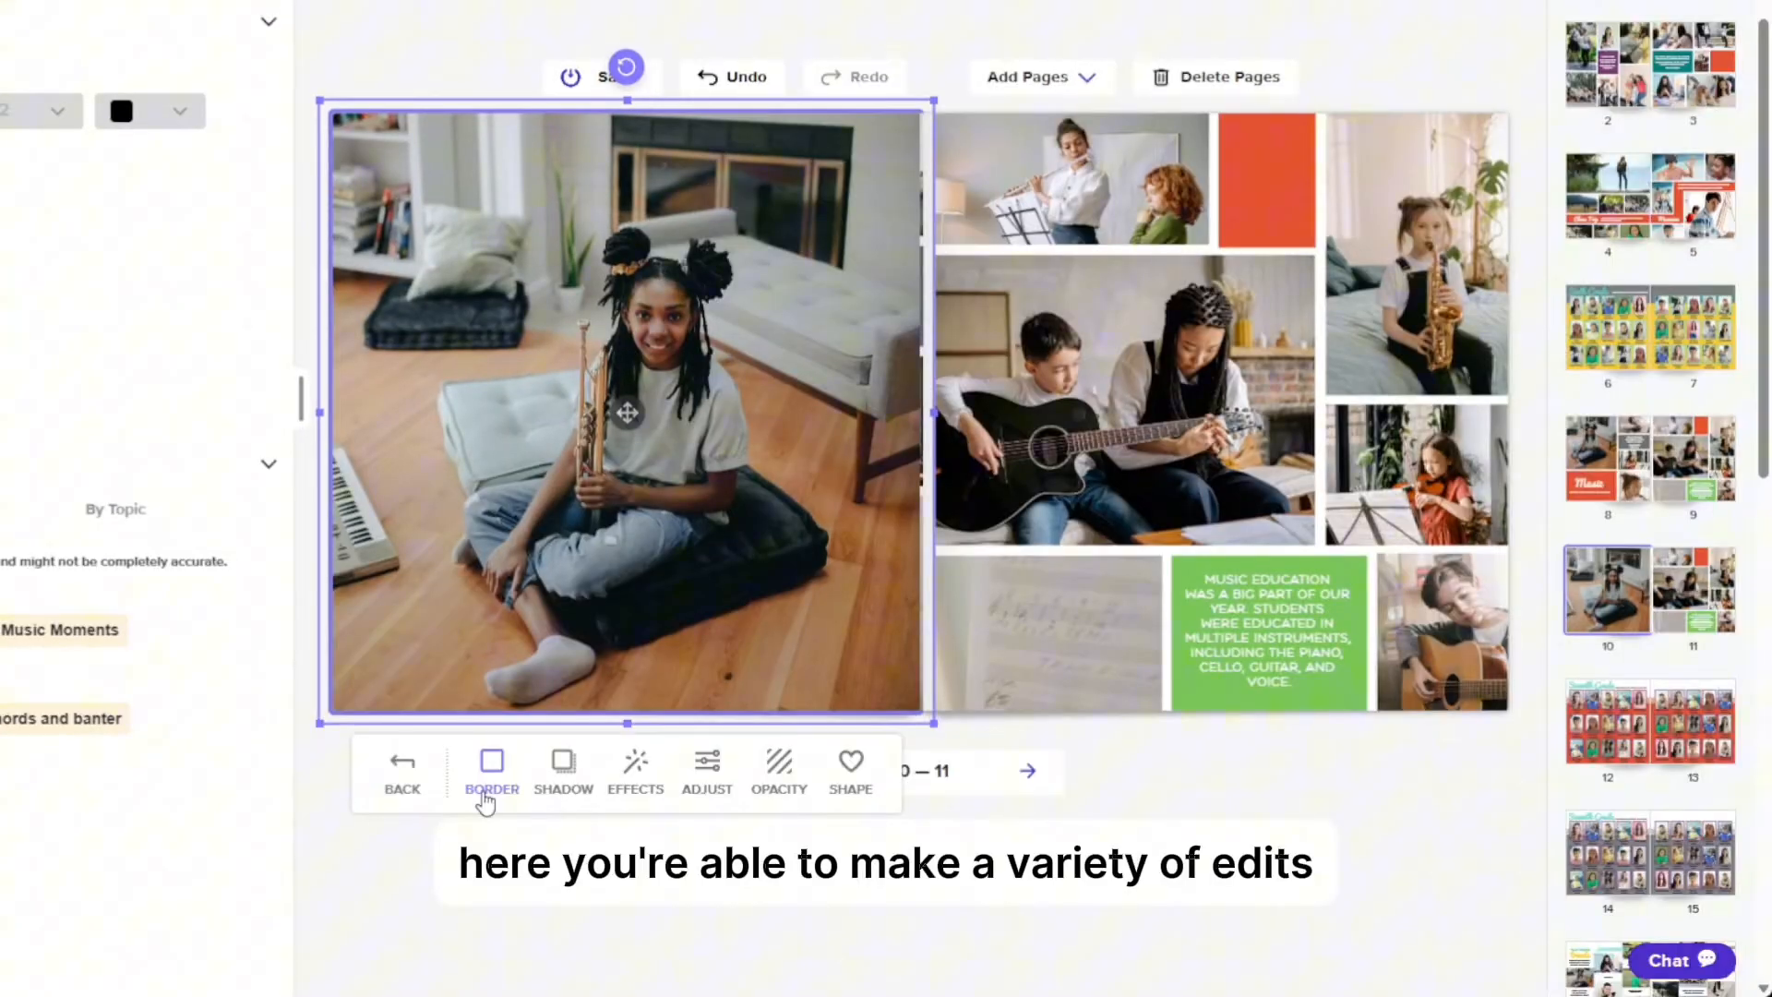
Try a coloured border on the trumpet photo and adjust its brightness
left_click(491, 762)
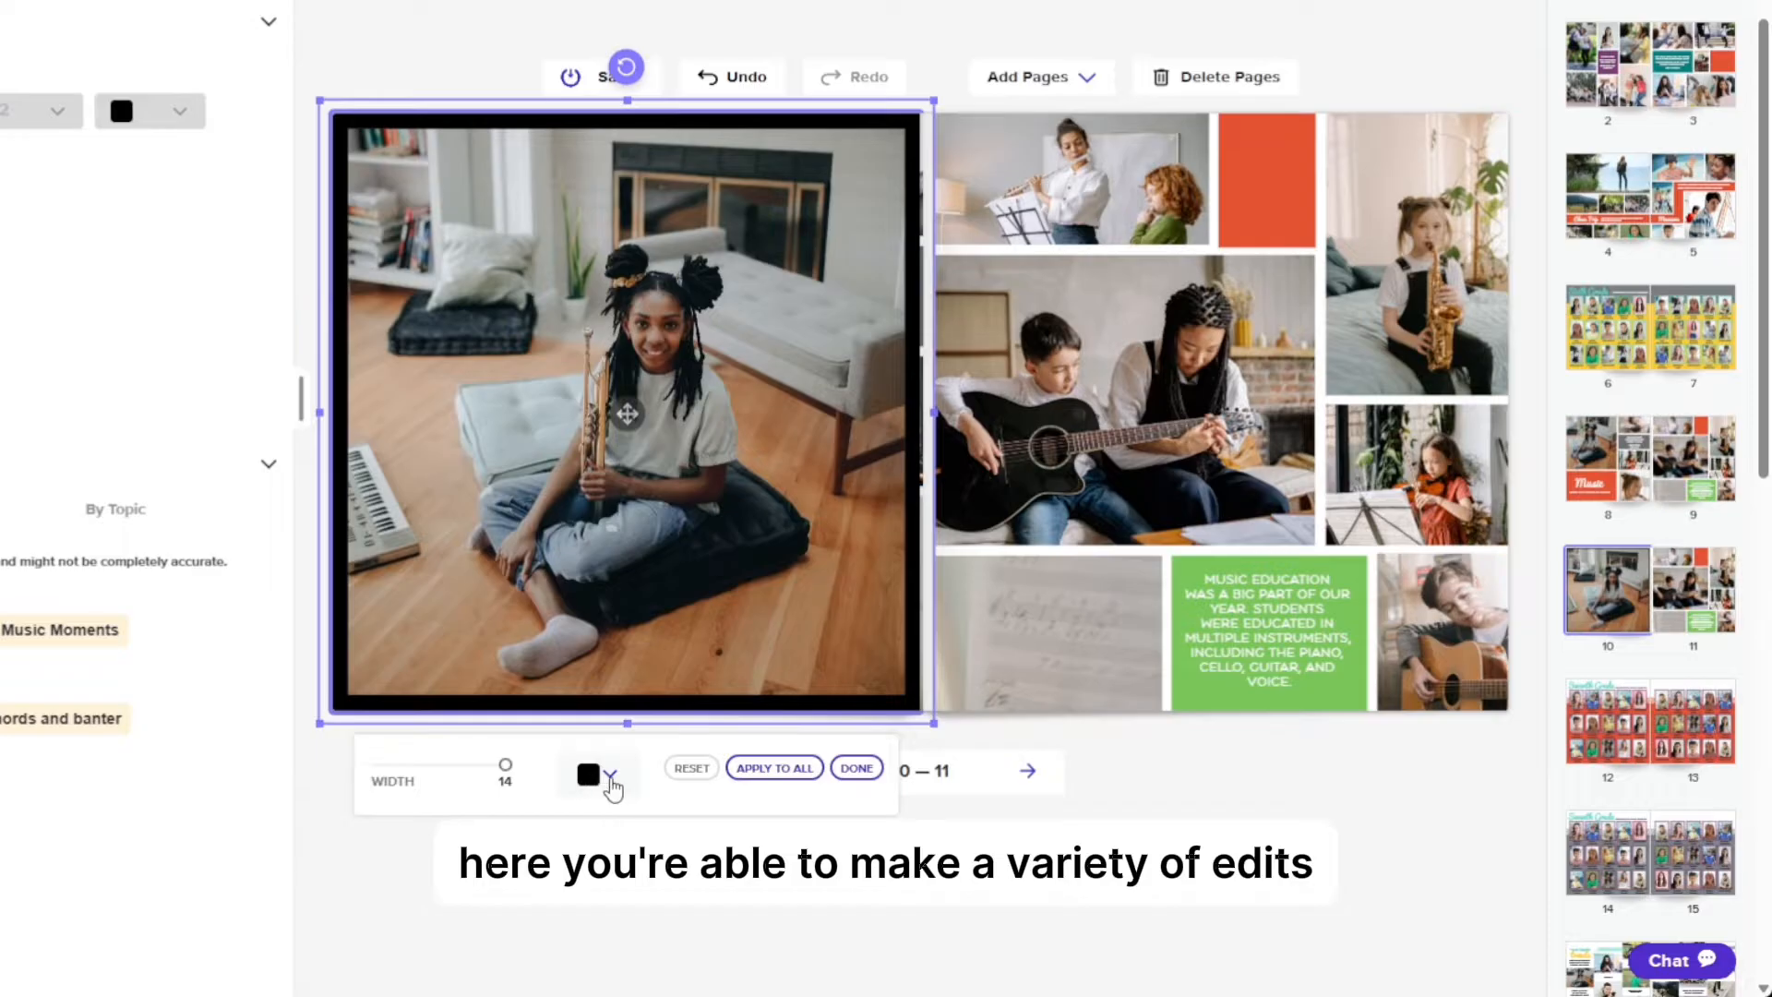
left_click(598, 775)
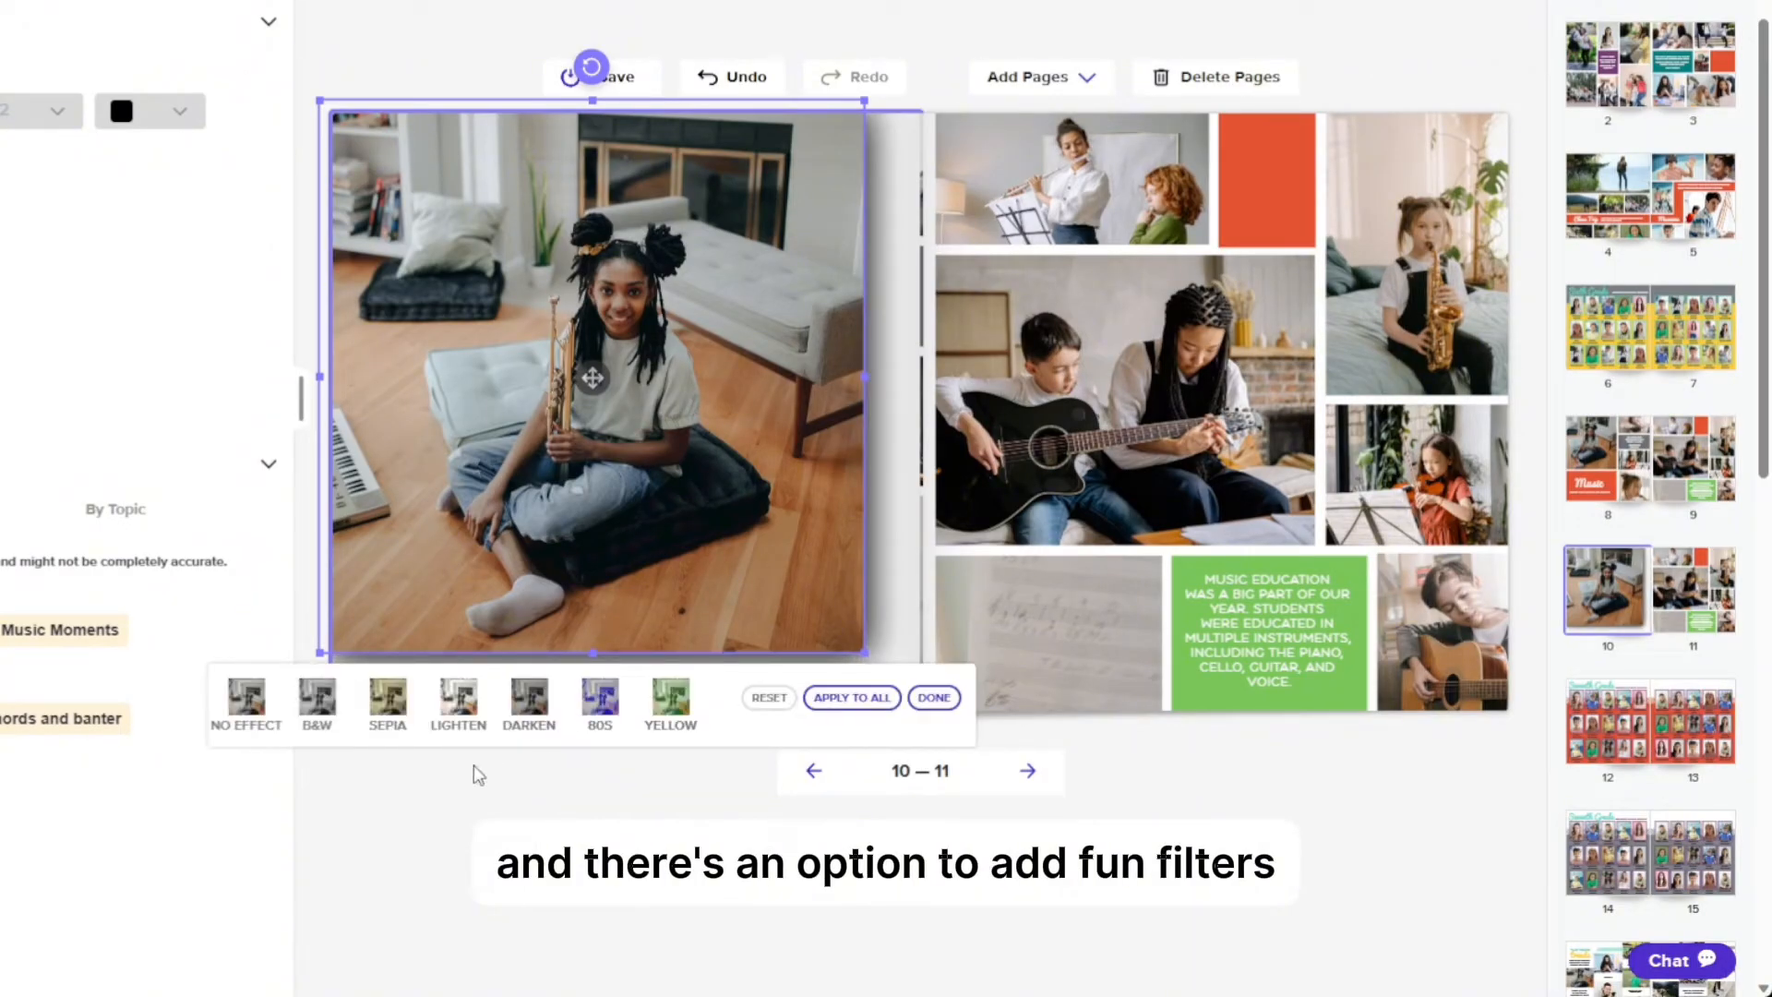
left_click(317, 698)
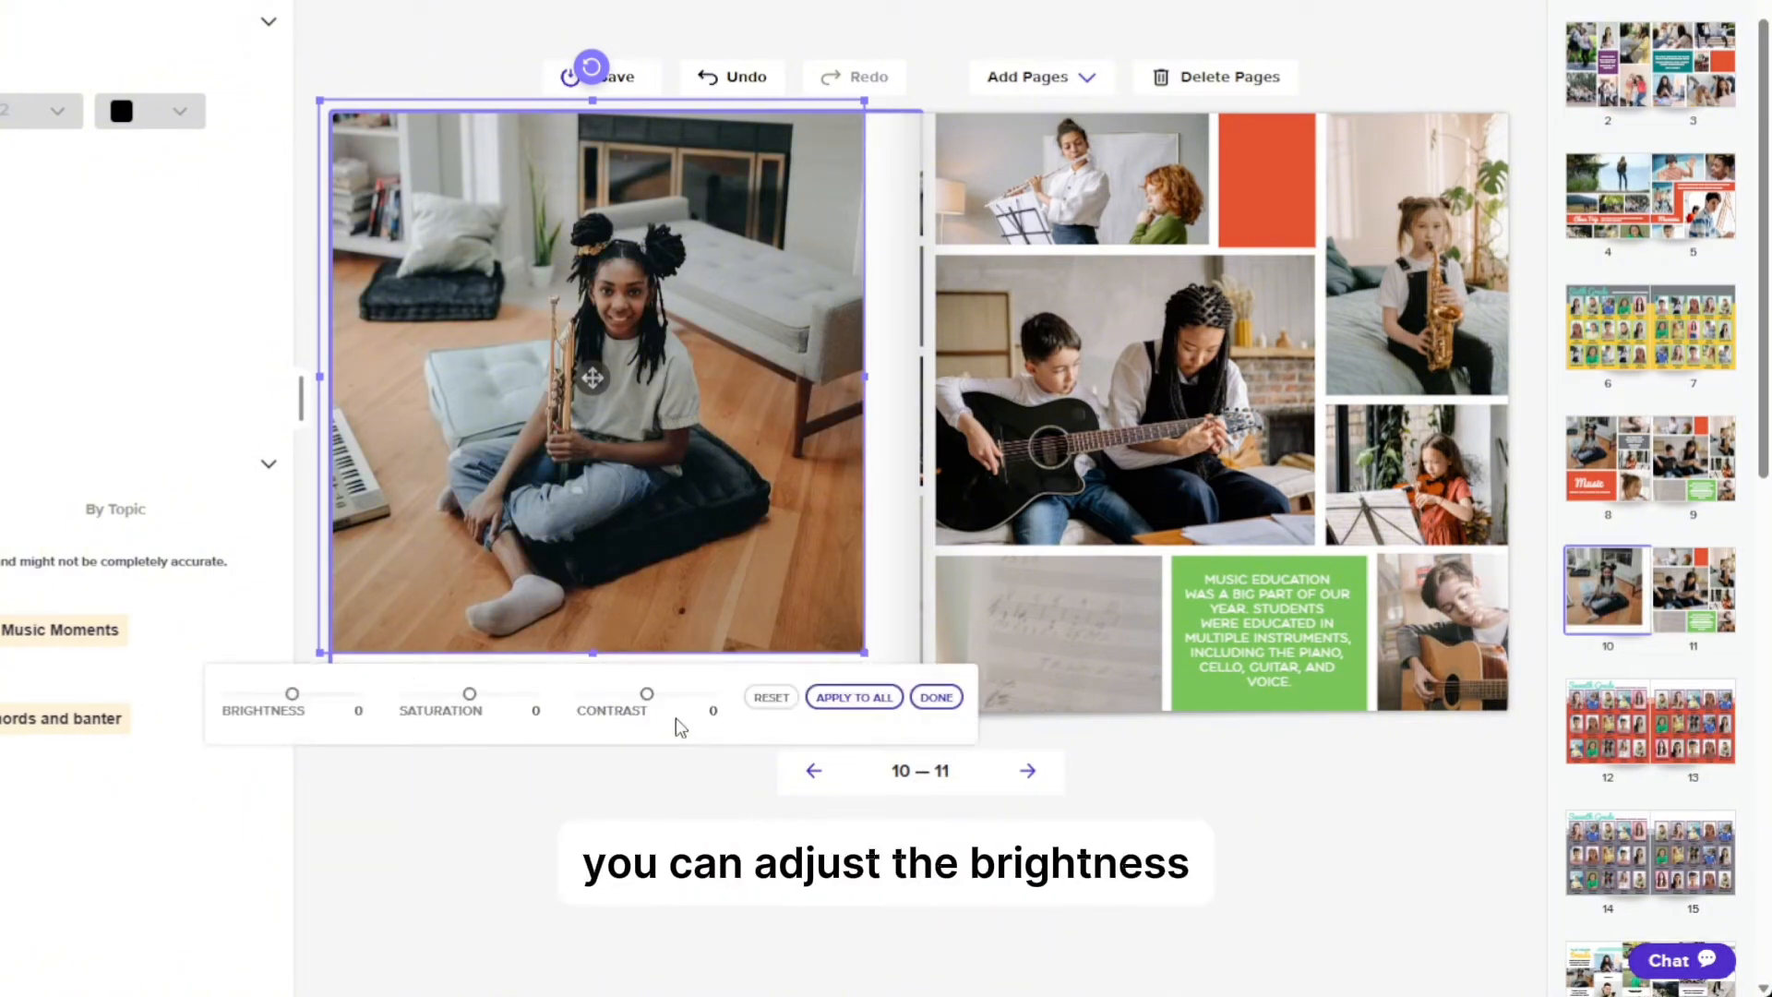
left_click_drag(291, 692, 319, 692)
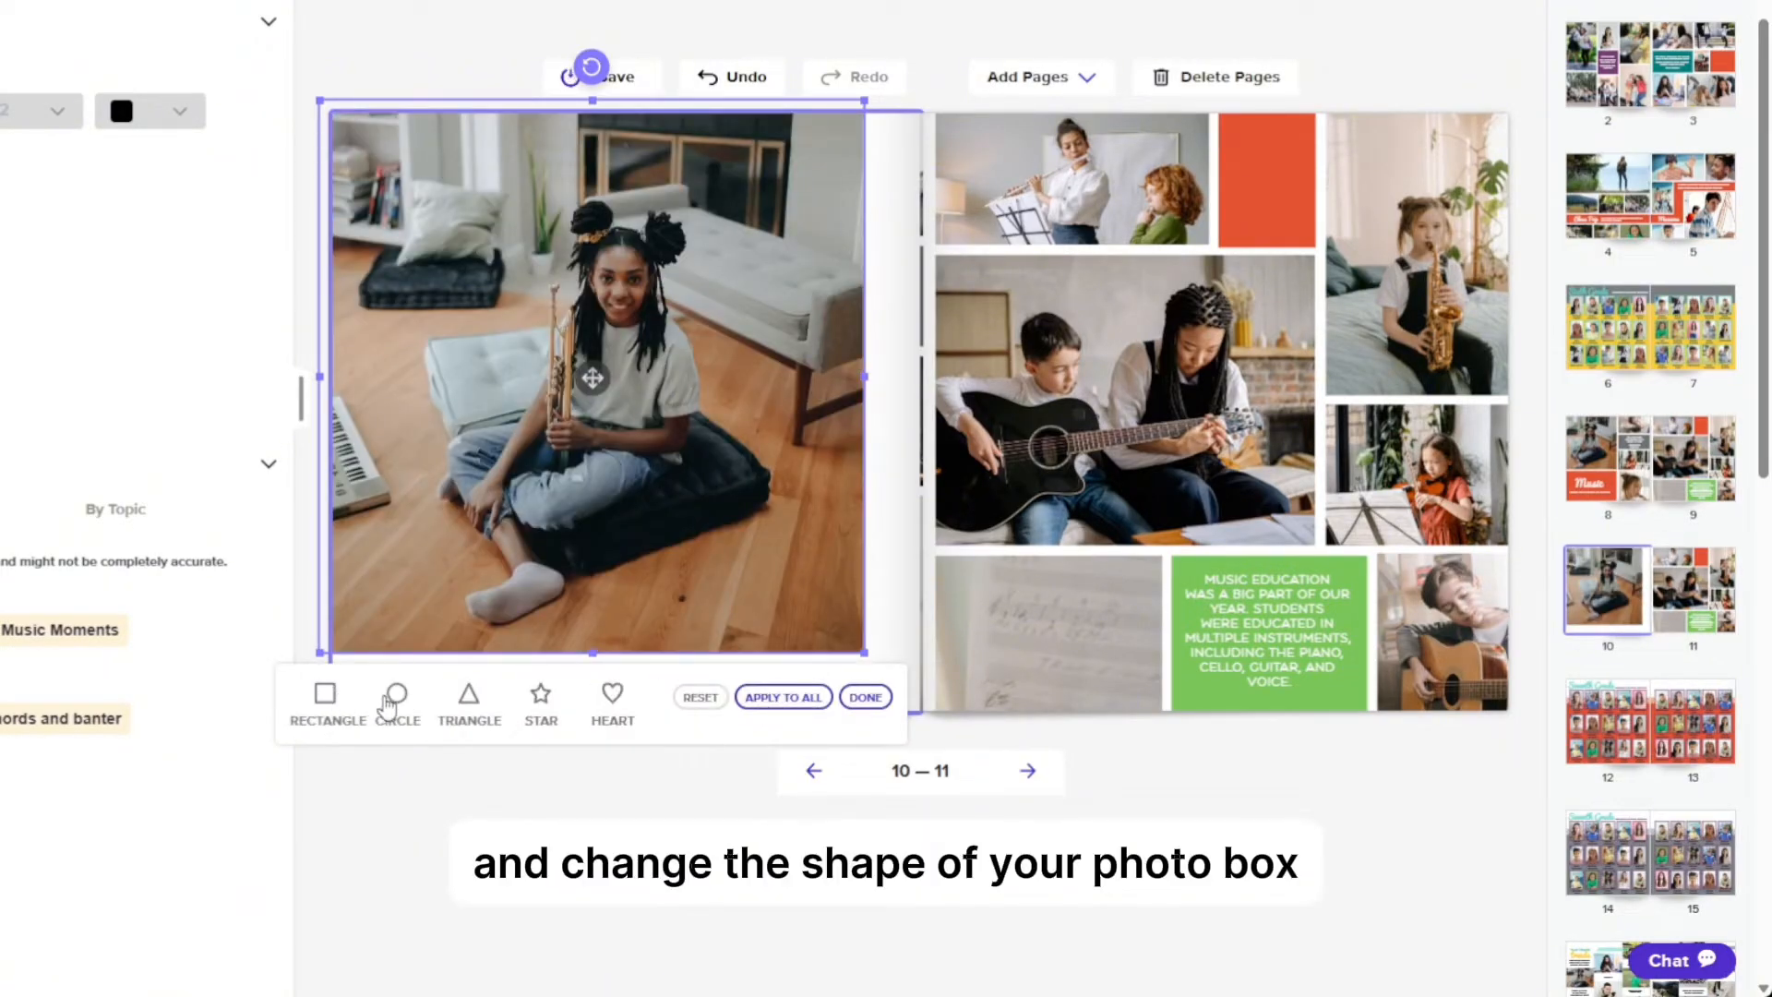
Reshape the trumpet photo into a star, then back to a plain rectangle
left_click(538, 690)
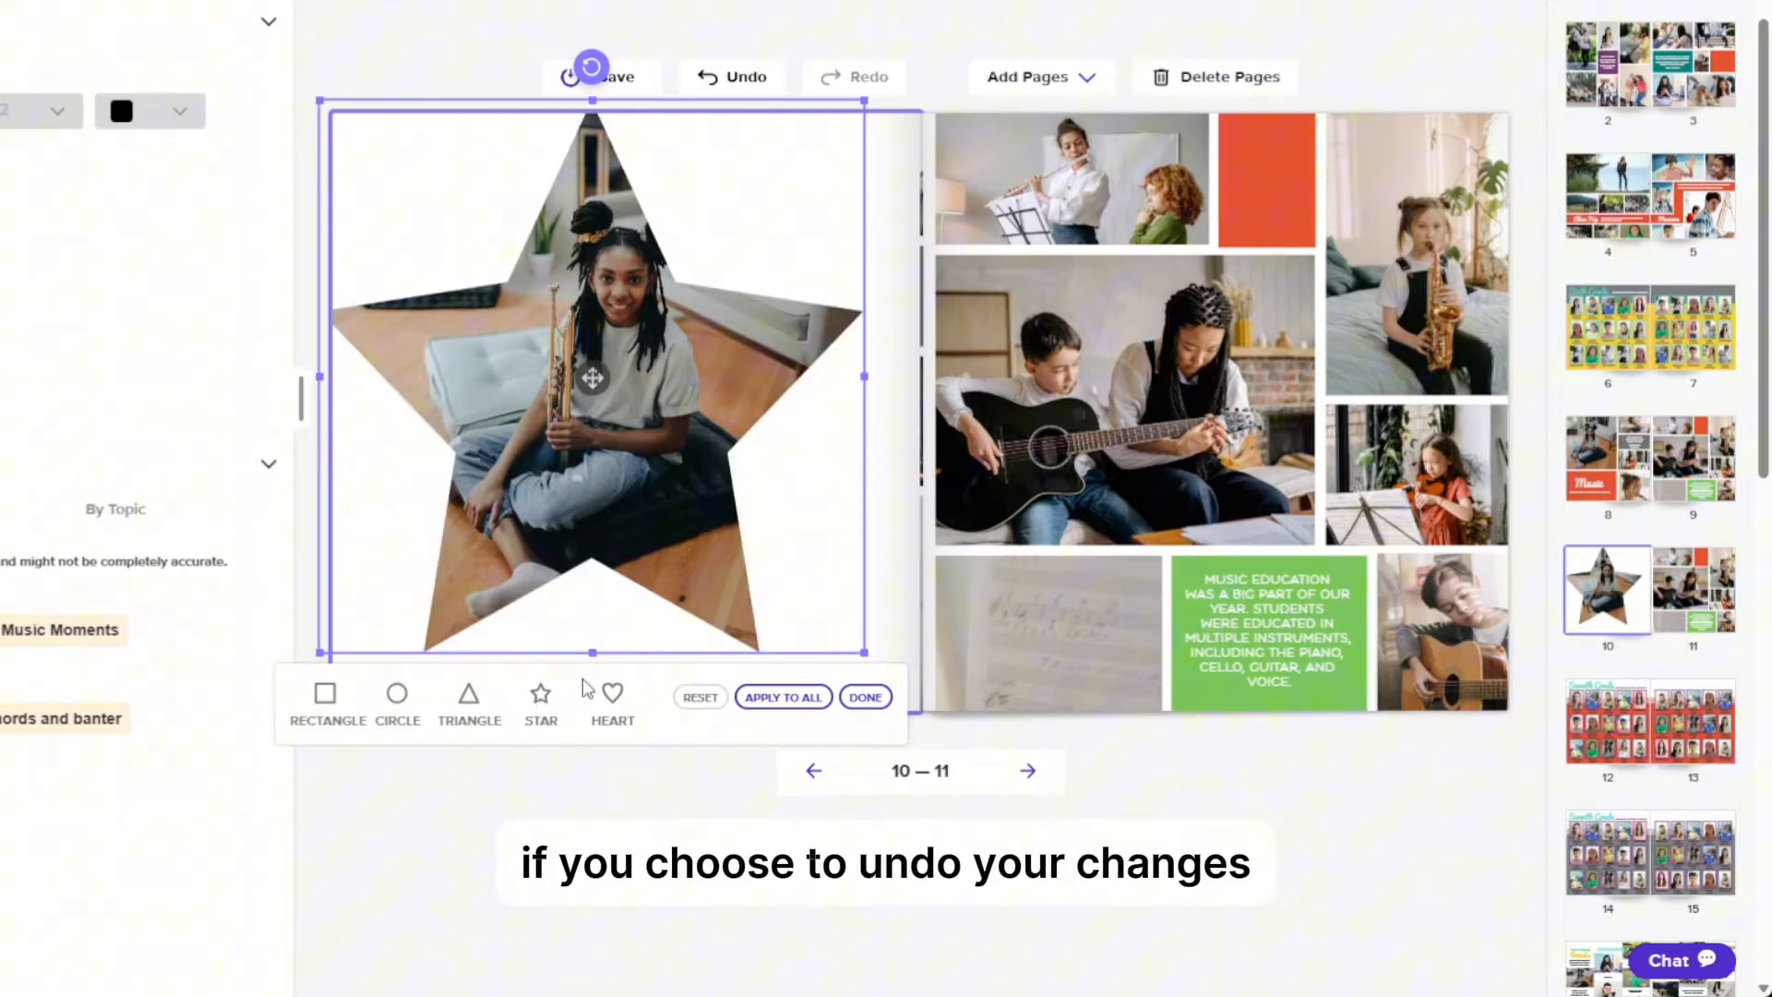
left_click(611, 692)
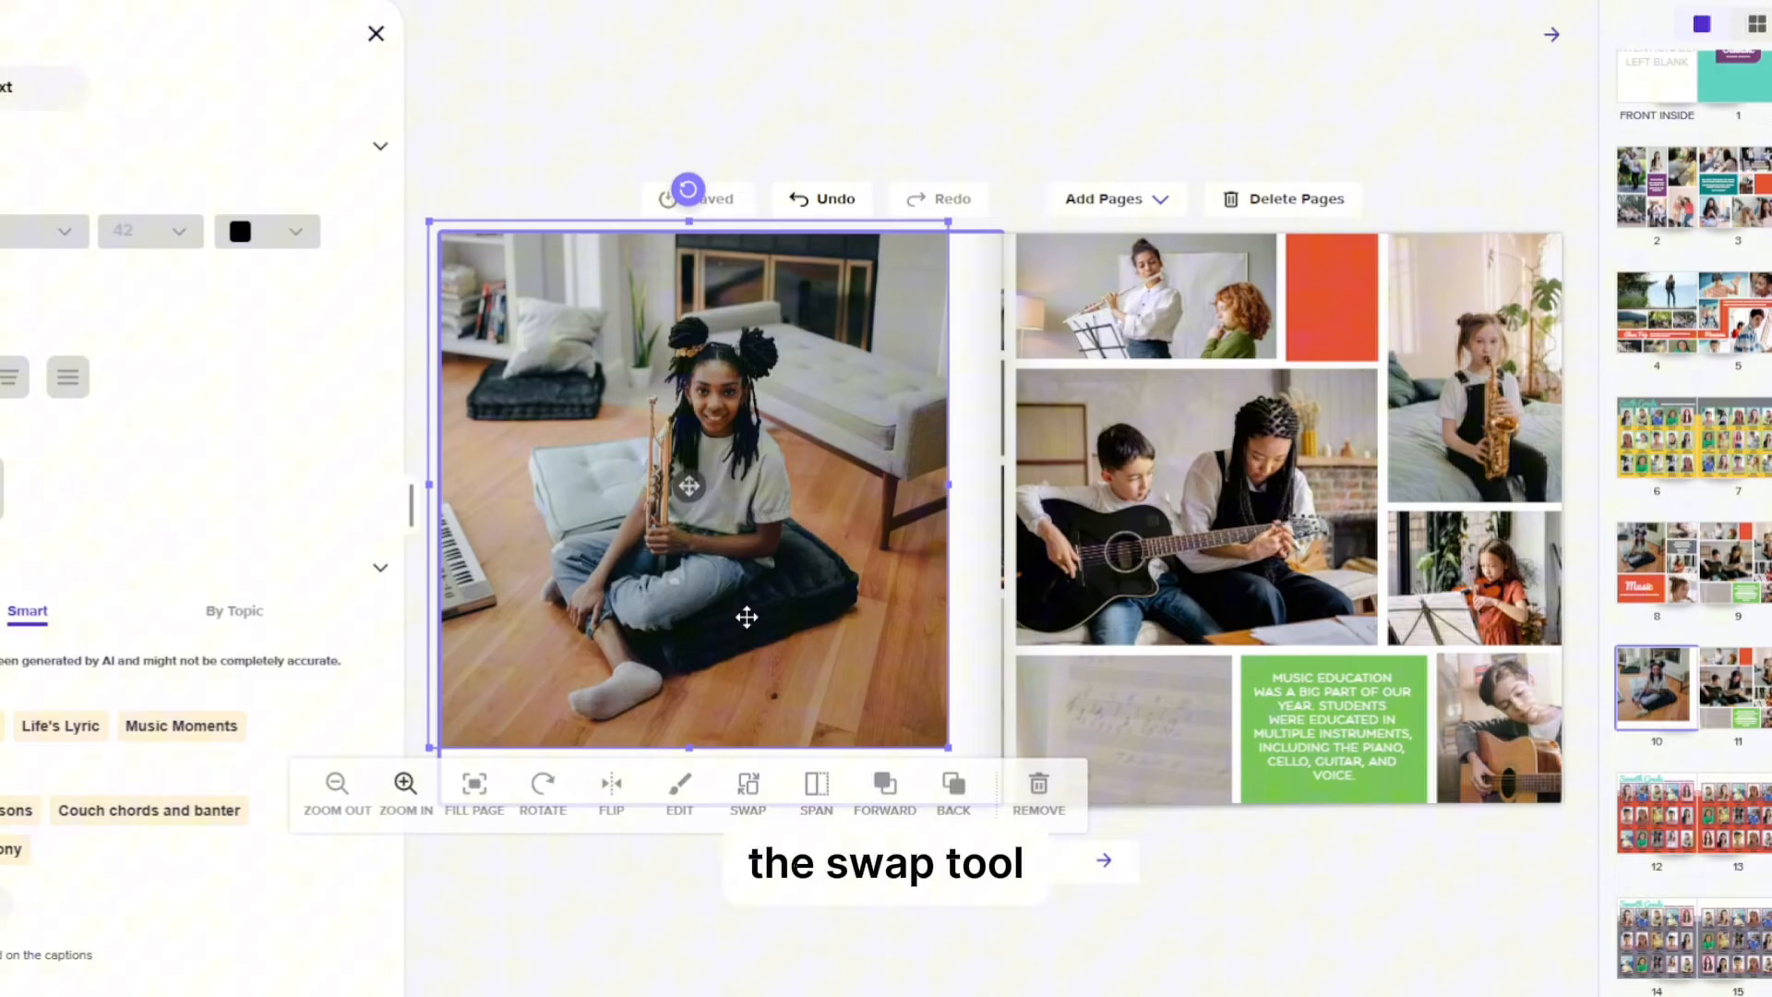
Try Span on the photo, then reorder it with the music-note sticker using Forward/Back
left_click(747, 782)
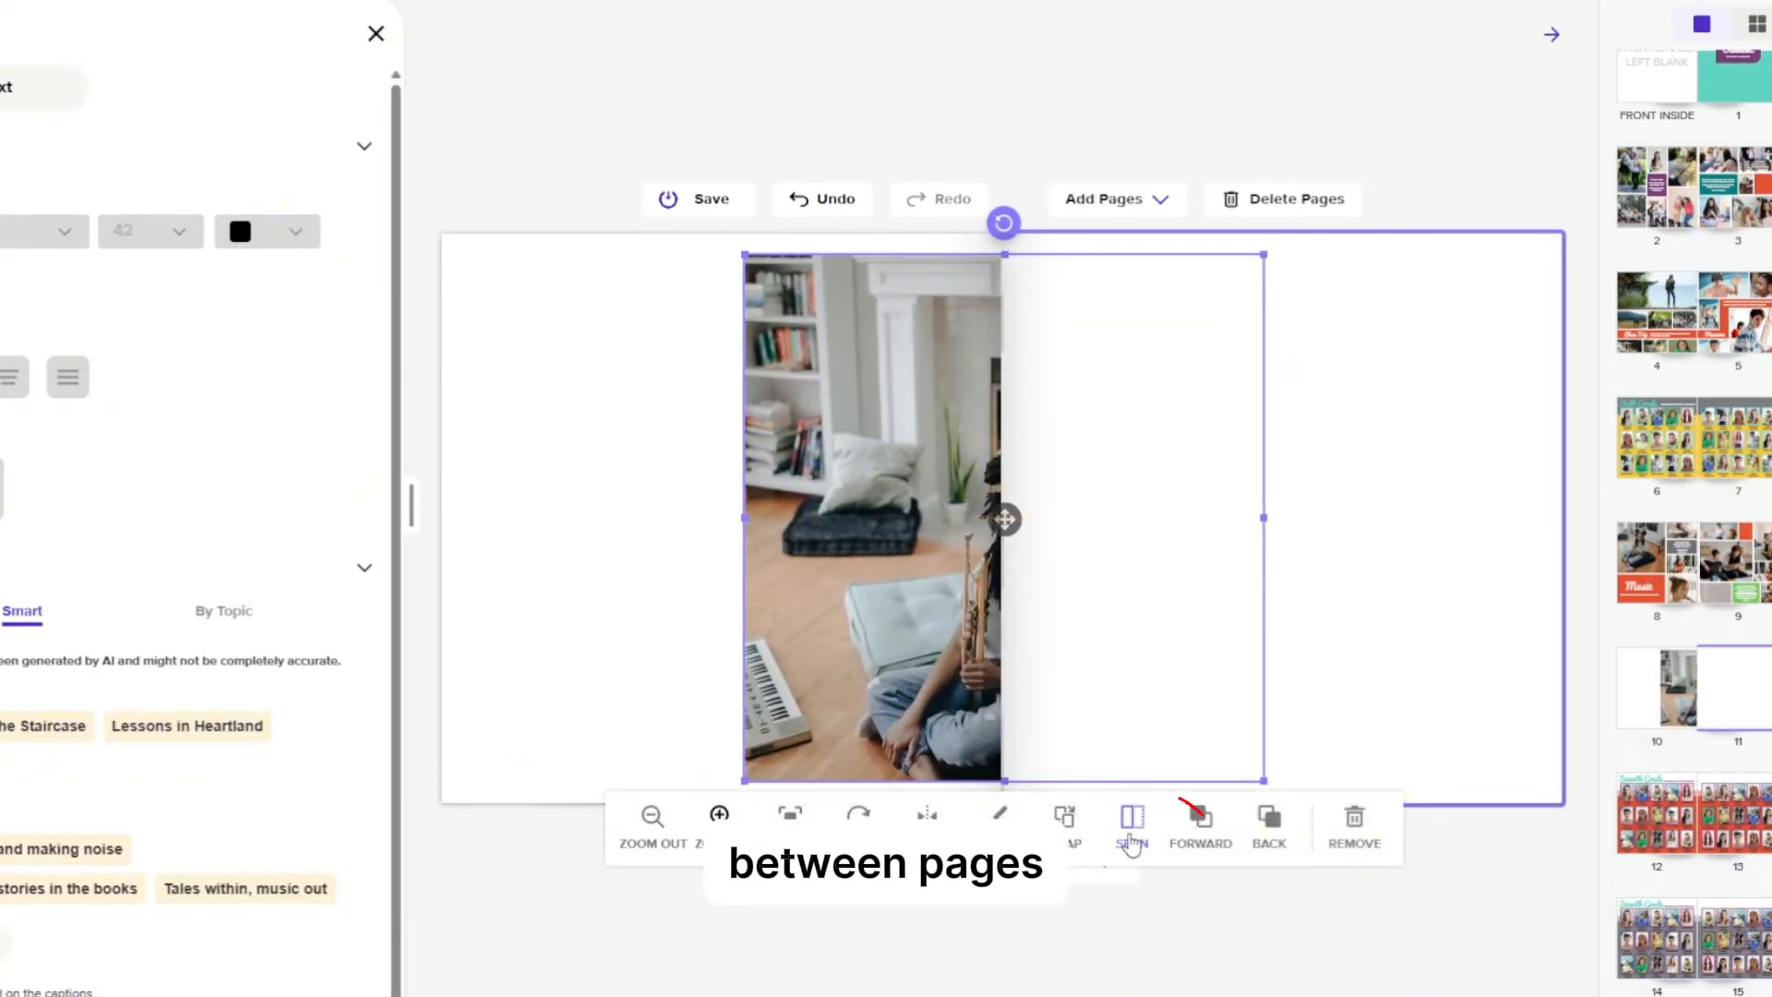
left_click(1131, 818)
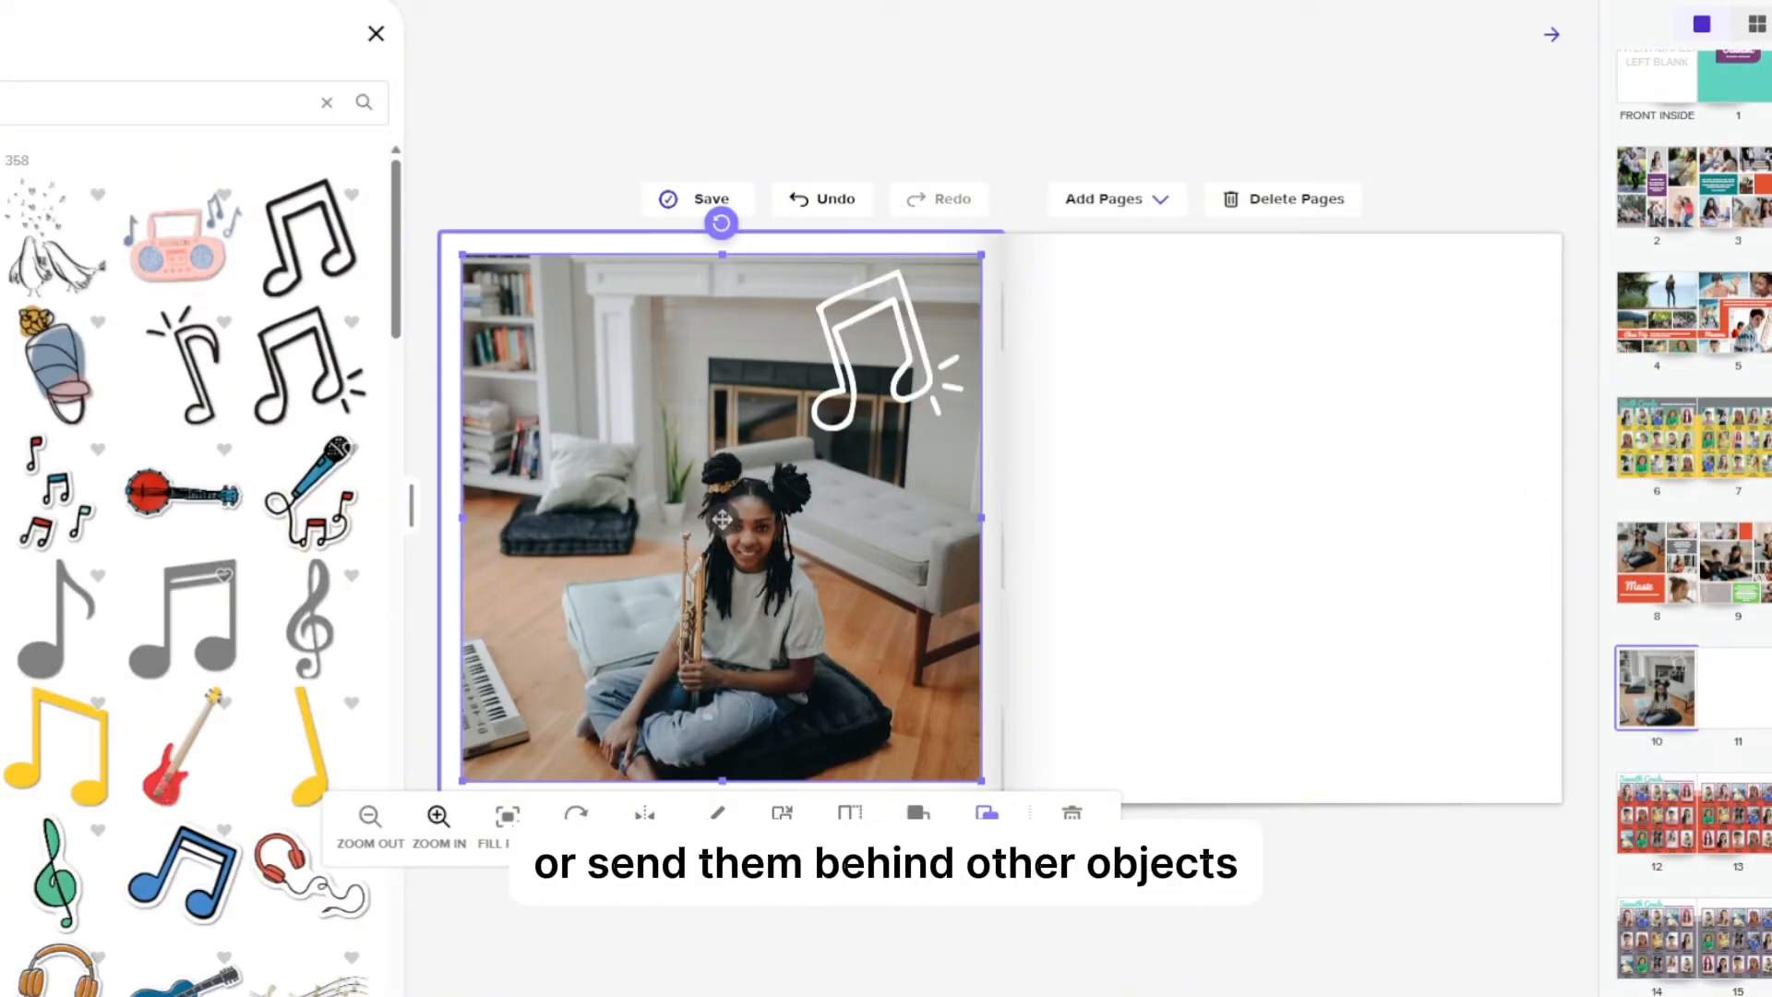
left_click(986, 816)
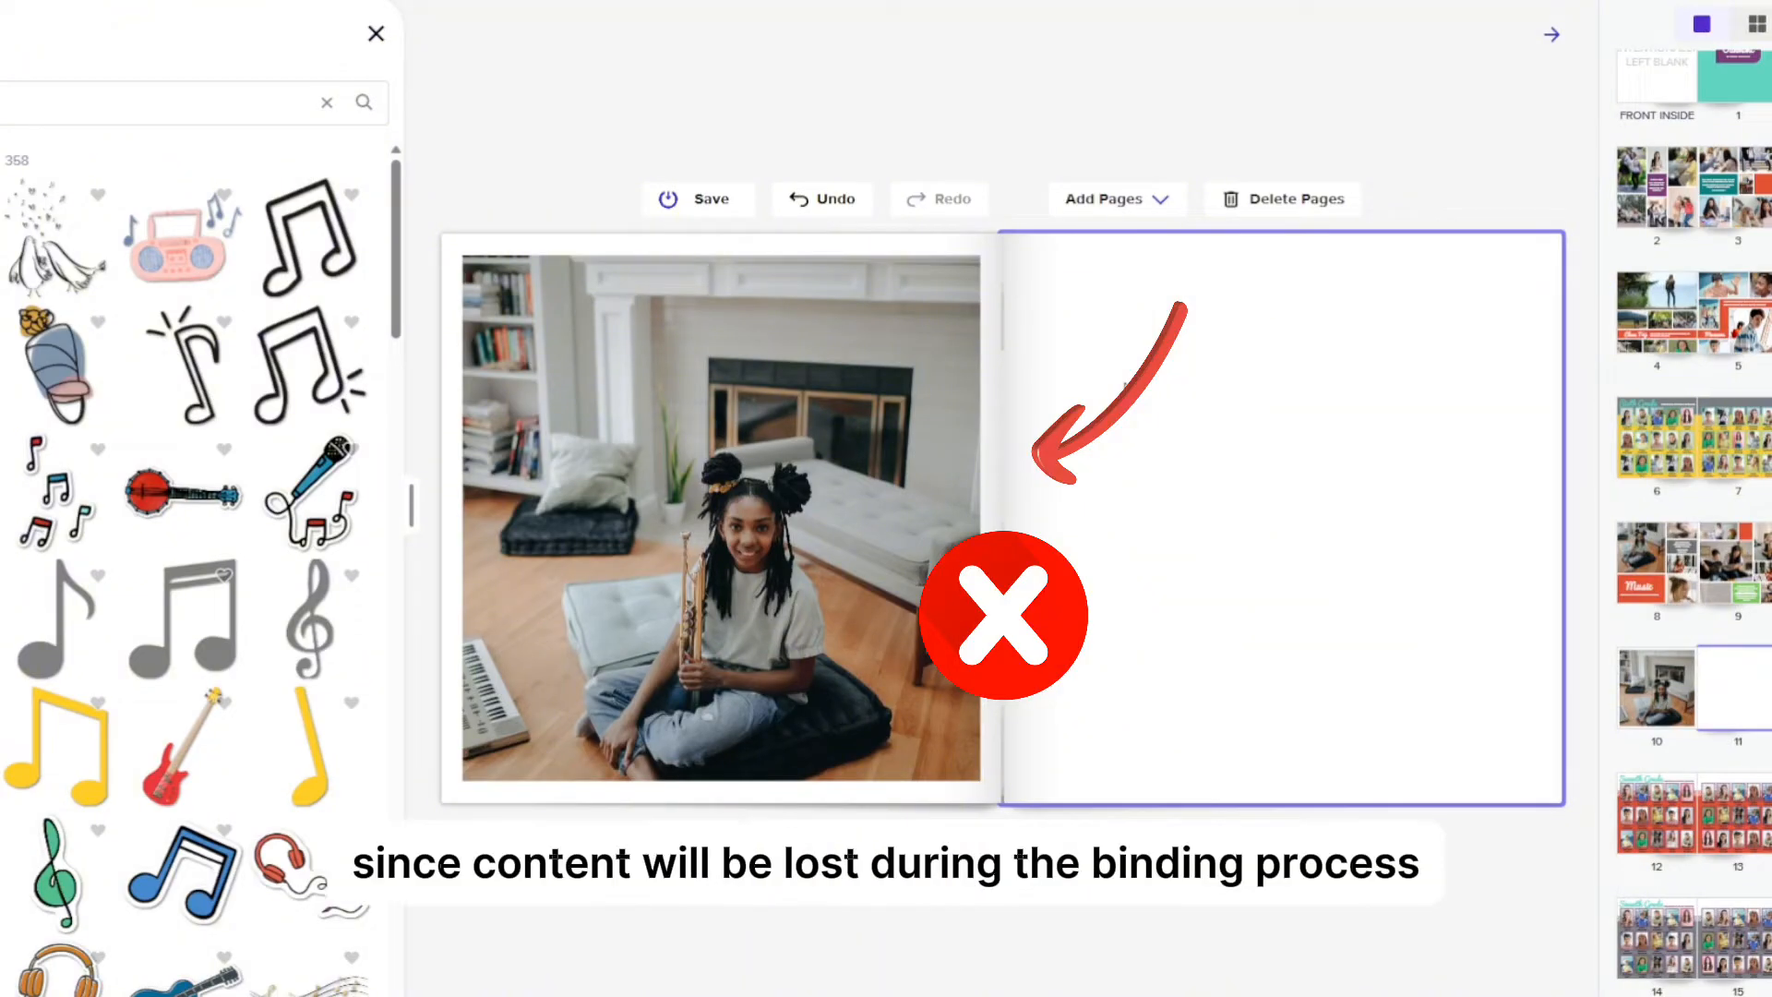
mouse_move(1229, 380)
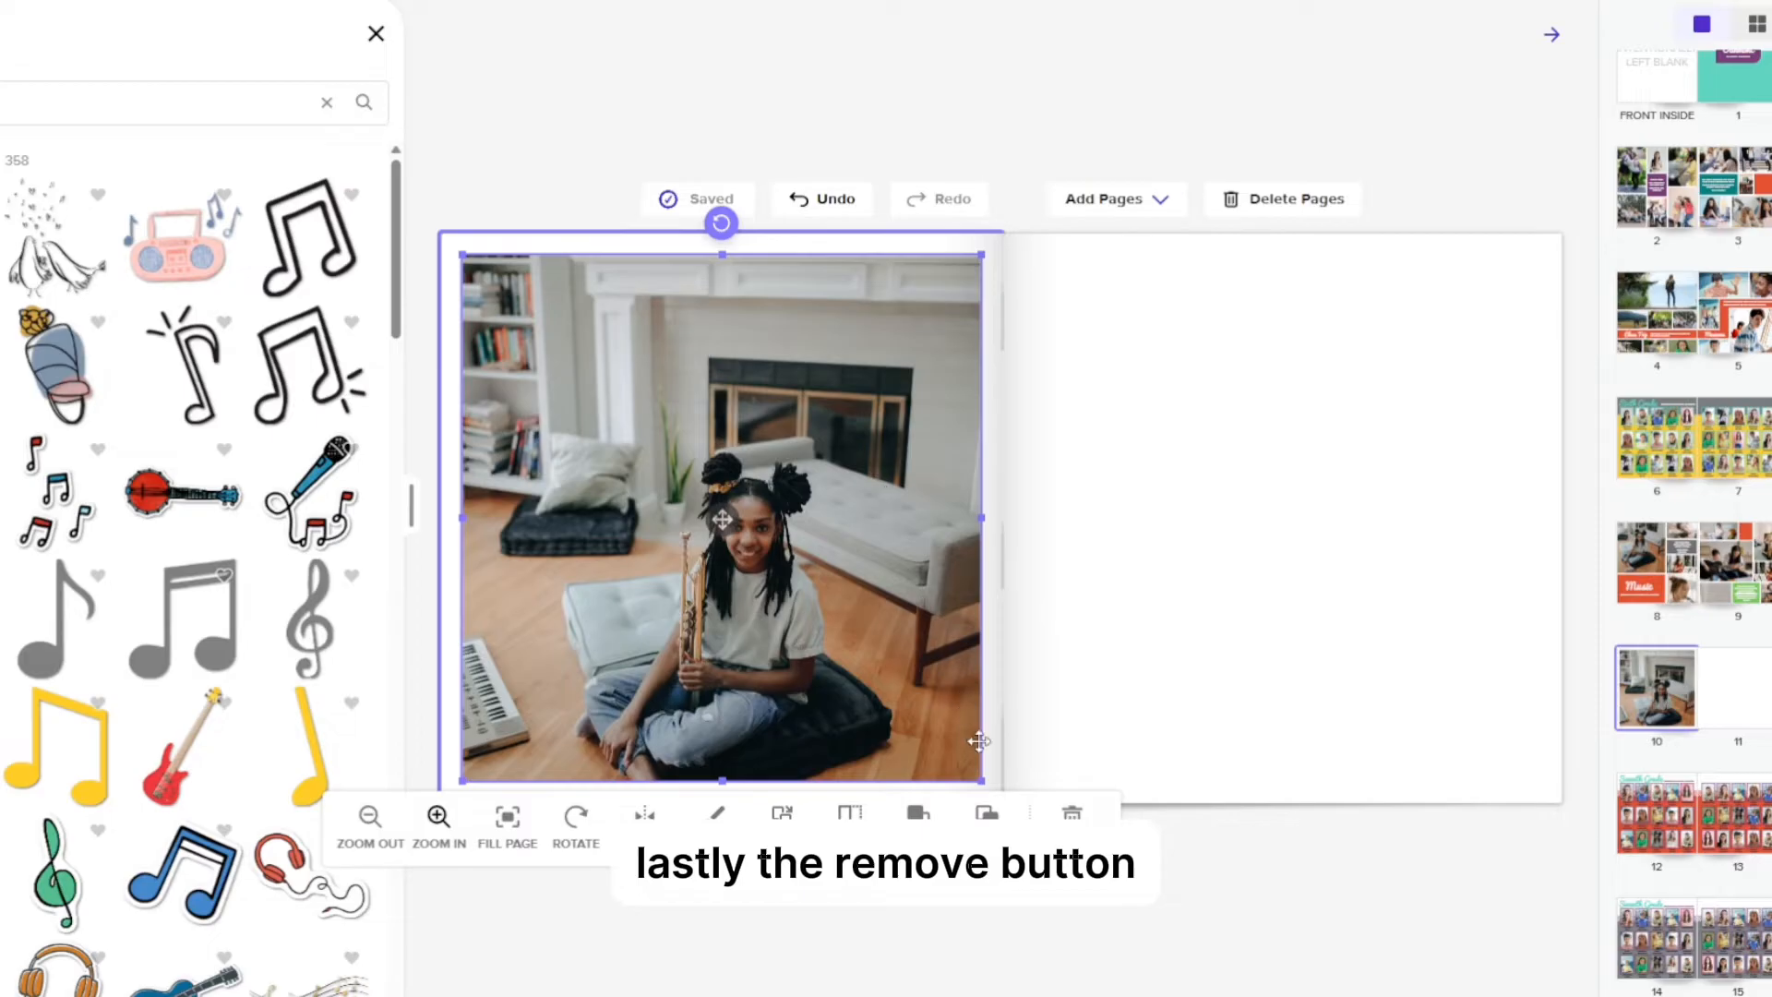
left_click(1072, 812)
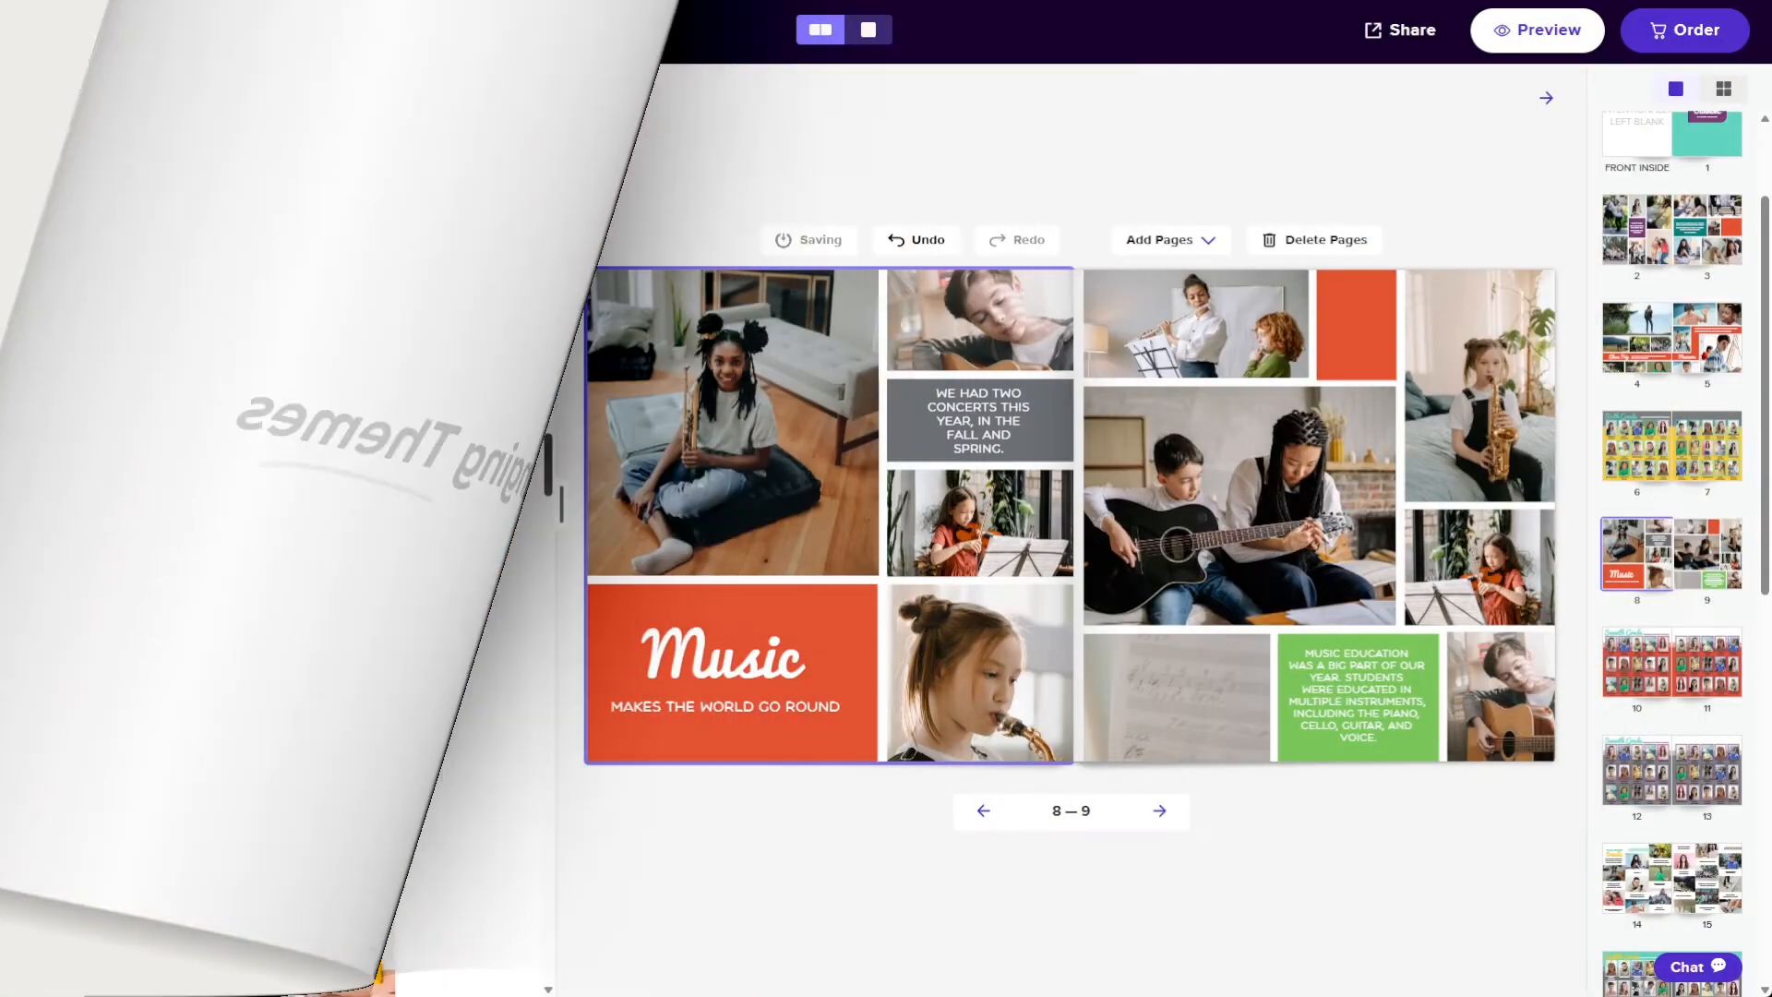
Browse down the Yearbooks theme gallery
left_click(37, 109)
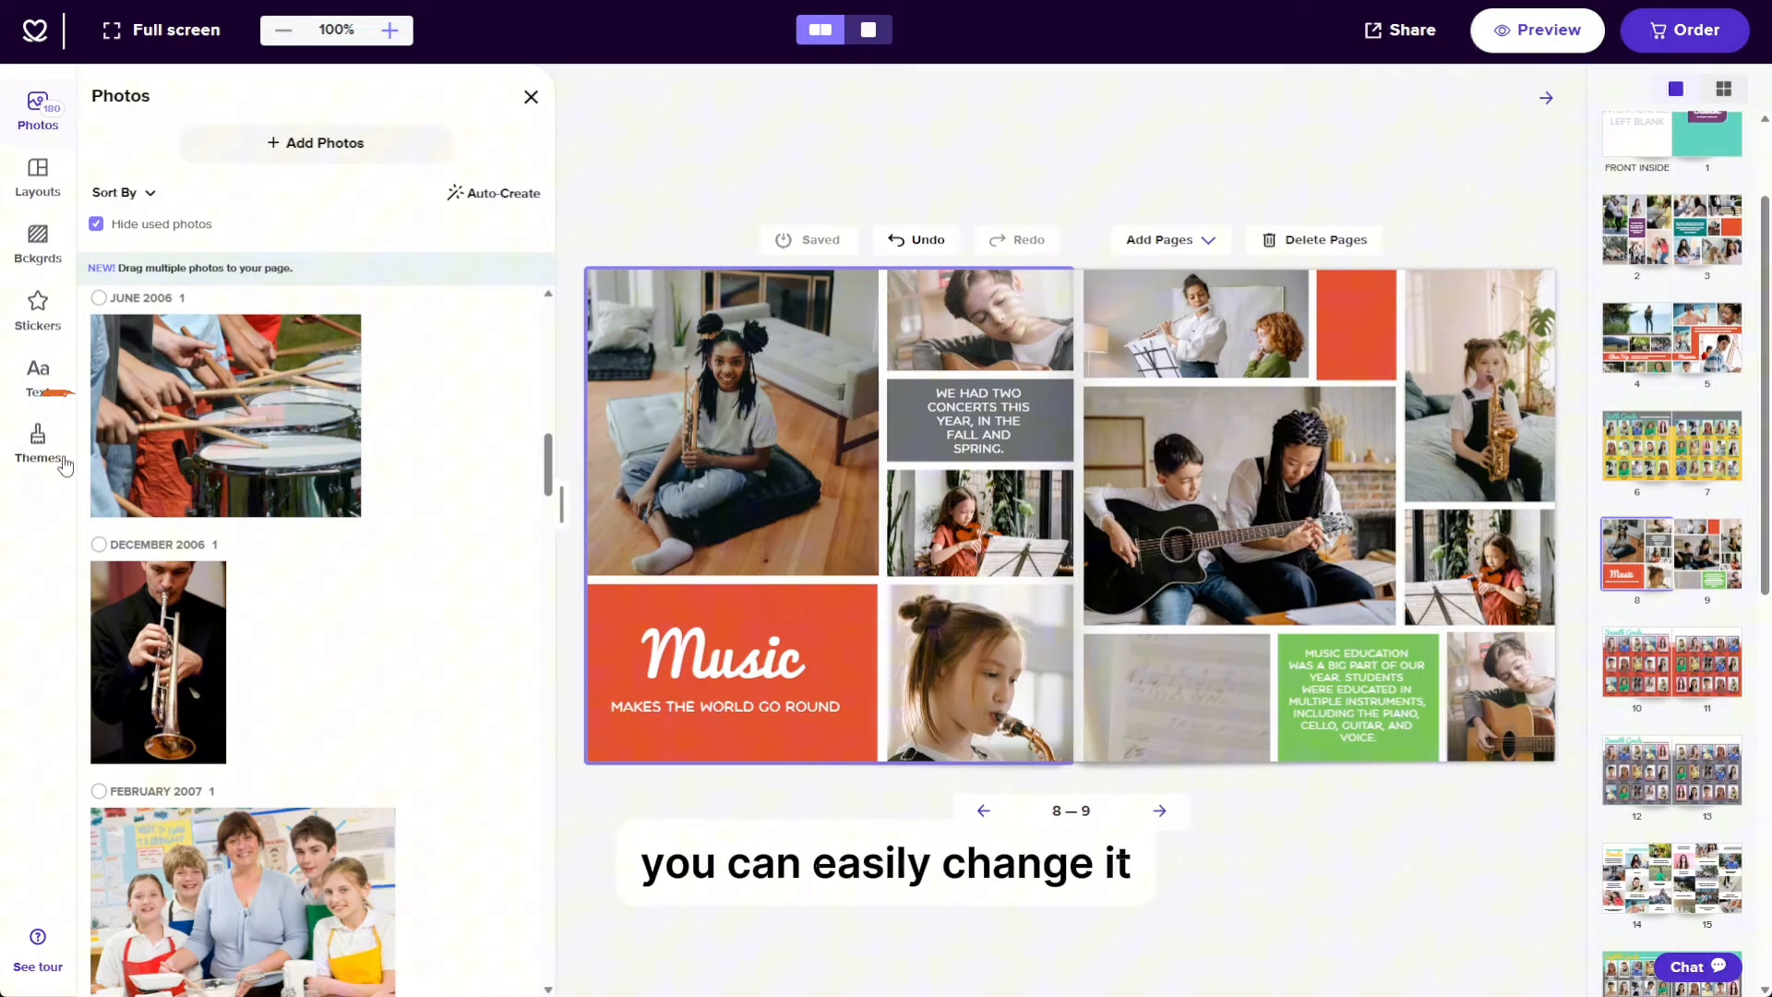
left_click(37, 439)
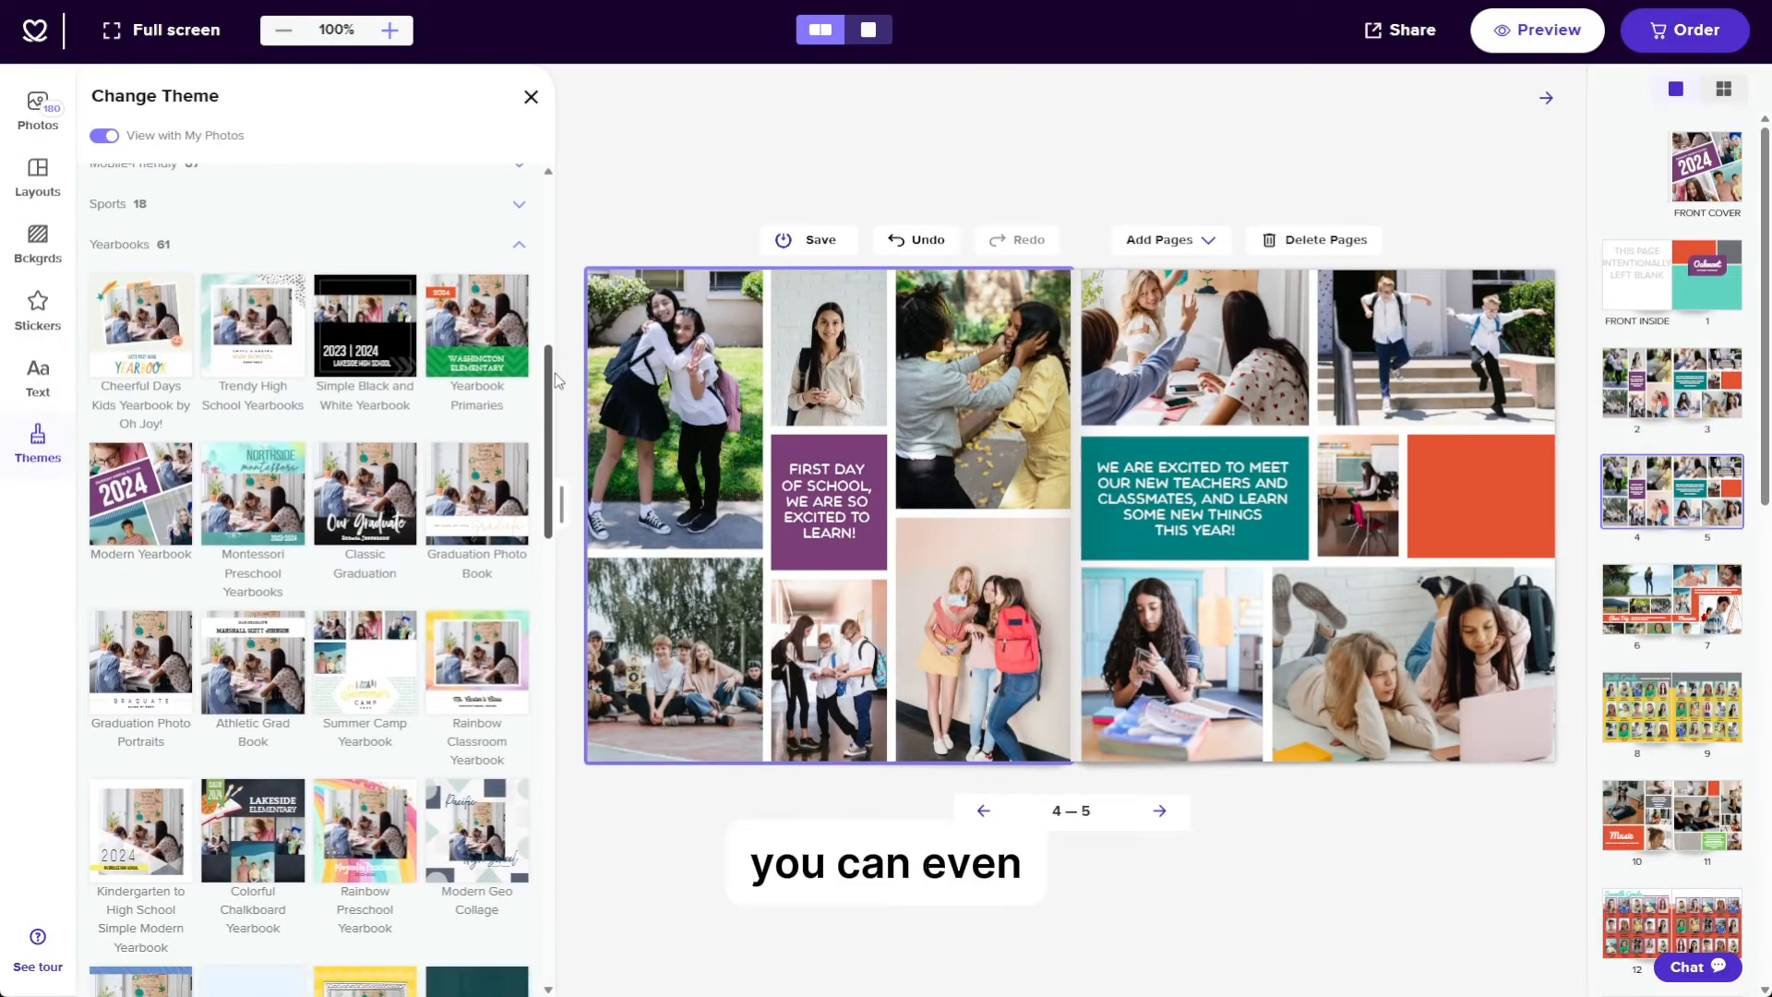
scroll("down", 3)
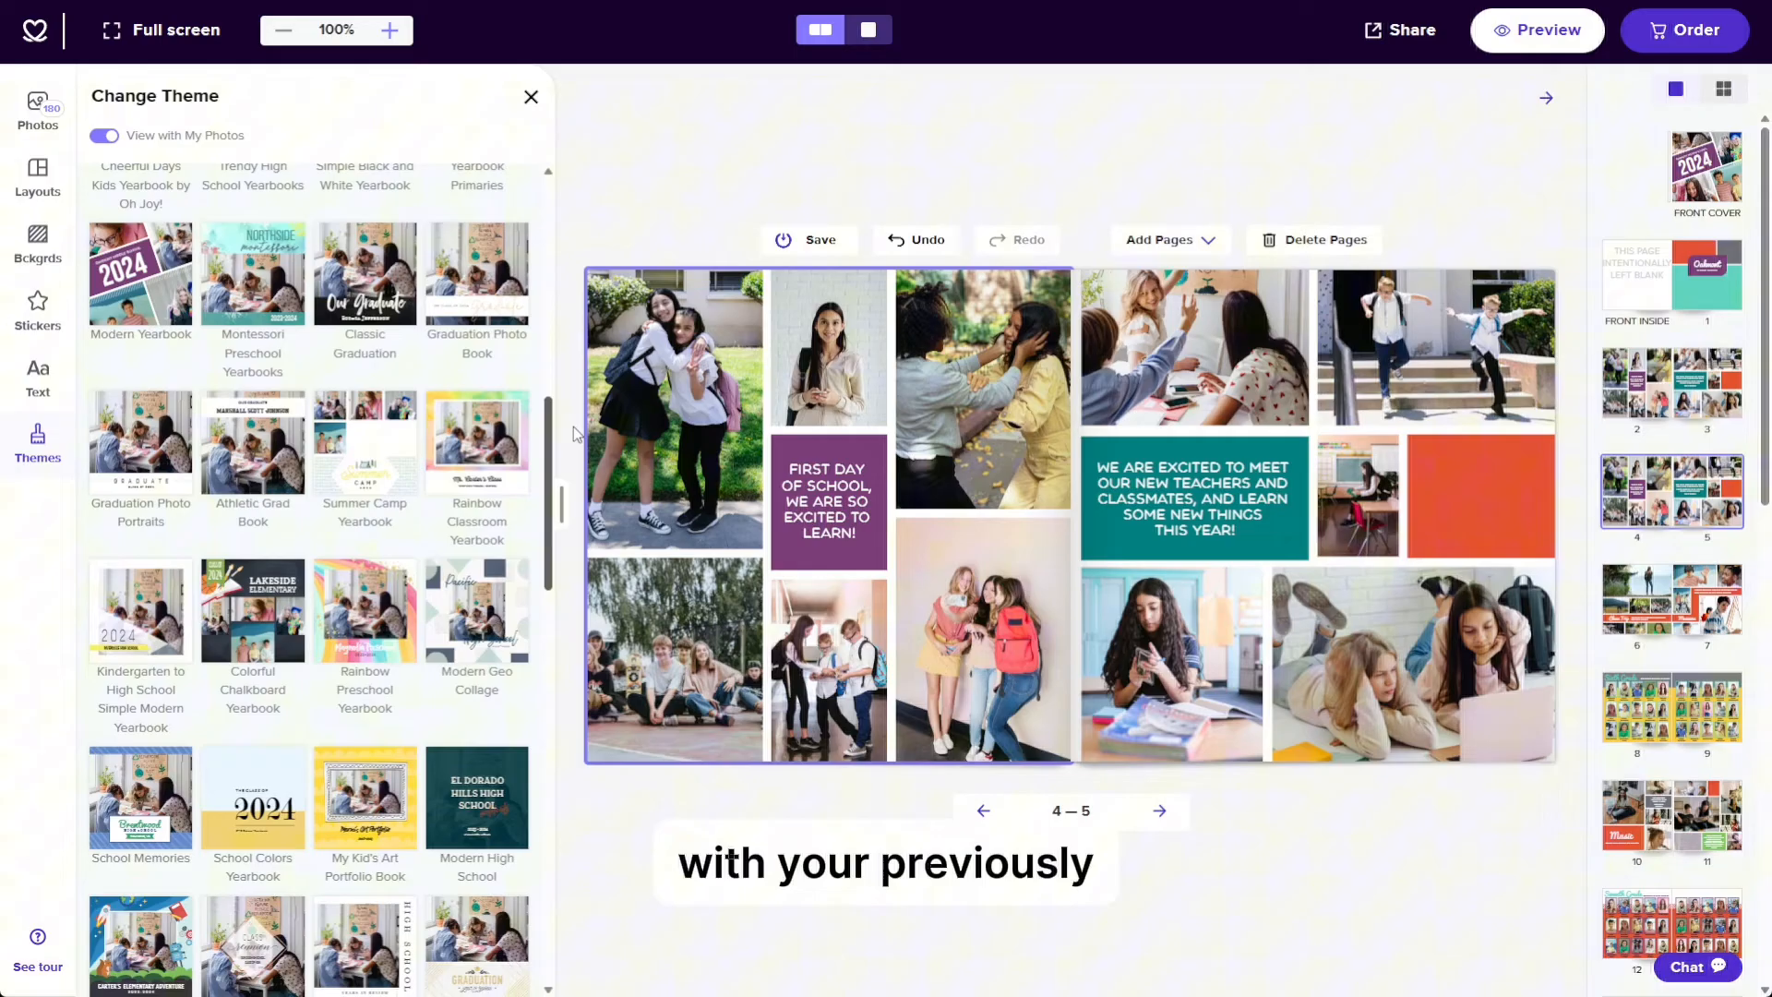
scroll("down", 3)
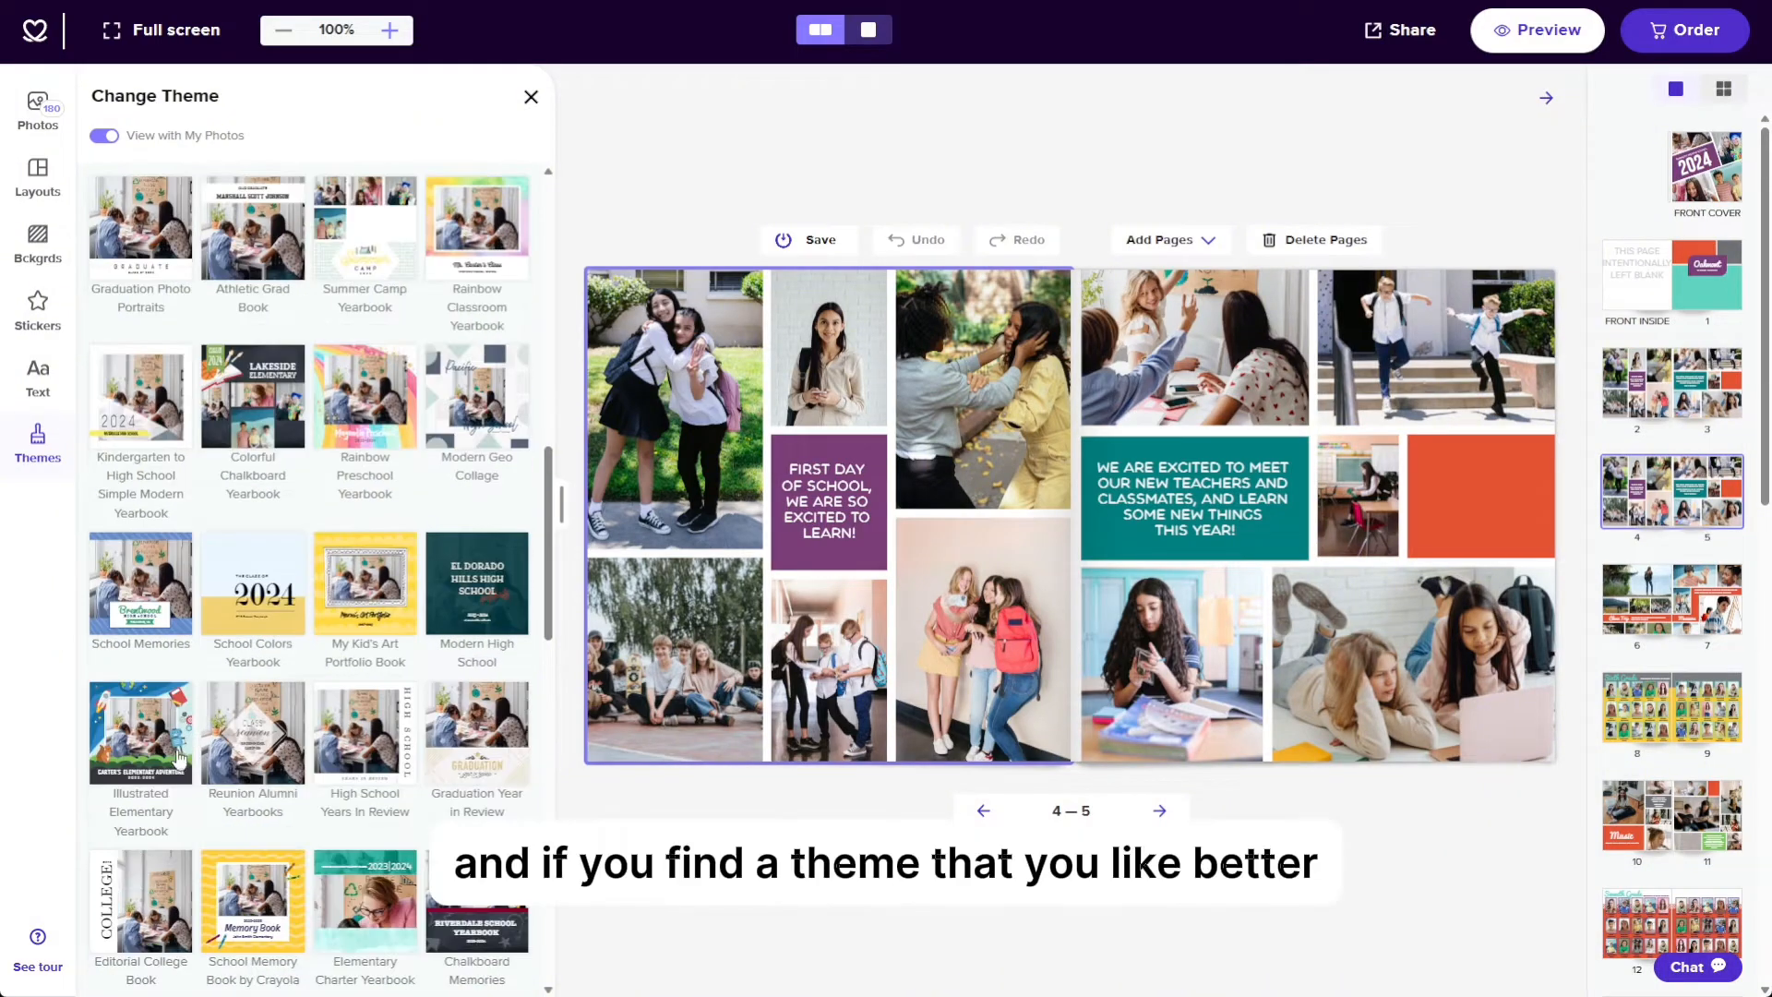
Preview the Illustrated Elementary Yearbook theme and flip through its sample pages
left_click(140, 733)
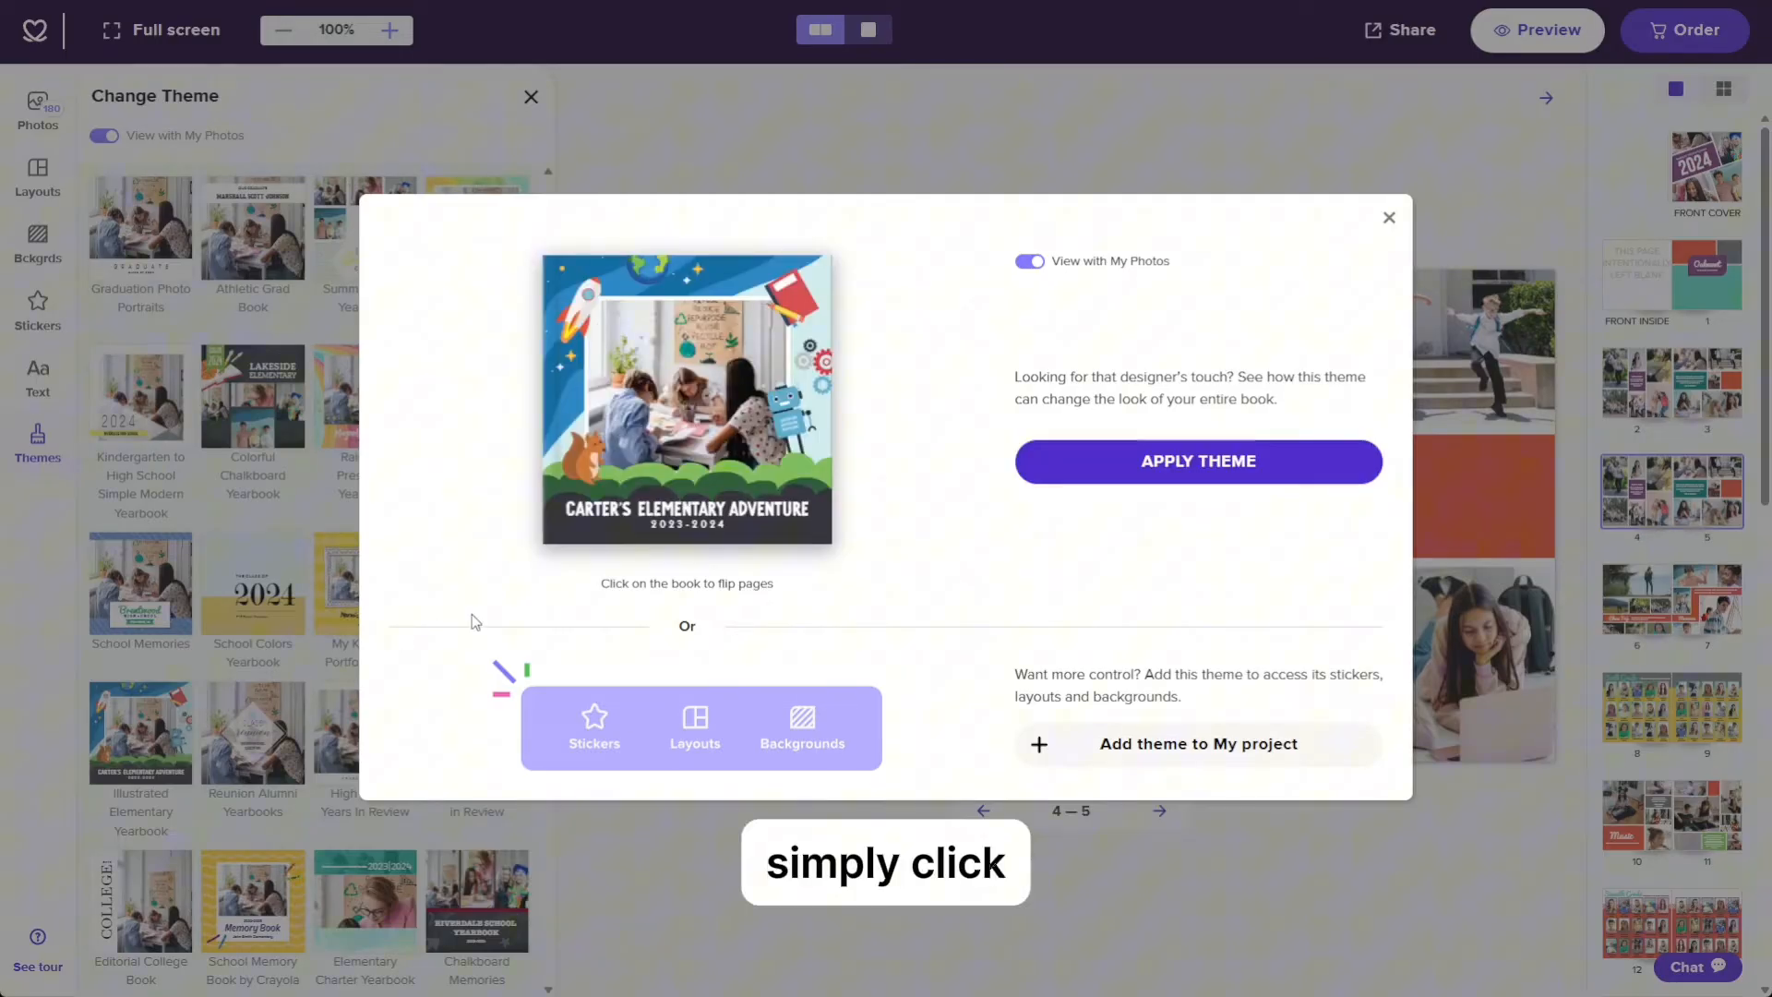
left_click(686, 400)
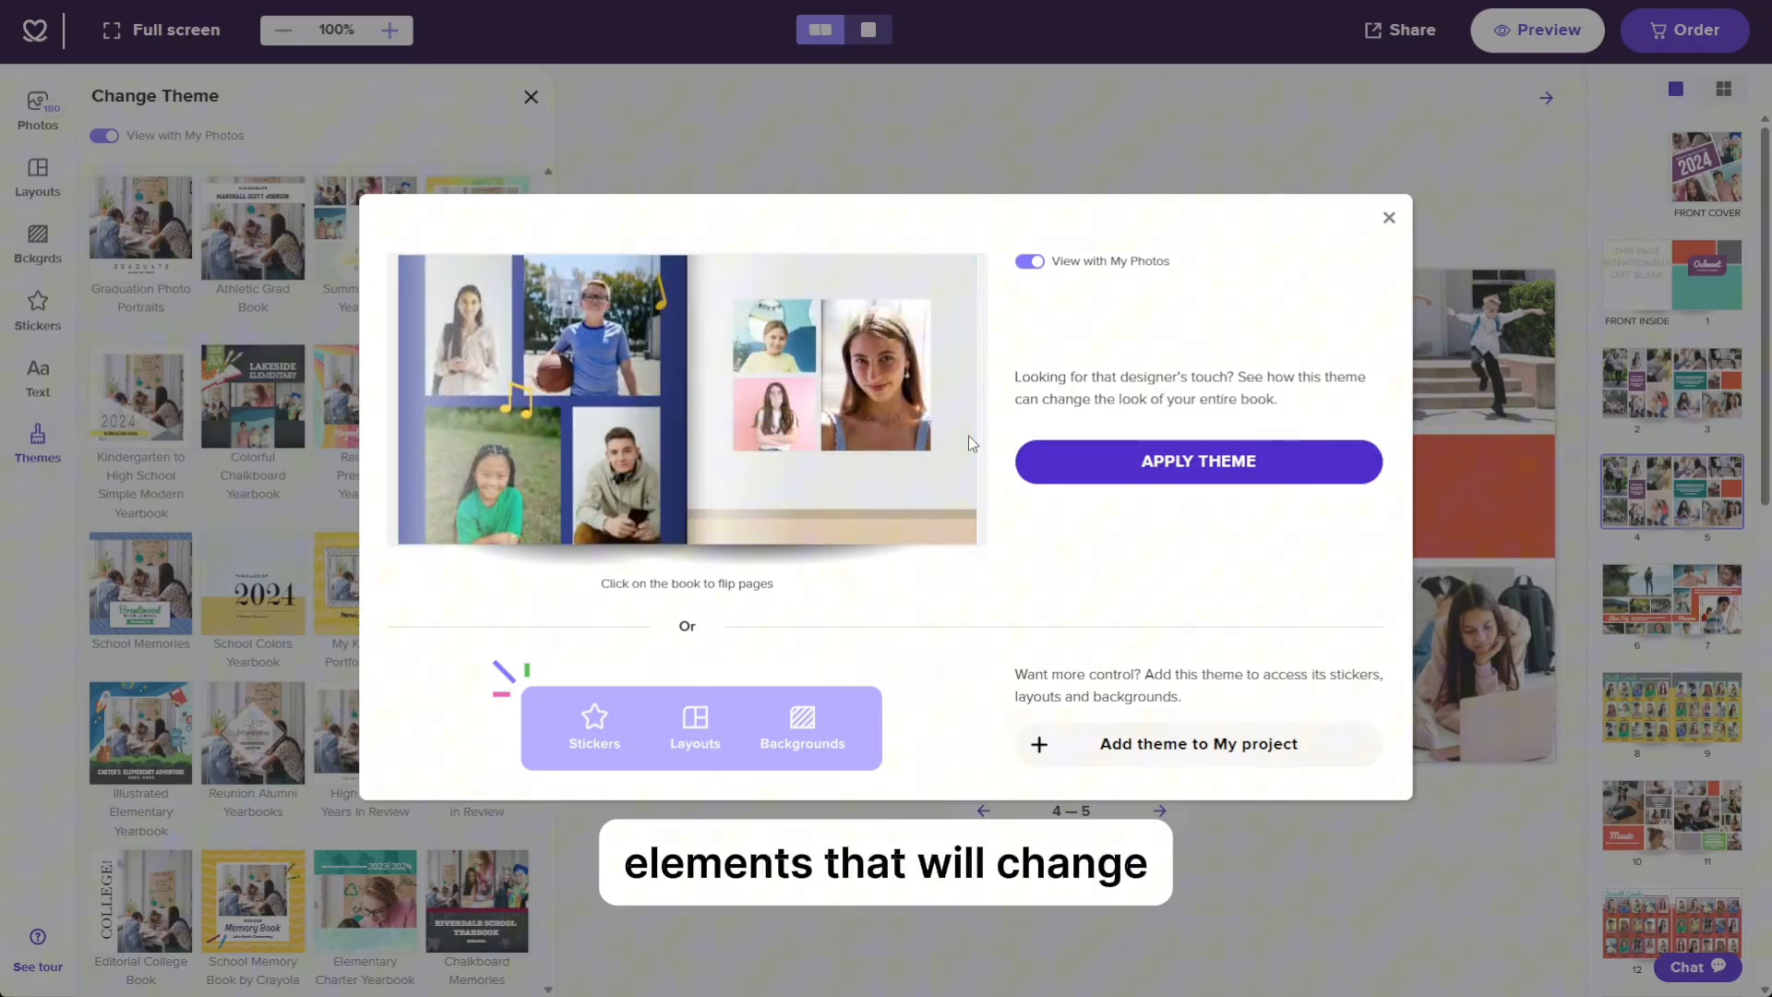
left_click(1198, 461)
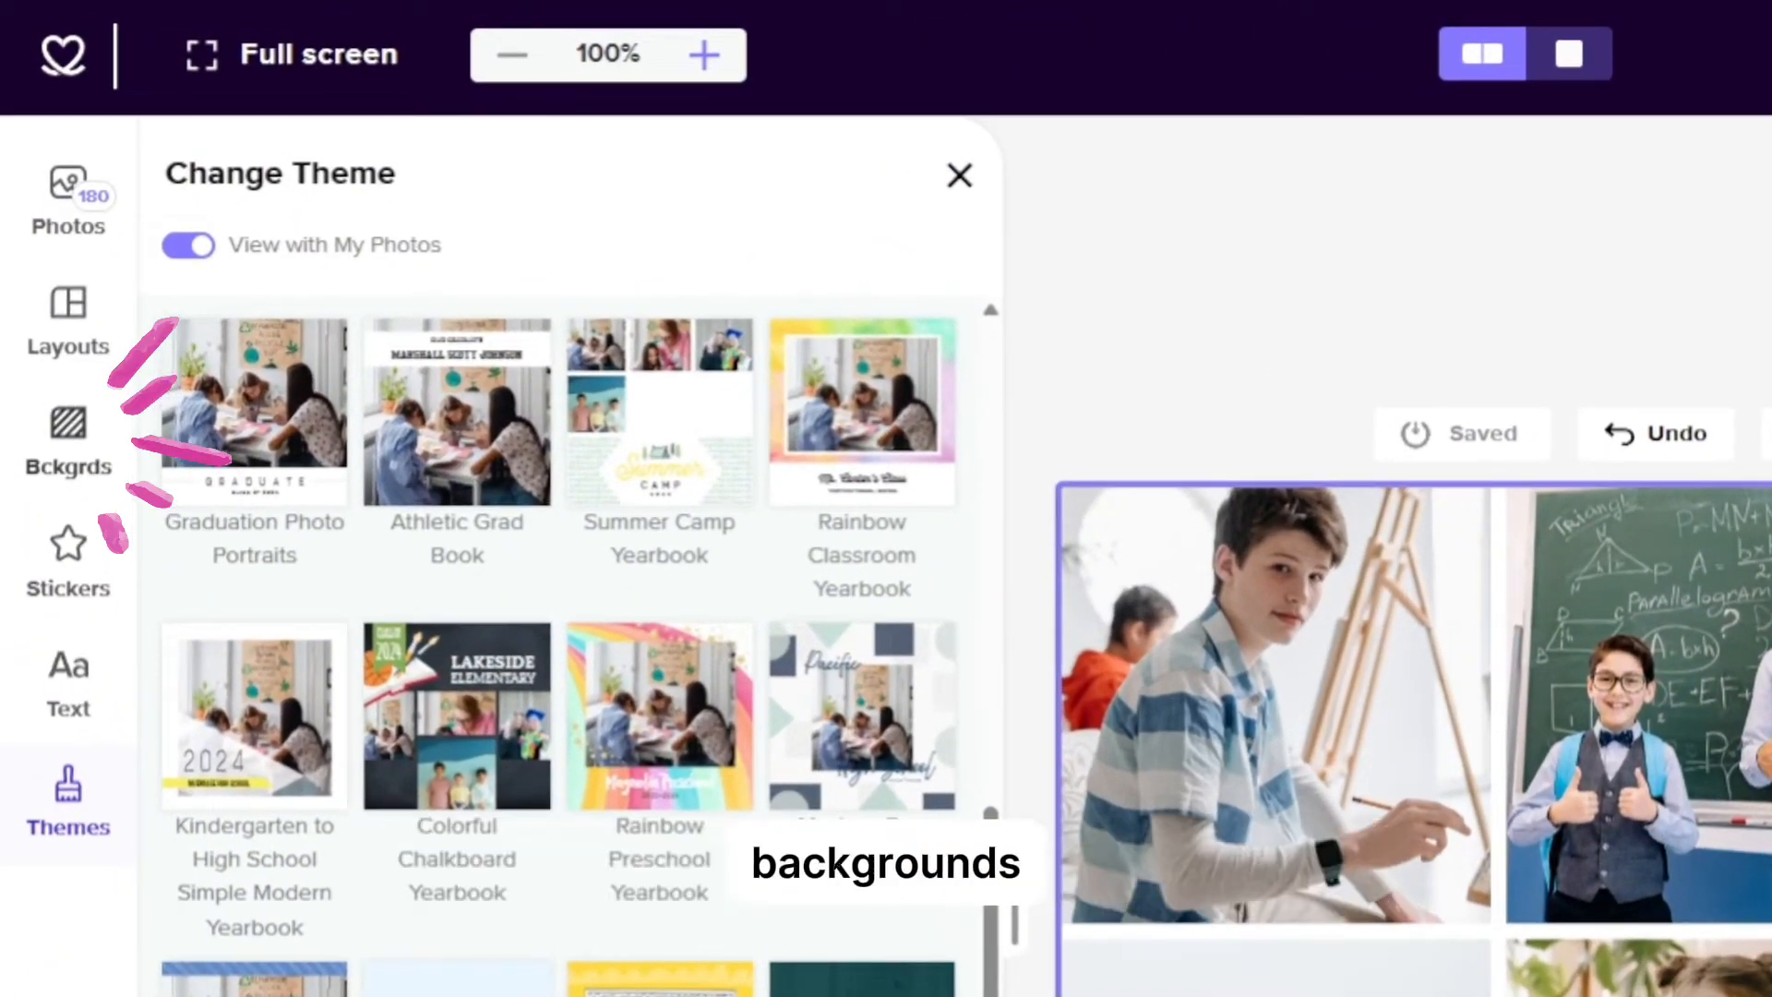
Try a solid colour background on the Class of 2024 page and show the category filters
left_click(68, 427)
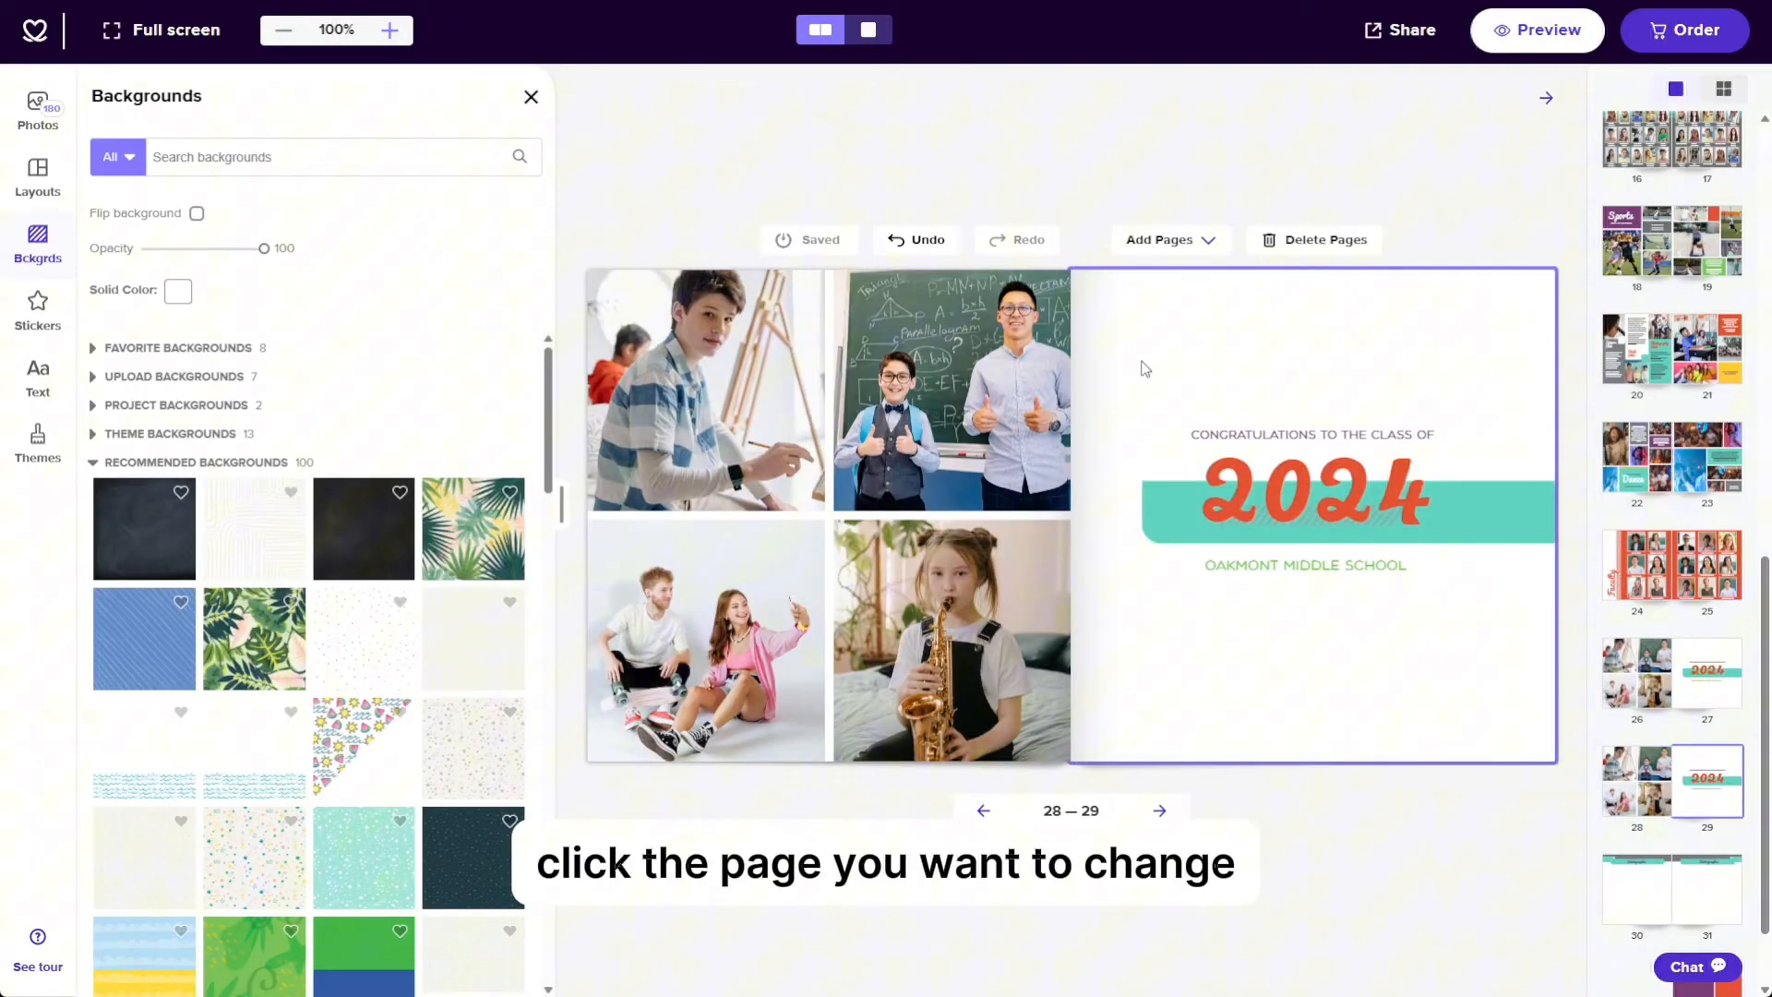
scroll("down", 3)
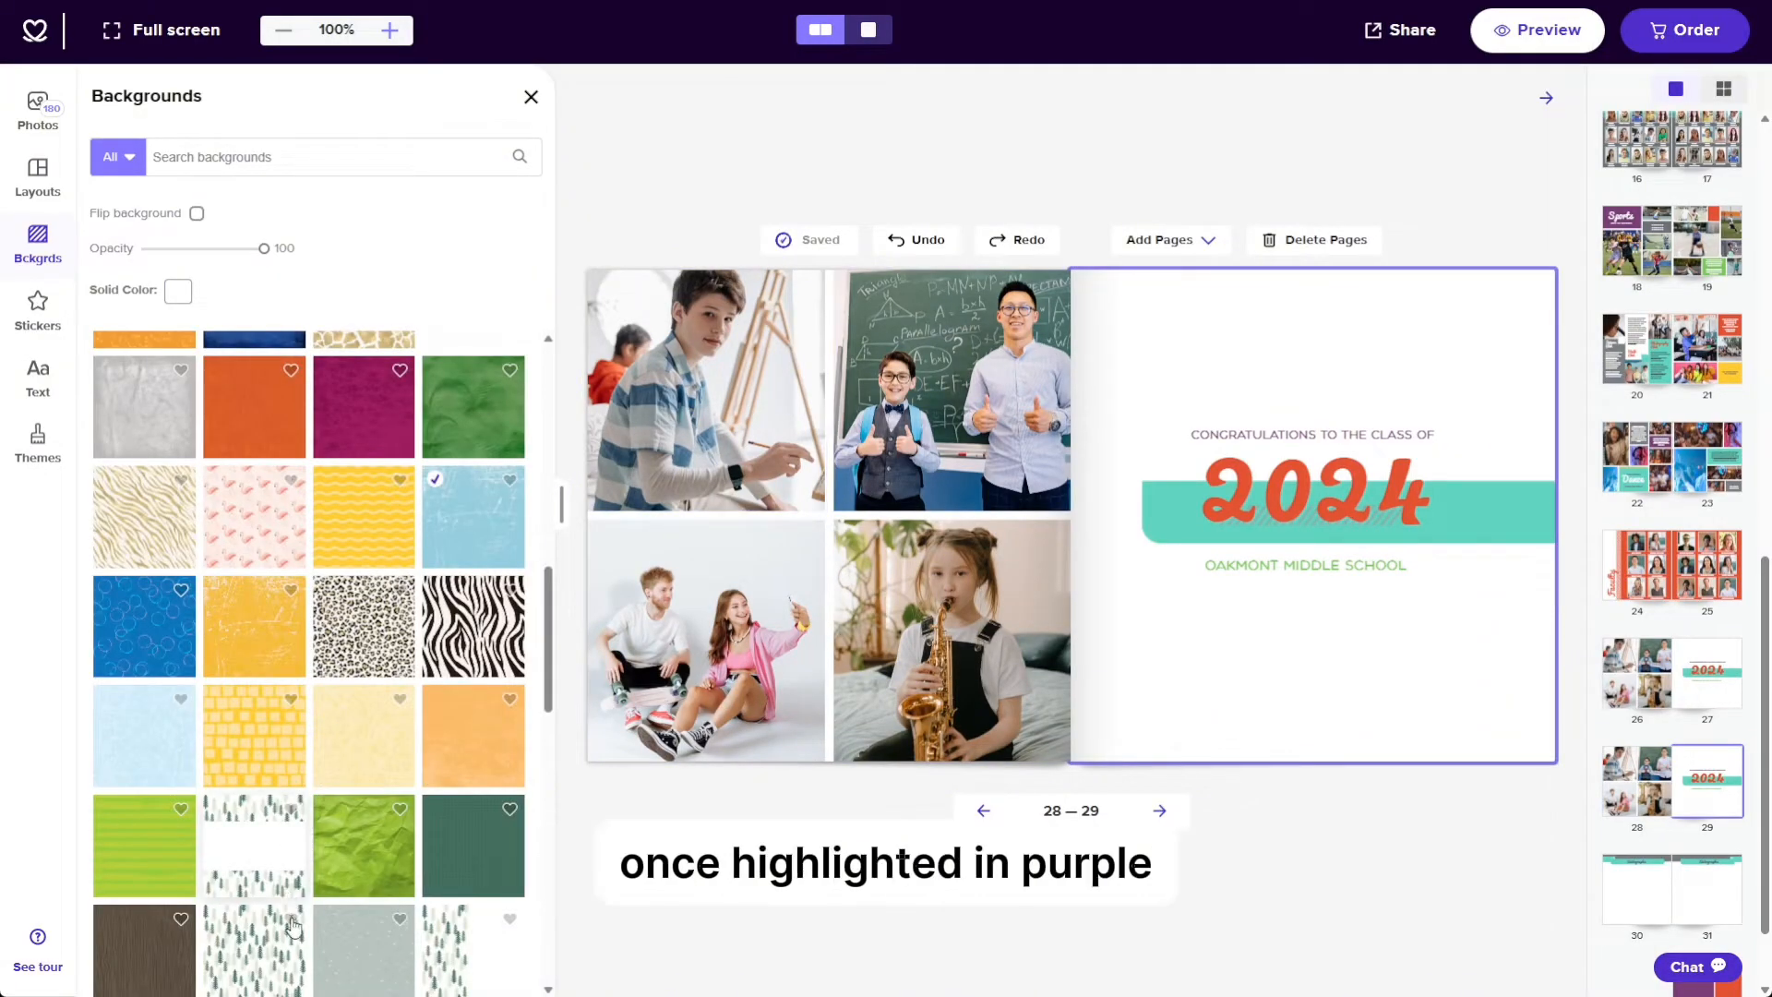
left_click(144, 735)
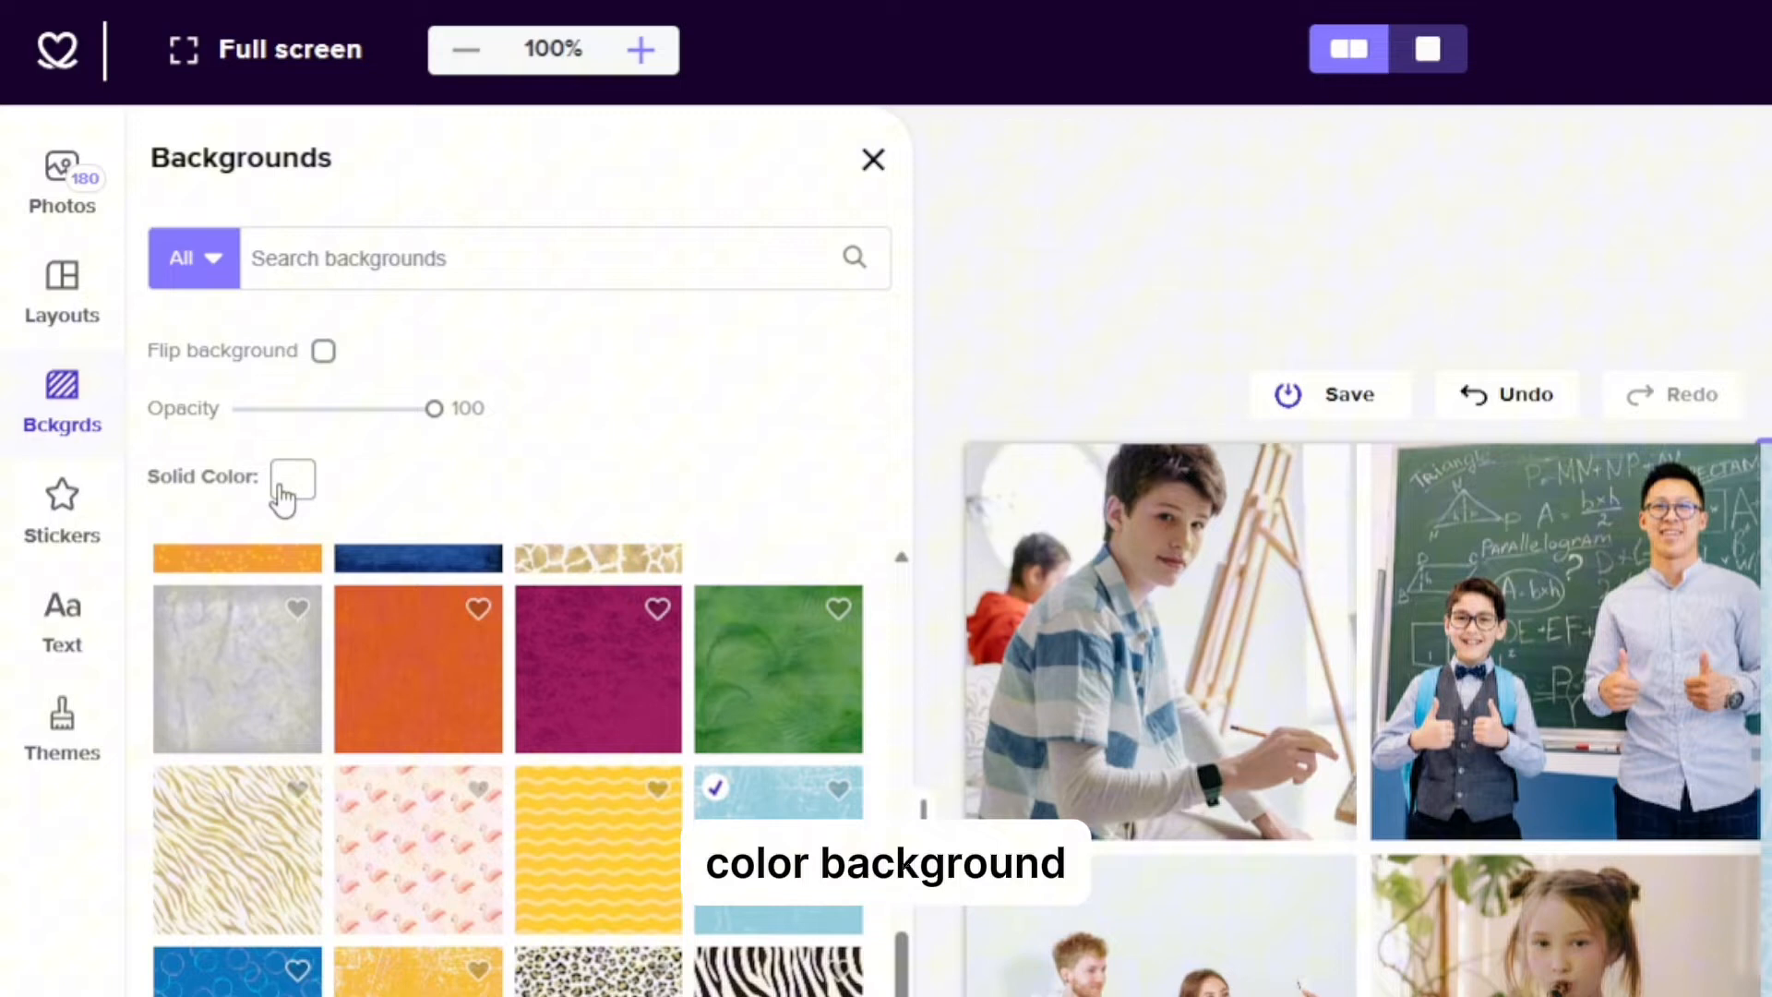
left_click(292, 483)
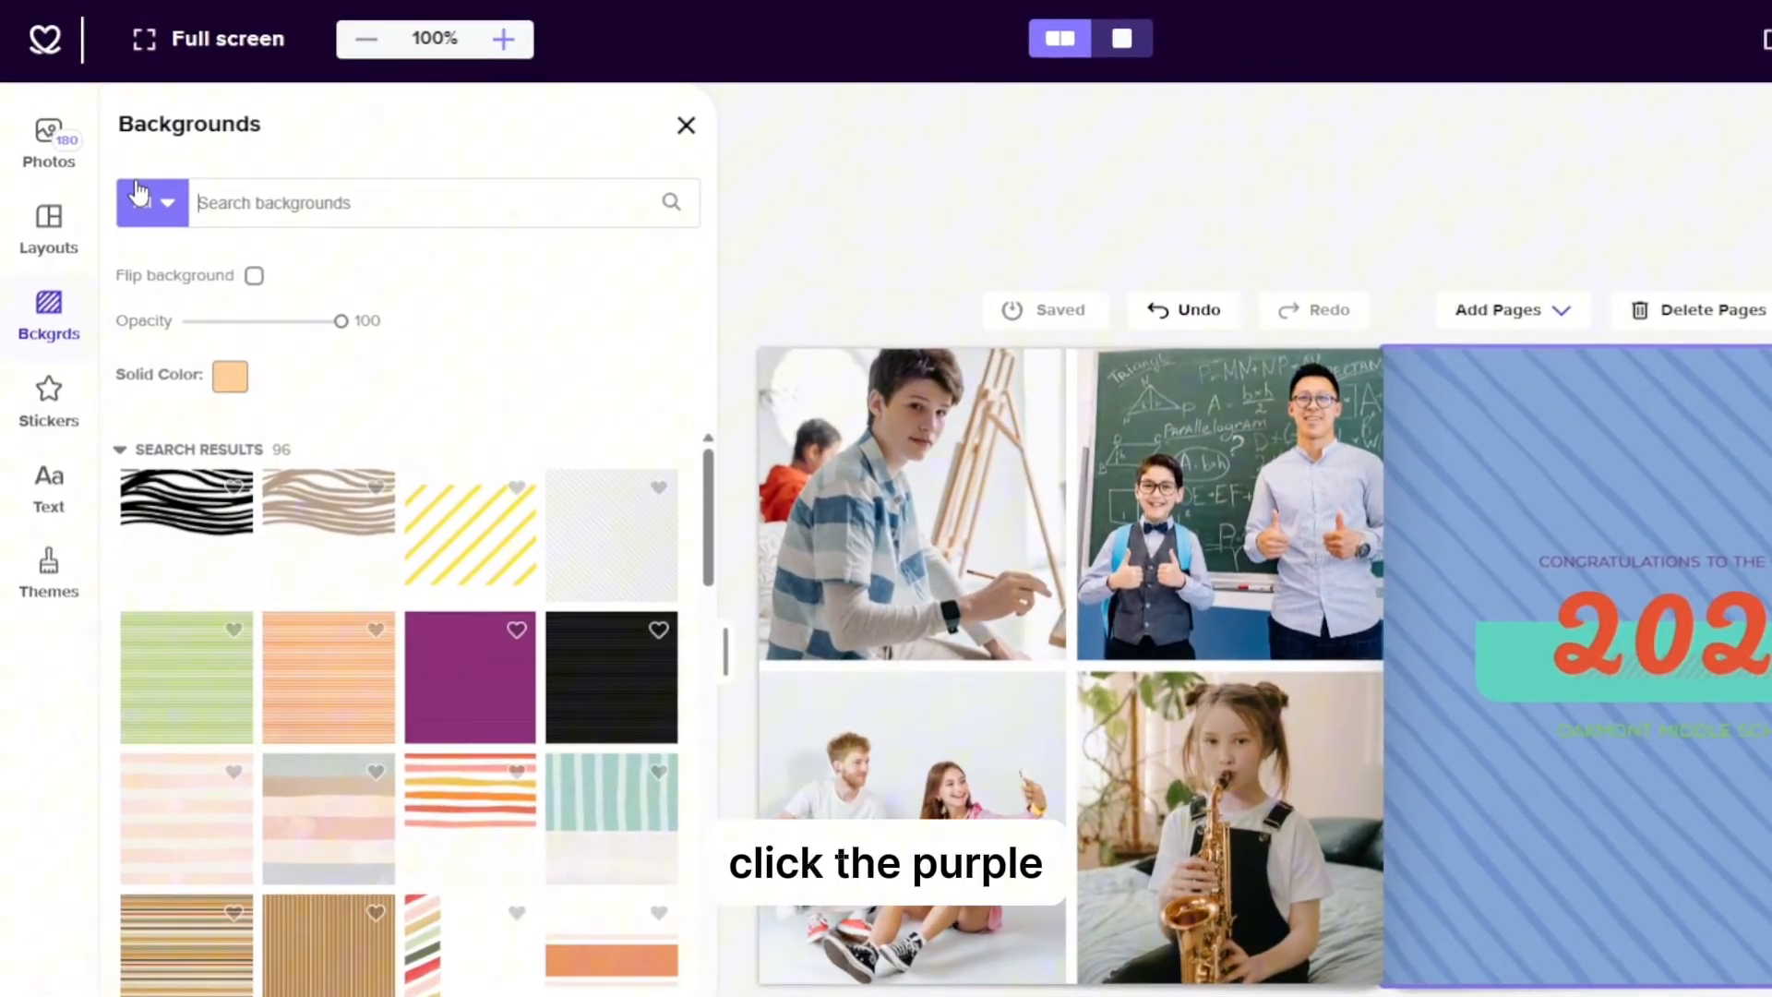
left_click(152, 203)
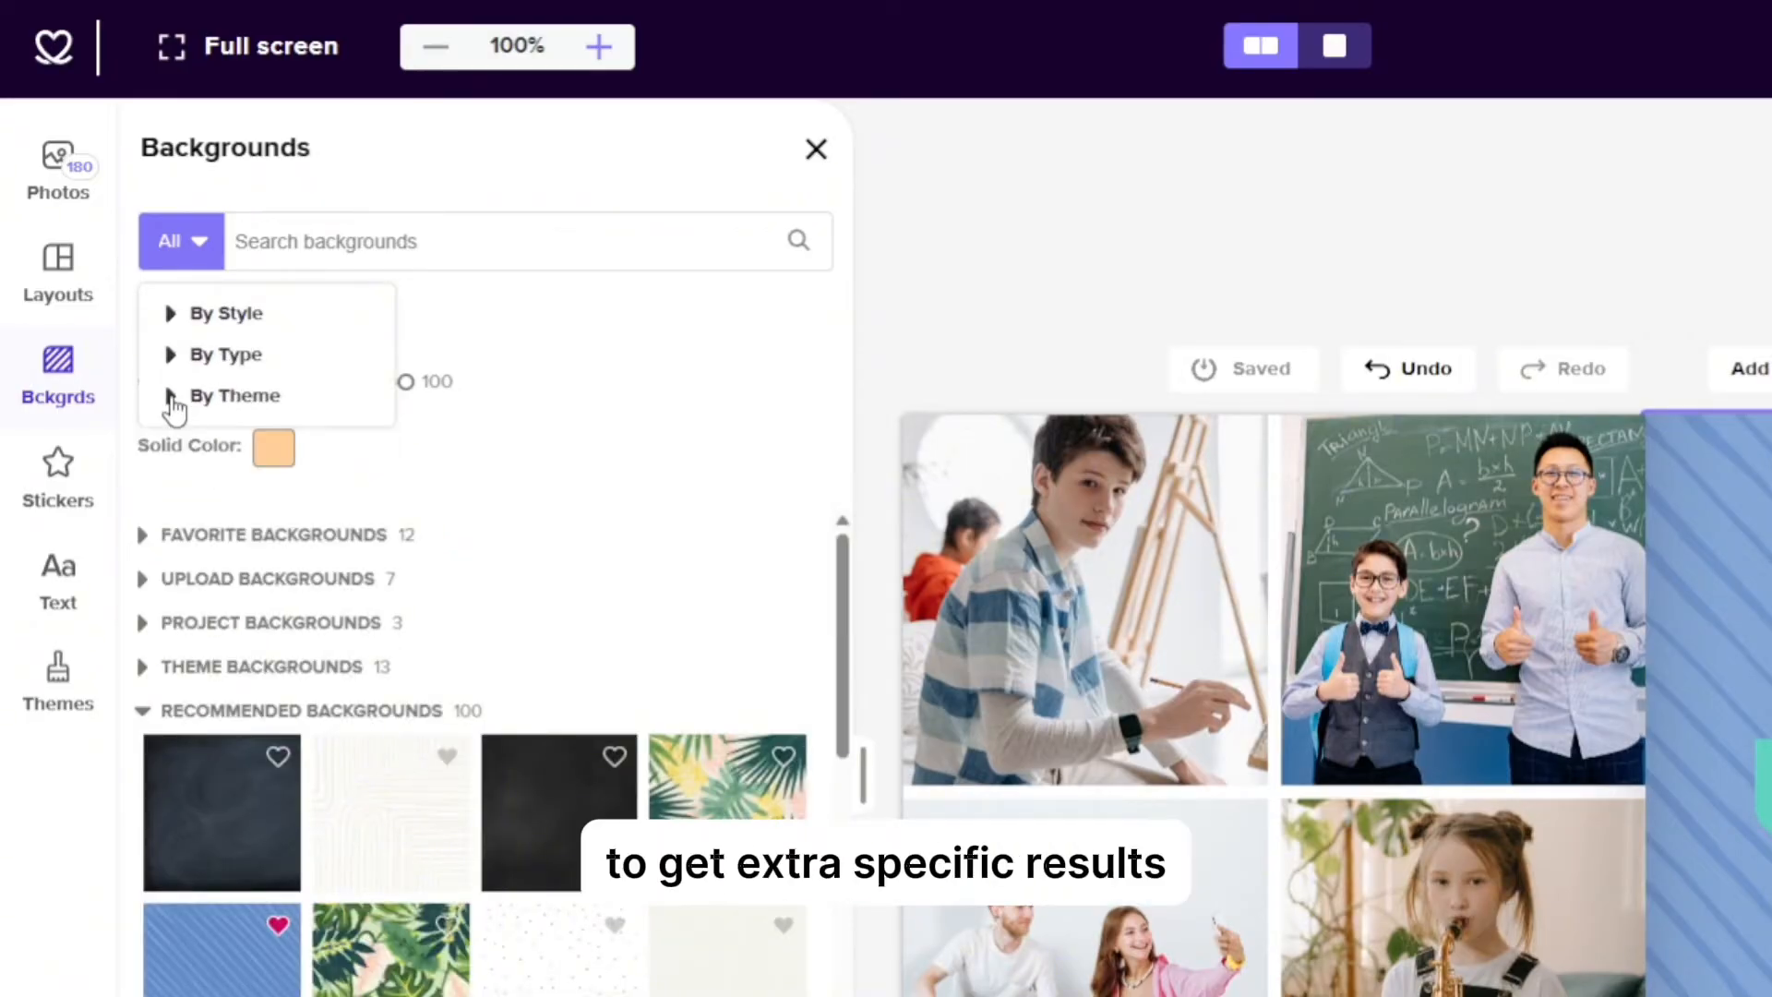
mouse_move(220, 354)
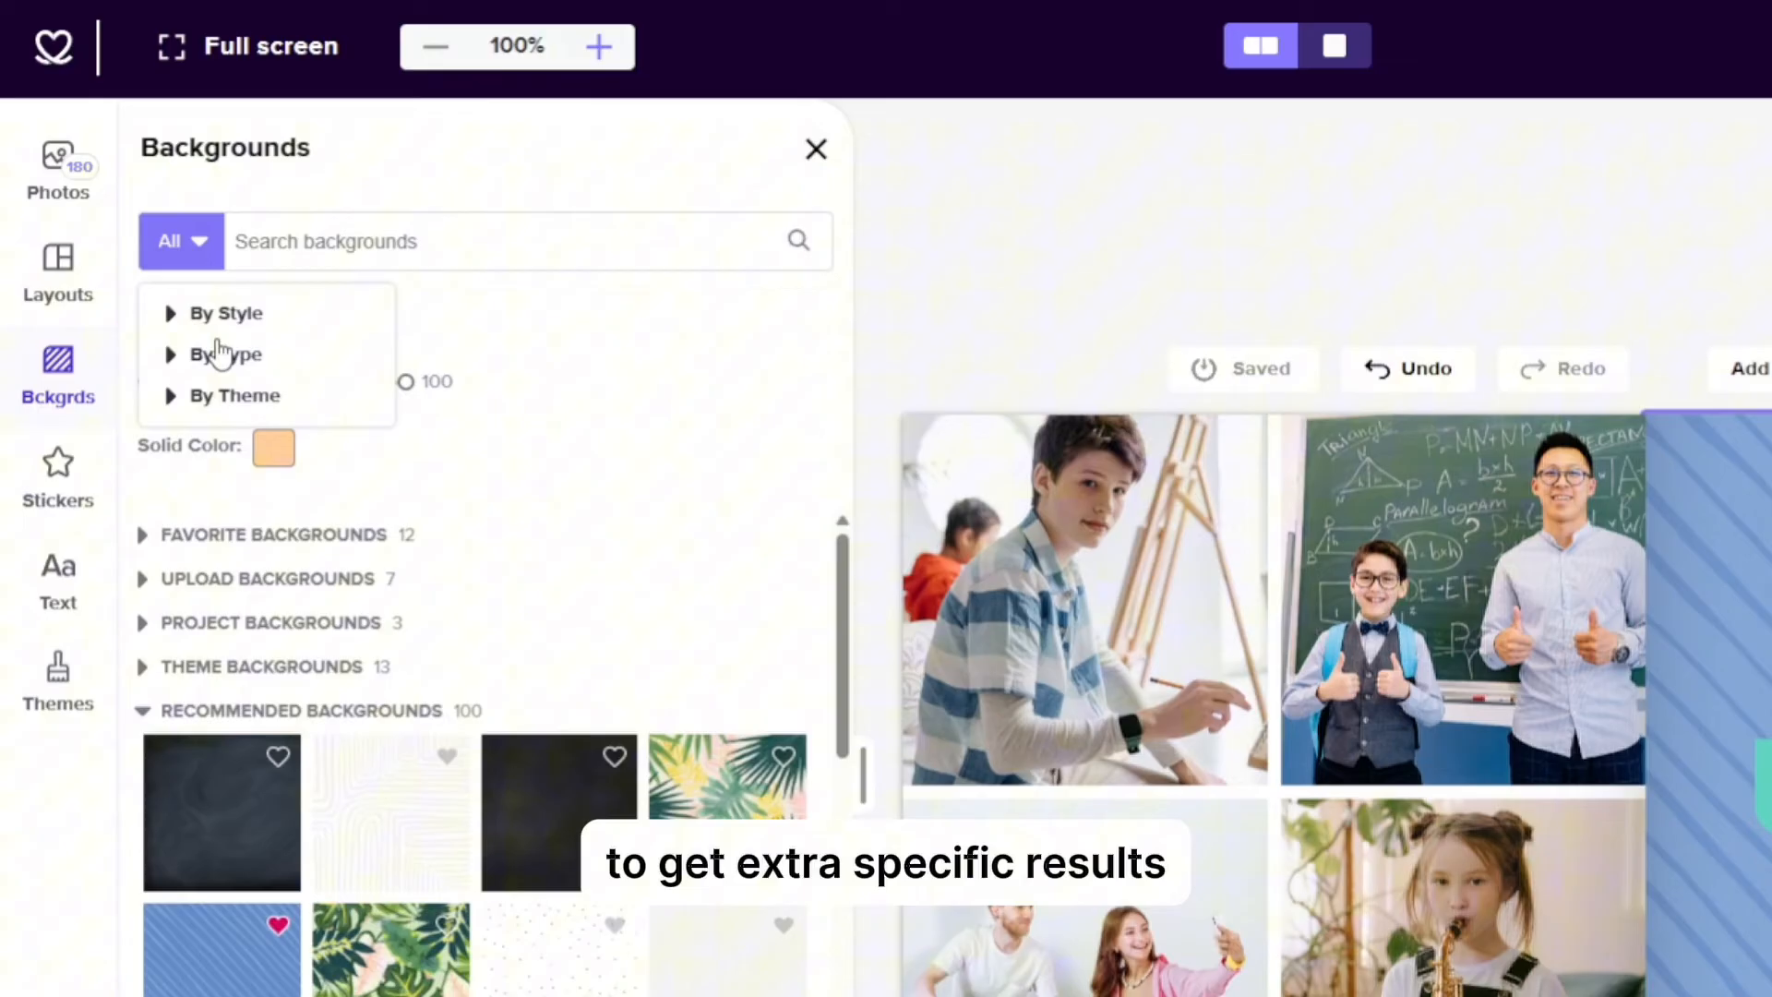
Search backgrounds for 'red', then expand Upload Backgrounds to add your own image
type("re")
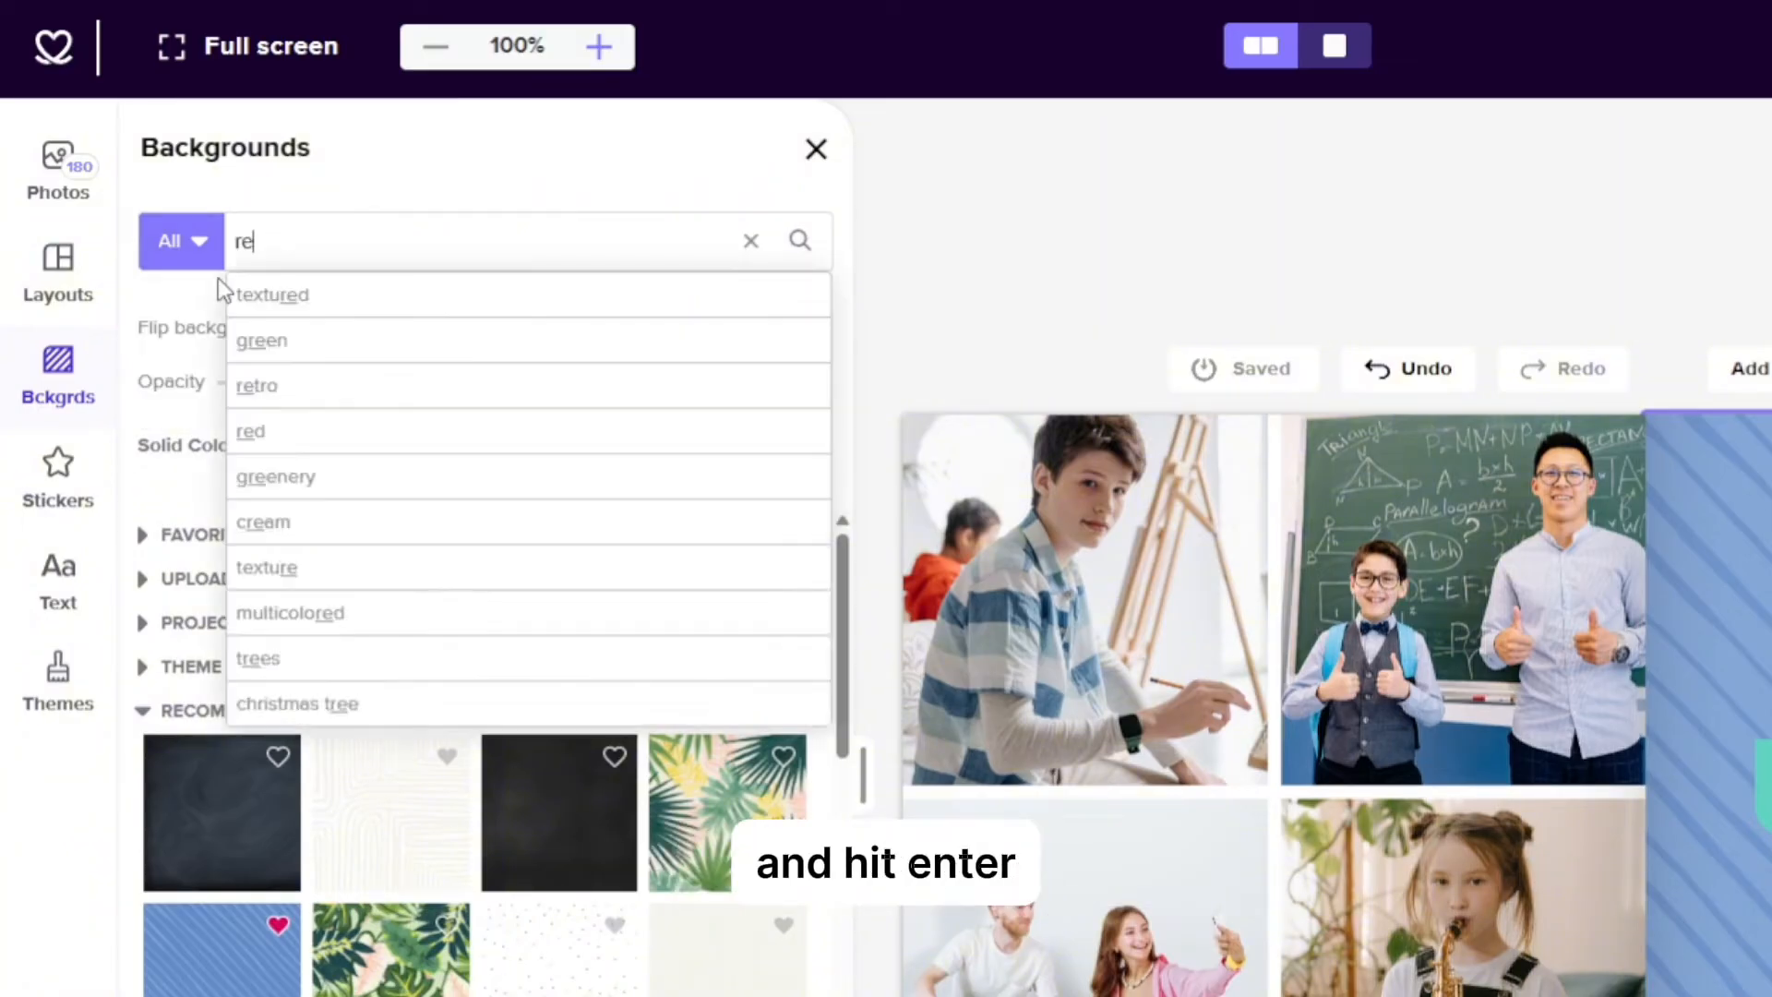
key("Enter")
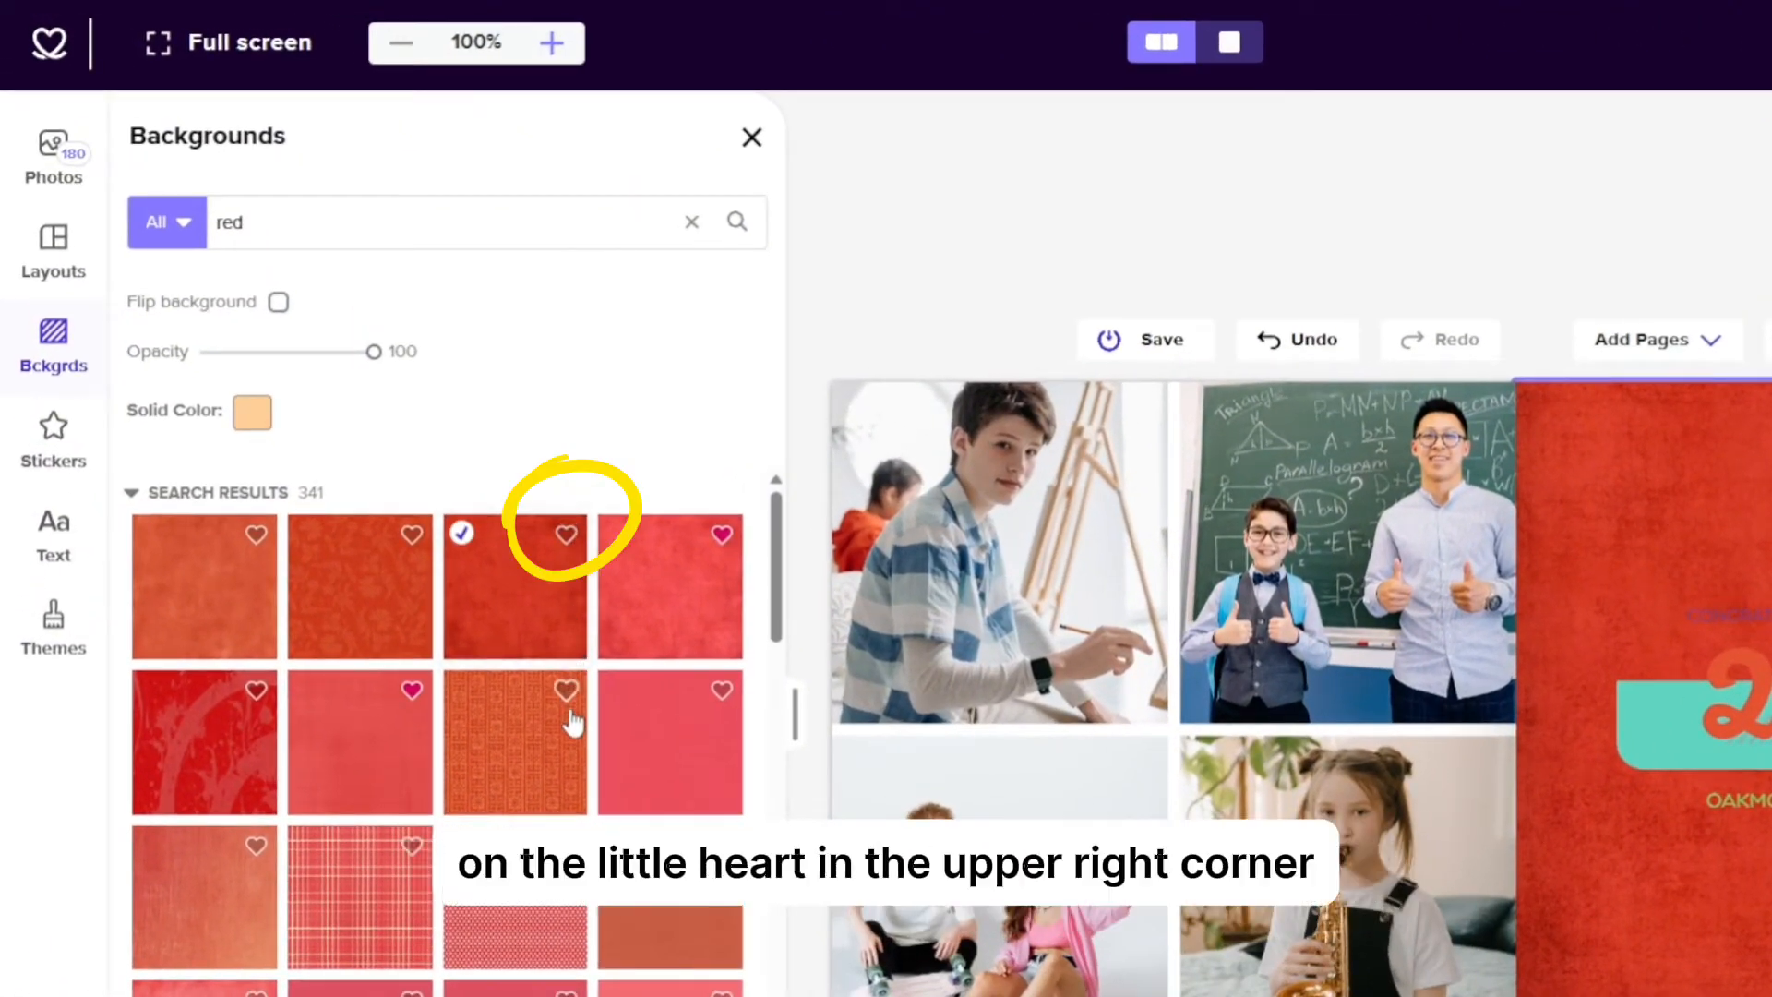
mouse_move(552, 786)
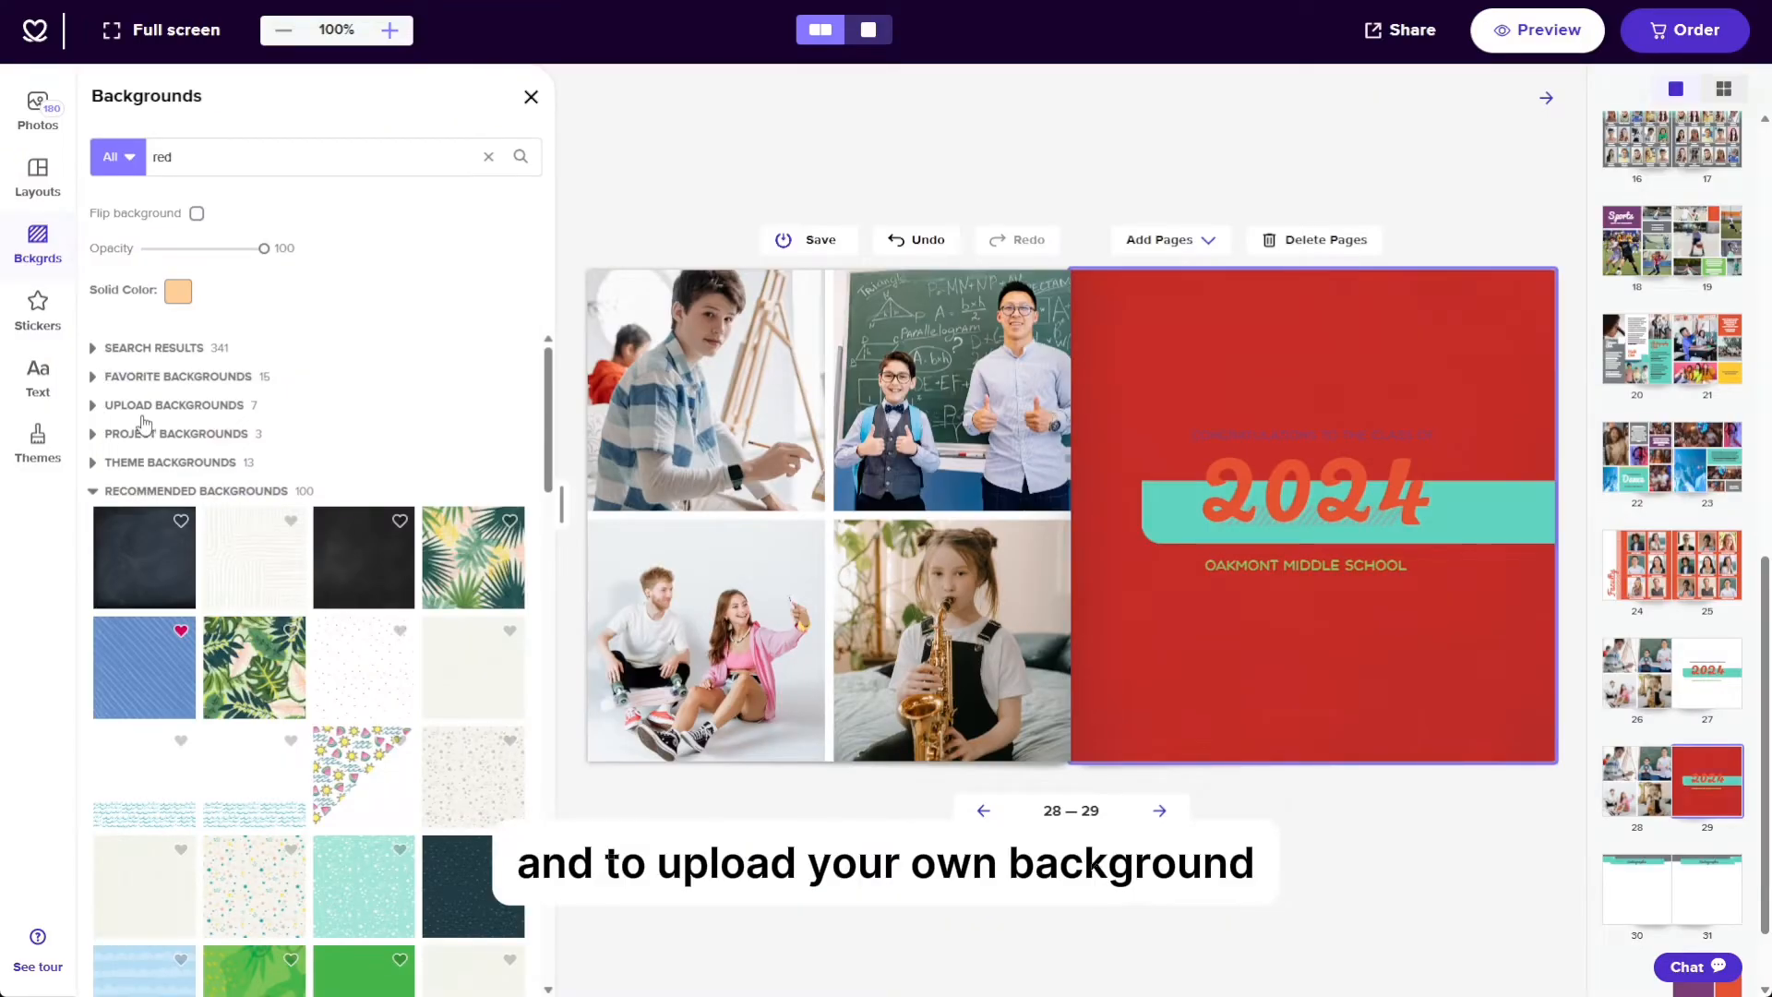
left_click(173, 405)
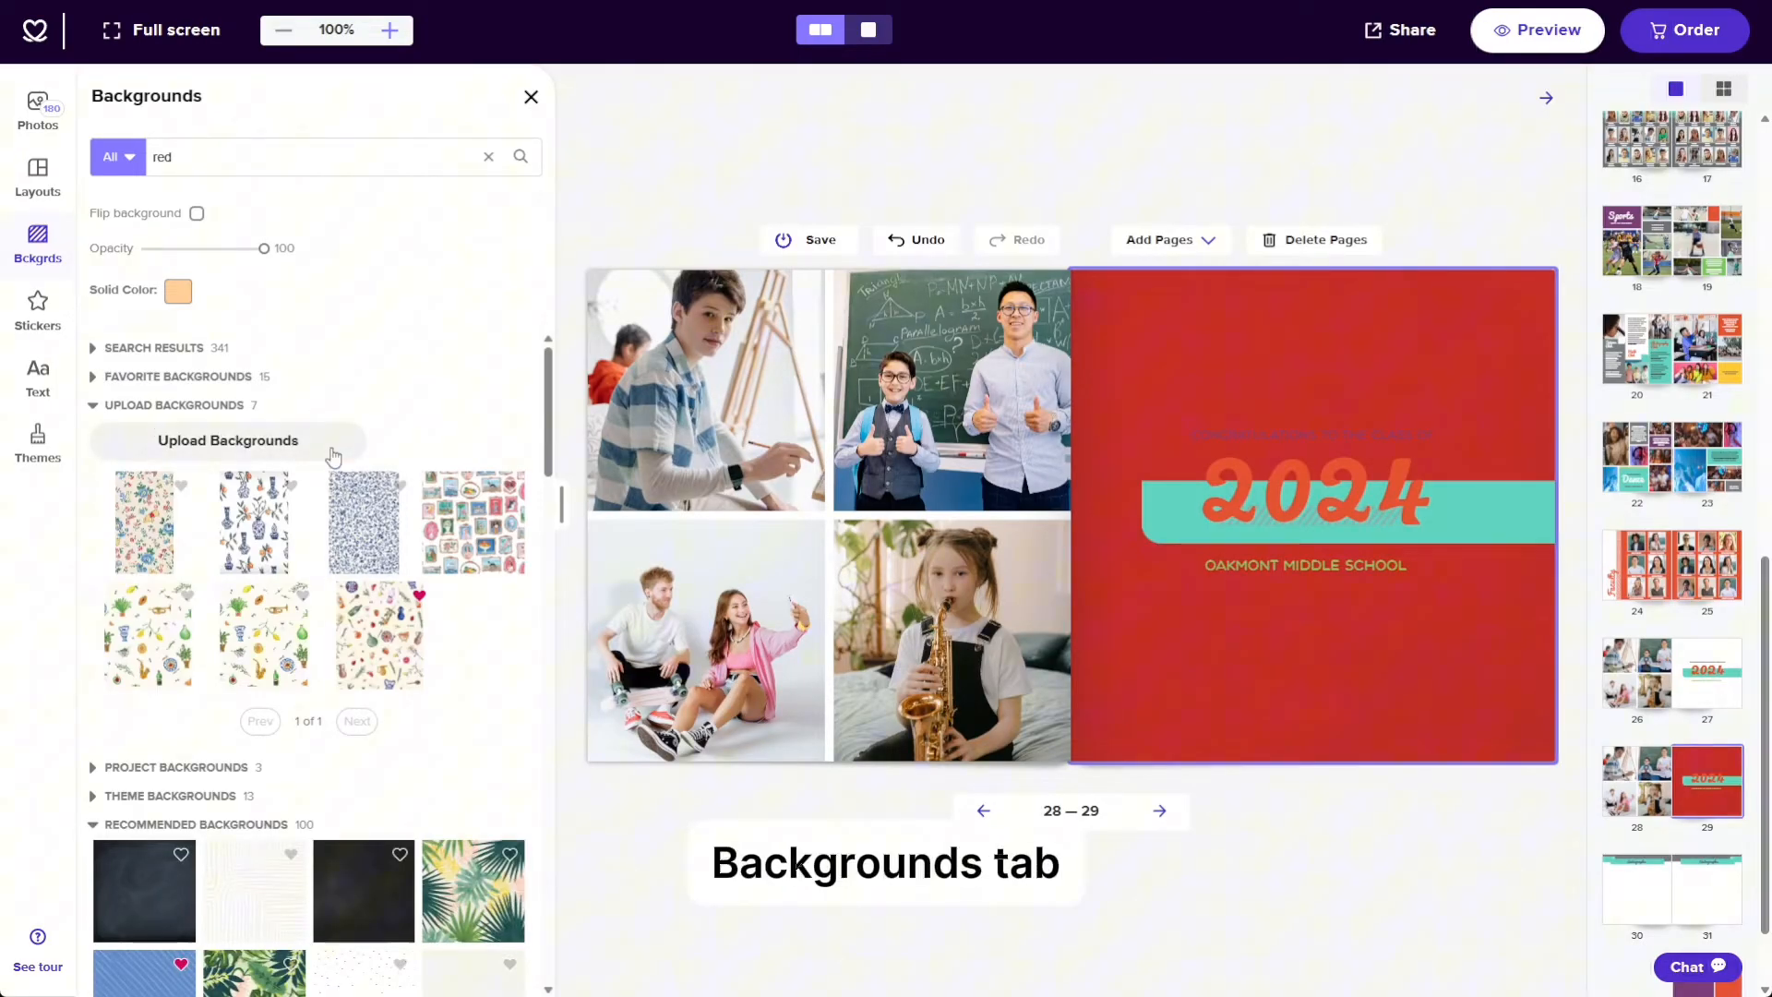
left_click(229, 440)
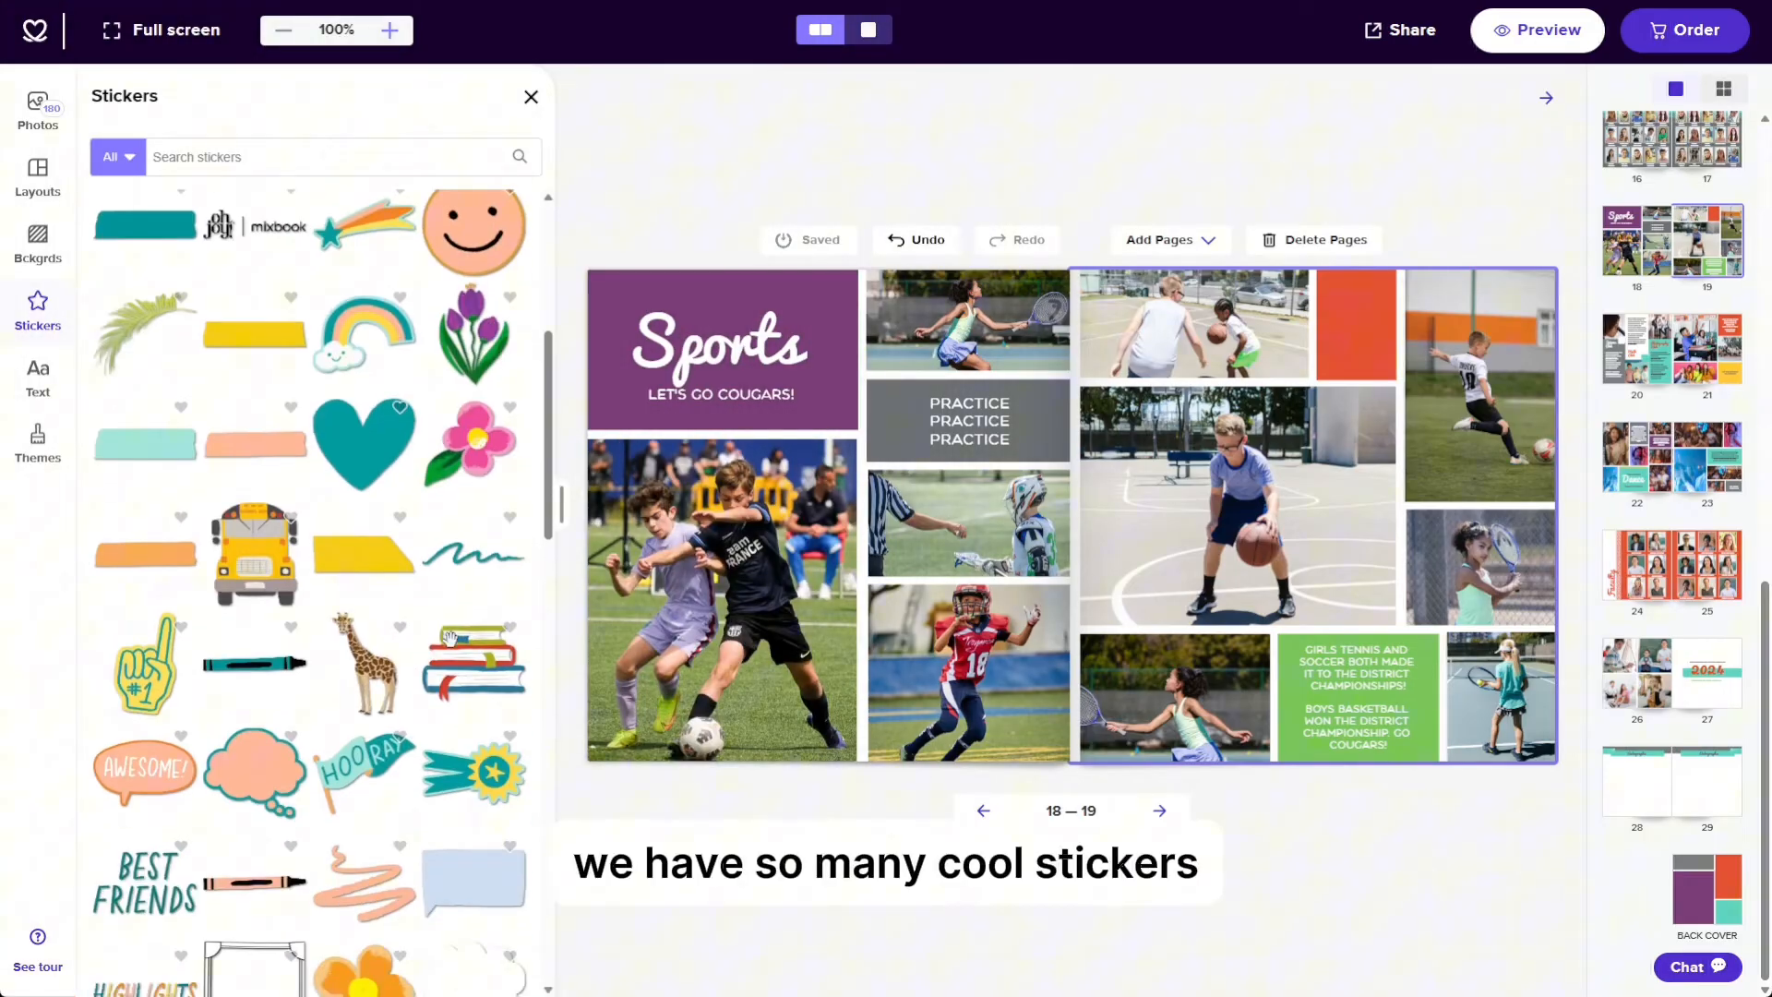
Drag a basketball sticker onto the dribbling photo on page 21
scroll("down", 3)
type("basketball")
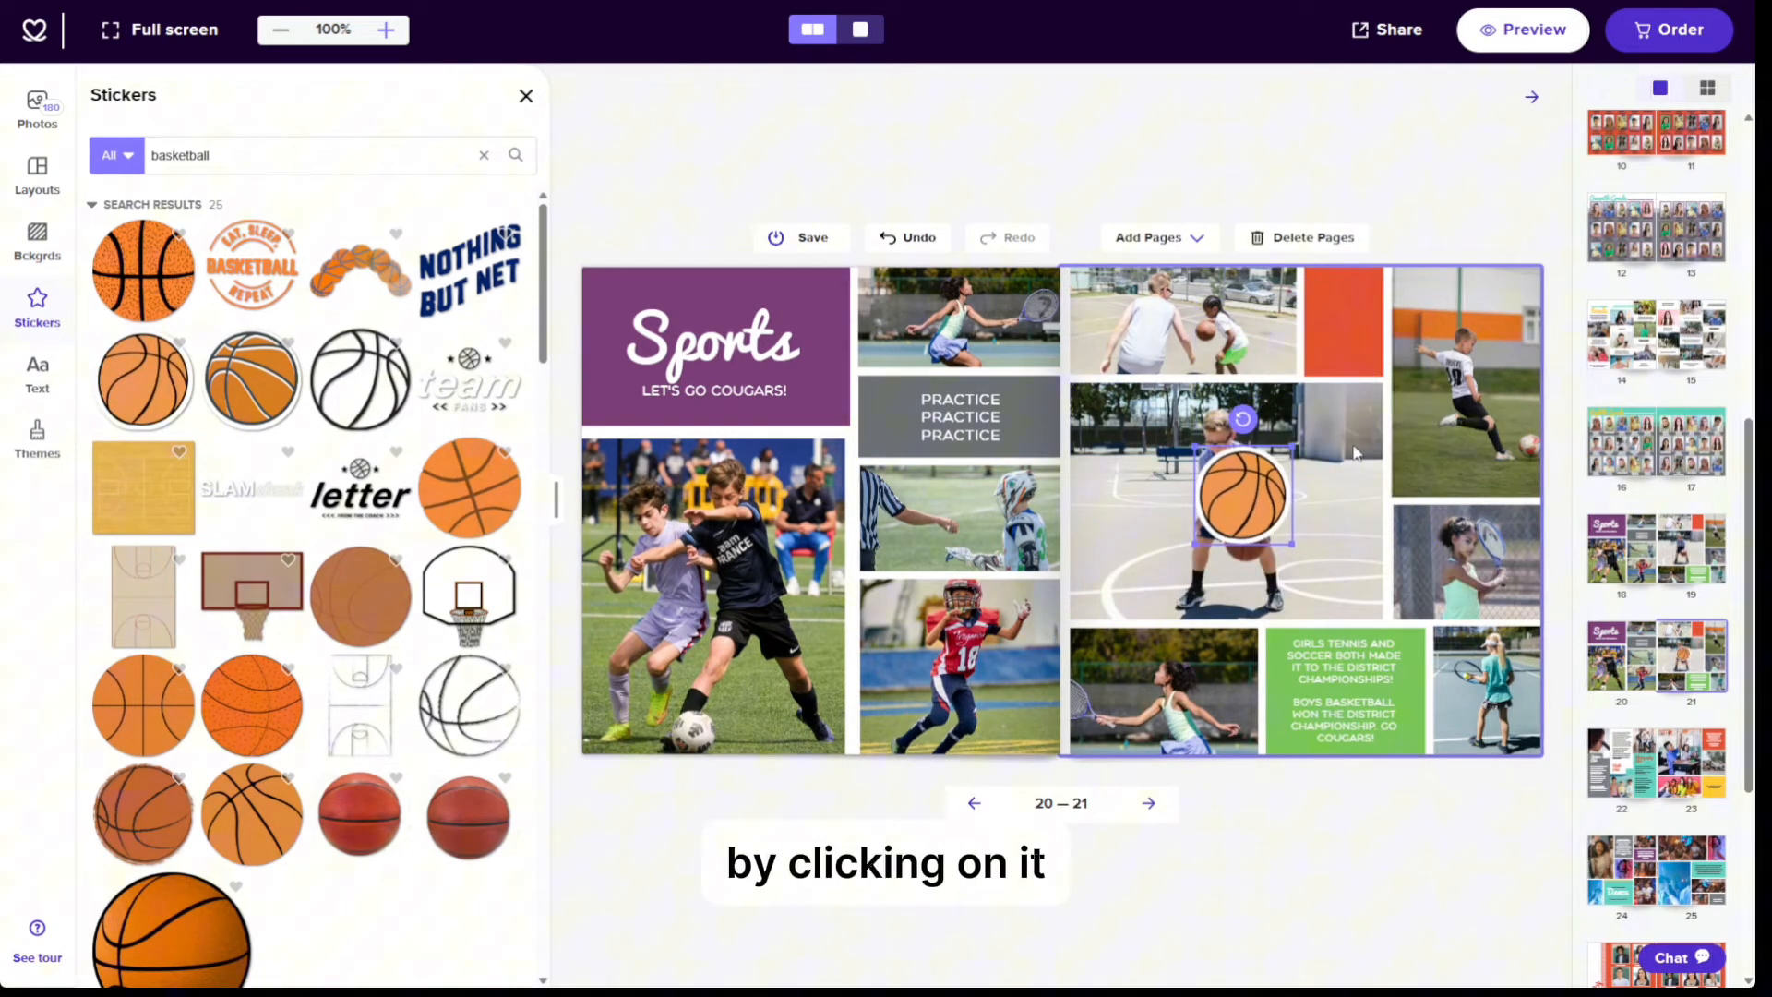
left_click_drag(1242, 495, 1138, 563)
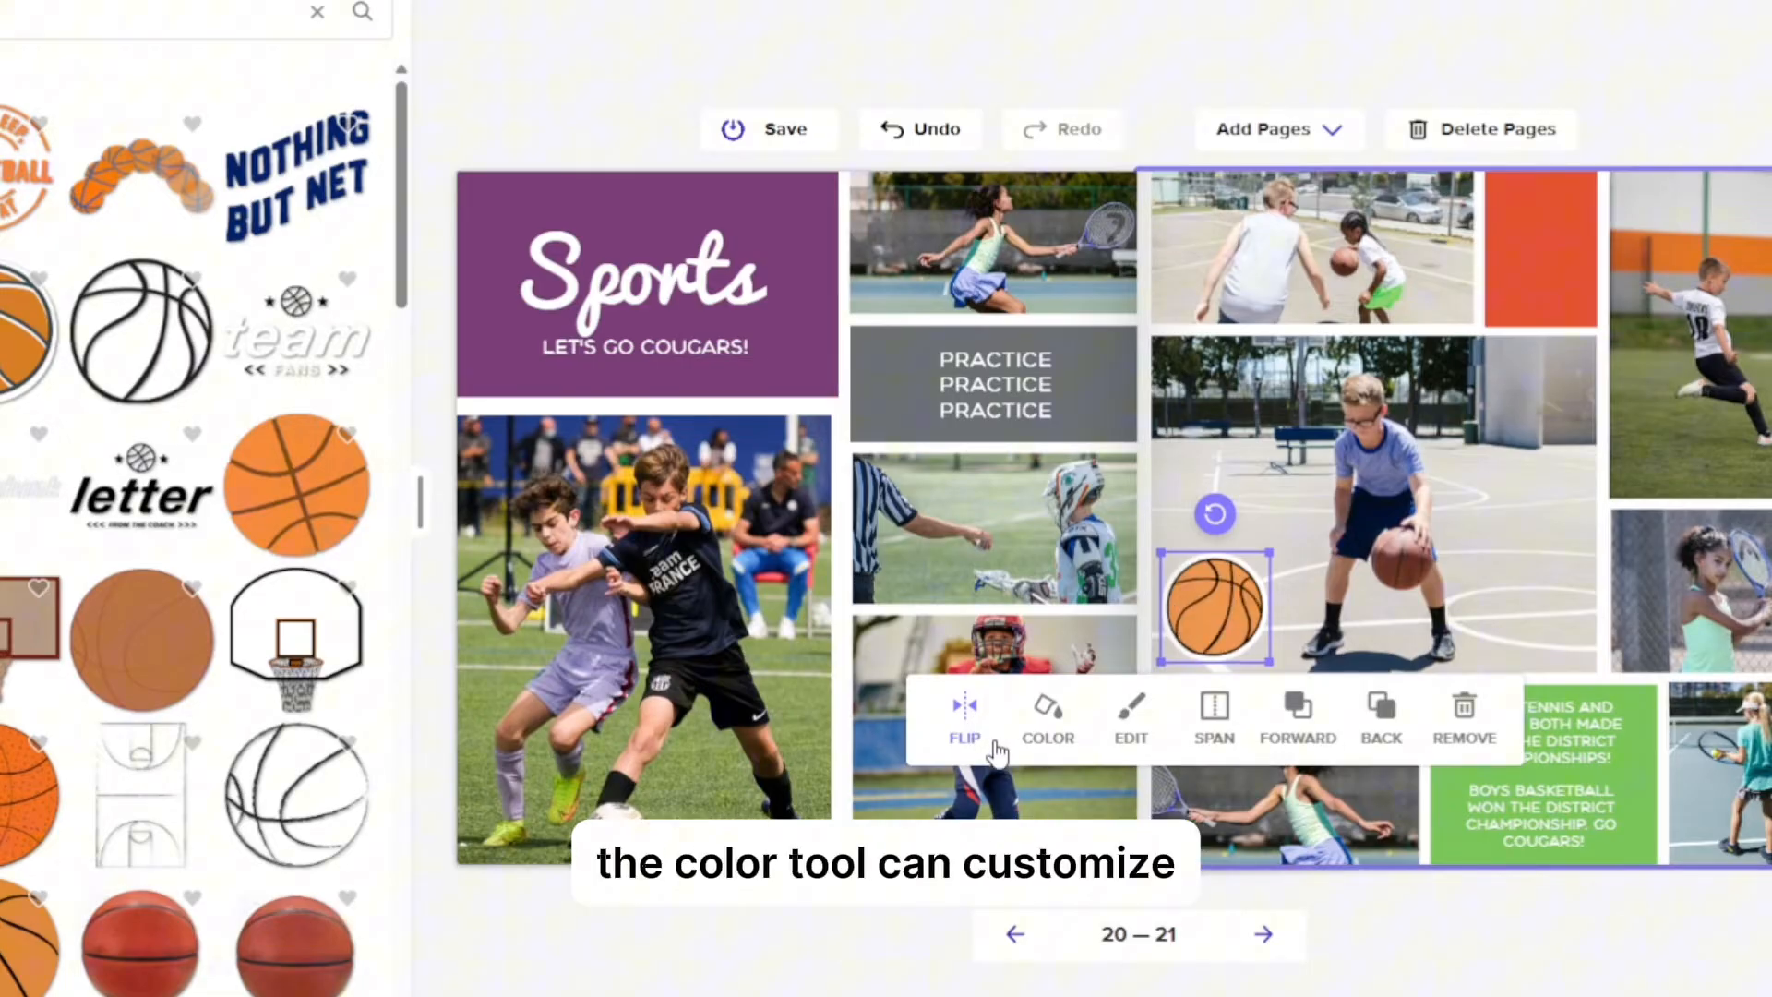
Mirror the basketball sticker and let it span onto the facing page
left_click(1048, 709)
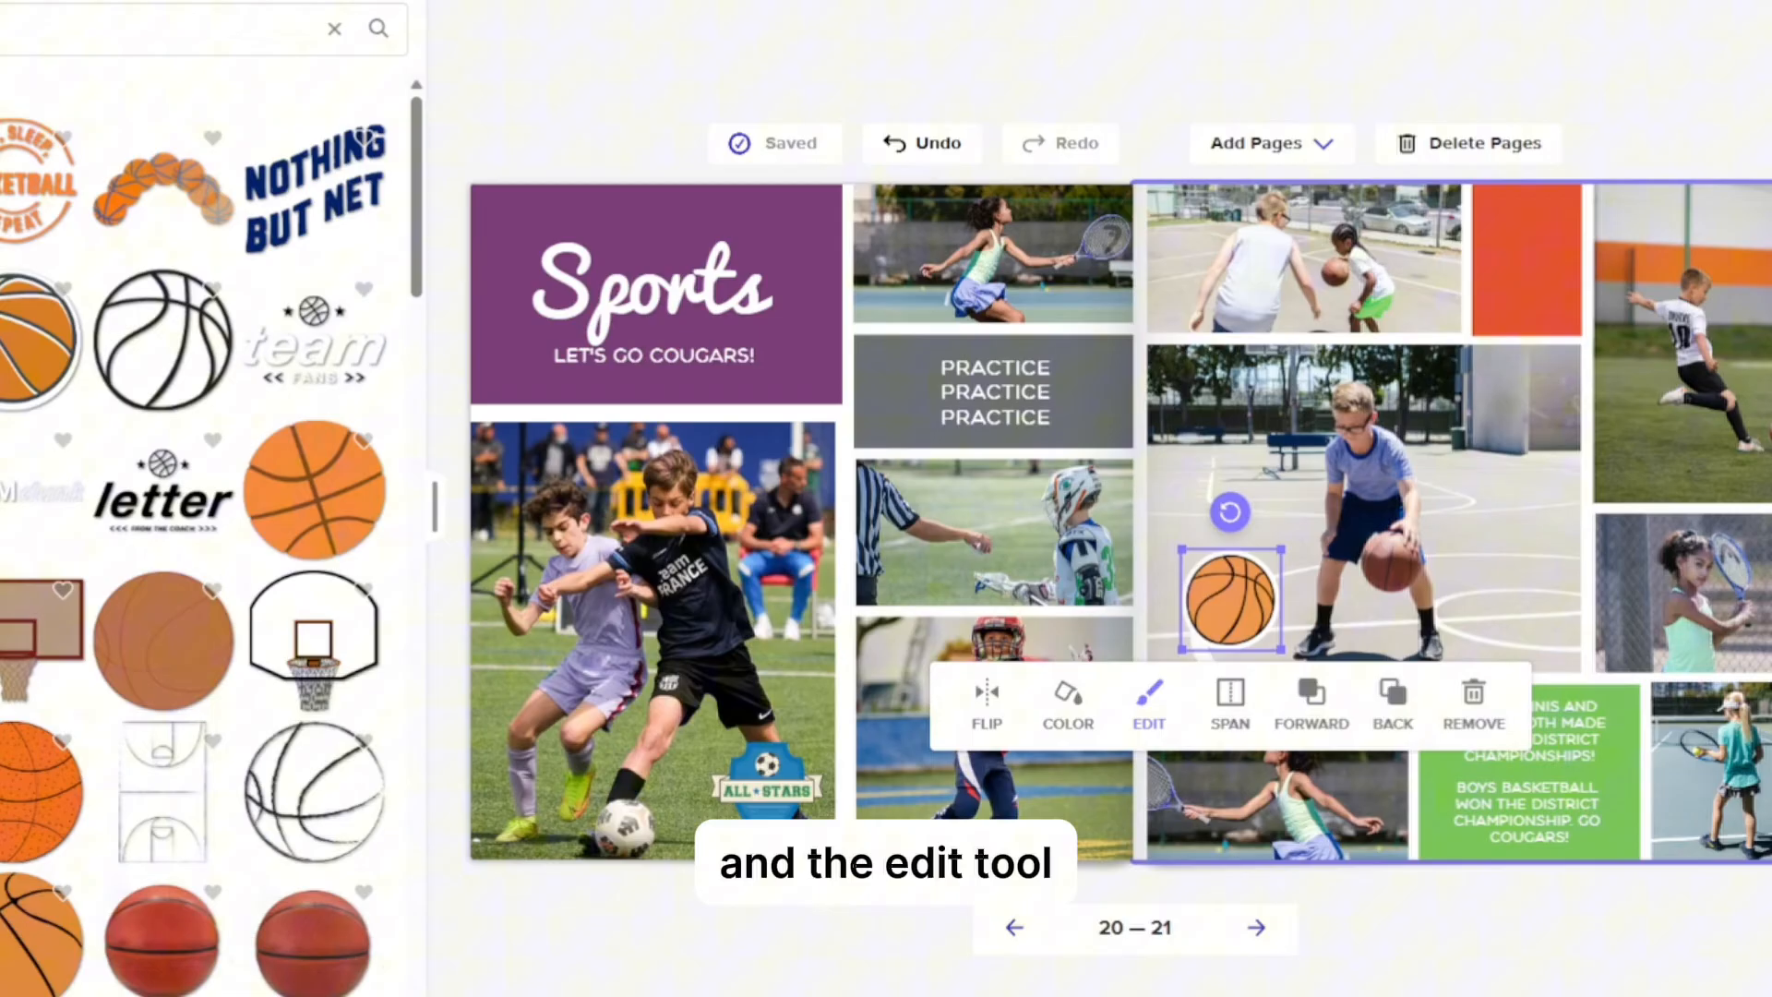
left_click(1148, 705)
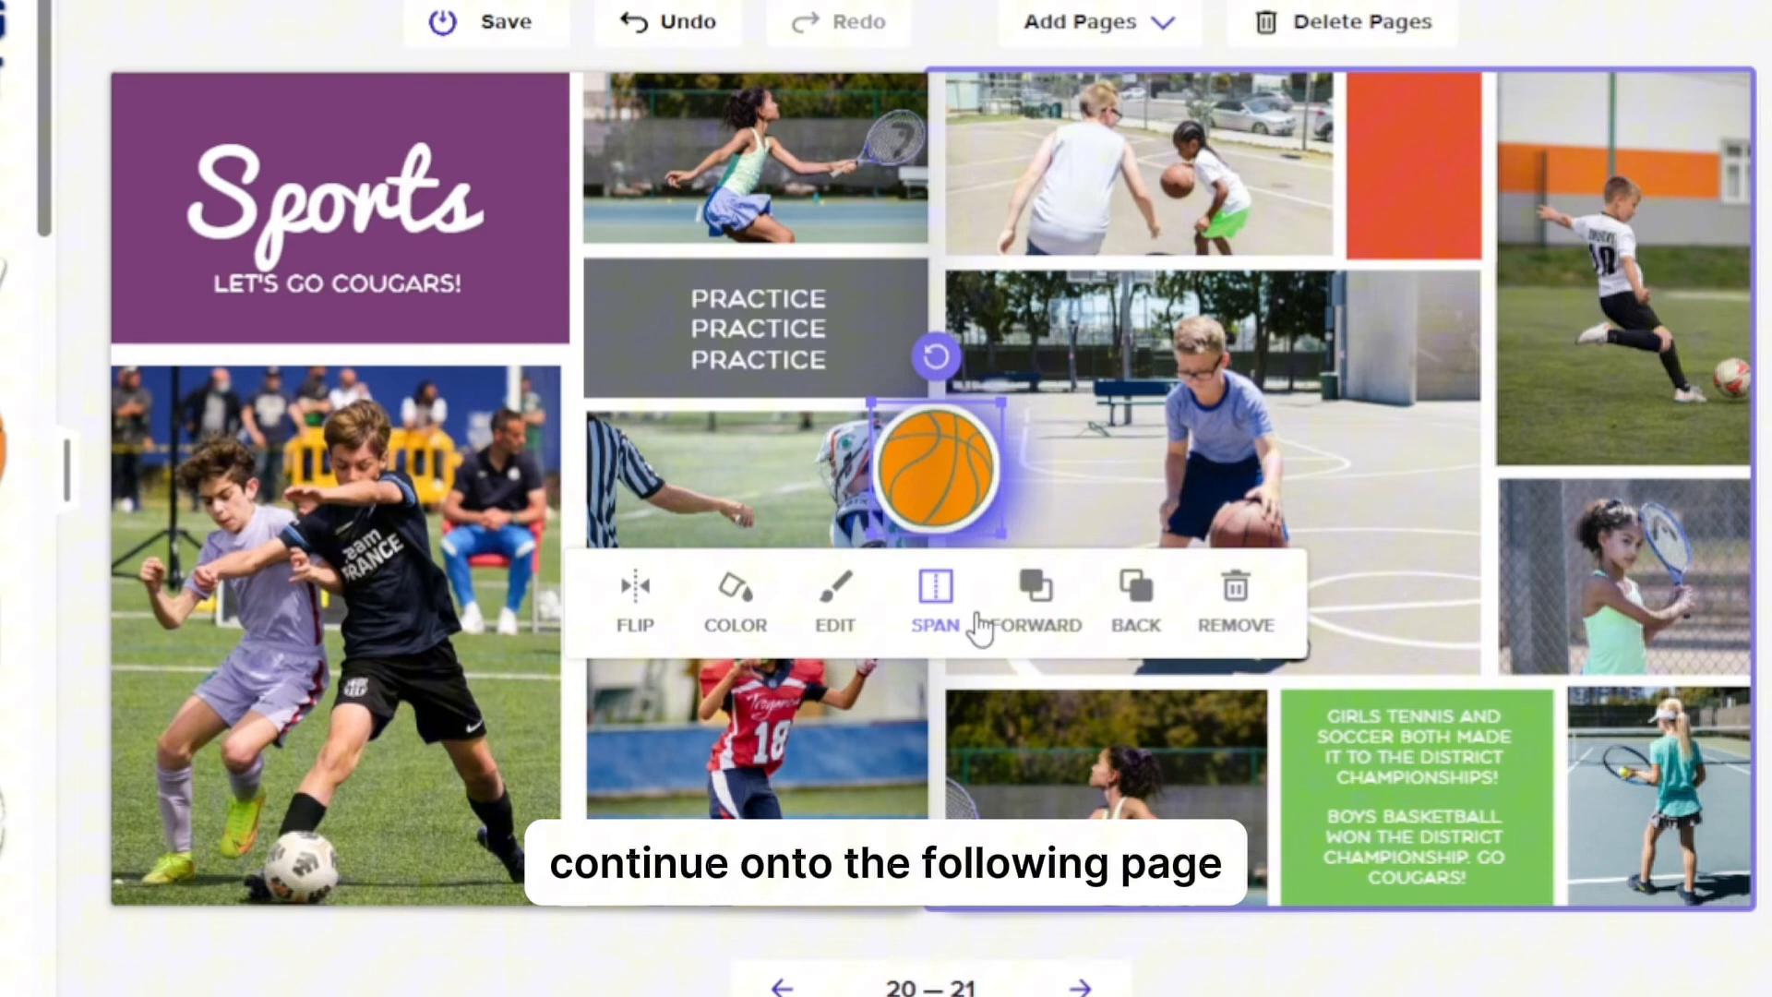
left_click(934, 592)
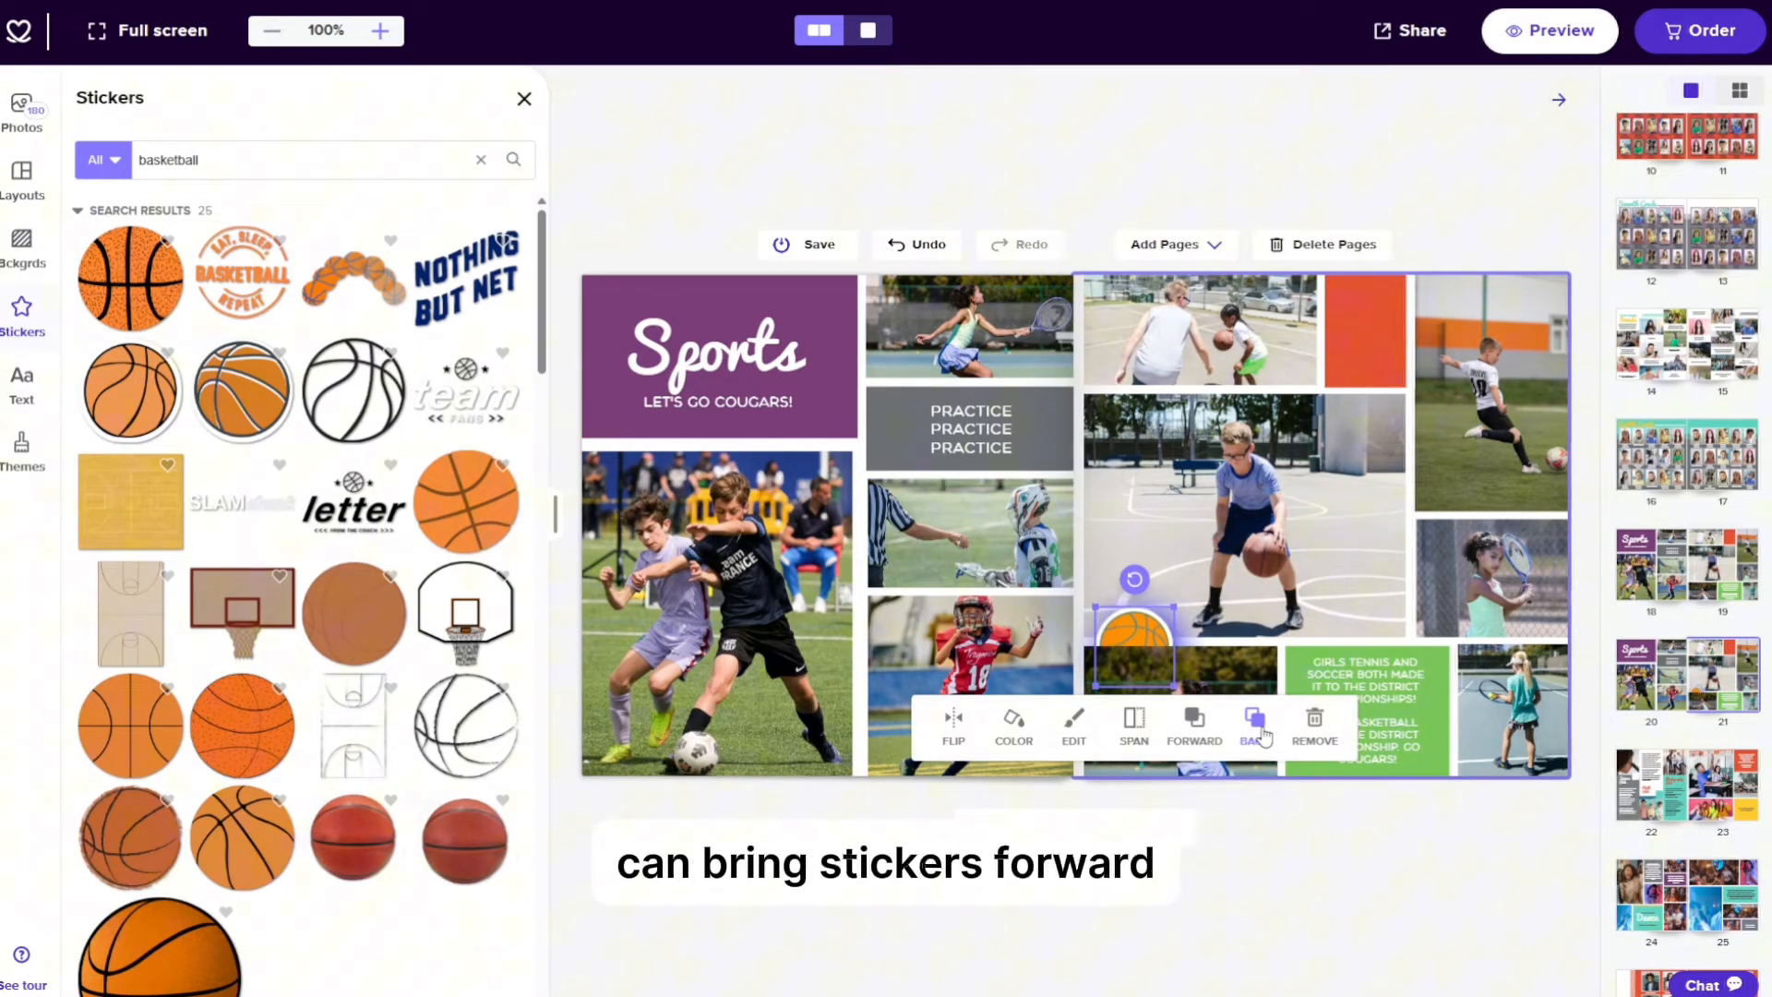
Send the basketball sticker behind nearby photos, then remove it from the spread
left_click(1192, 723)
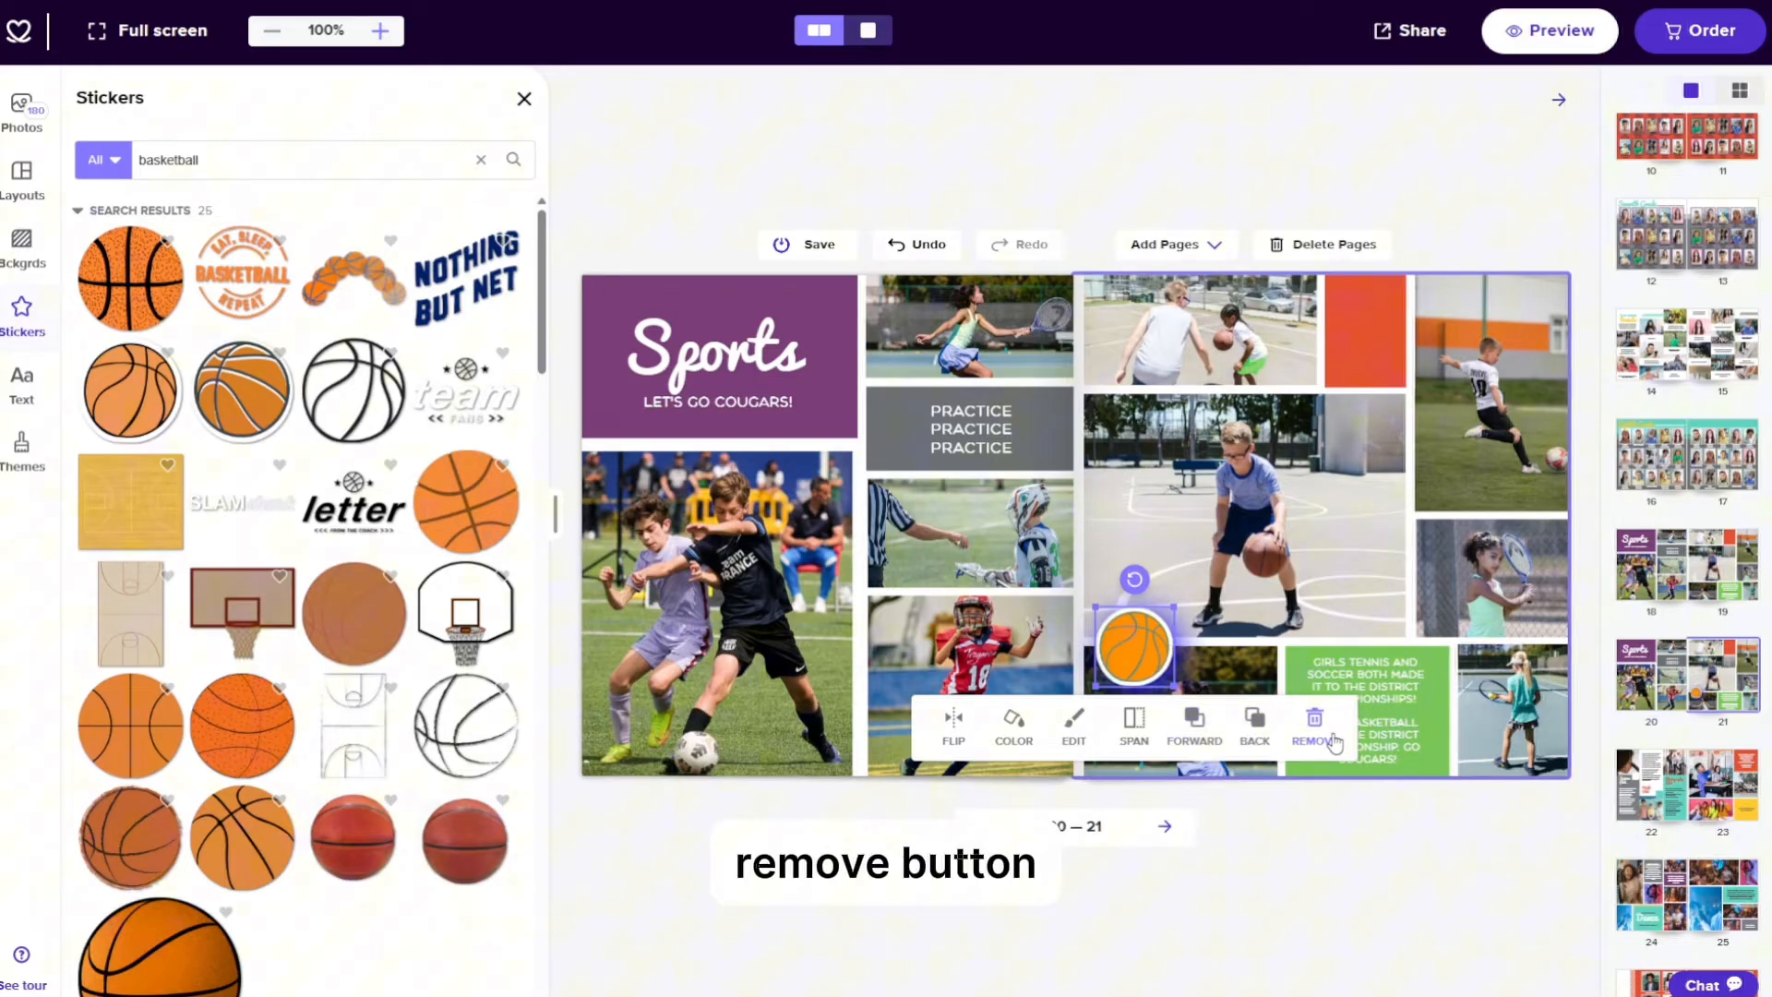
left_click(1314, 729)
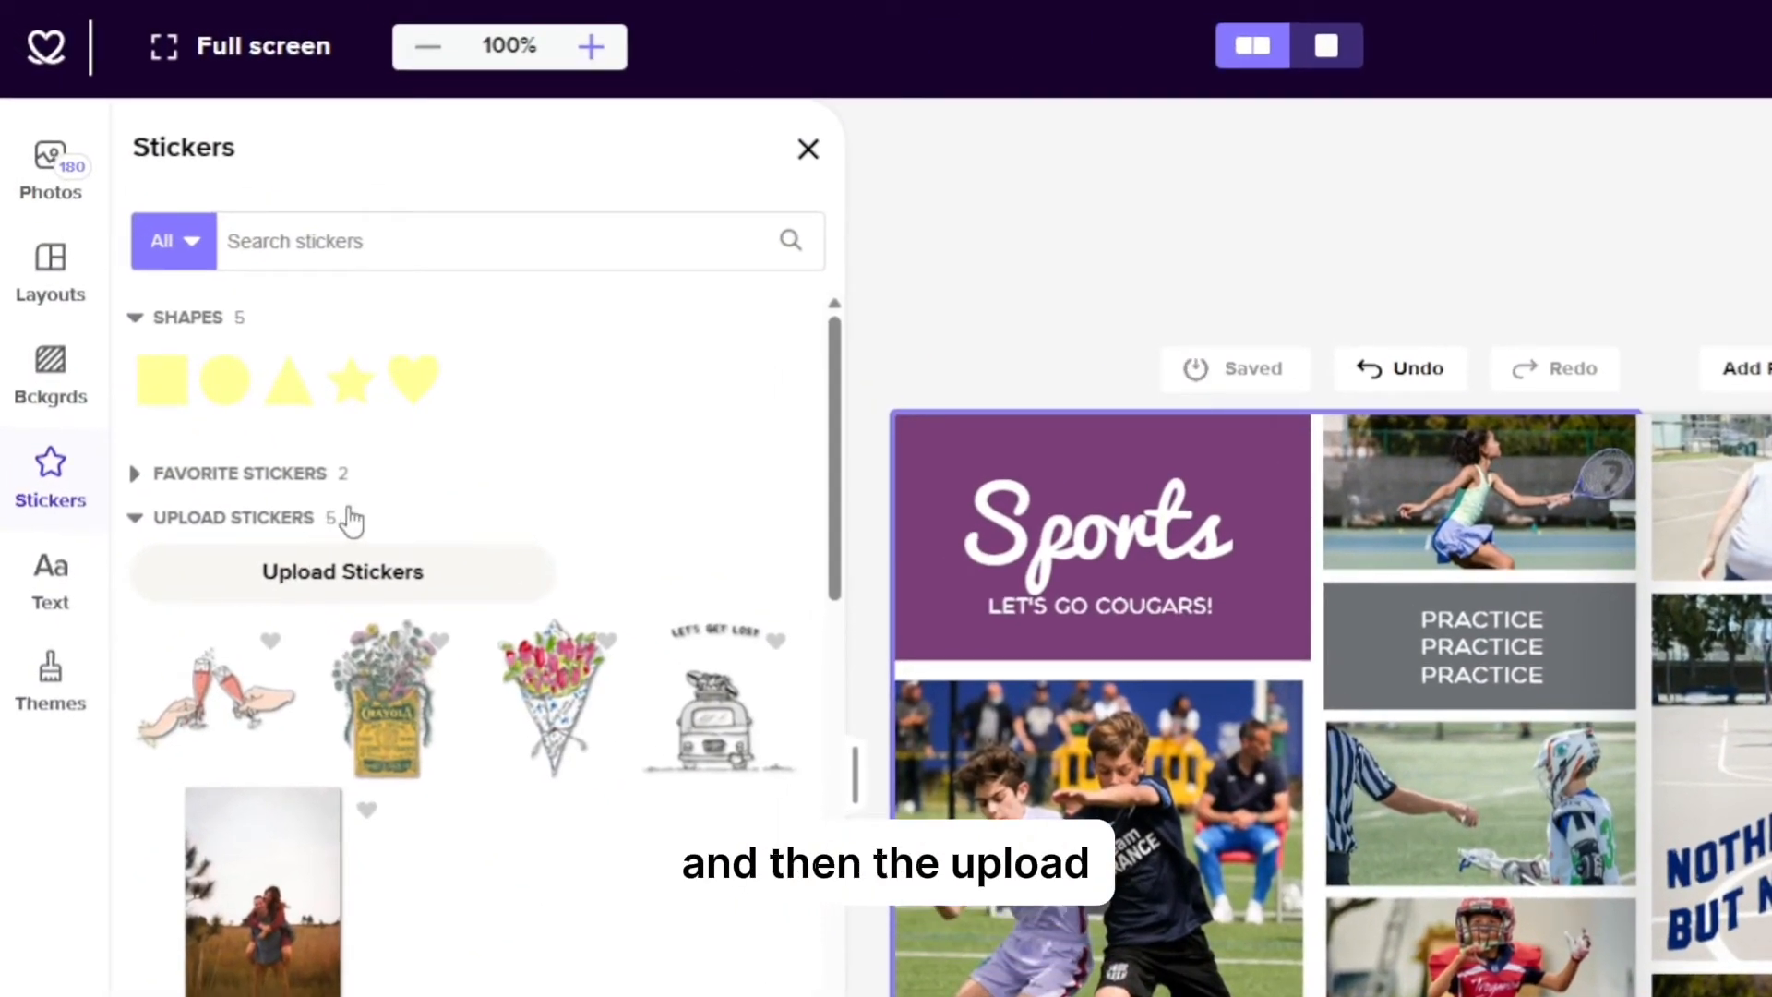
Expand the uploaded stickers collection, then bring up the text tools on the Dance spread
left_click(342, 572)
type("basketball")
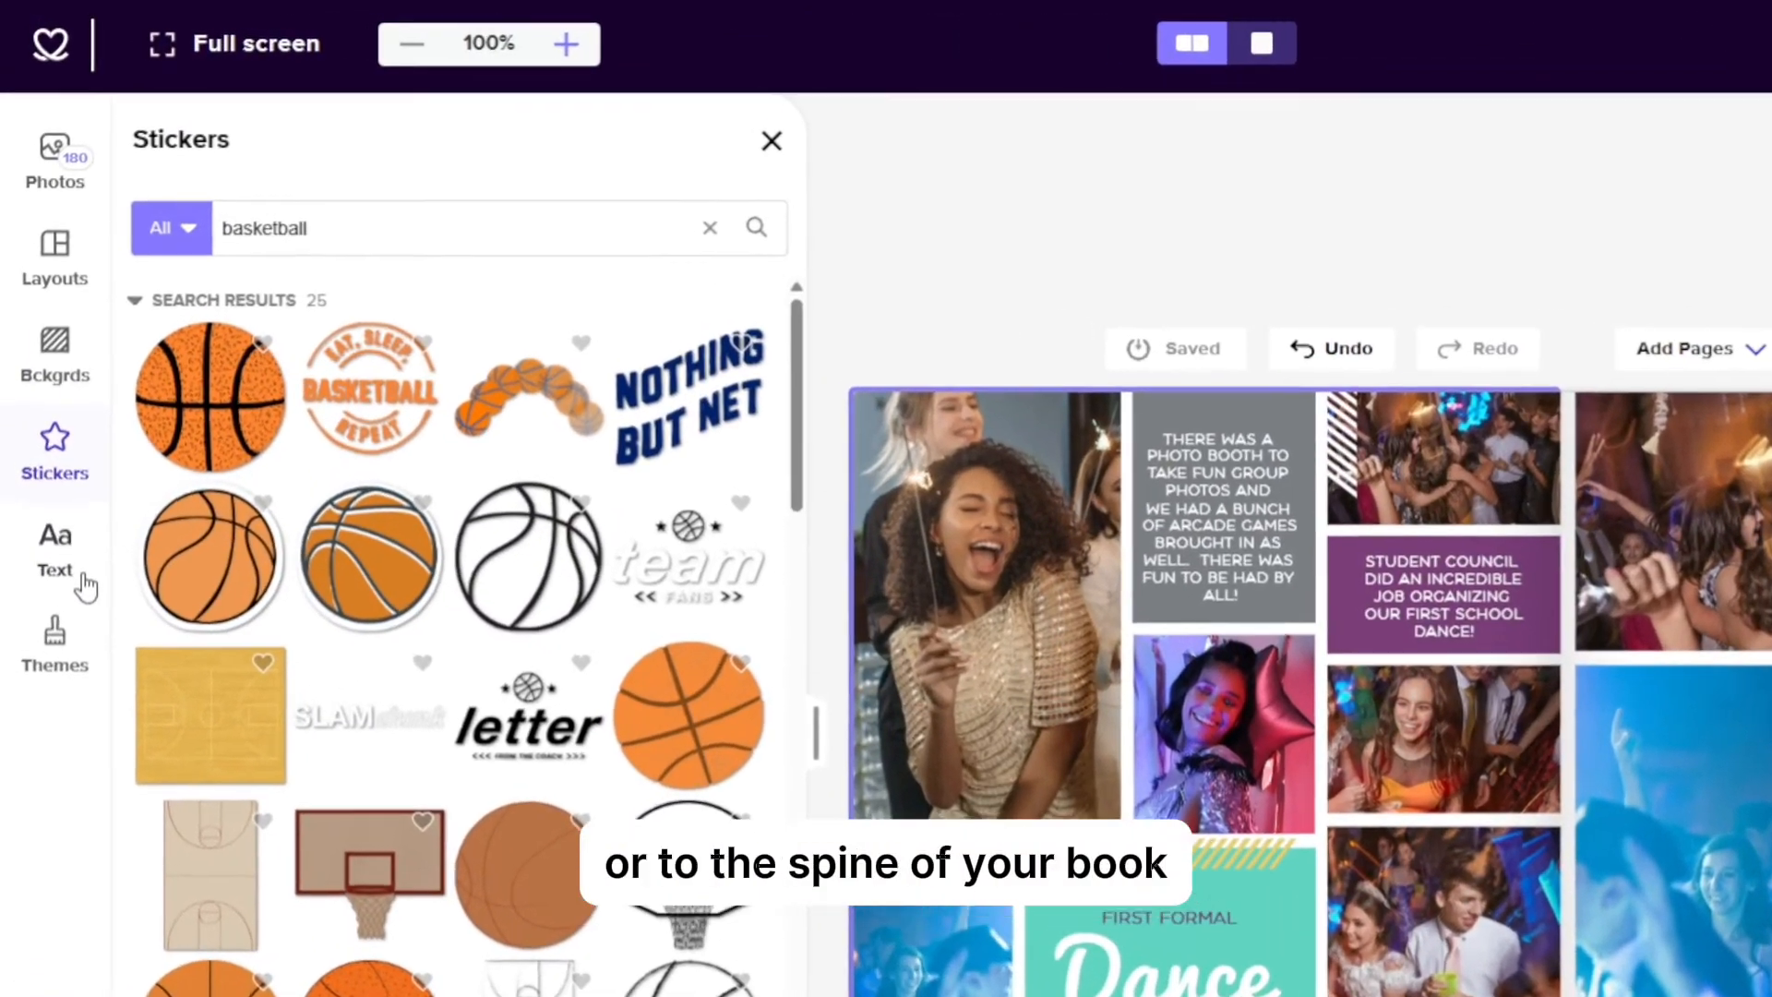
left_click(55, 550)
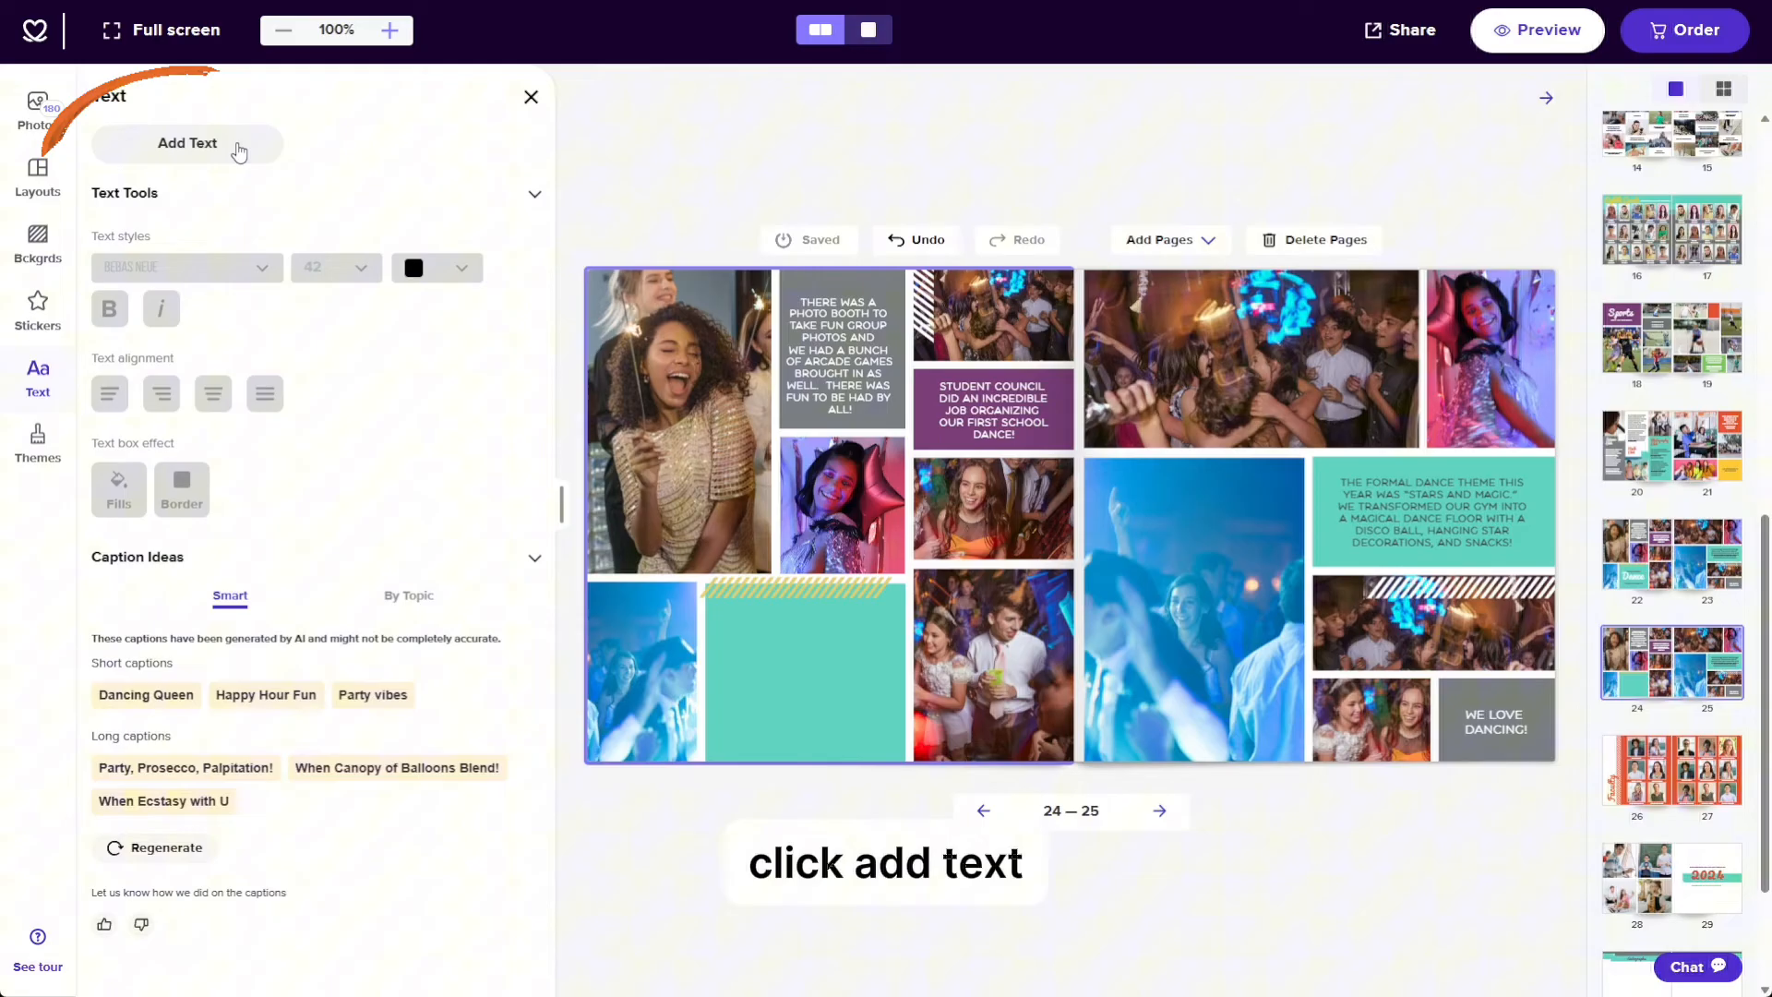
Add a 'DANCE' title in Pacifico, recolour it and place it over the blue photo
left_click(188, 144)
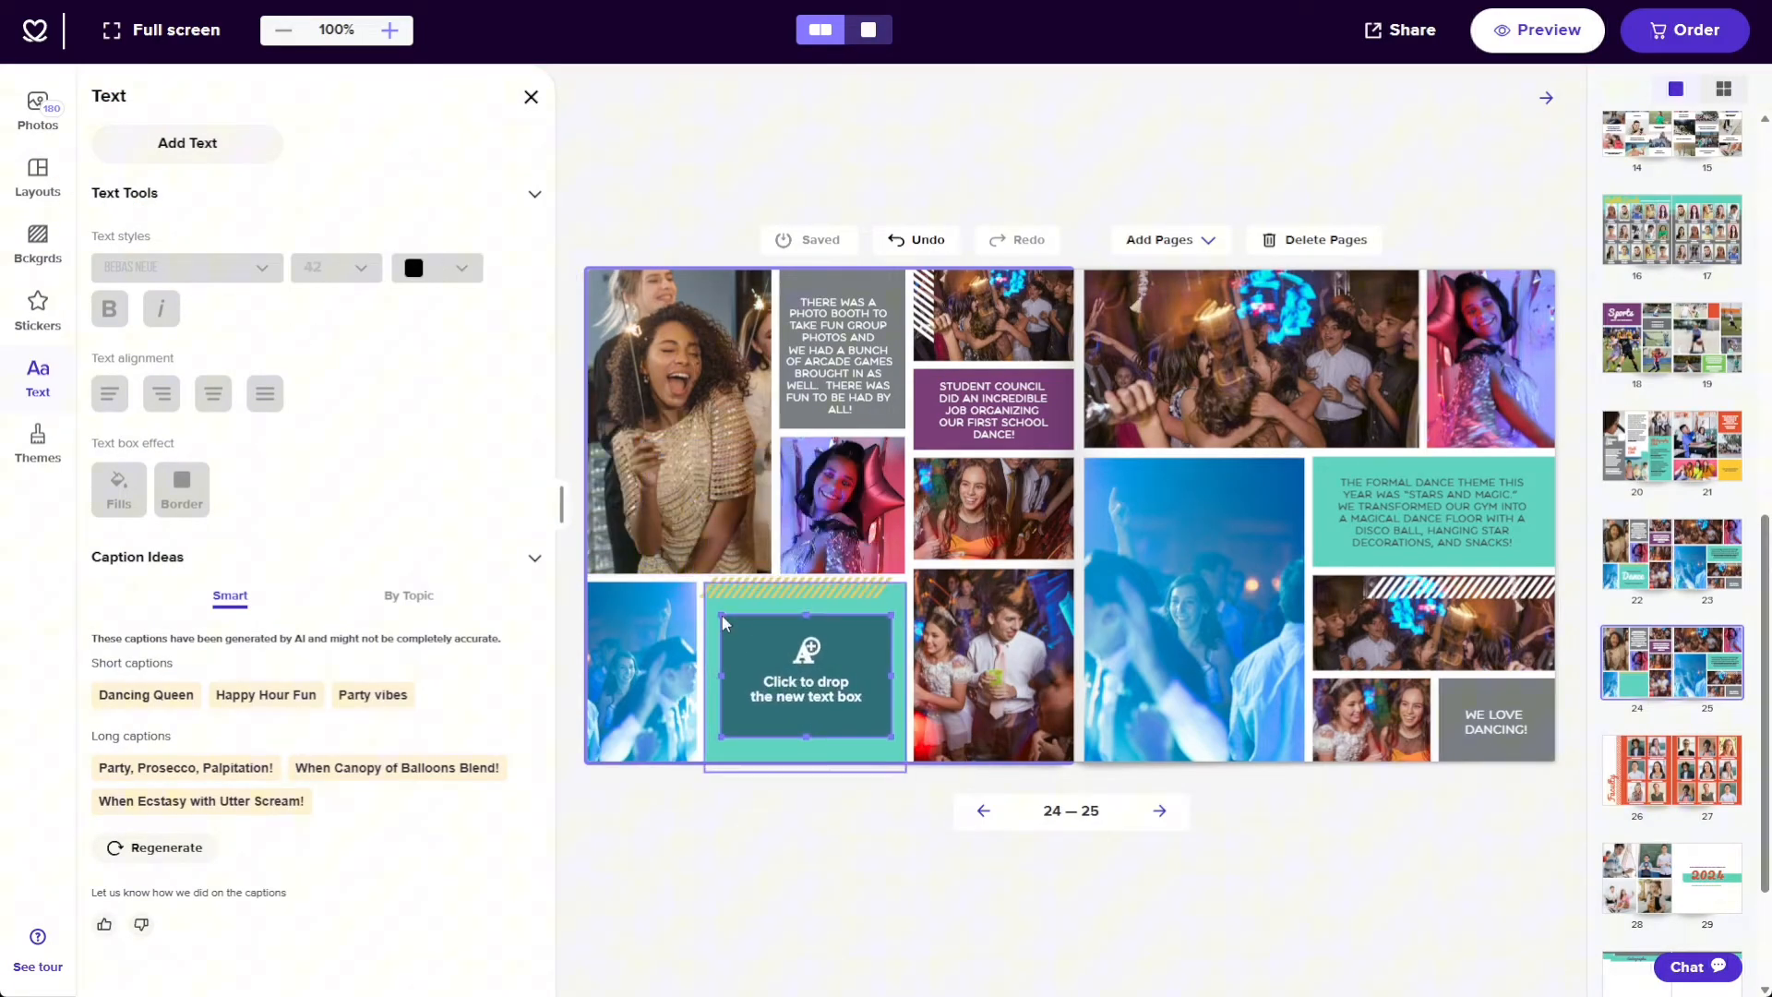
type("DANCE")
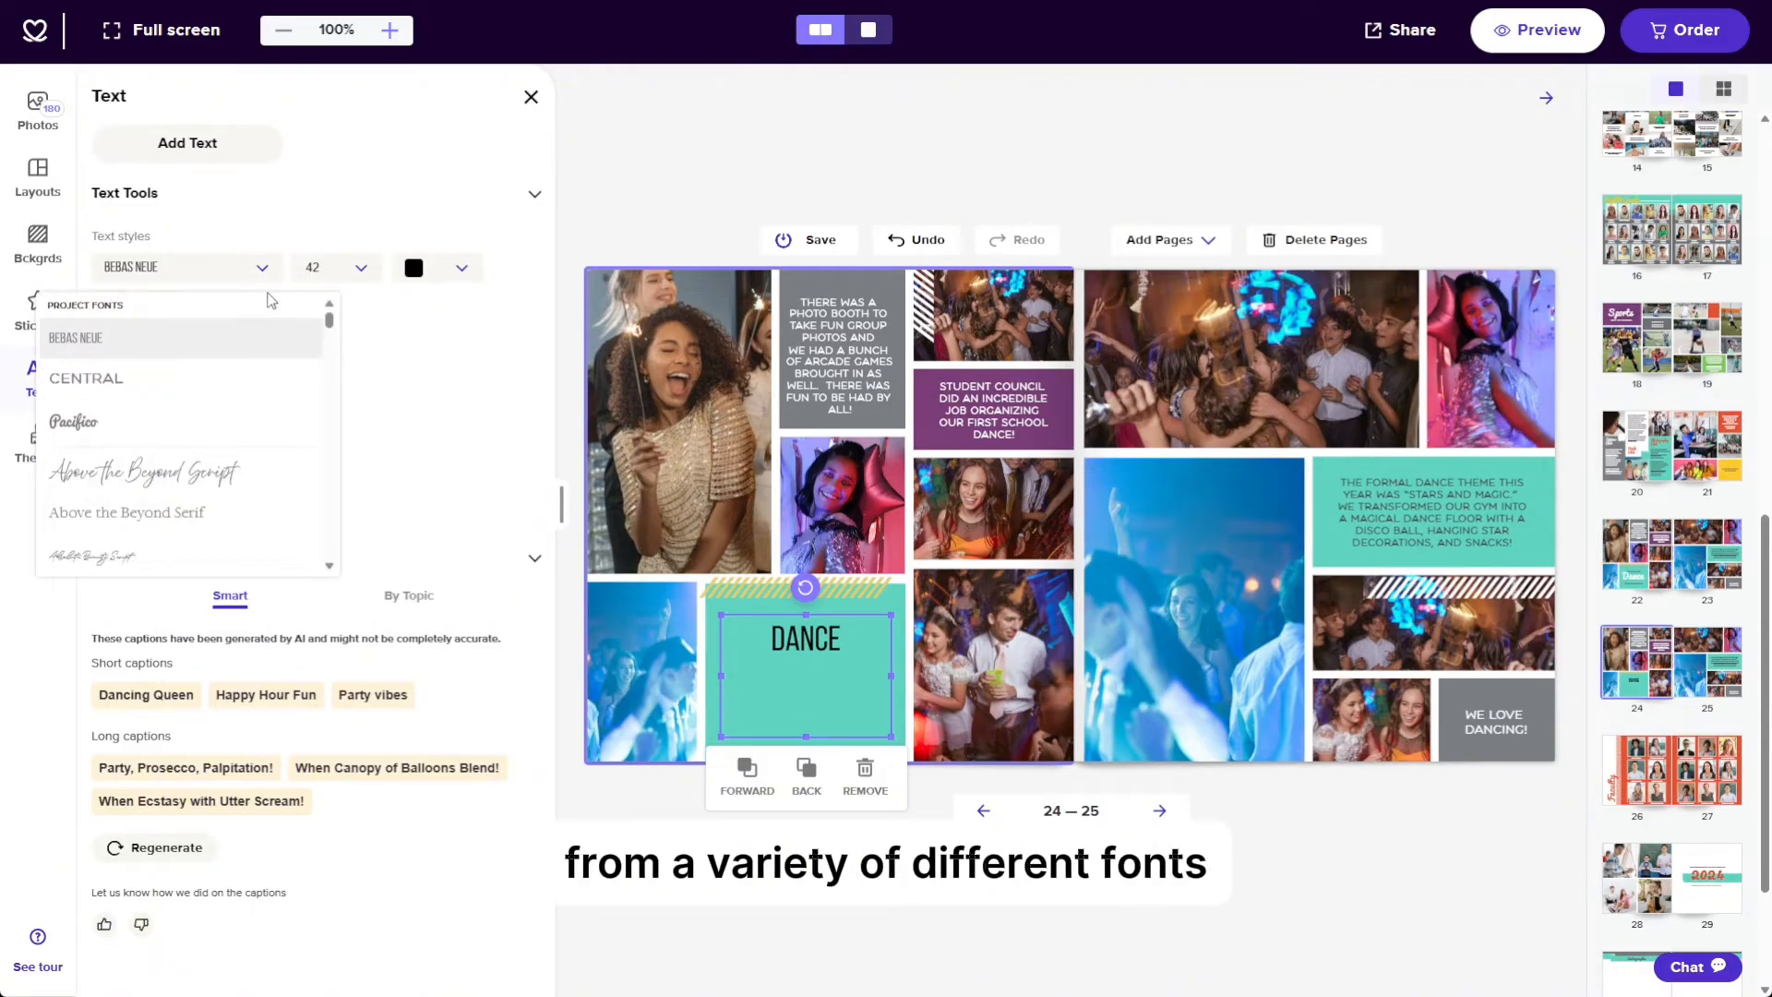
left_click(74, 421)
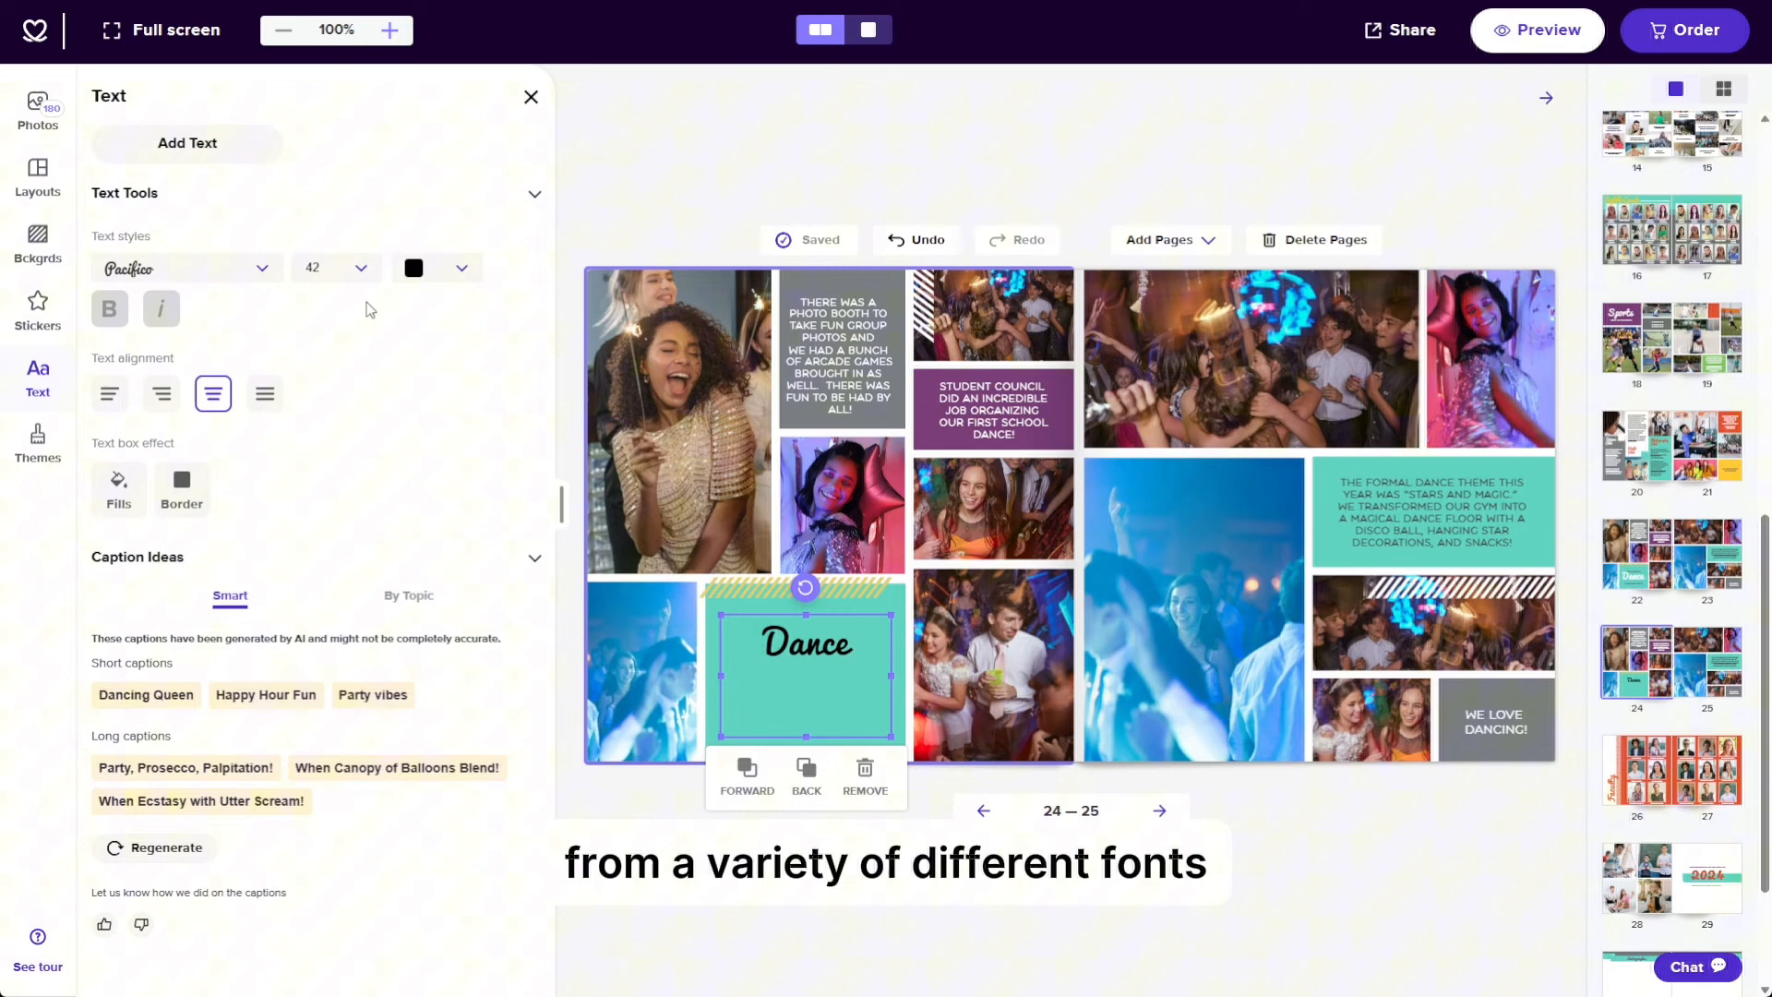
left_click(465, 268)
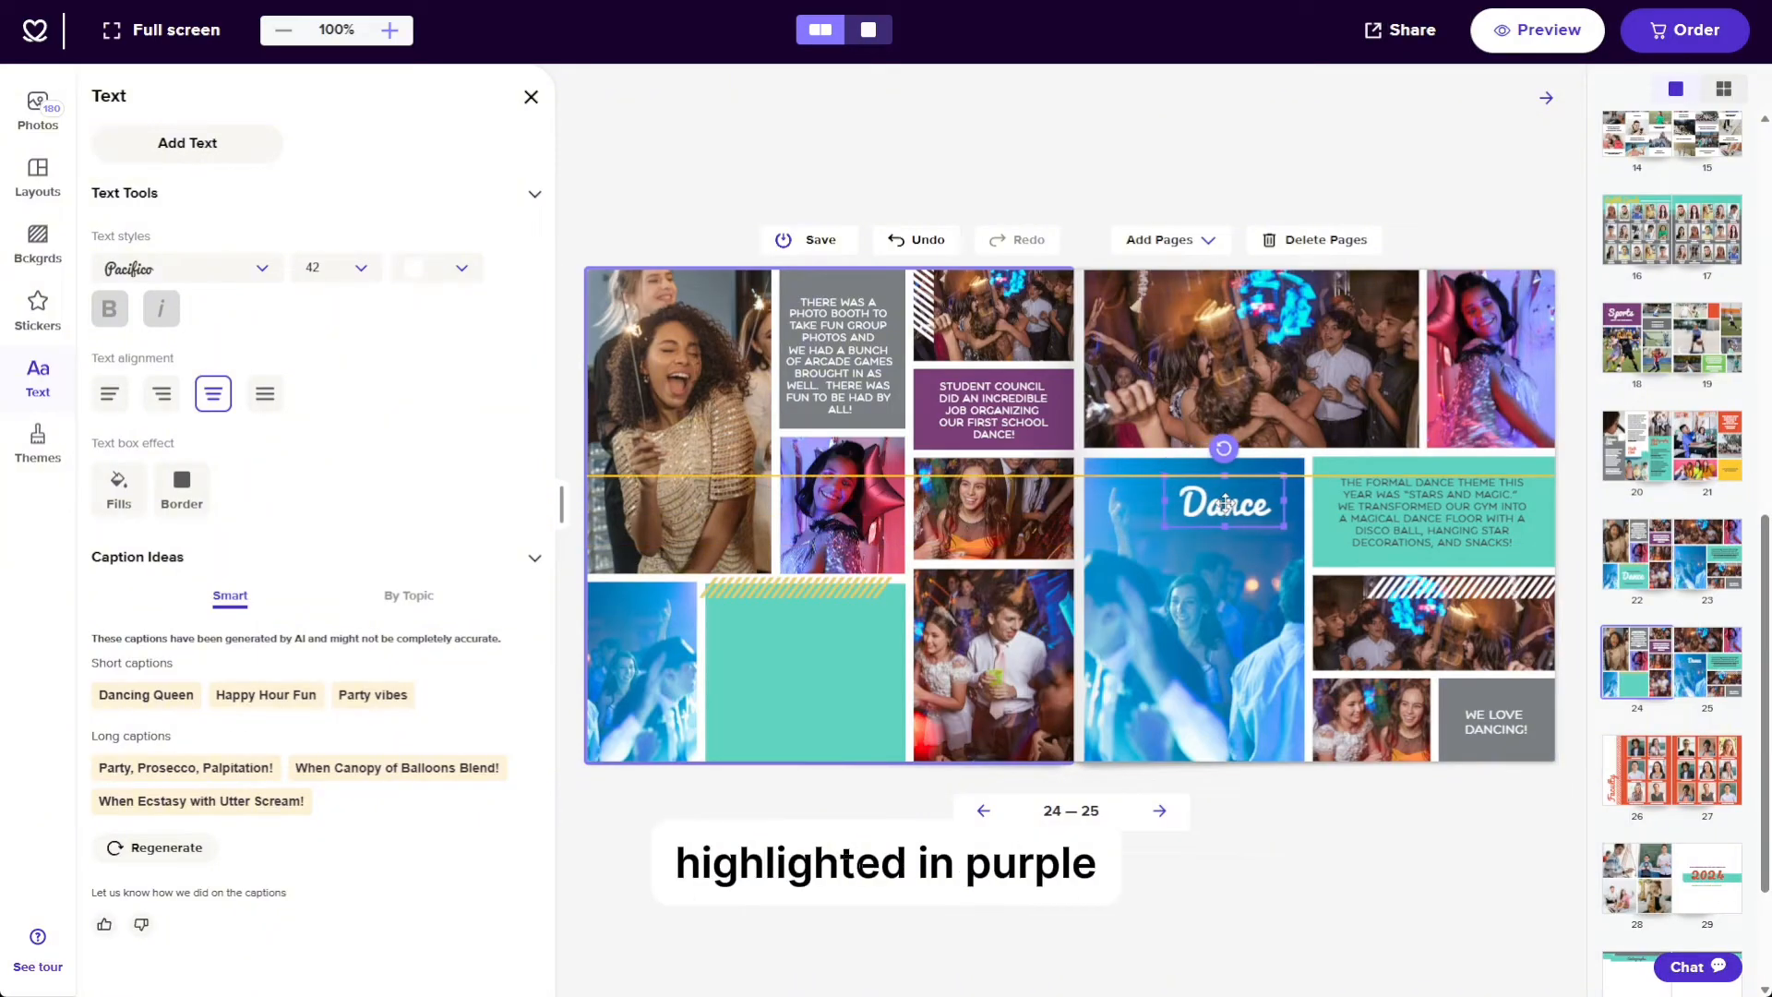
left_click(1224, 504)
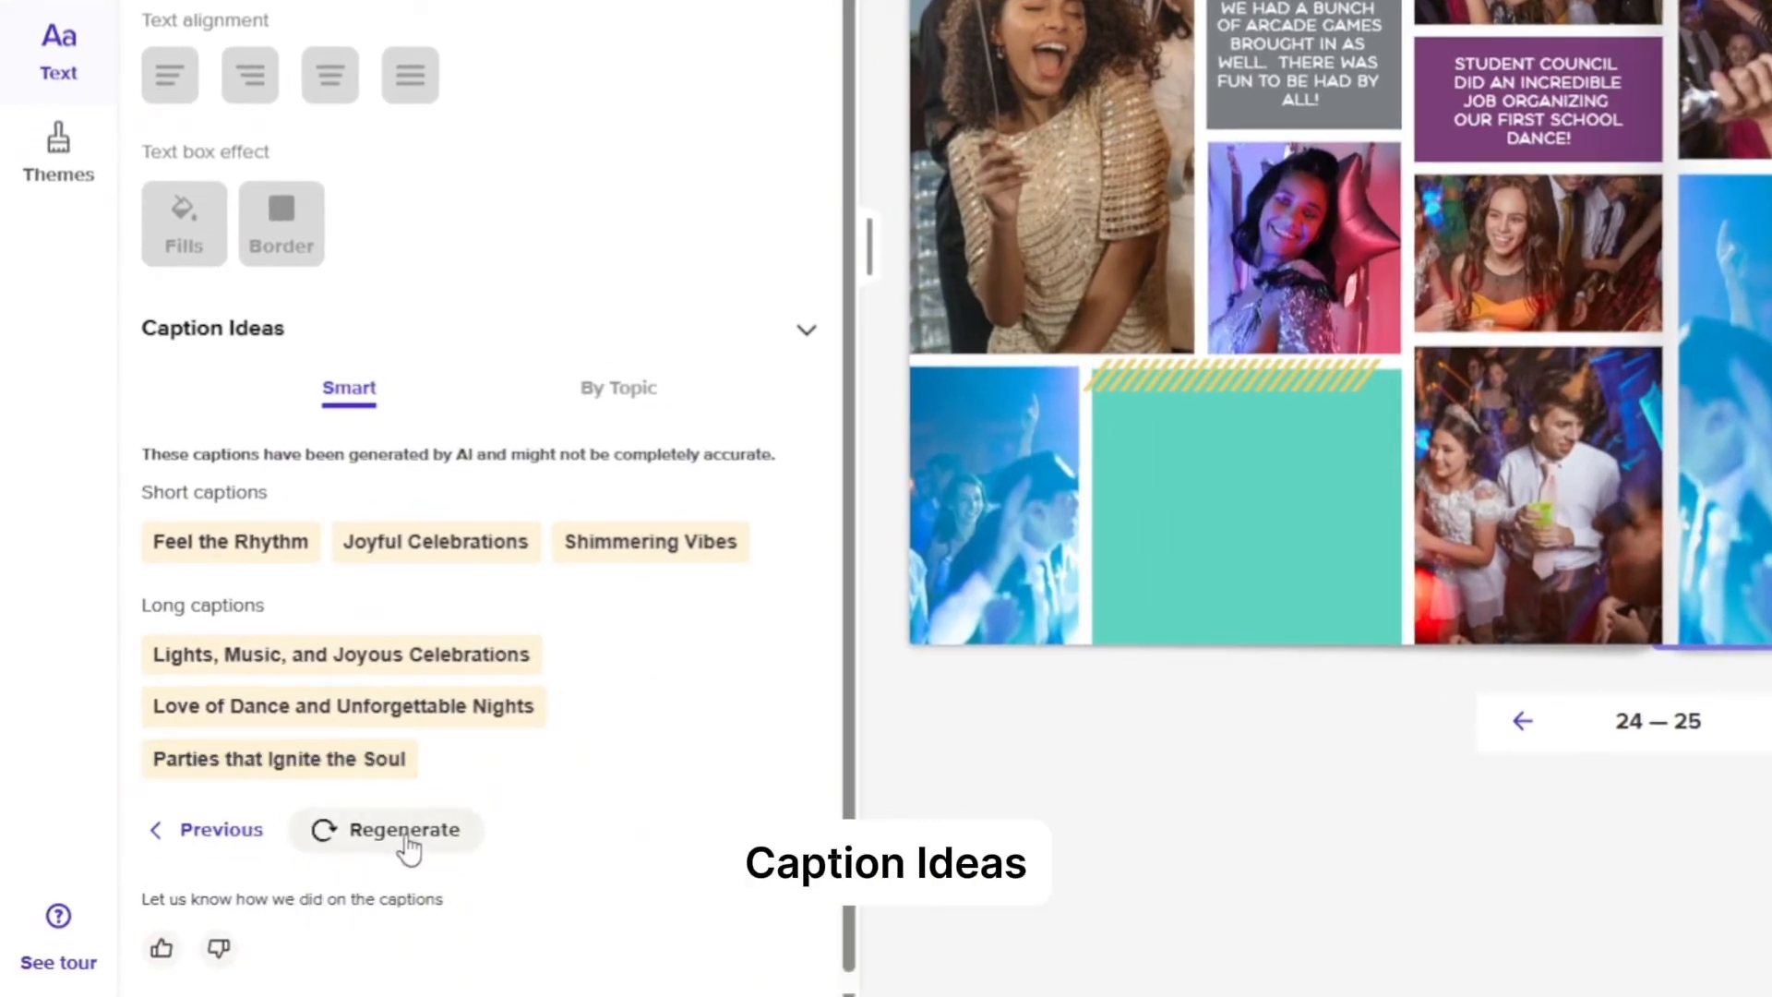
Regenerate the Caption Ideas to get new AI suggestions for the dance spread
left_click(384, 830)
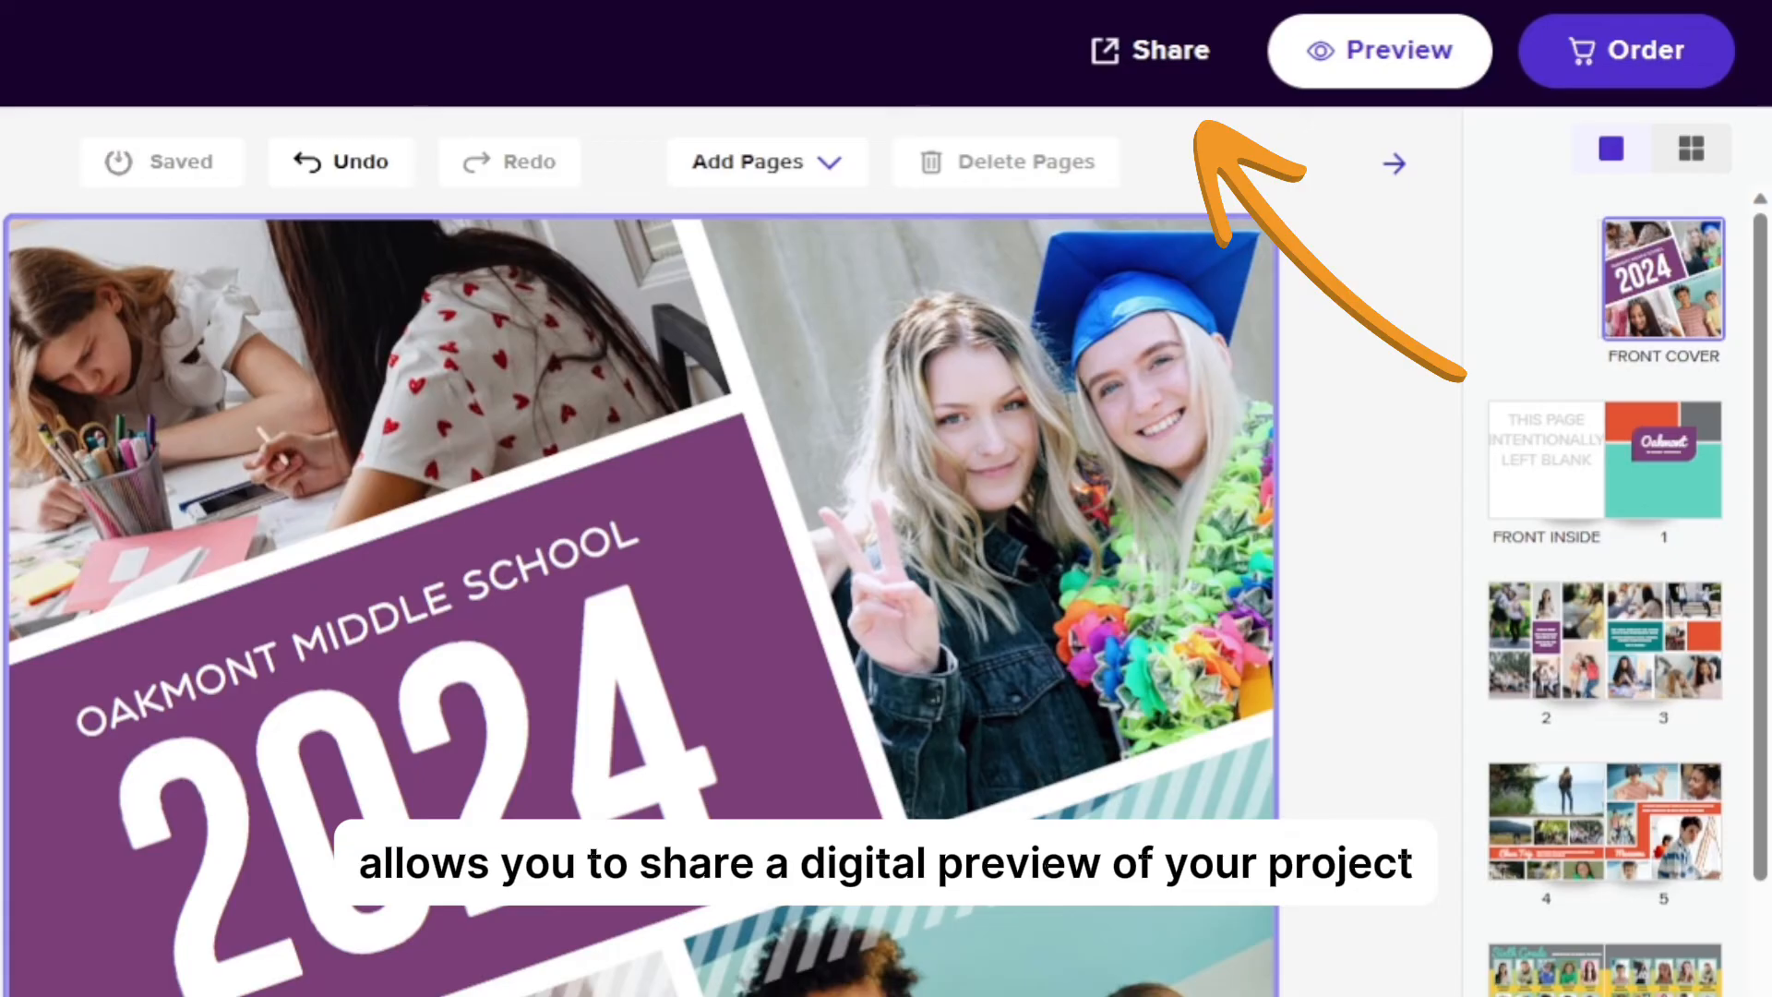
Invite a collaborator to edit with the note 'Let's get creative with' and copy the invite link
left_click(1154, 50)
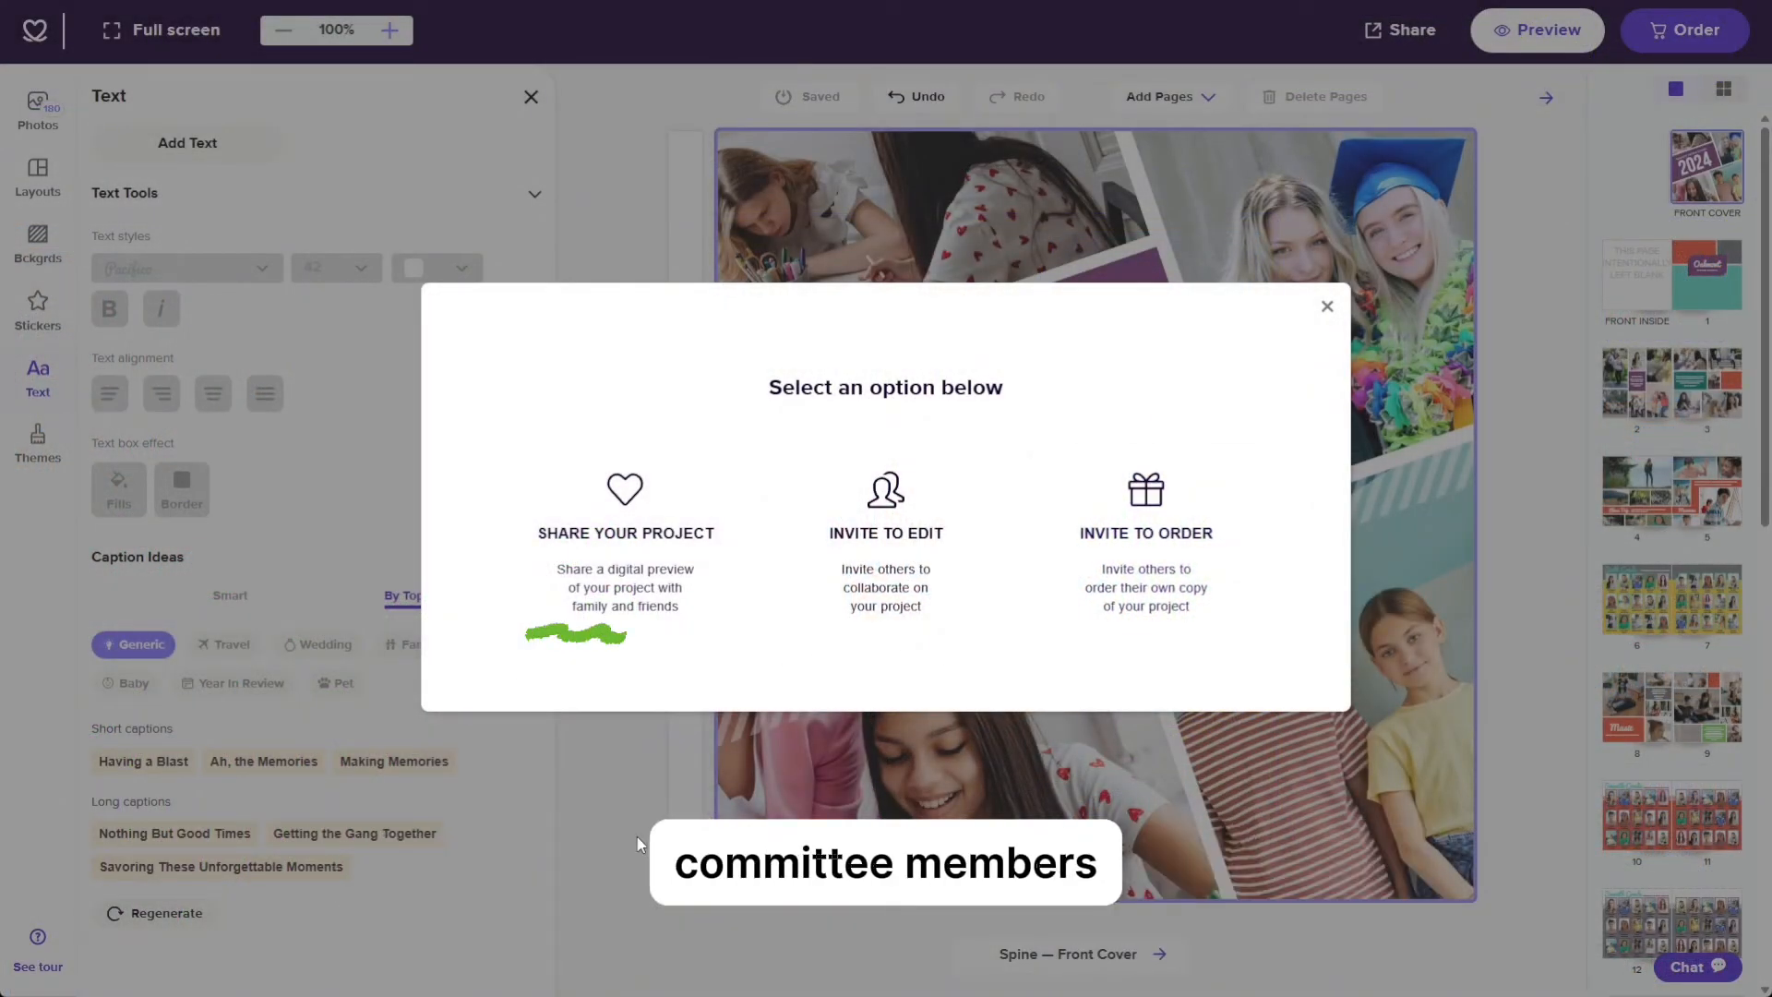
mouse_move(941, 614)
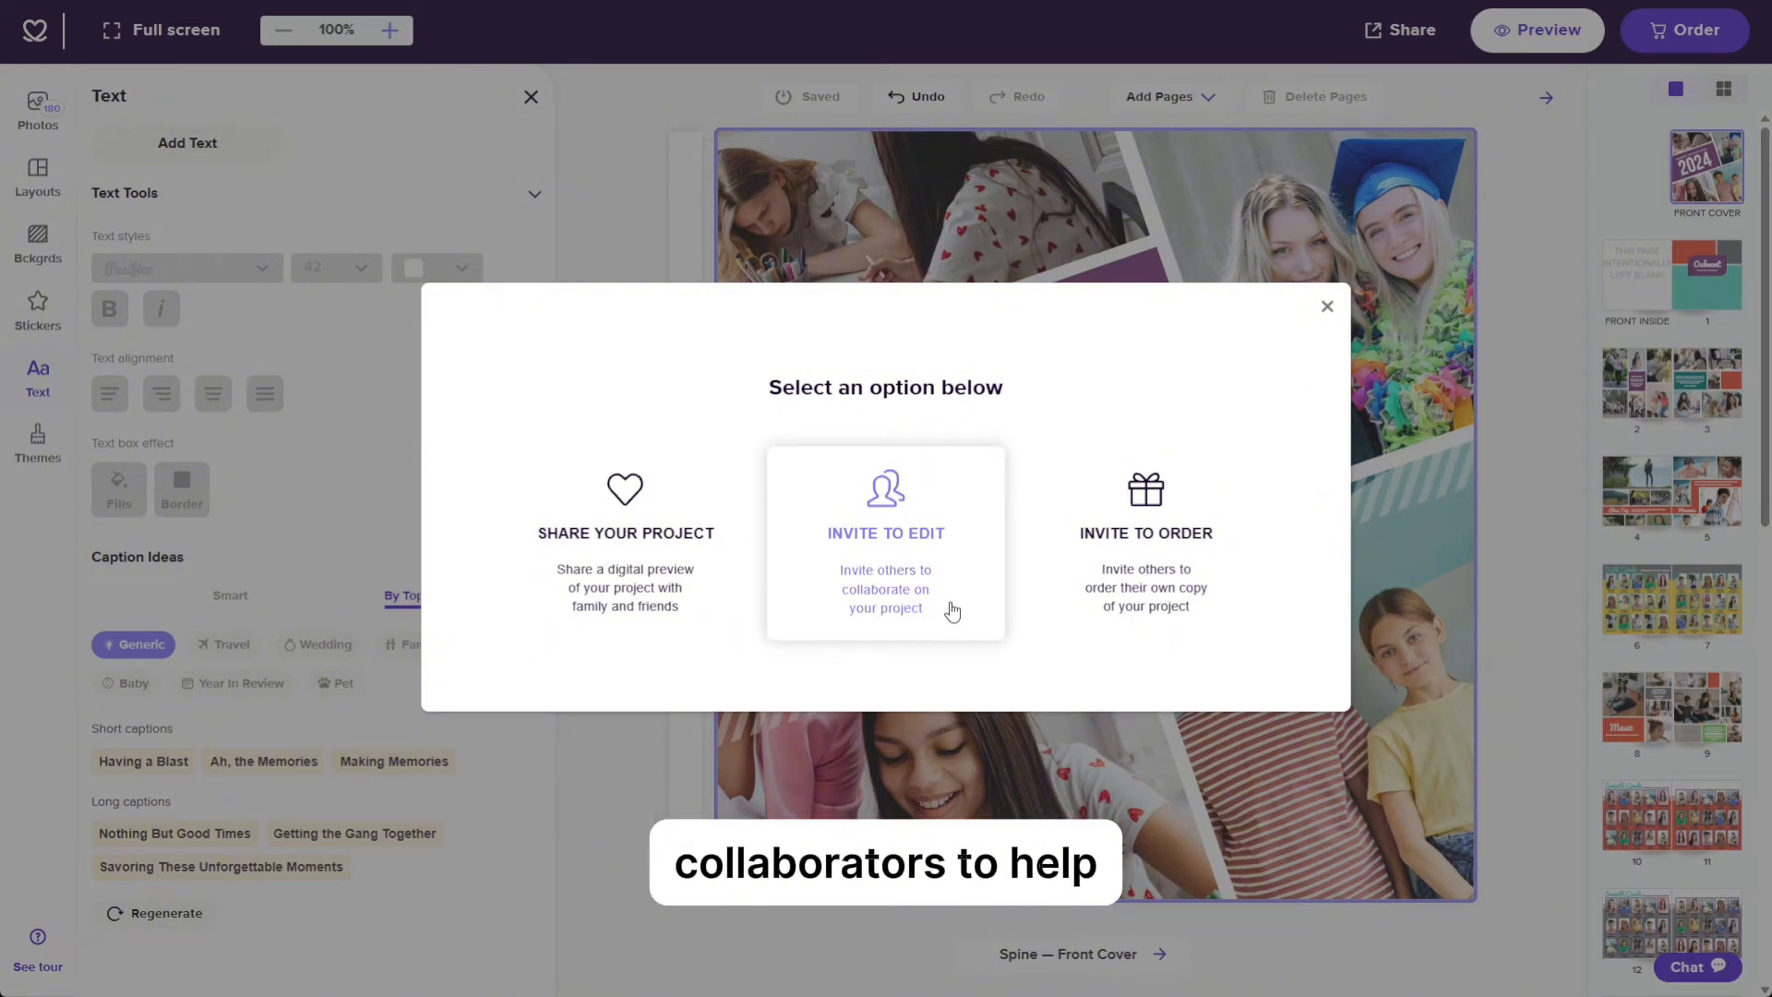
left_click(886, 532)
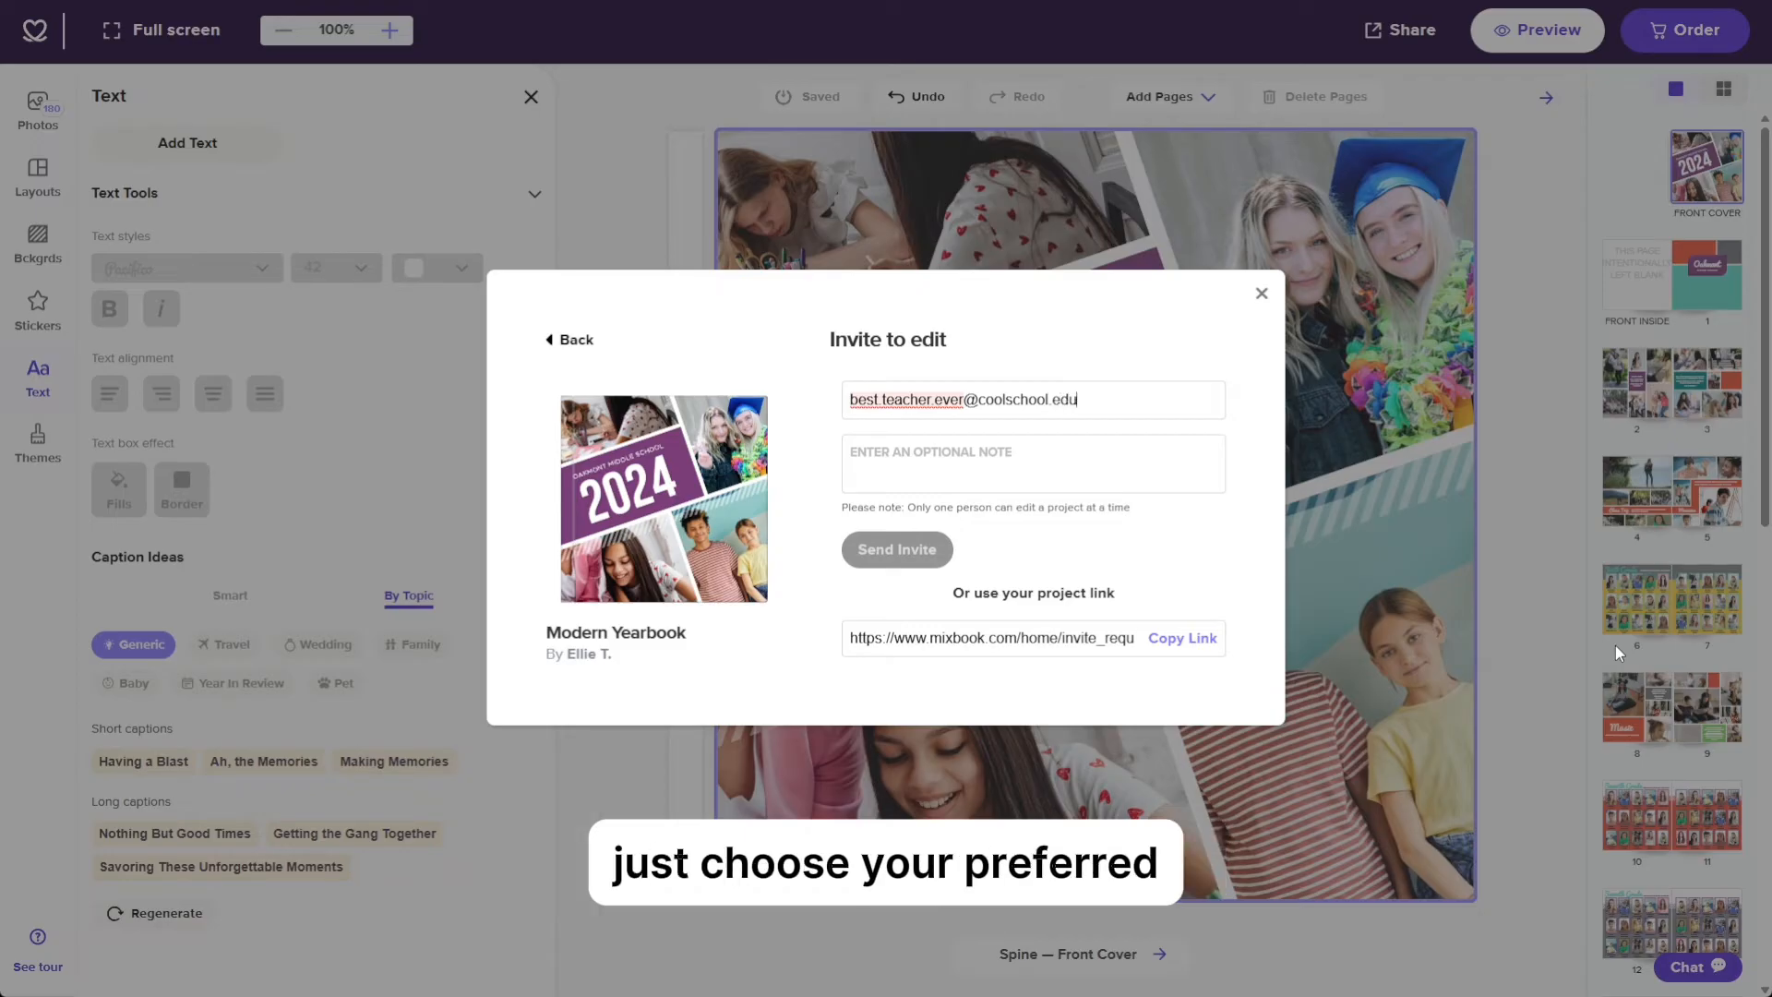
type("Let's get creative with")
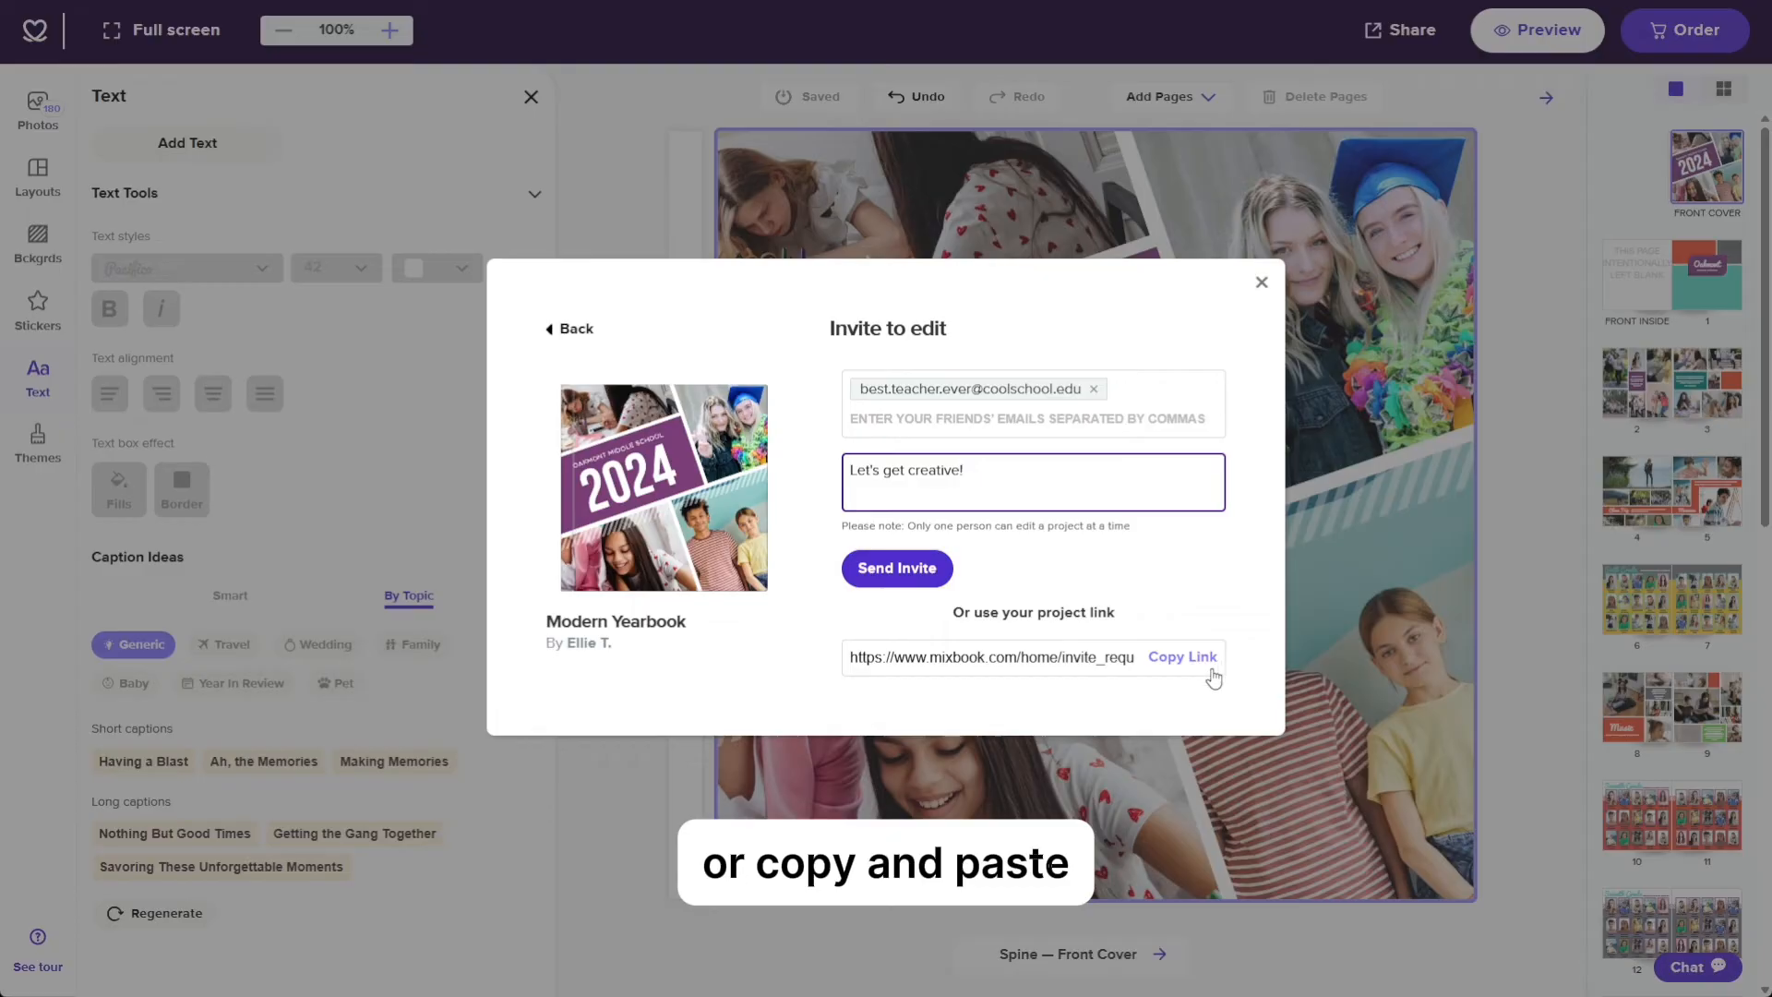
left_click(1181, 657)
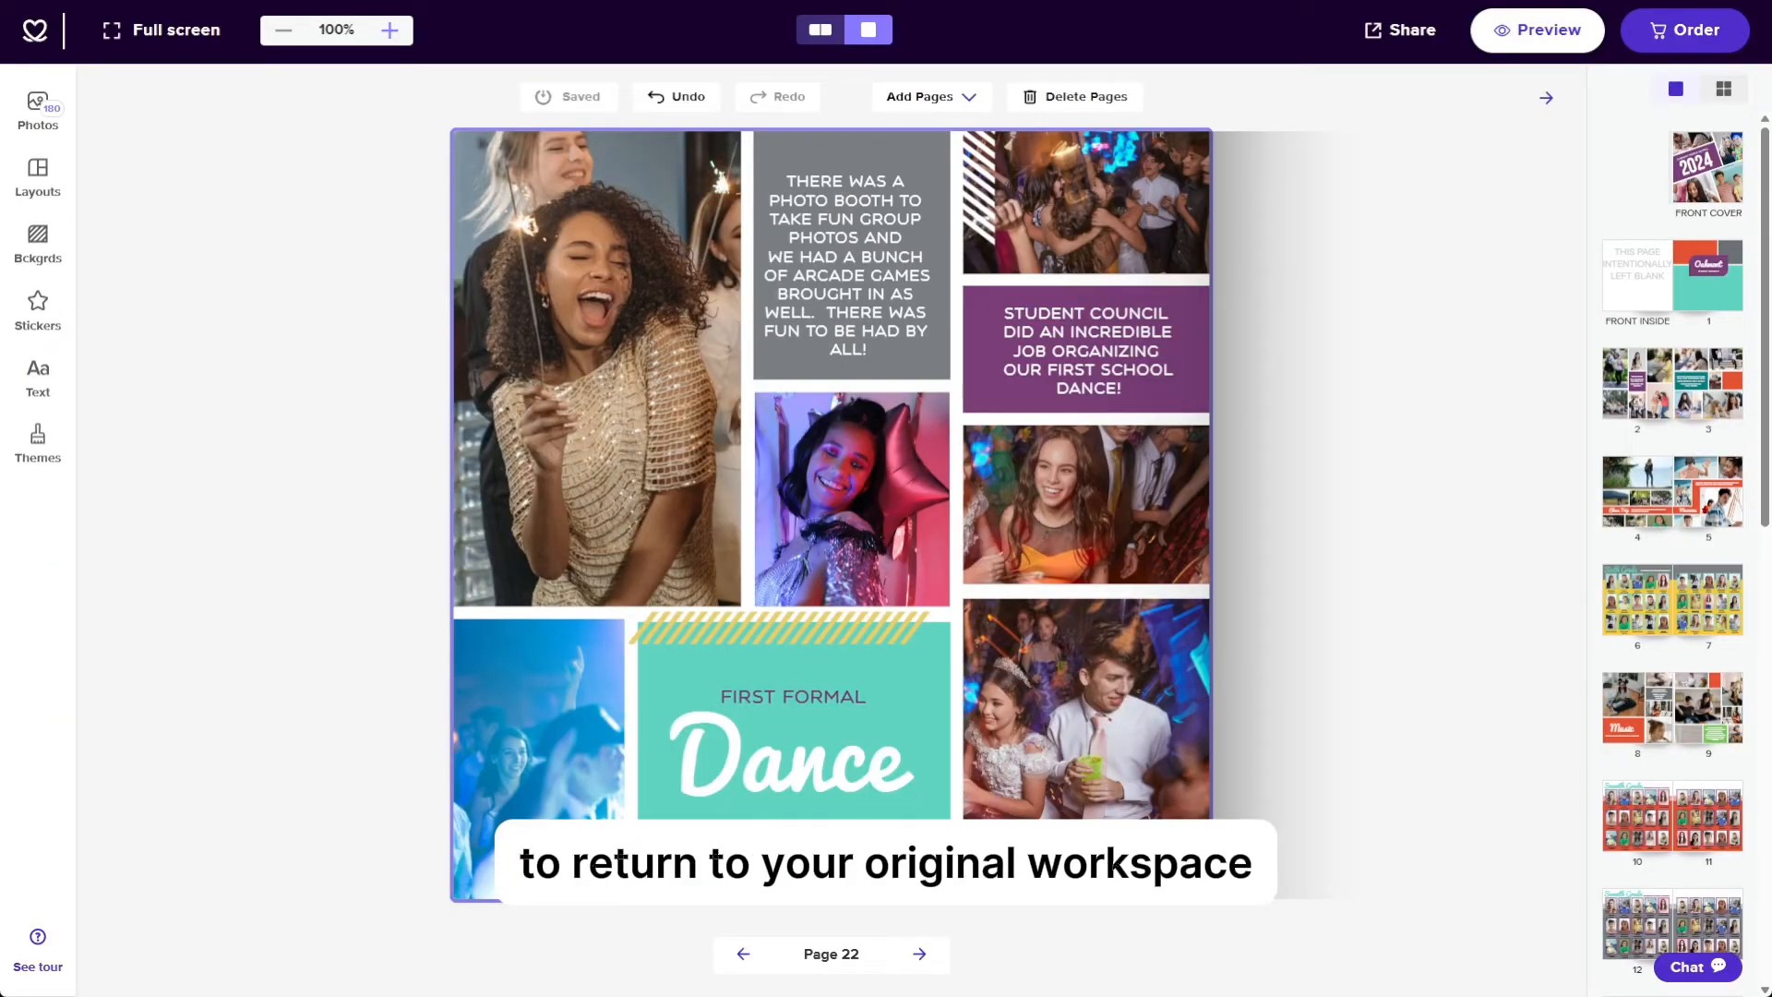
Zoom in and back out on page 22, then switch to the two-page spread of pages 22–23
left_click(392, 30)
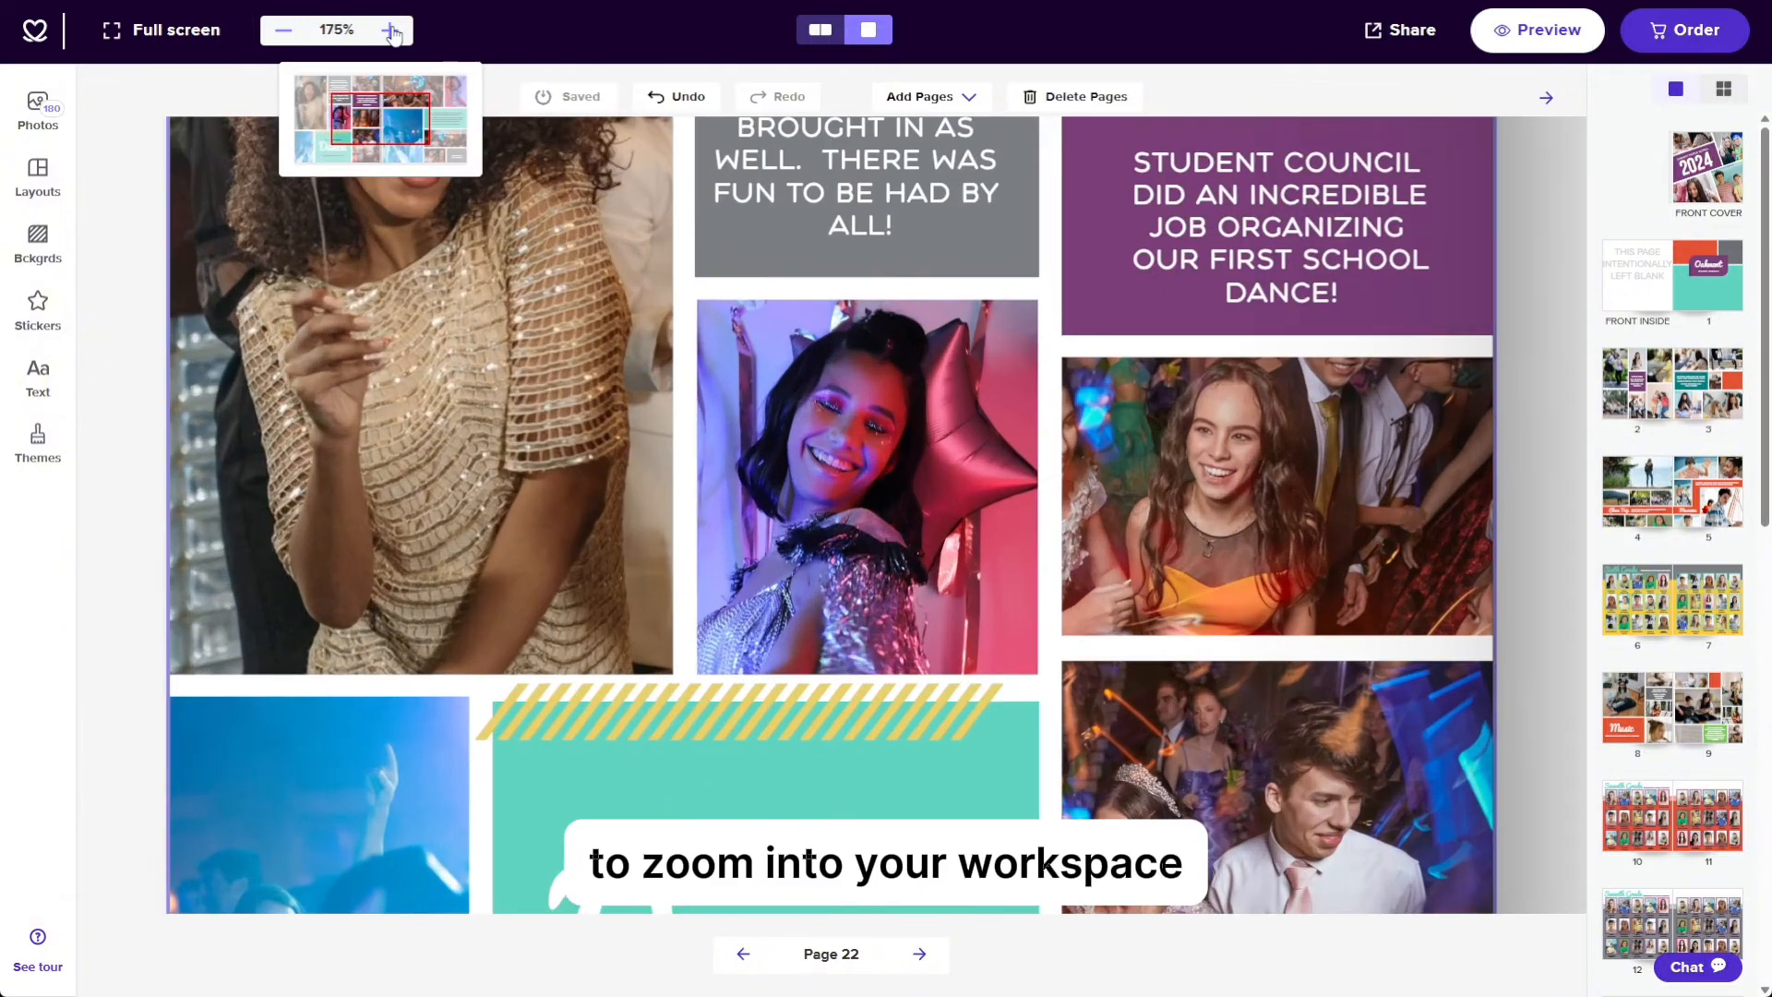
left_click(284, 29)
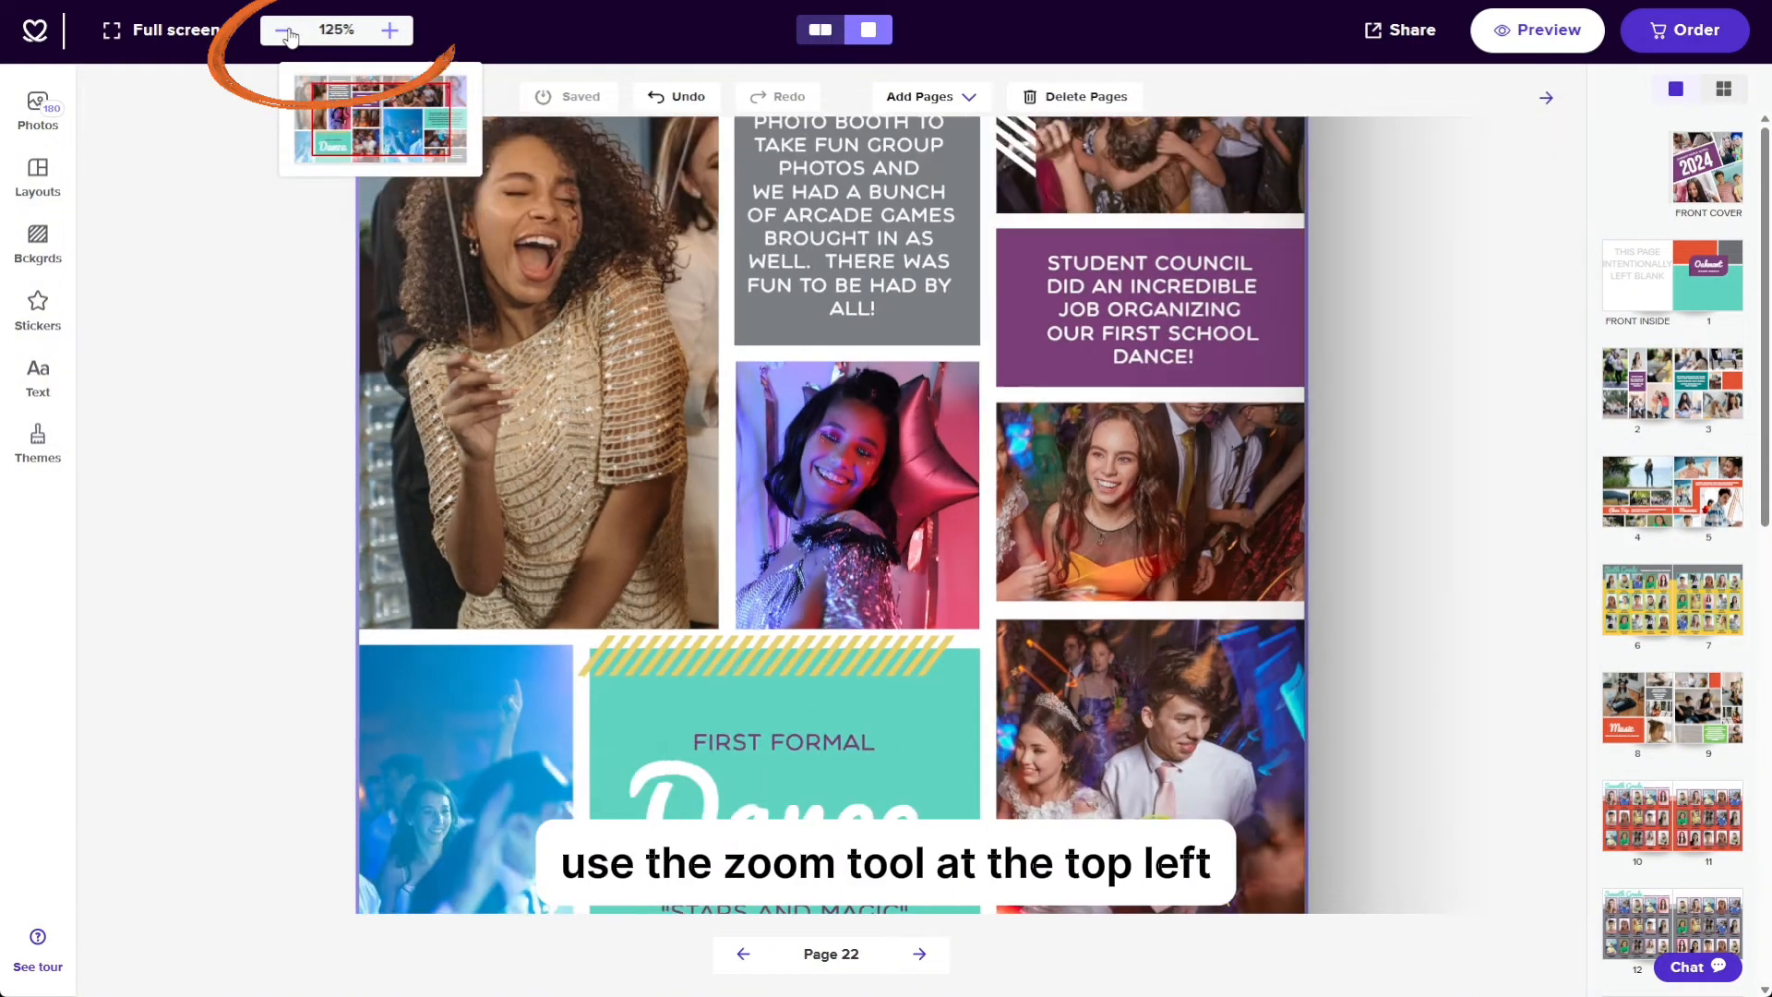
left_click(286, 29)
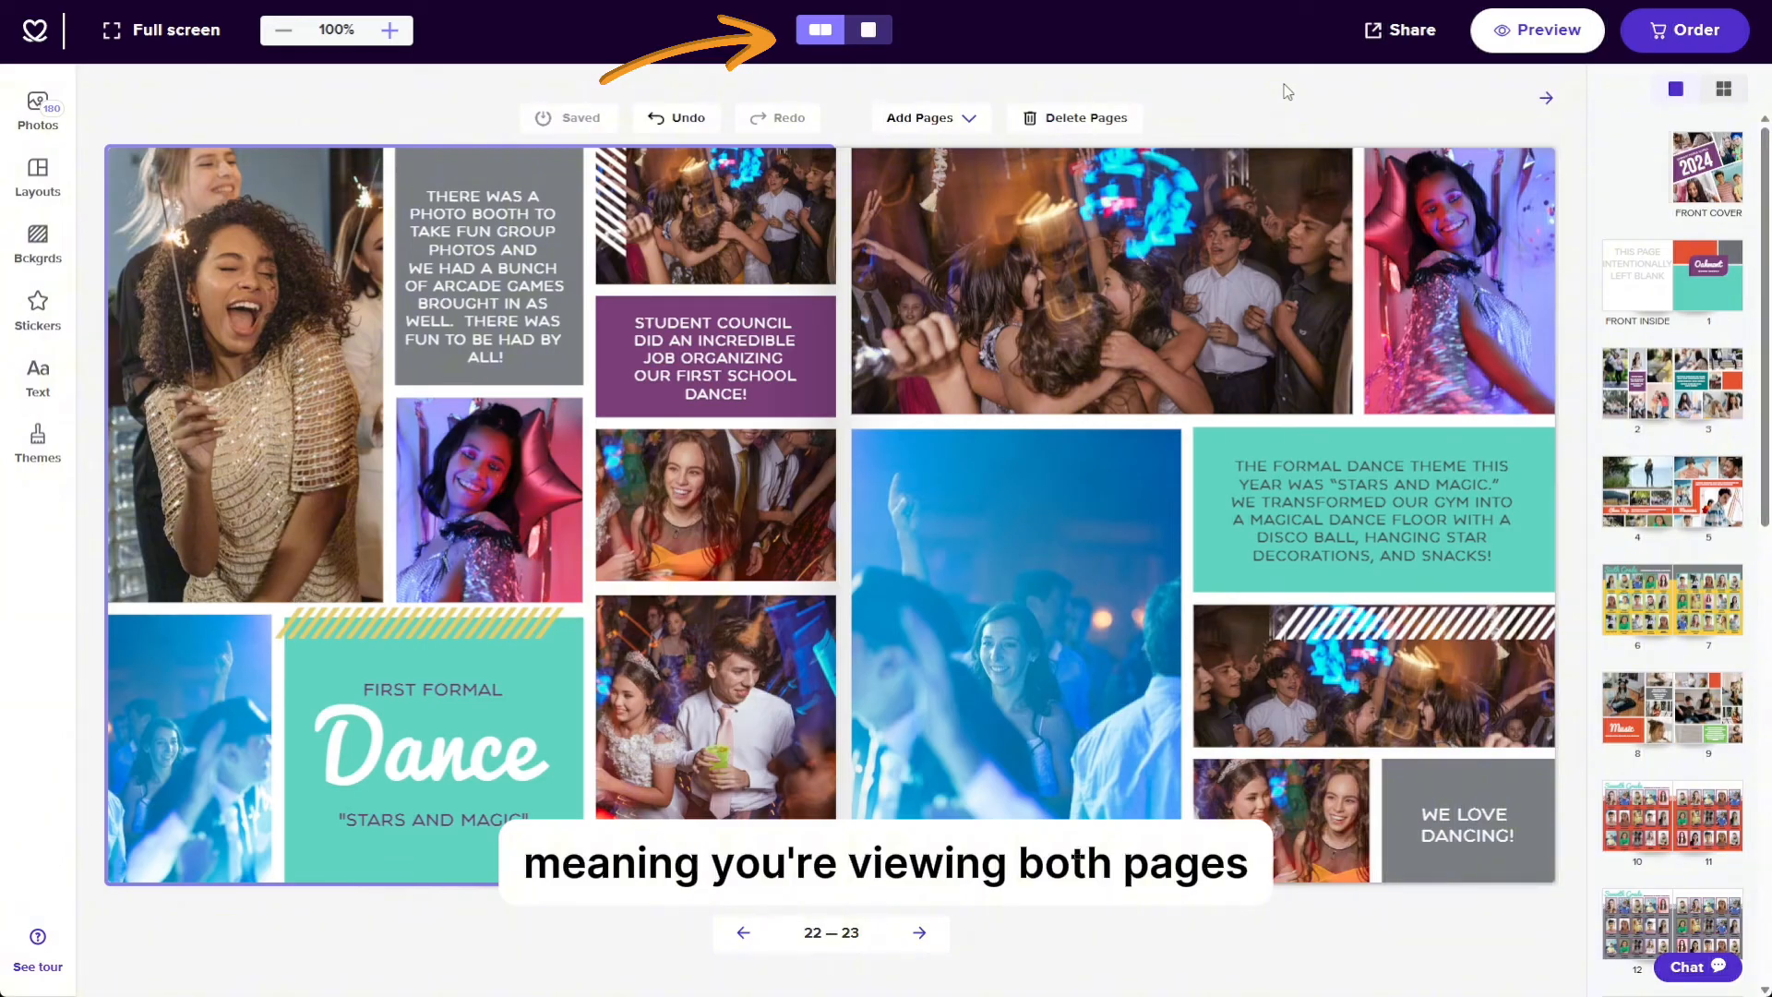
left_click(864, 30)
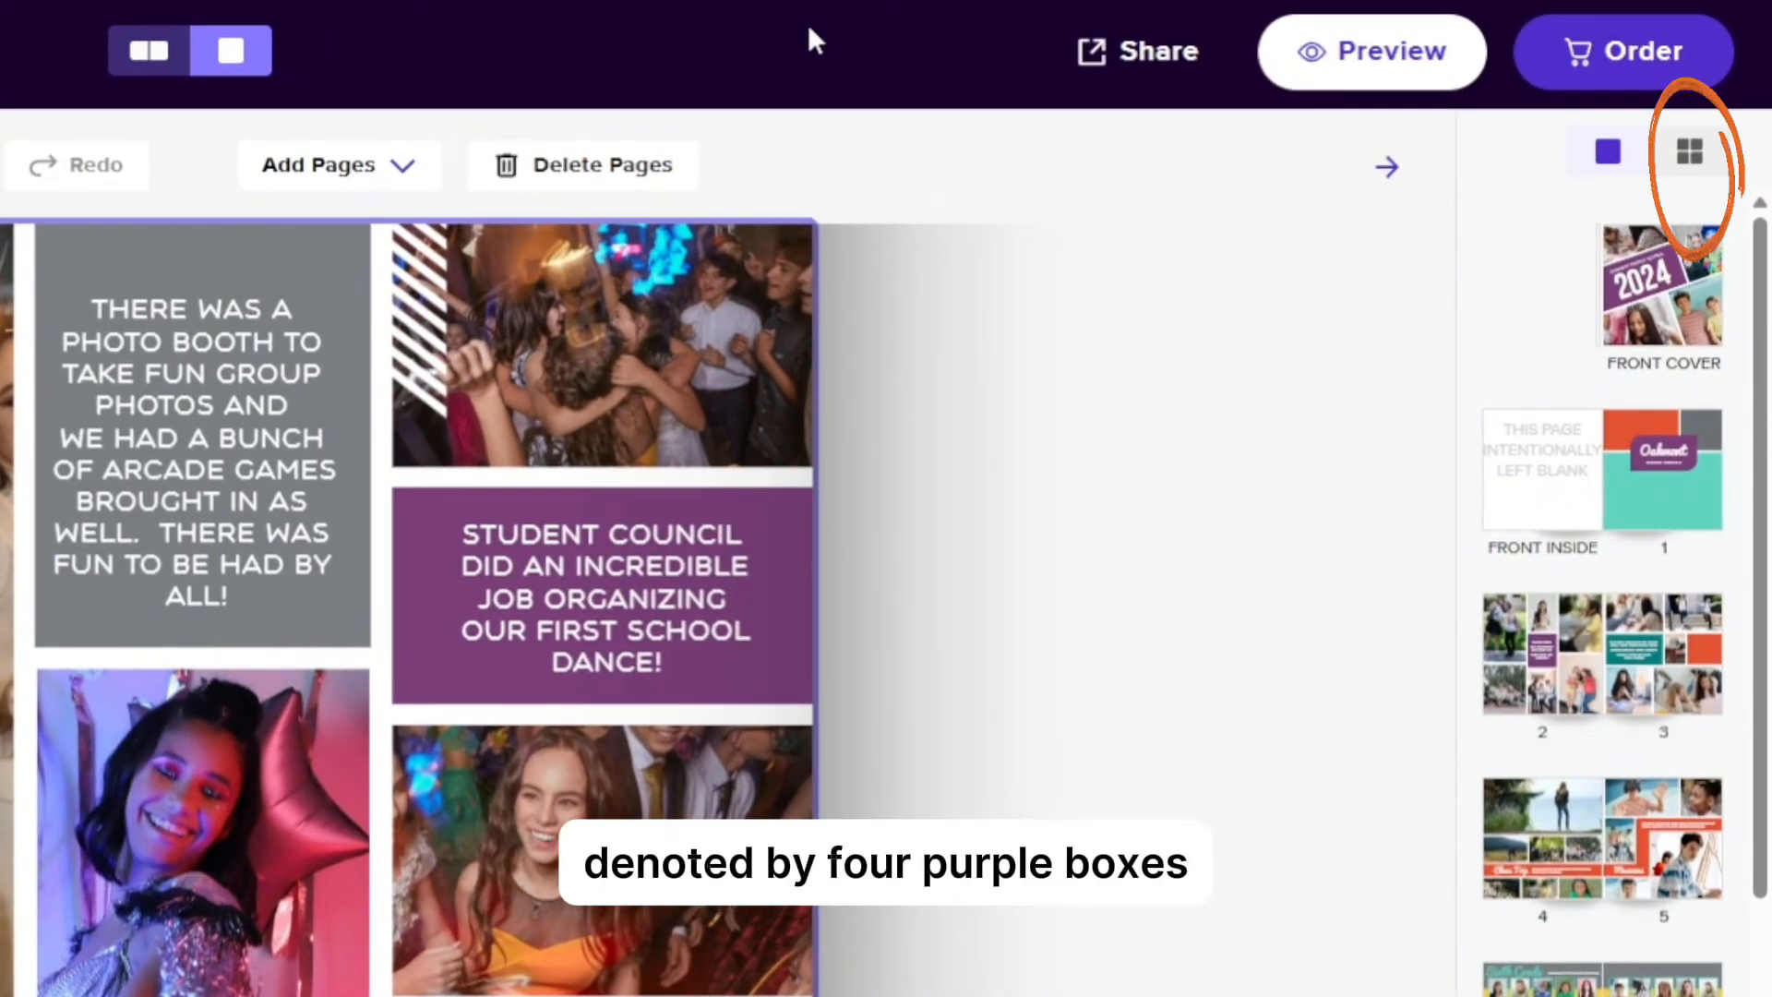
Show all spreads in the overview grid and select the pages 2–3 spread
left_click(1691, 150)
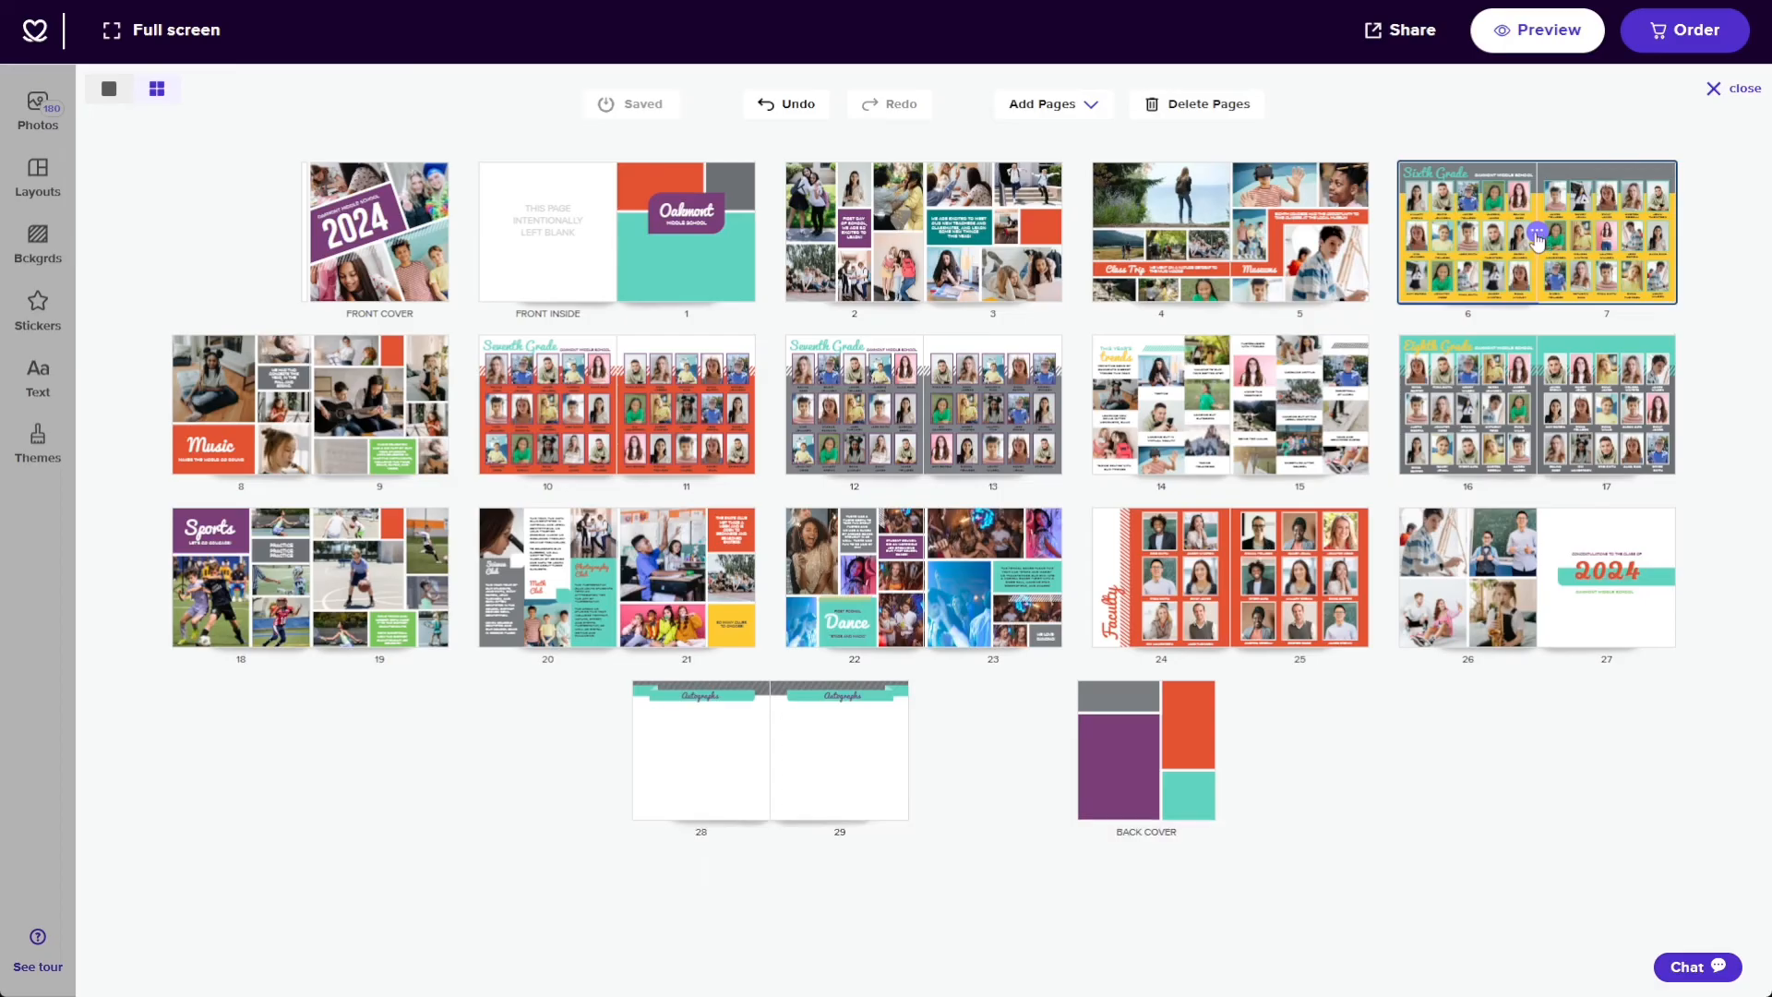
left_click_drag(1535, 233, 1122, 251)
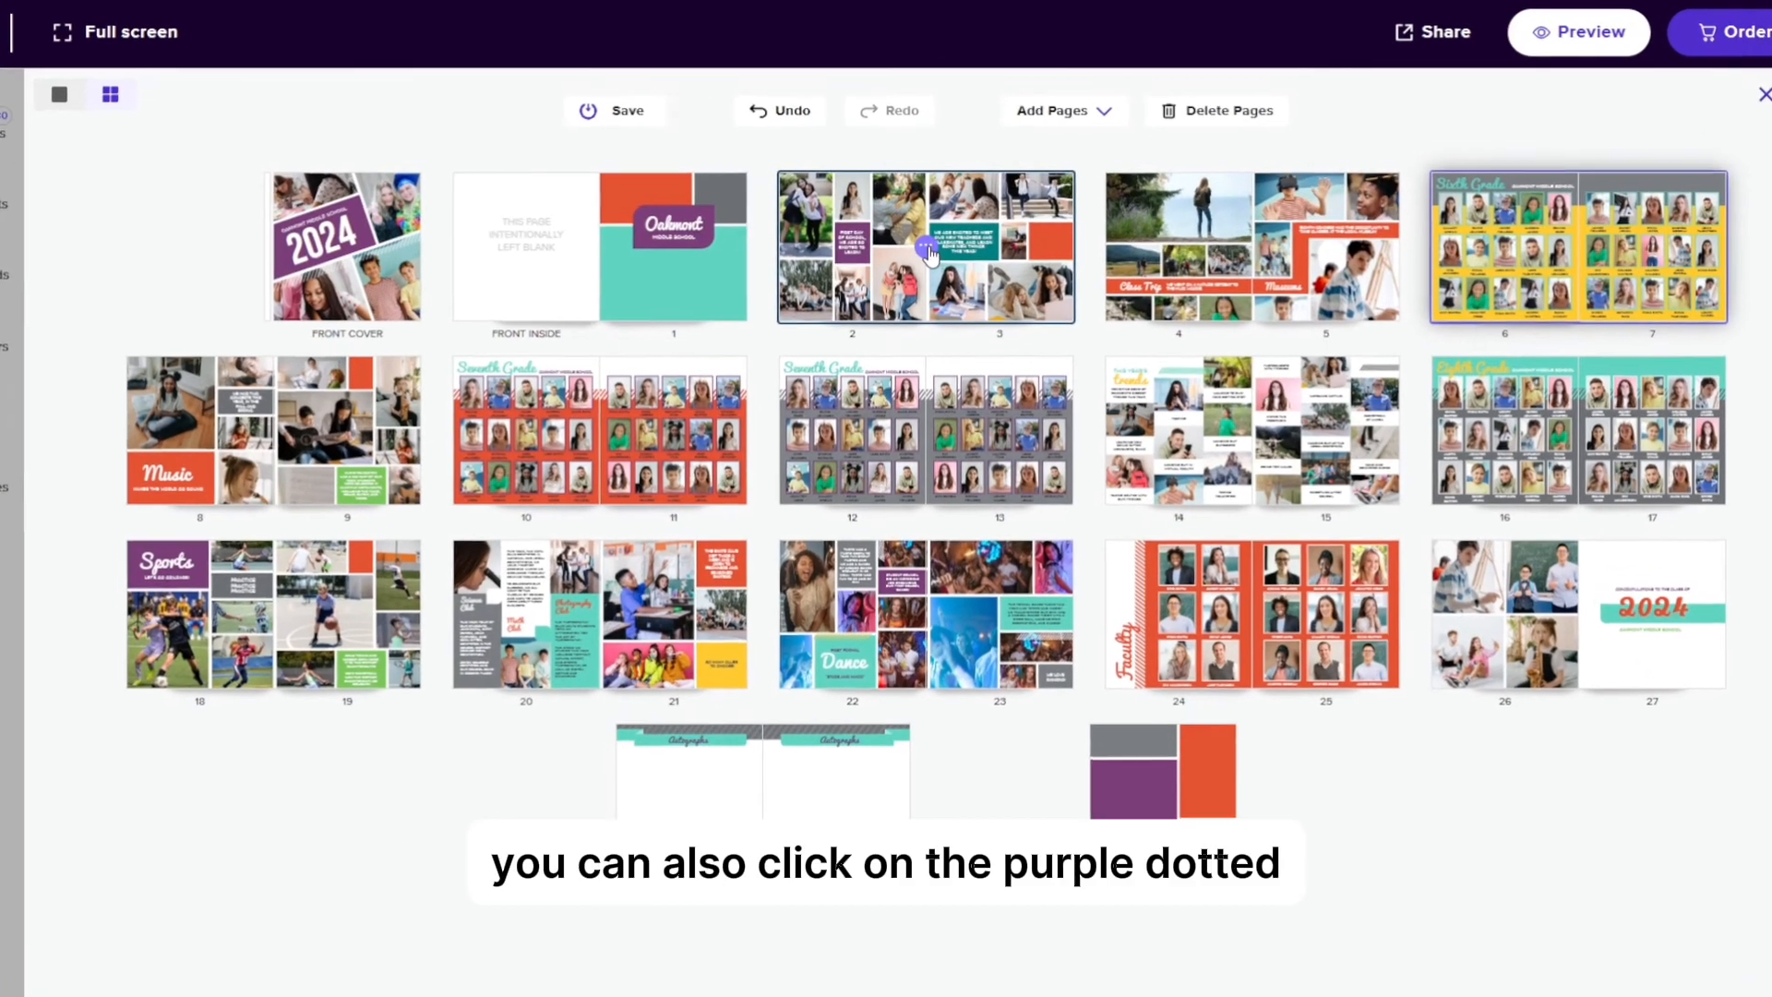
left_click(928, 250)
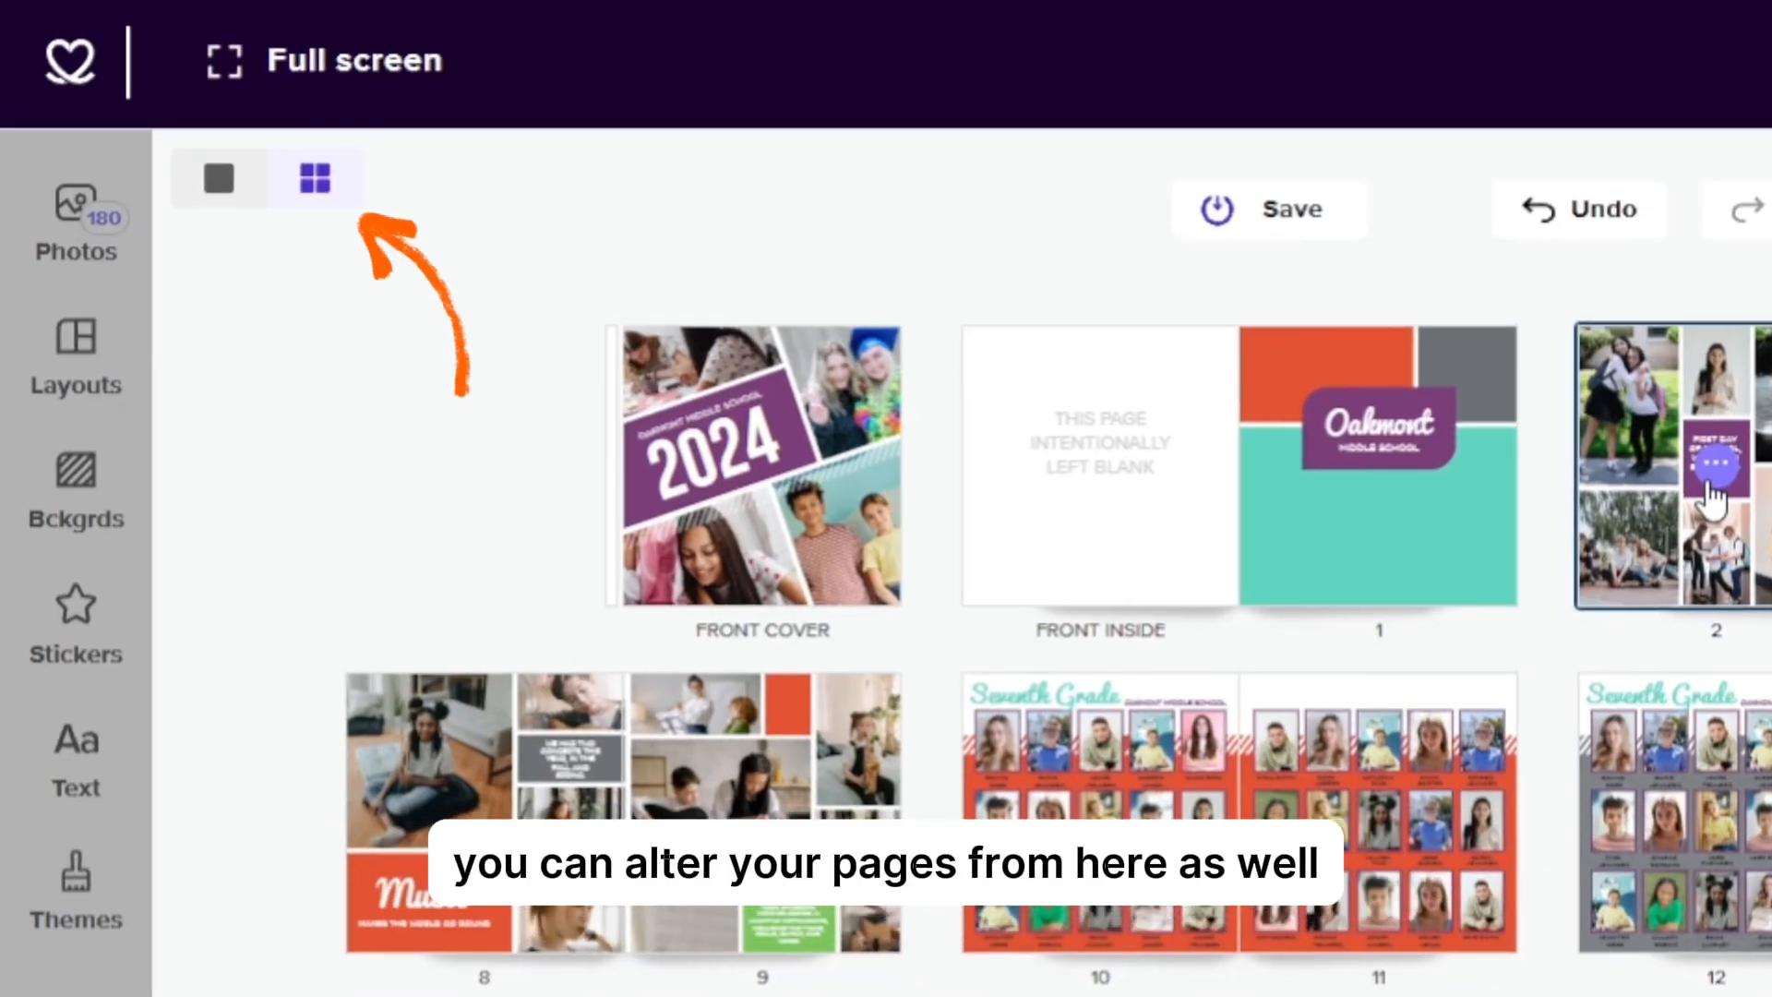
Add a new space-themed spread and drag it into the pages 2–3 position
left_click(313, 177)
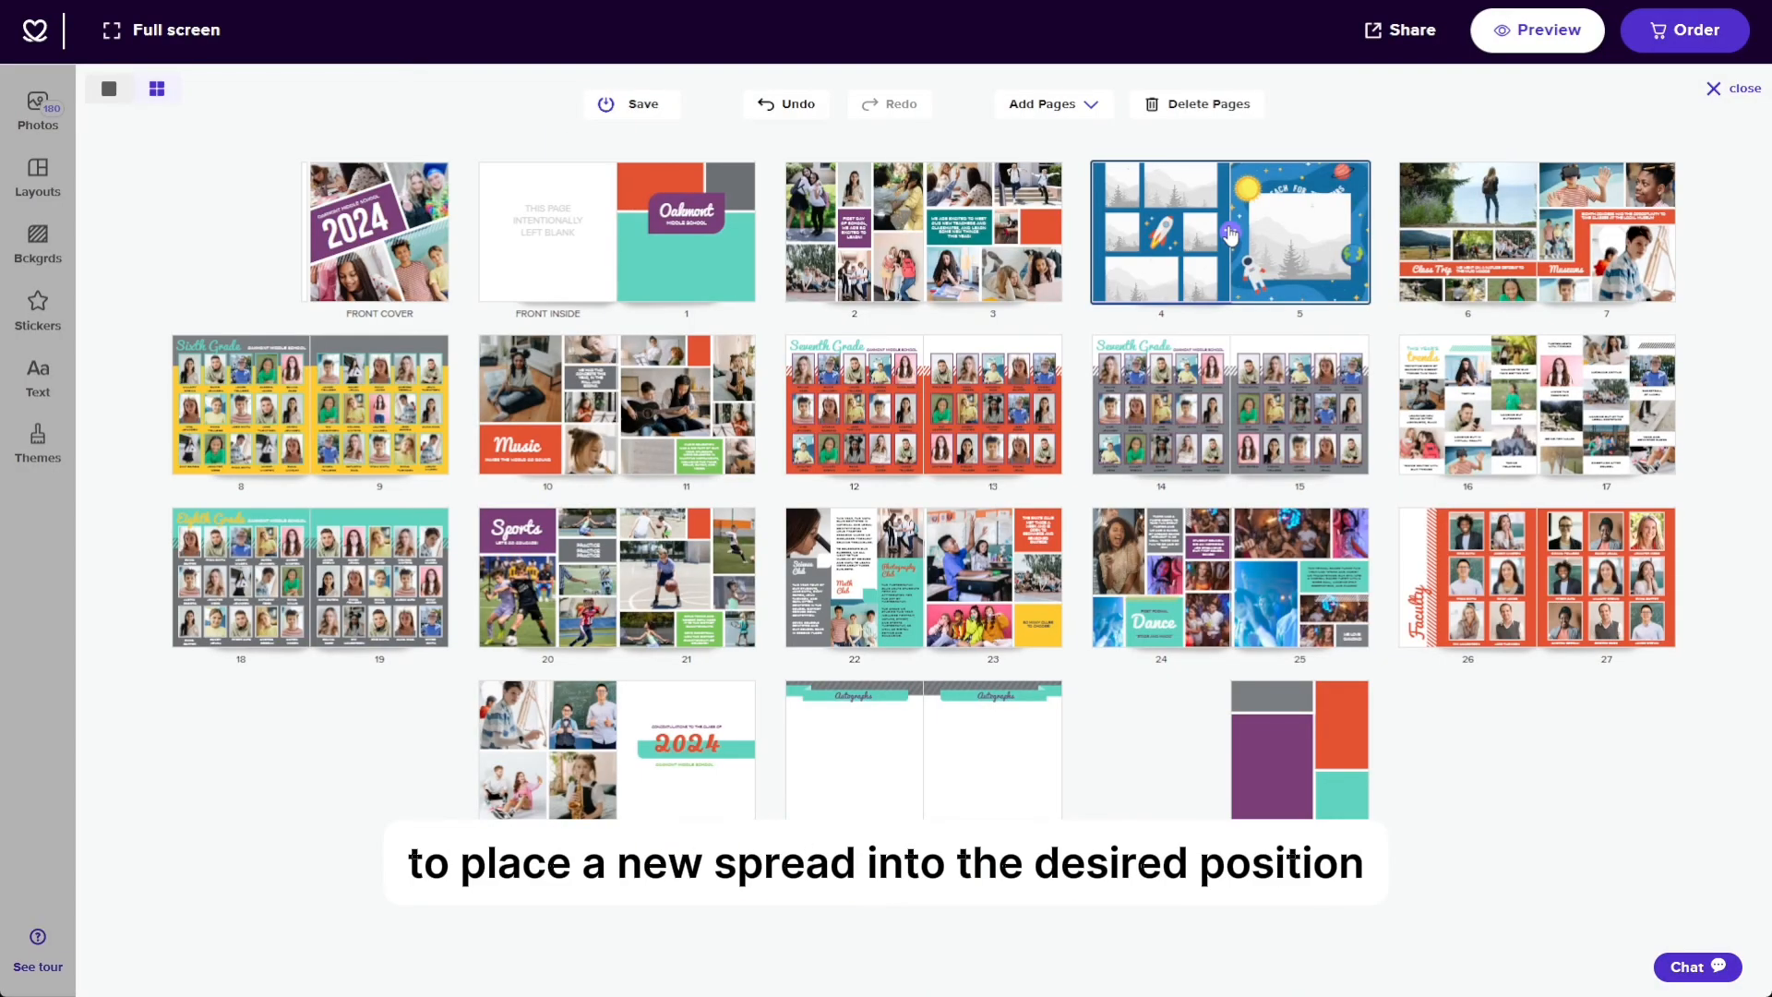
left_click_drag(1229, 233, 1028, 219)
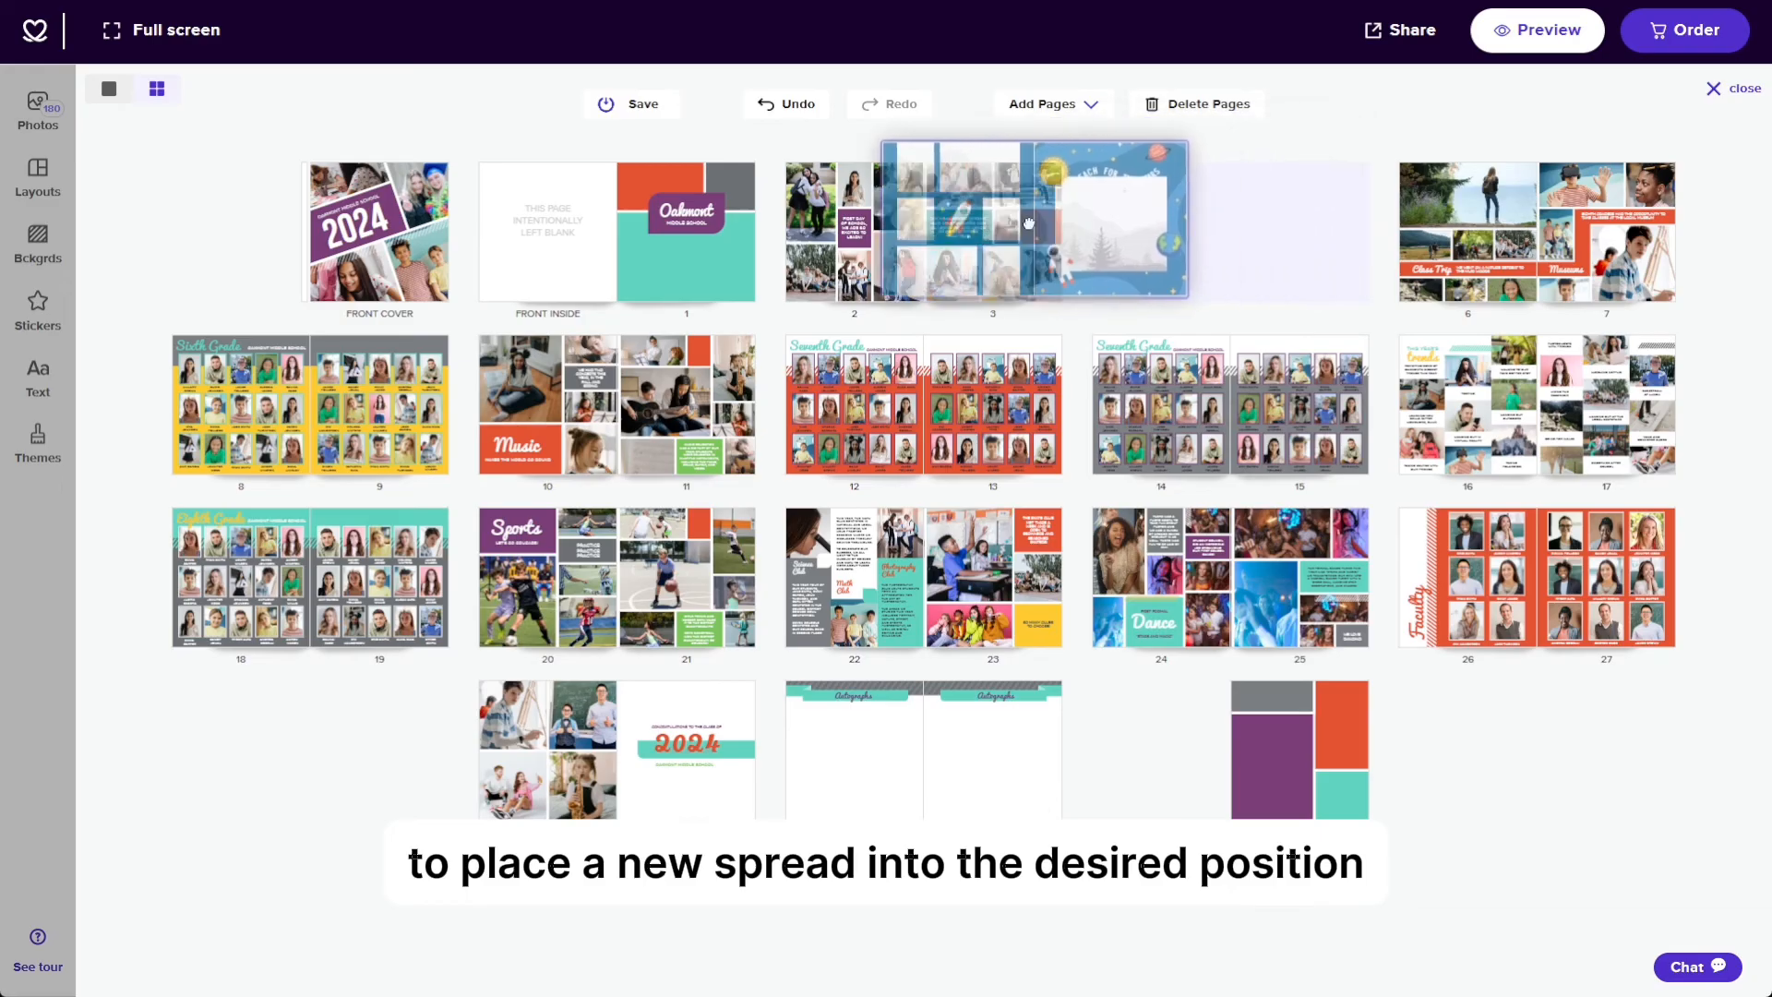
left_click_drag(1027, 220, 779, 295)
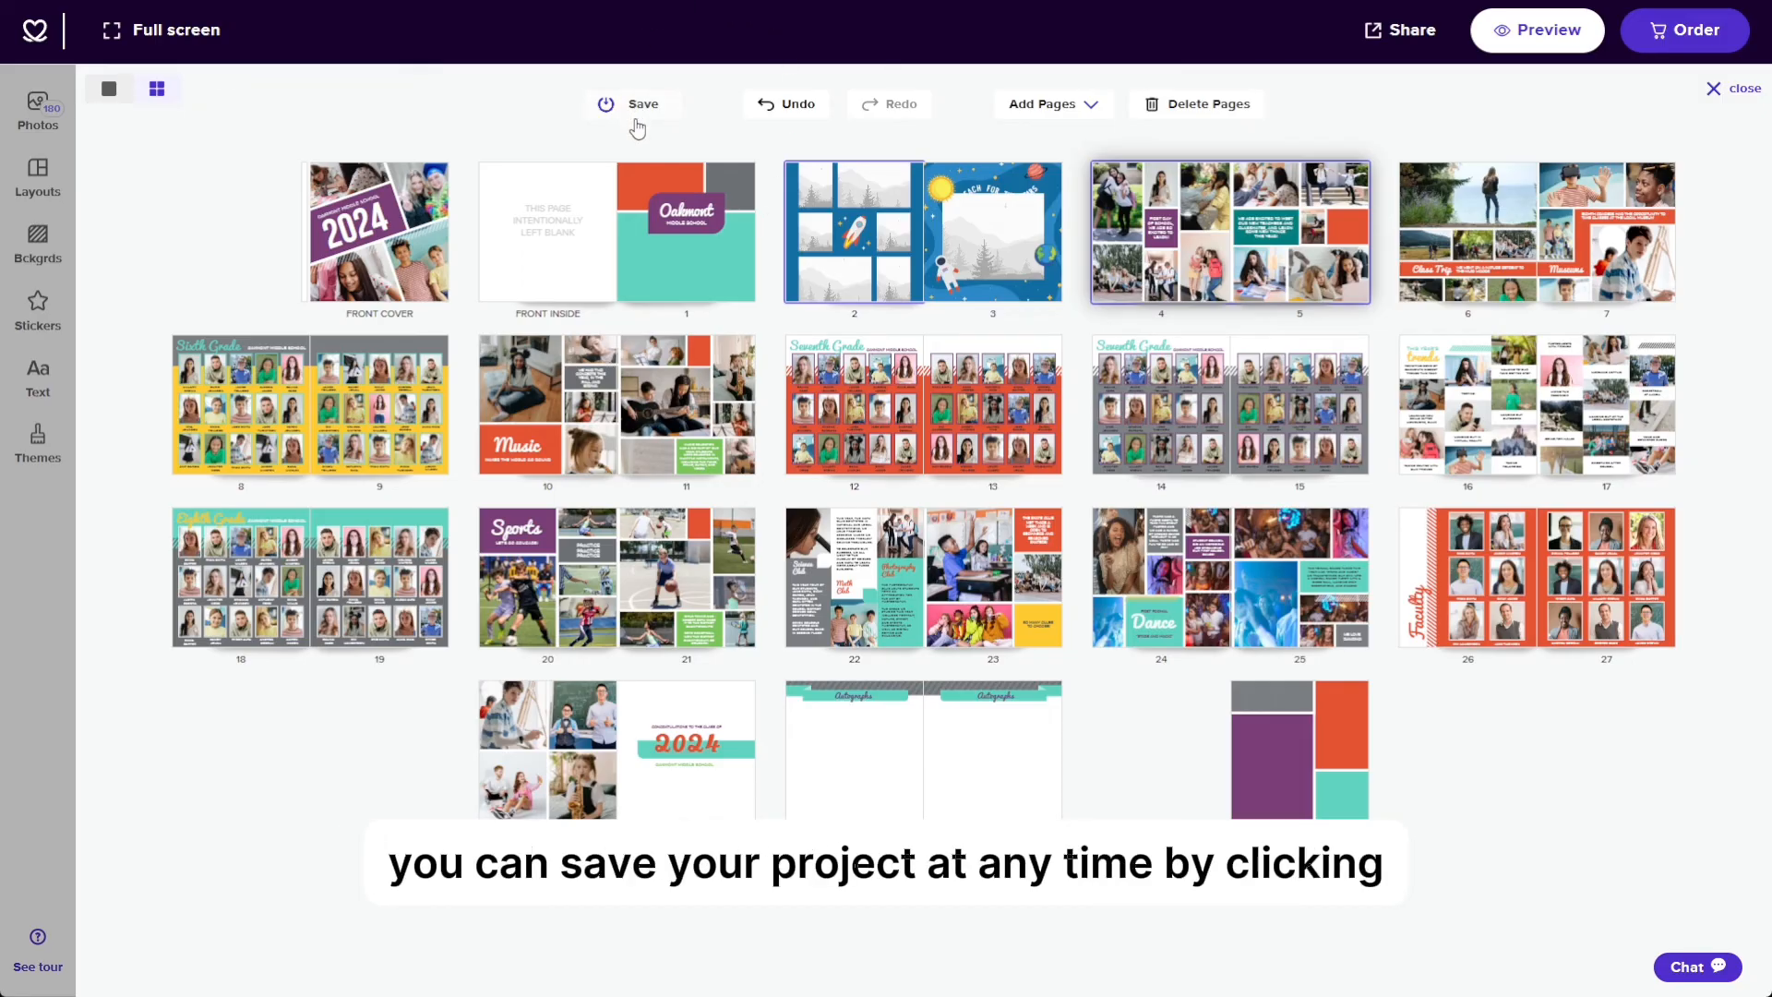
Save the yearbook and preview it as a finished book
left_click(629, 104)
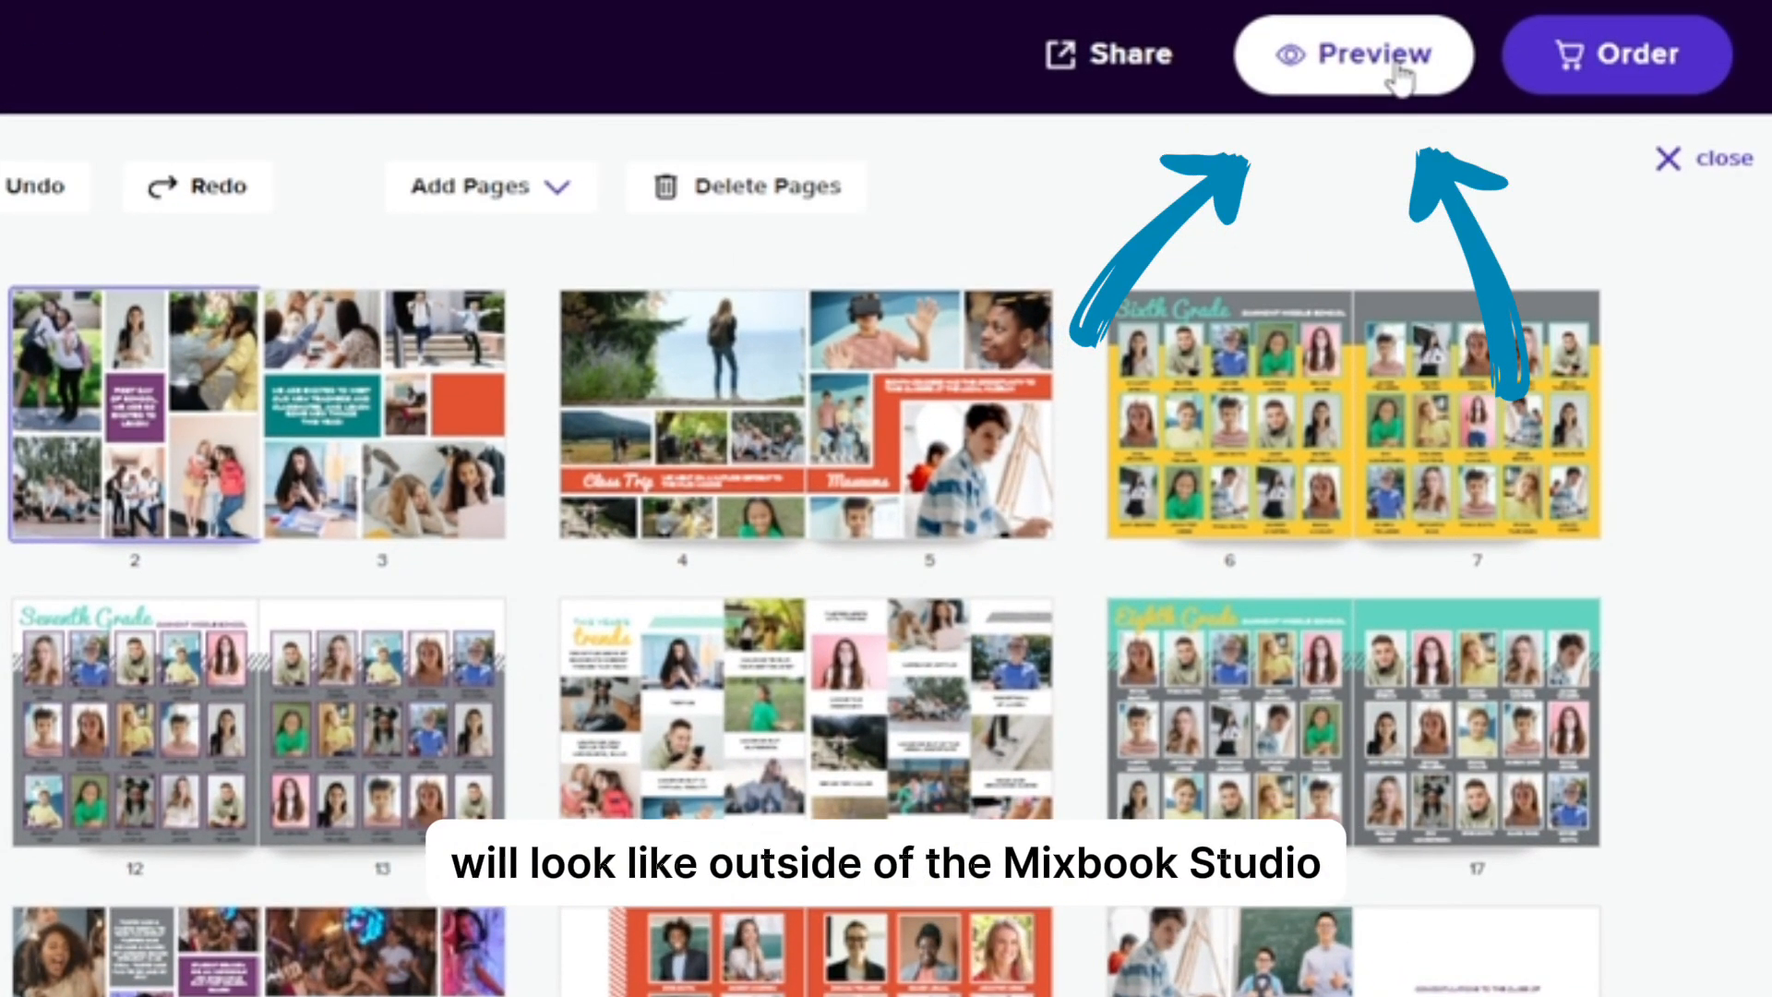
left_click(1353, 53)
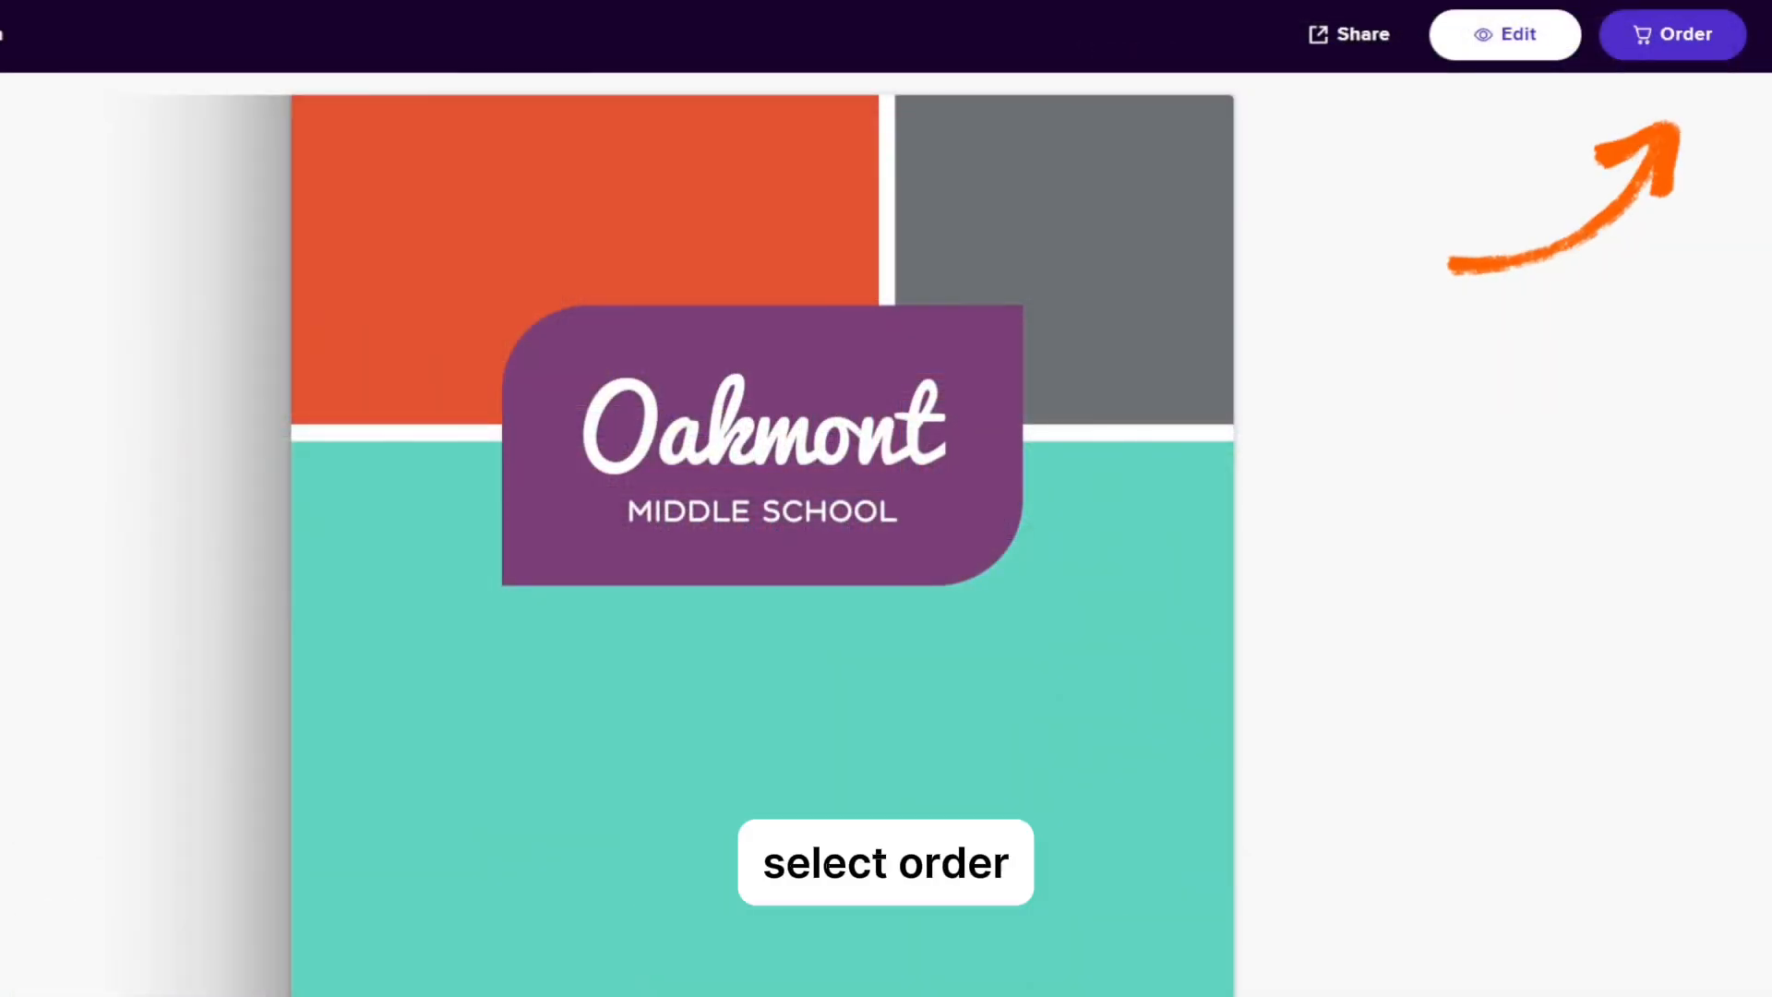